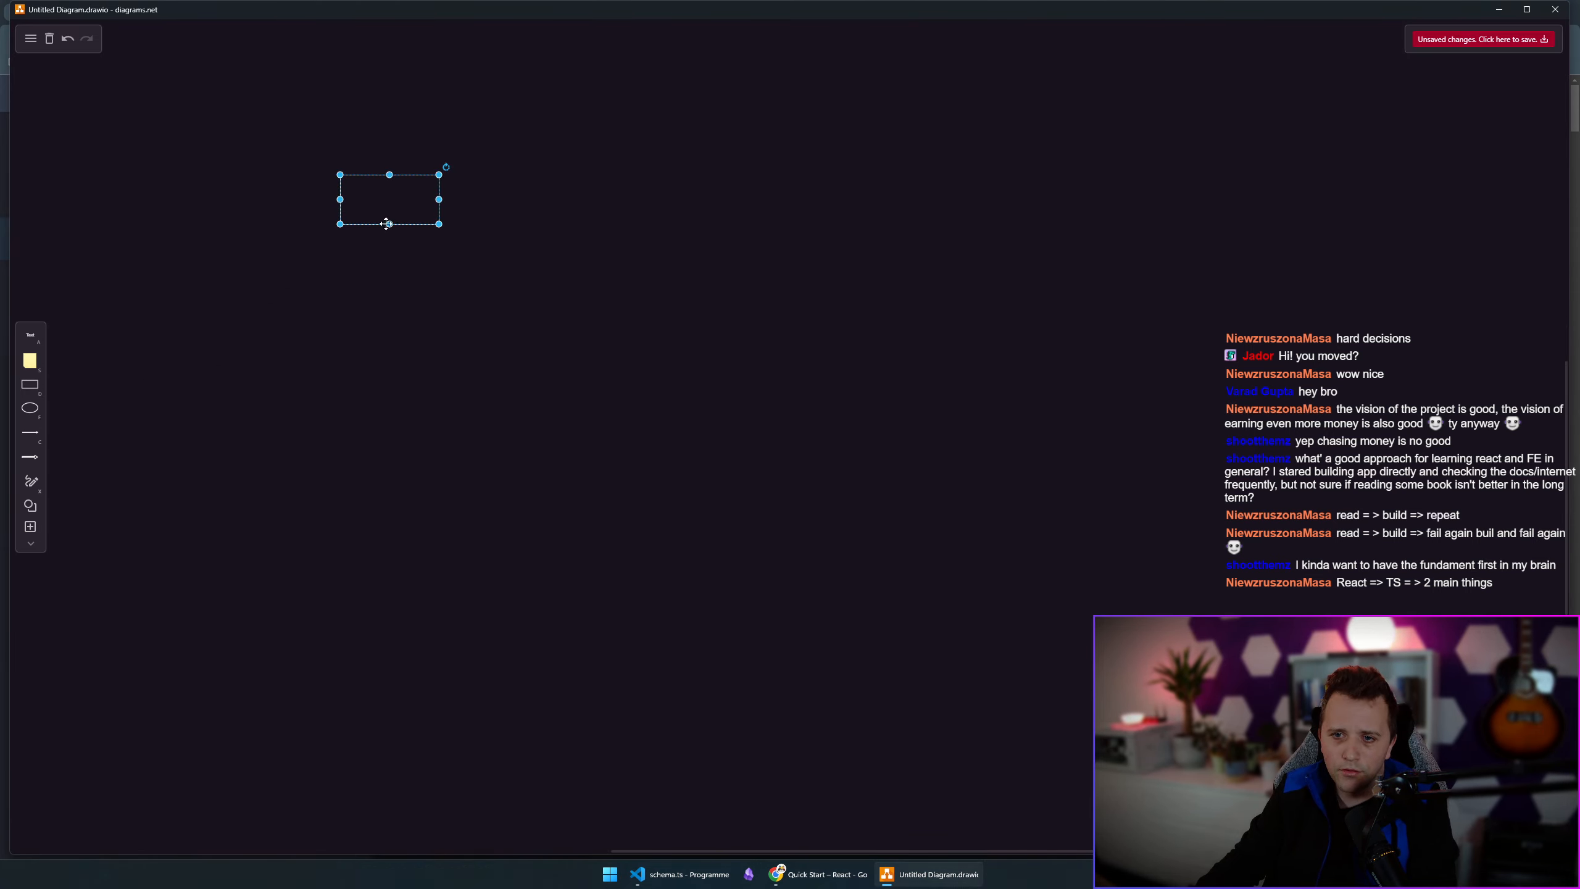
Place and enlarge a rectangle into a large square labelled 'DOM' and 'Document Object Model'.
{"action": "left_click_drag", "start_coordinate": [439, 224], "coordinate": [763, 556]}
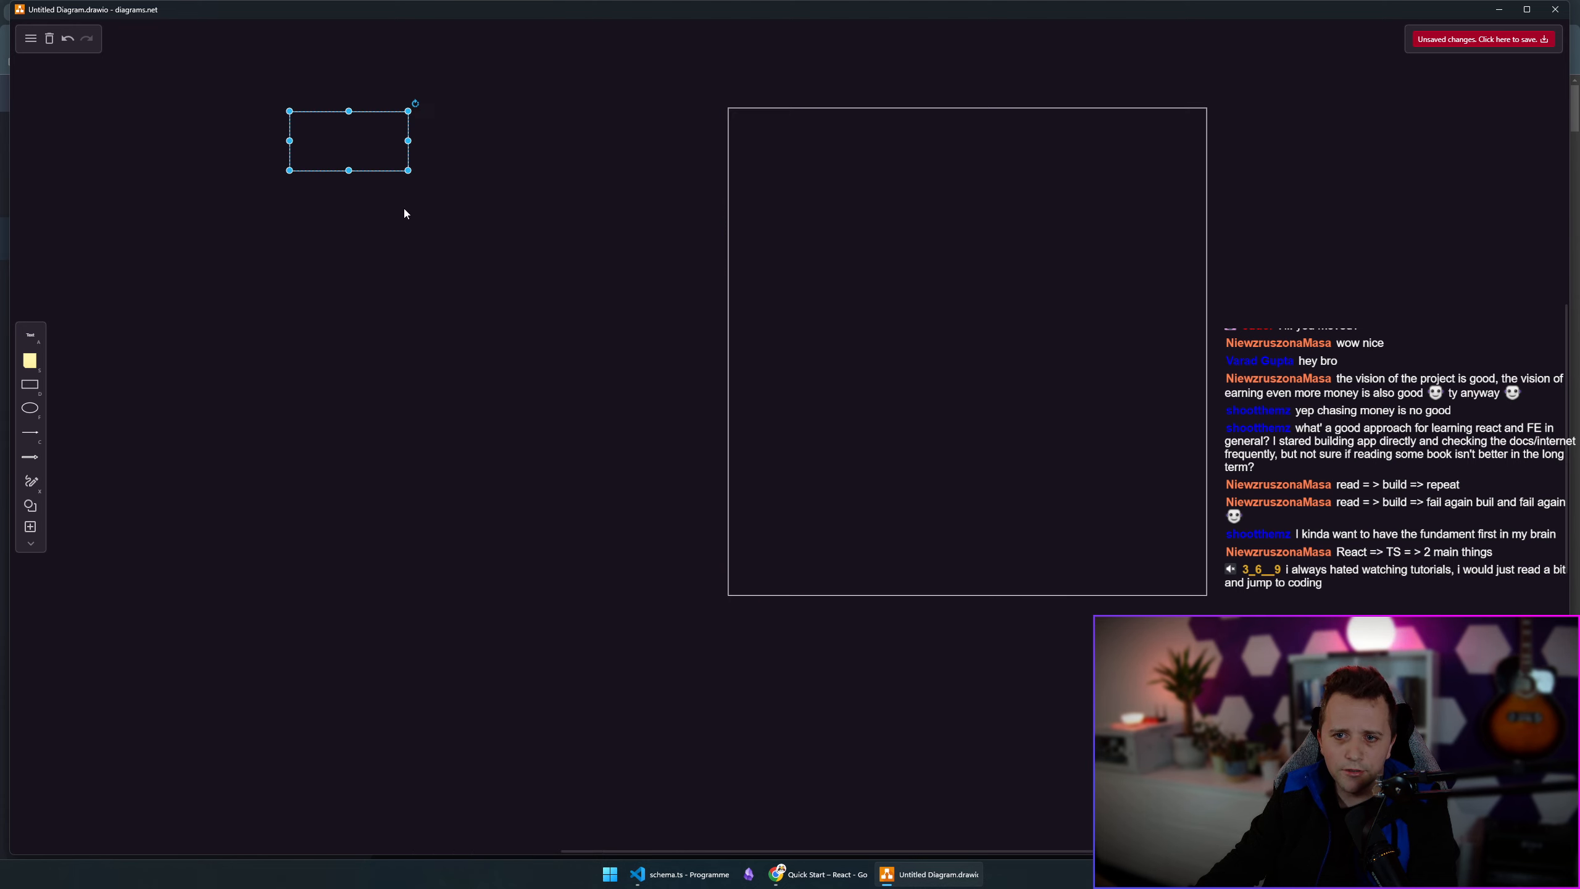
{"action": "left_click_drag", "start_coordinate": [407, 169], "coordinate": [650, 479]}
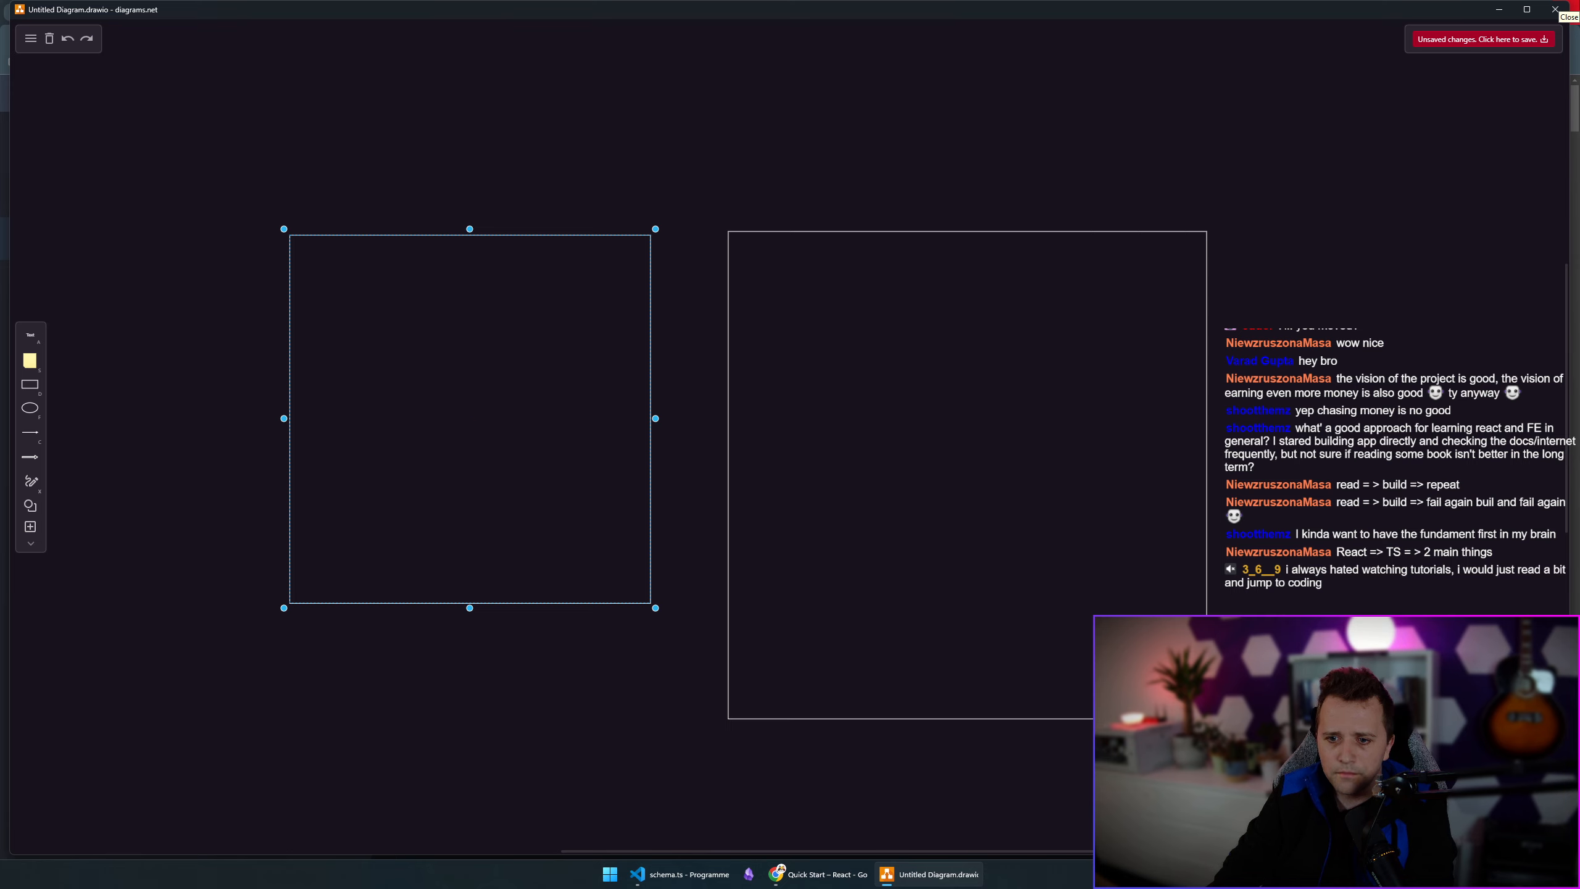
{"action": "type", "text": "DOM"}
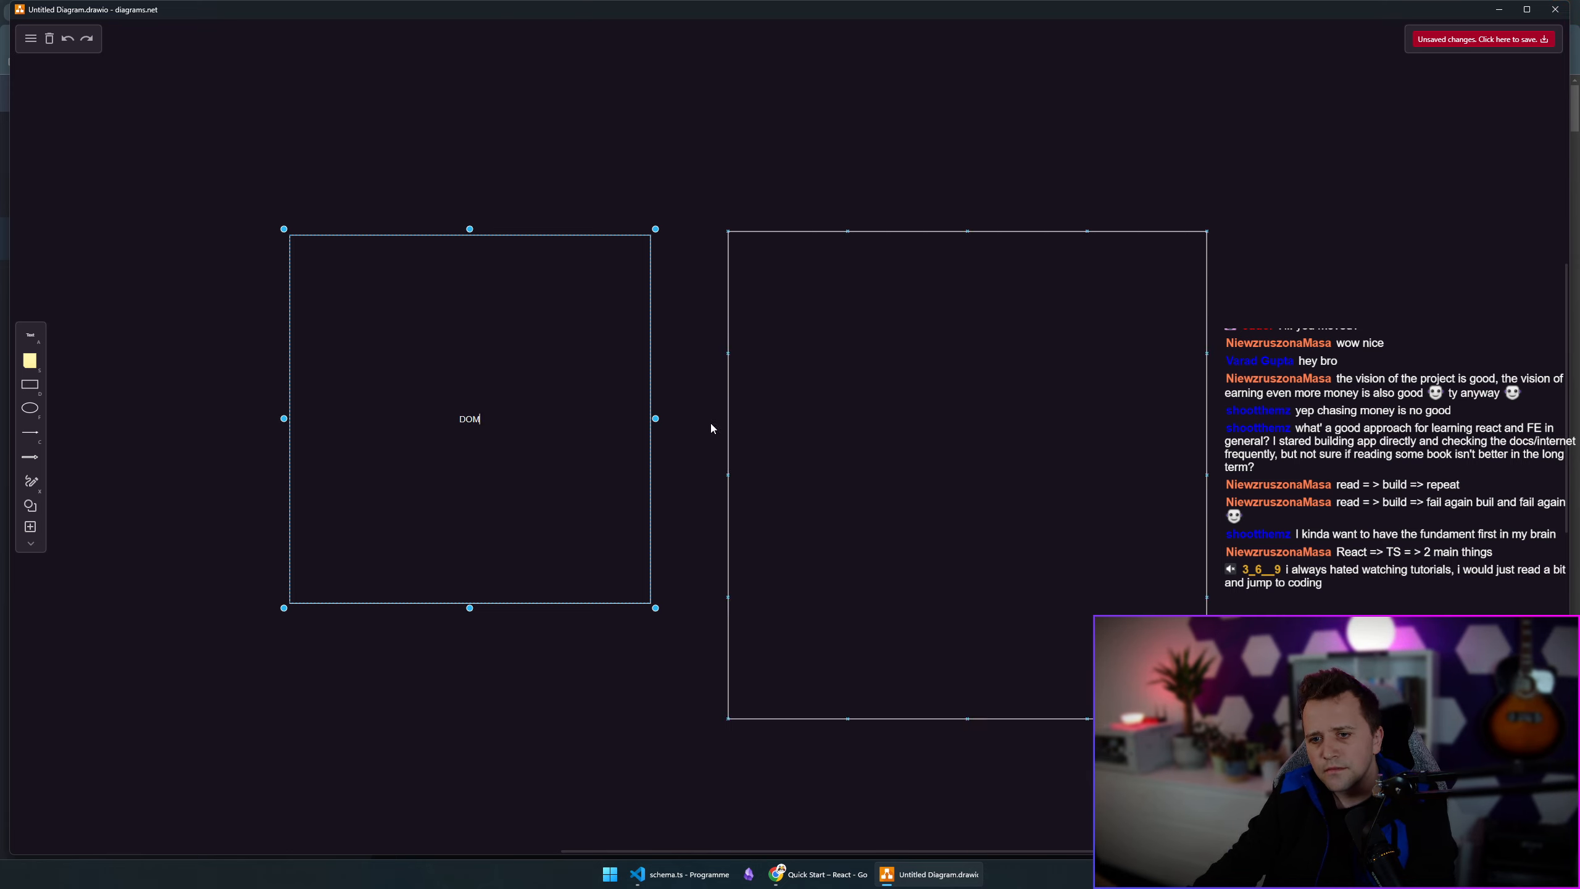
{"action": "mouse_move", "coordinate": [518, 408]}
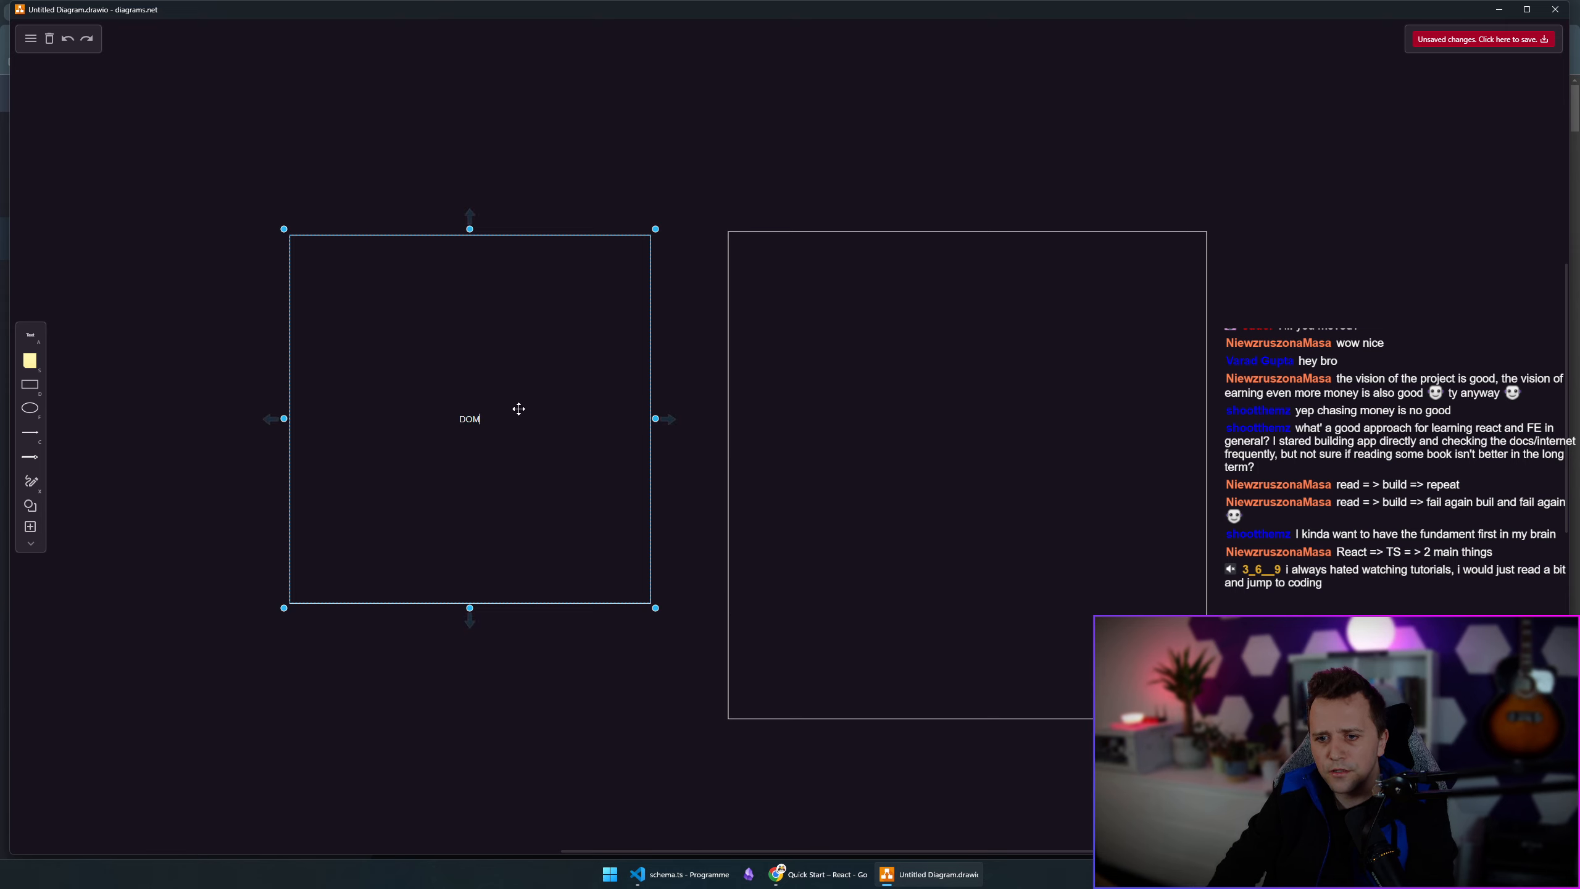
{"action": "type", "text": "Document Object Model"}
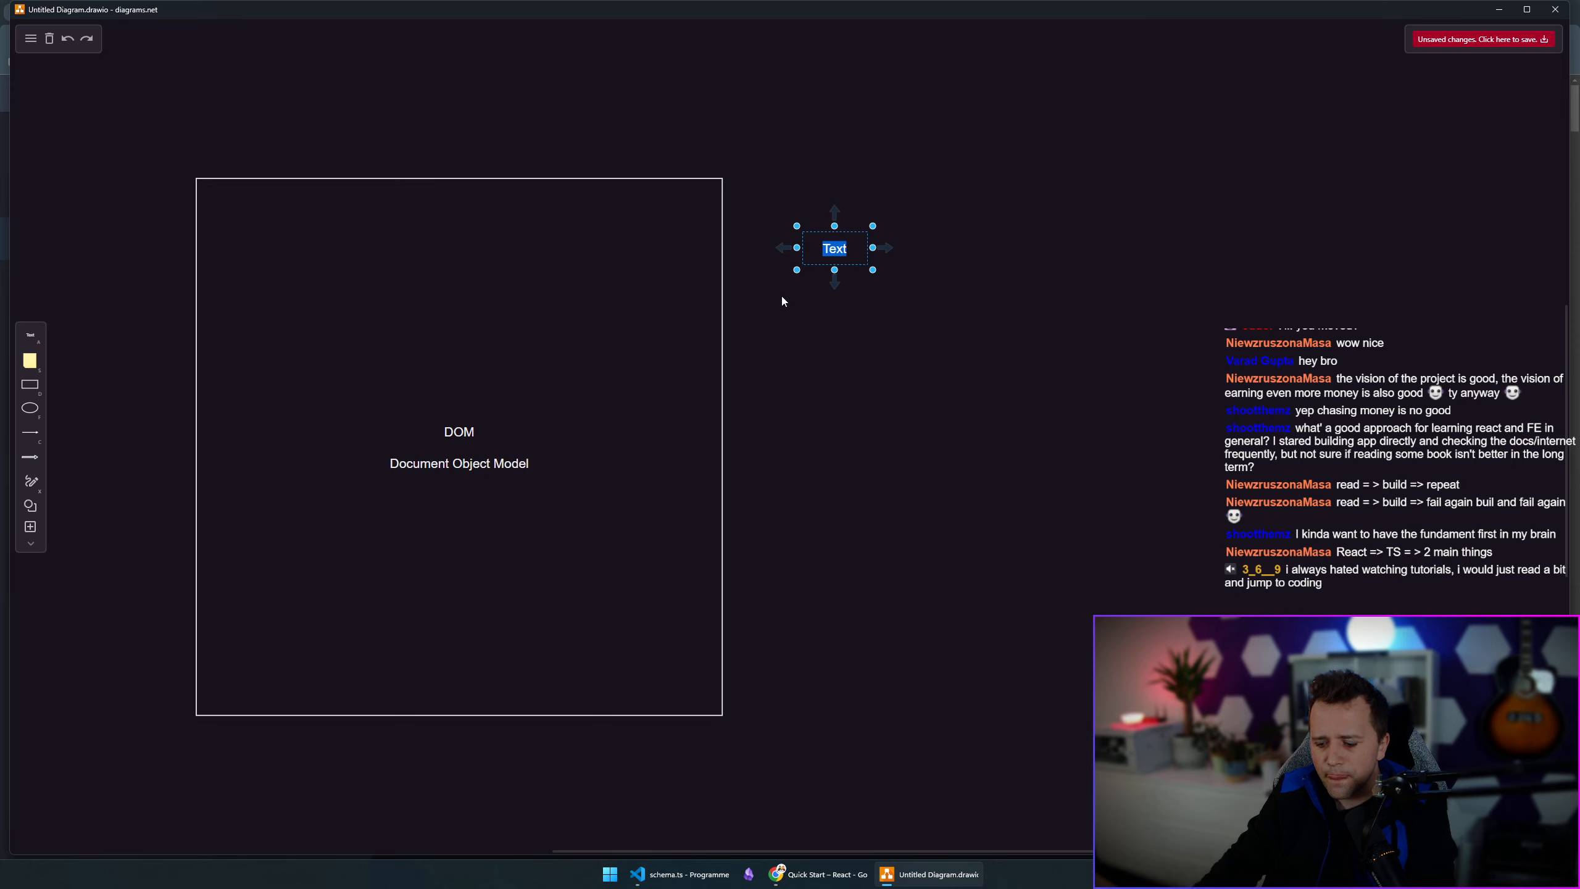
Add text labels 'Javascript', 'document.getElementById()....' and 'insert' beside the DOM square.
{"action": "type", "text": "Javascript"}
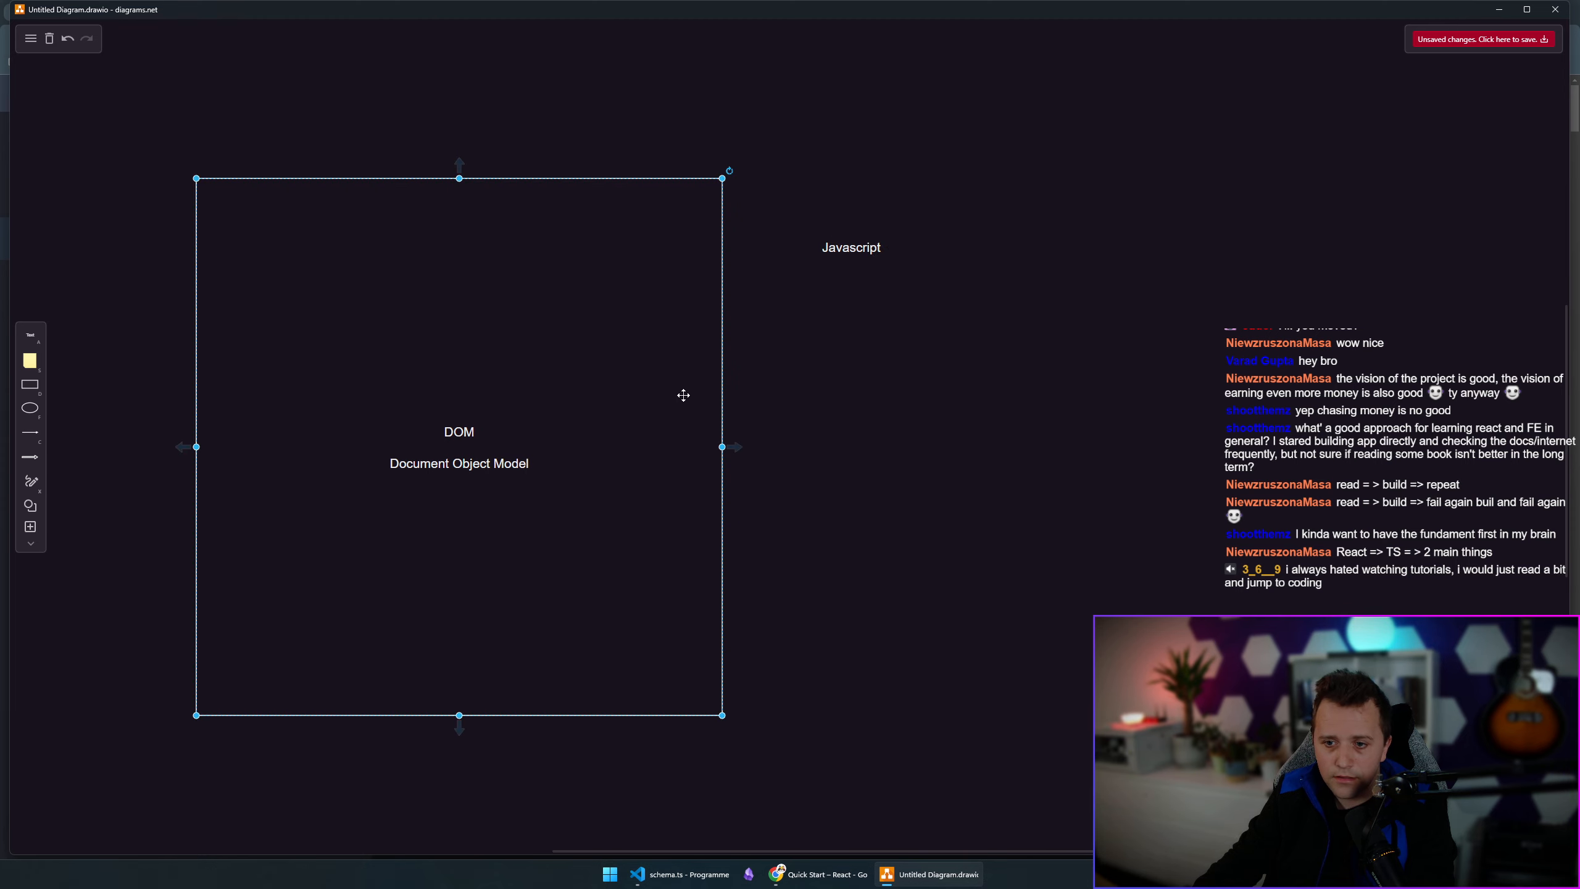
{"action": "left_click", "coordinate": [107, 364]}
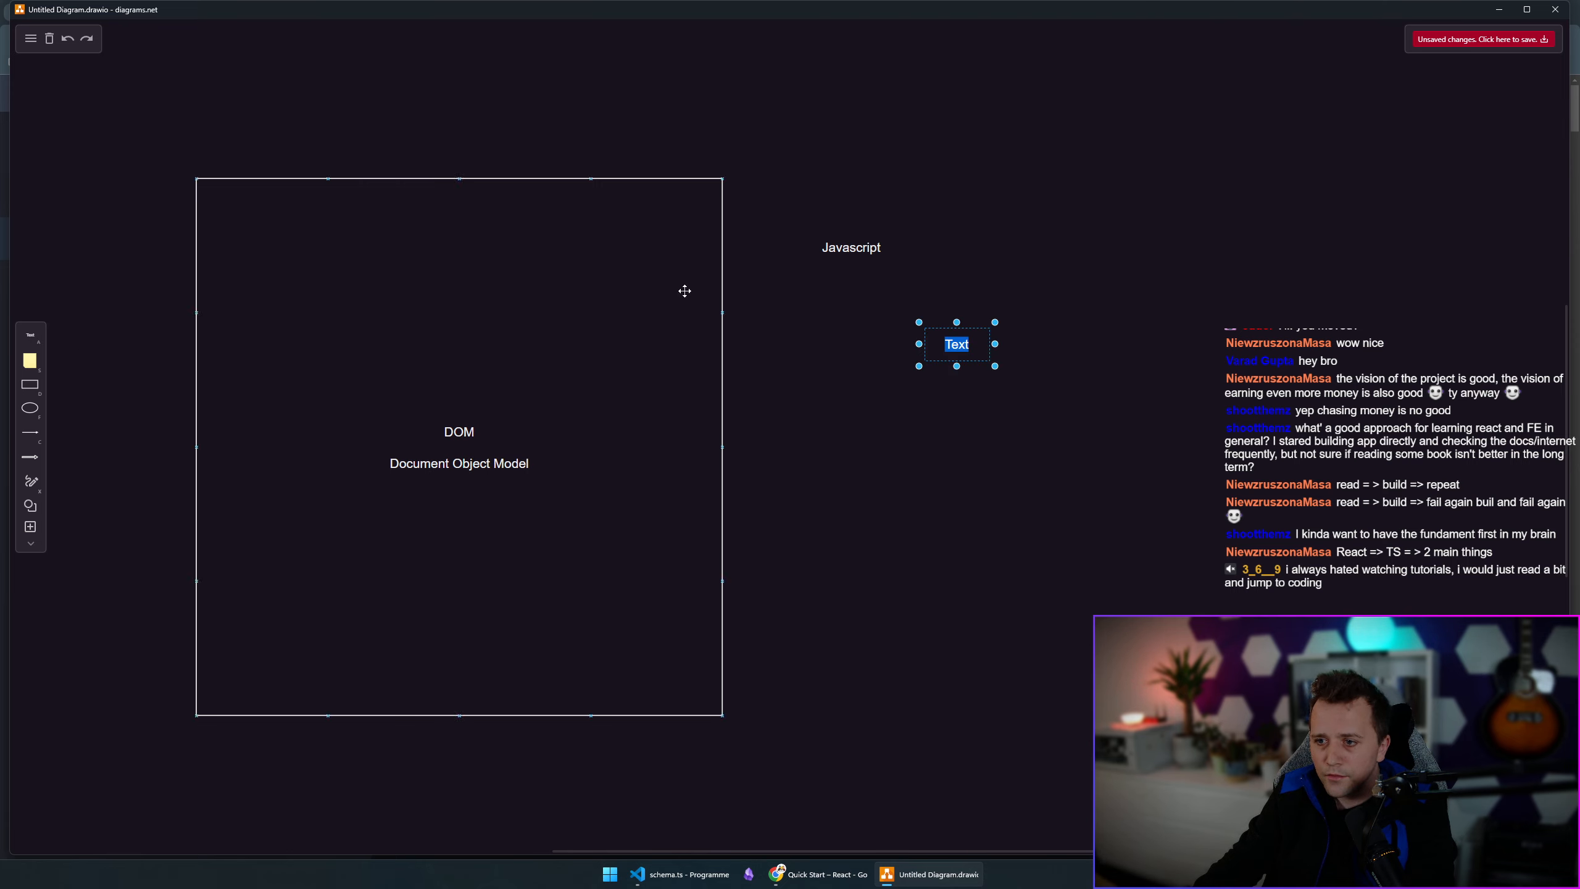
{"action": "type", "text": "document.getE"}
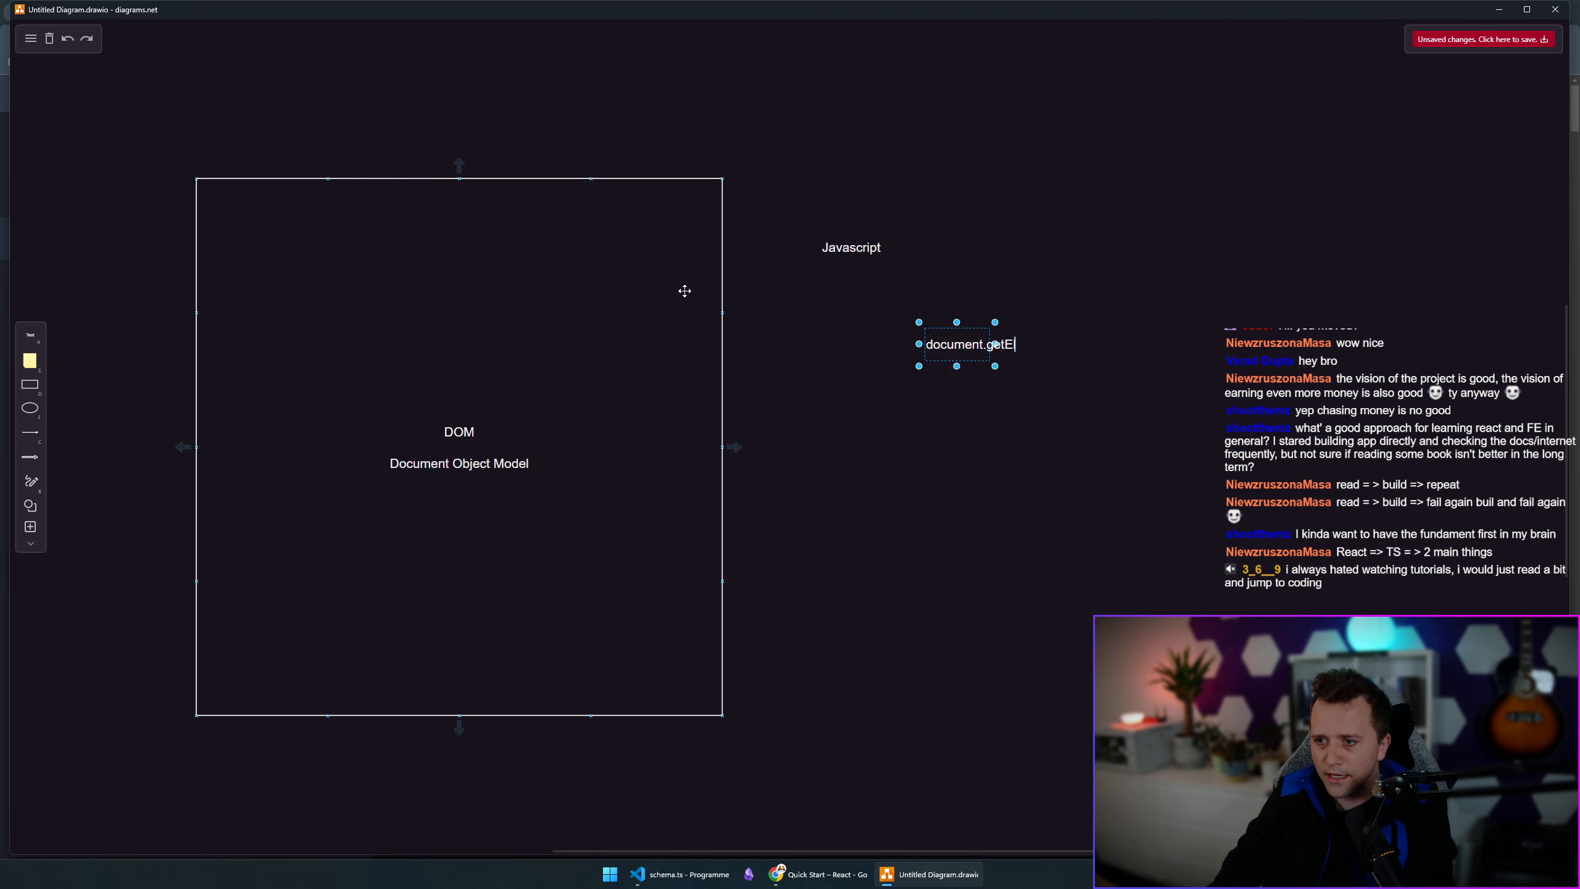
{"action": "type", "text": "lementById()...."}
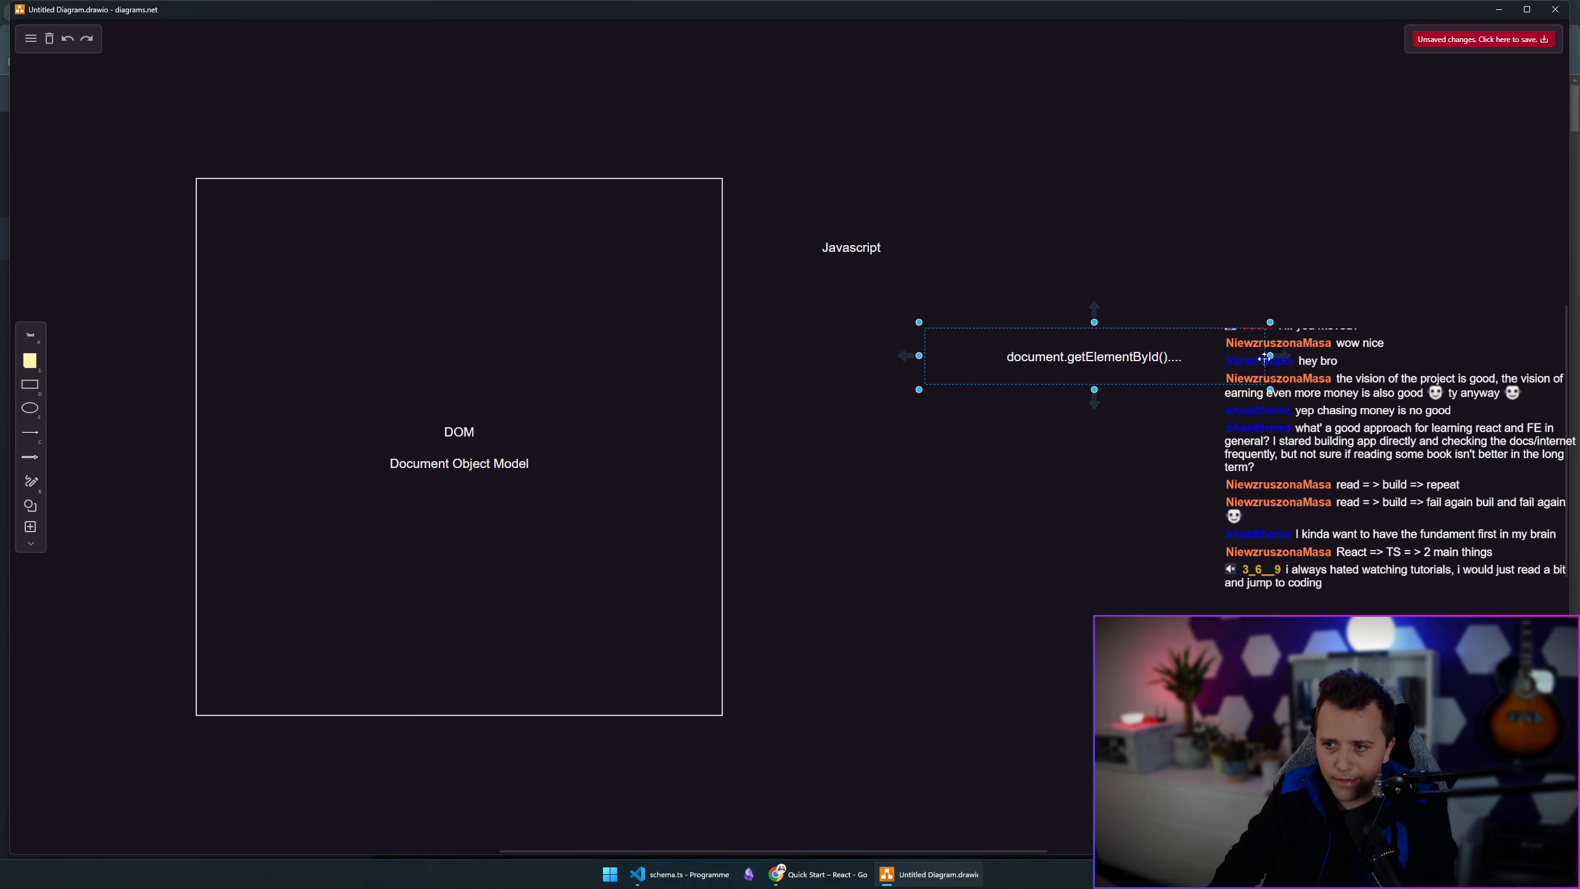
{"action": "type", "text": "insert"}
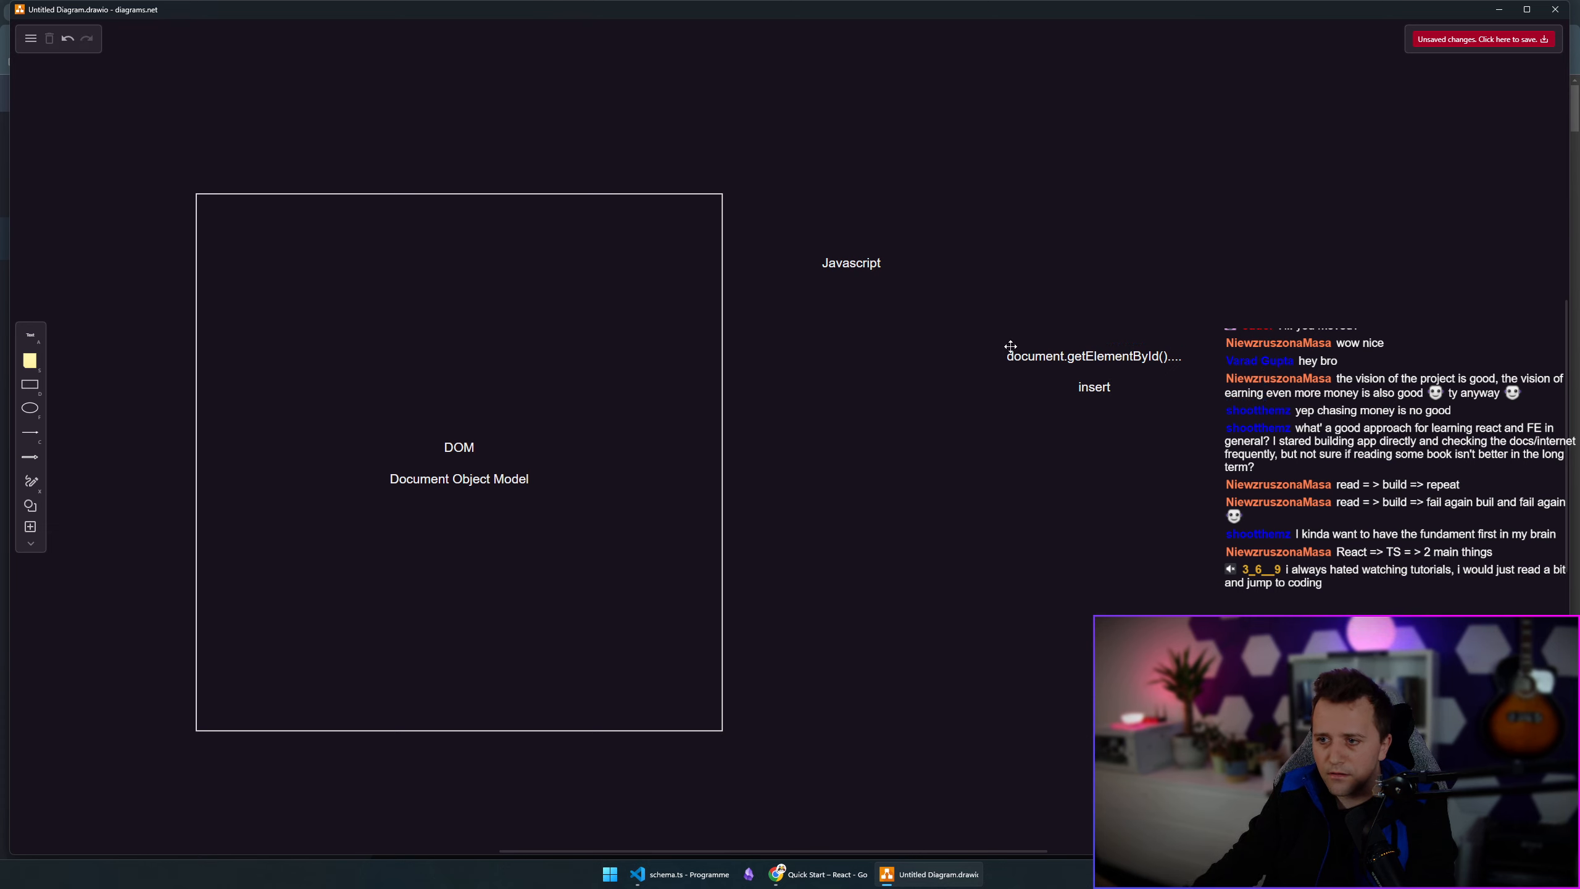
Move the three text labels into the upper part of the DOM square.
{"action": "left_click_drag", "start_coordinate": [852, 262], "coordinate": [628, 256]}
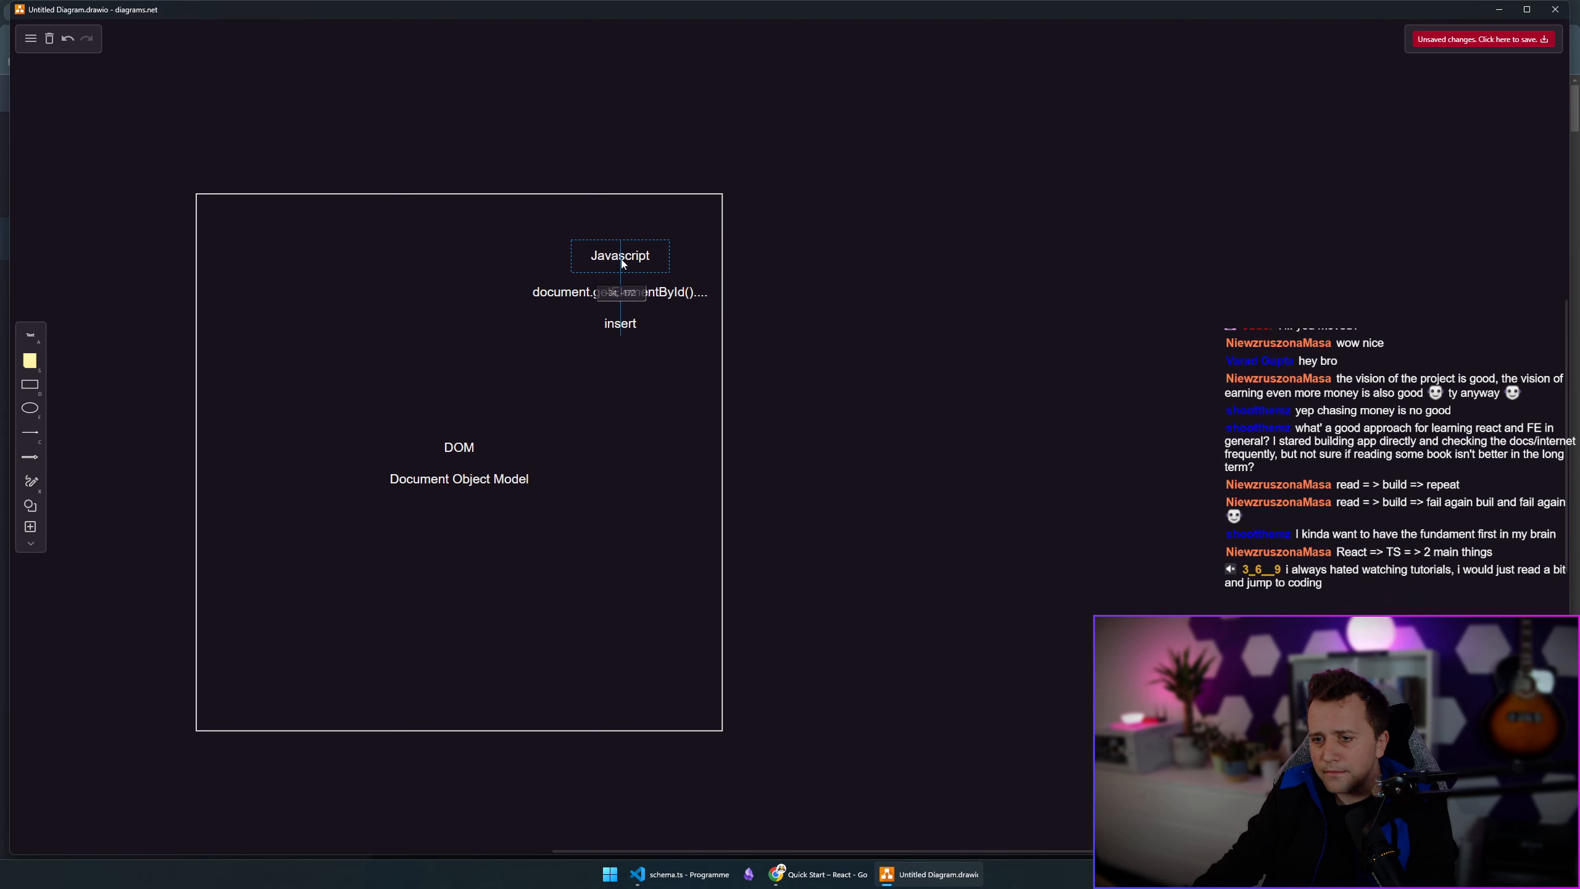
{"action": "left_click", "coordinate": [818, 241]}
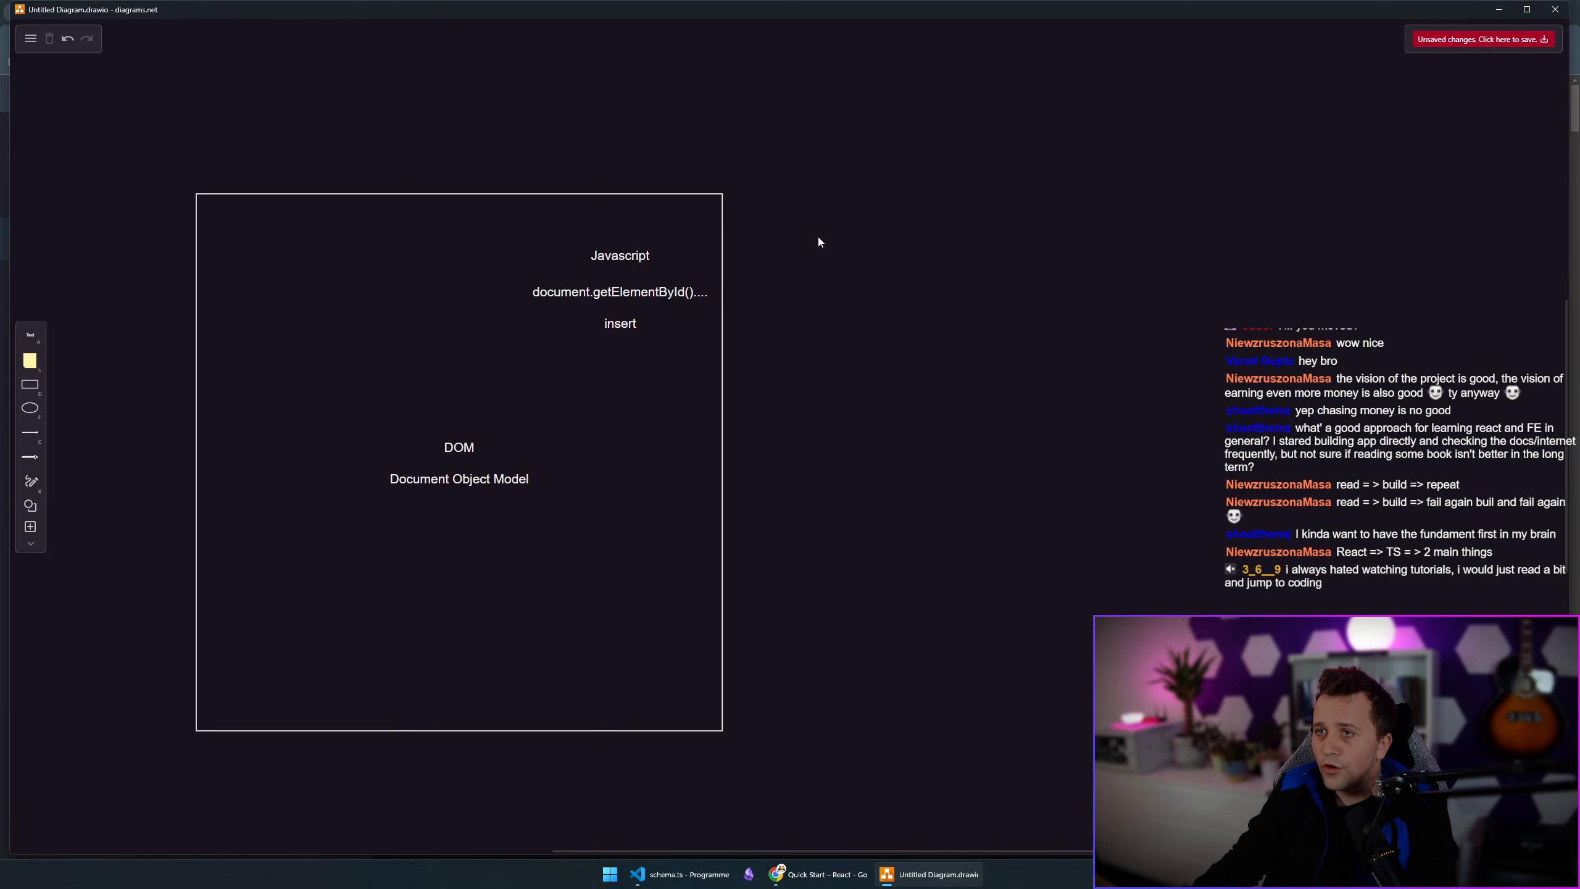
{"action": "left_click", "coordinate": [619, 256]}
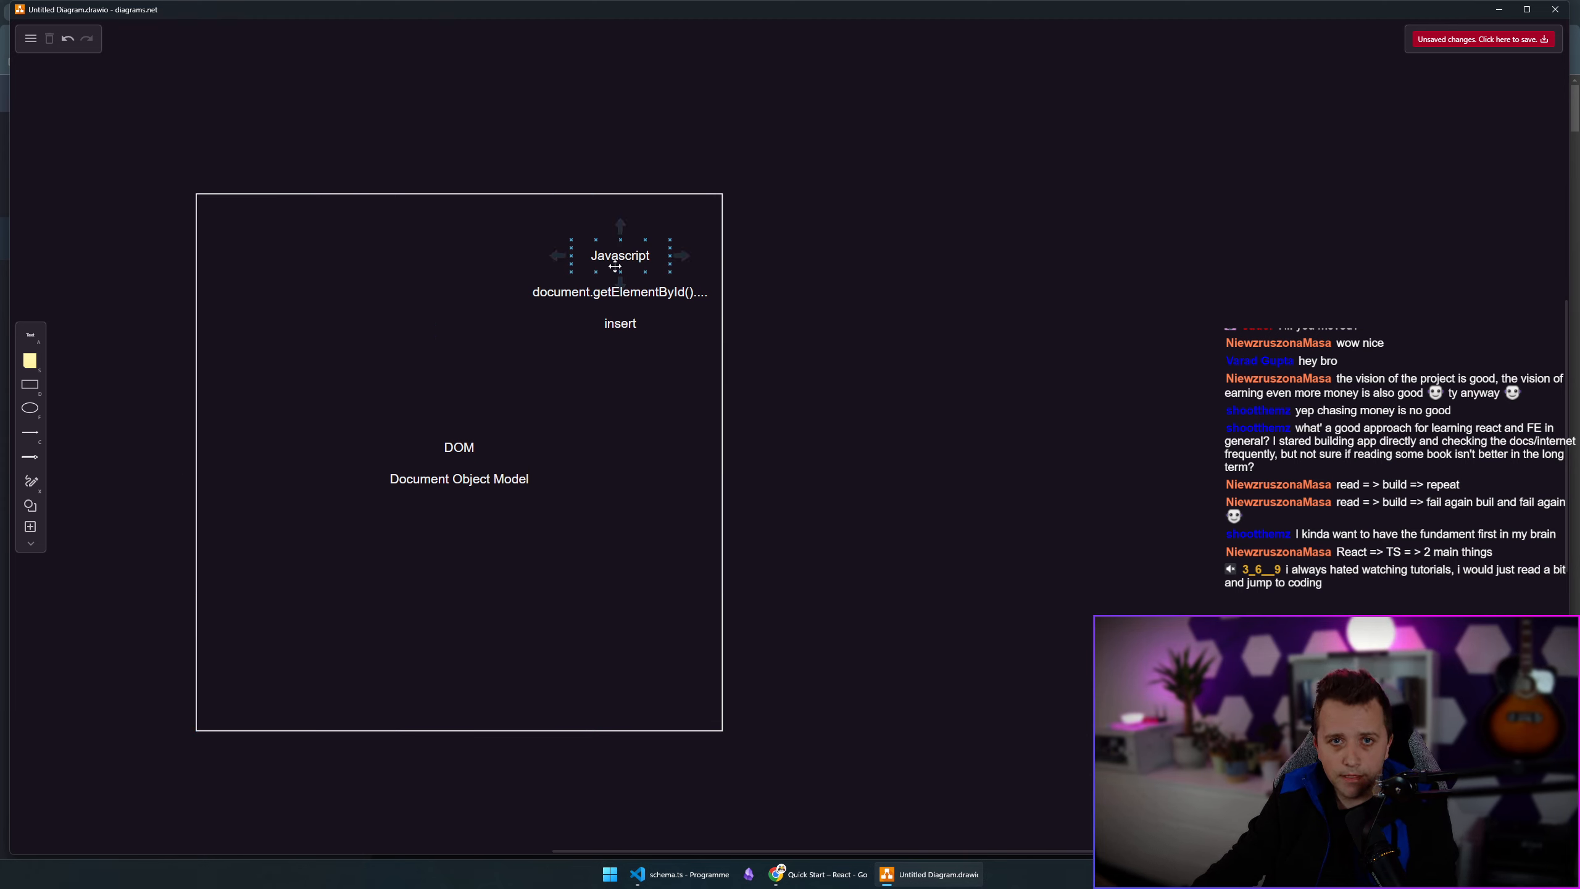
{"action": "left_click", "coordinate": [672, 183]}
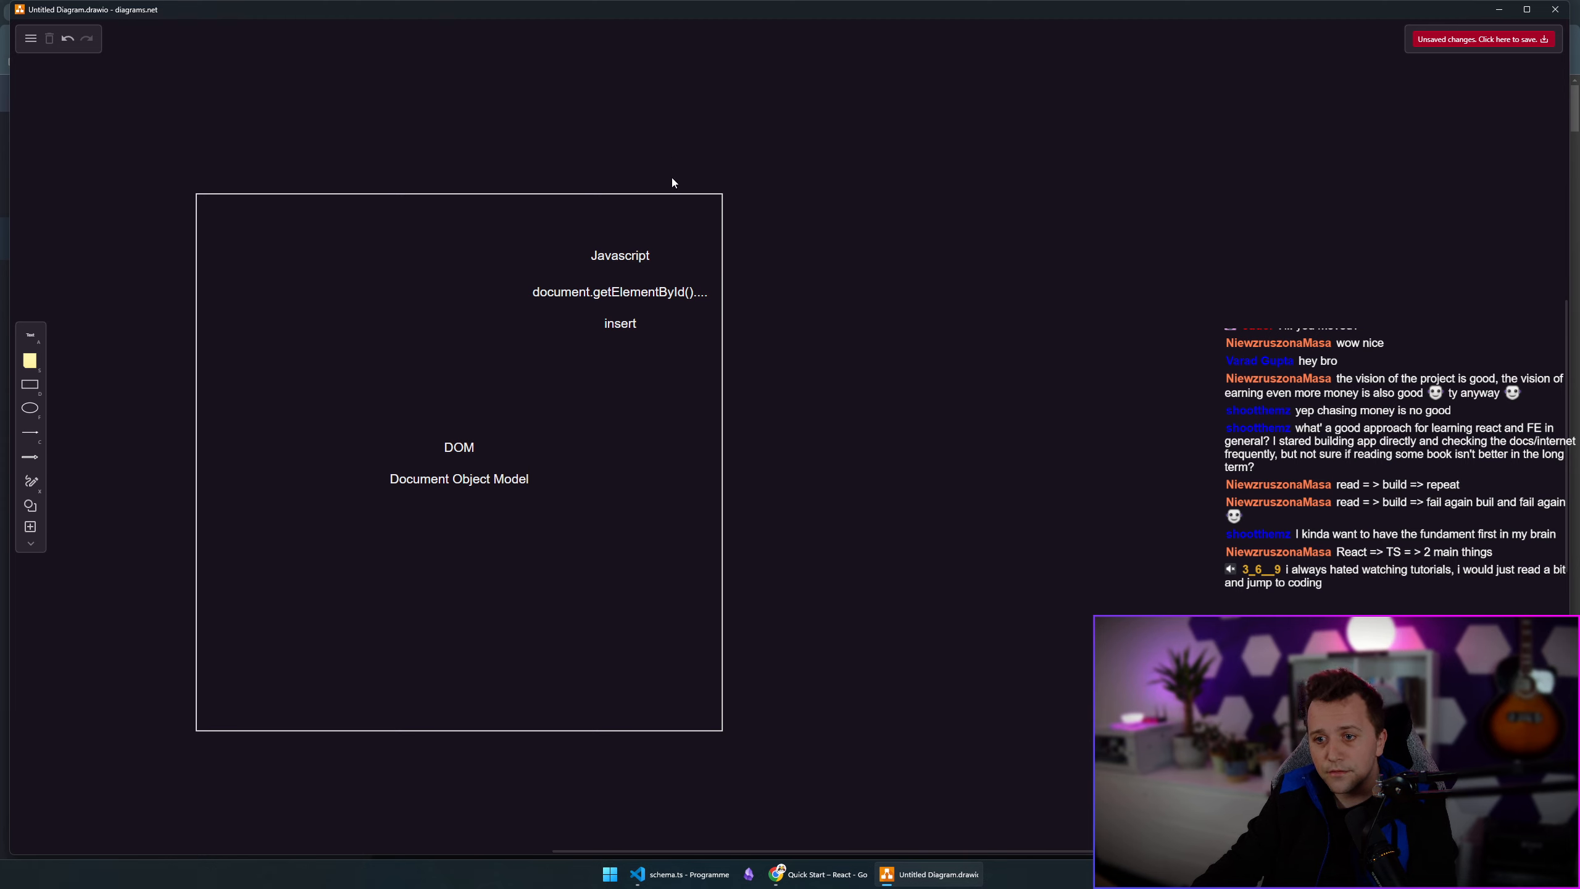
{"action": "mouse_move", "coordinate": [875, 227]}
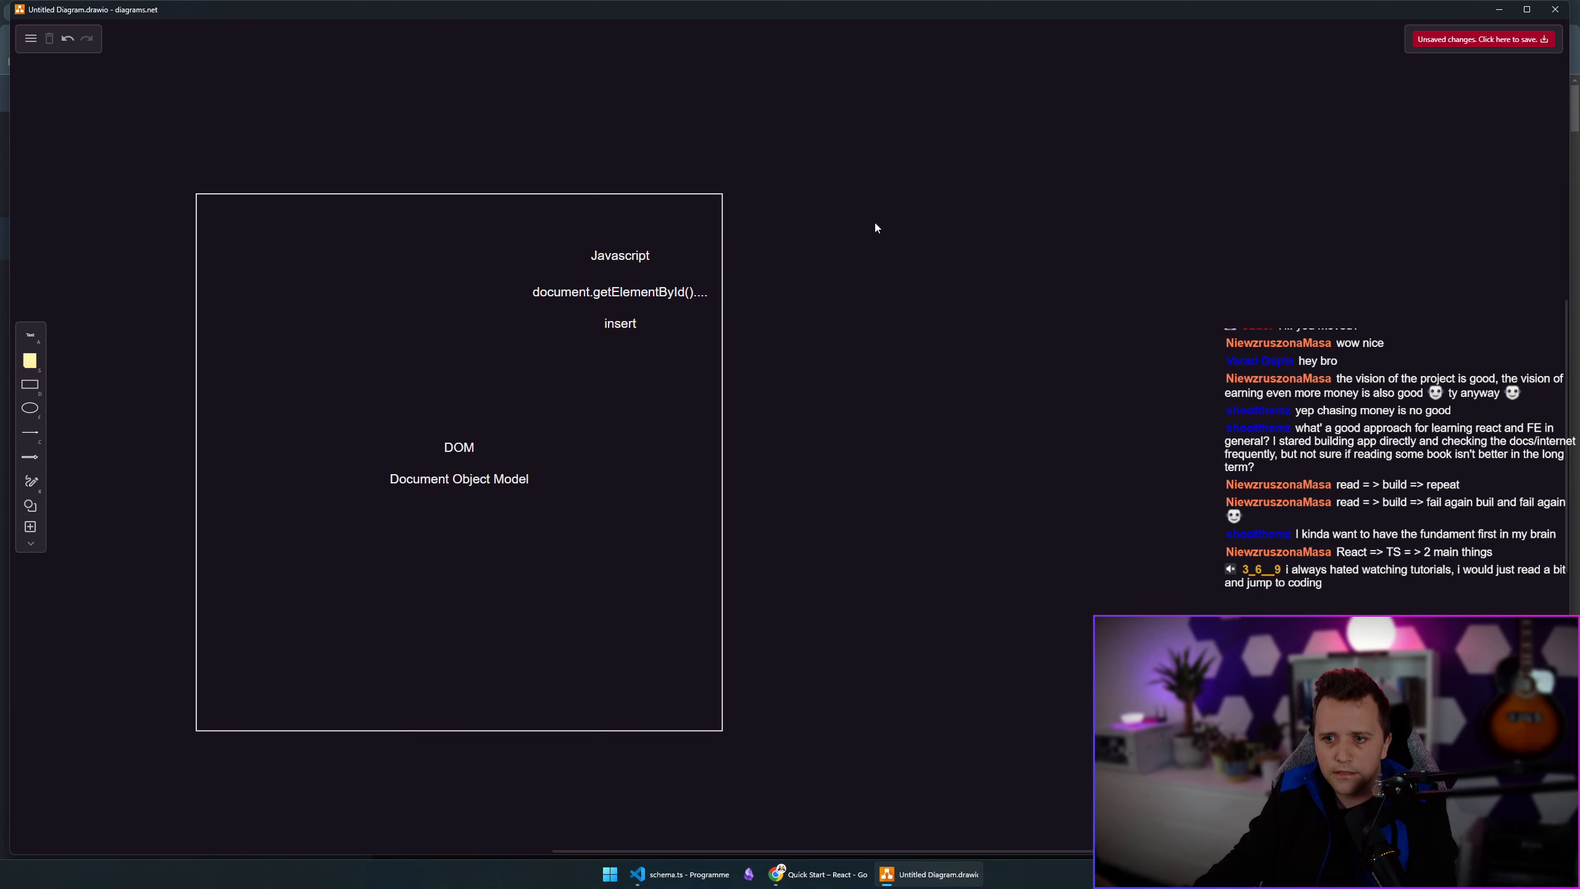
Select the labels and the DOM square to resize the square around them.
{"action": "left_click", "coordinate": [620, 292]}
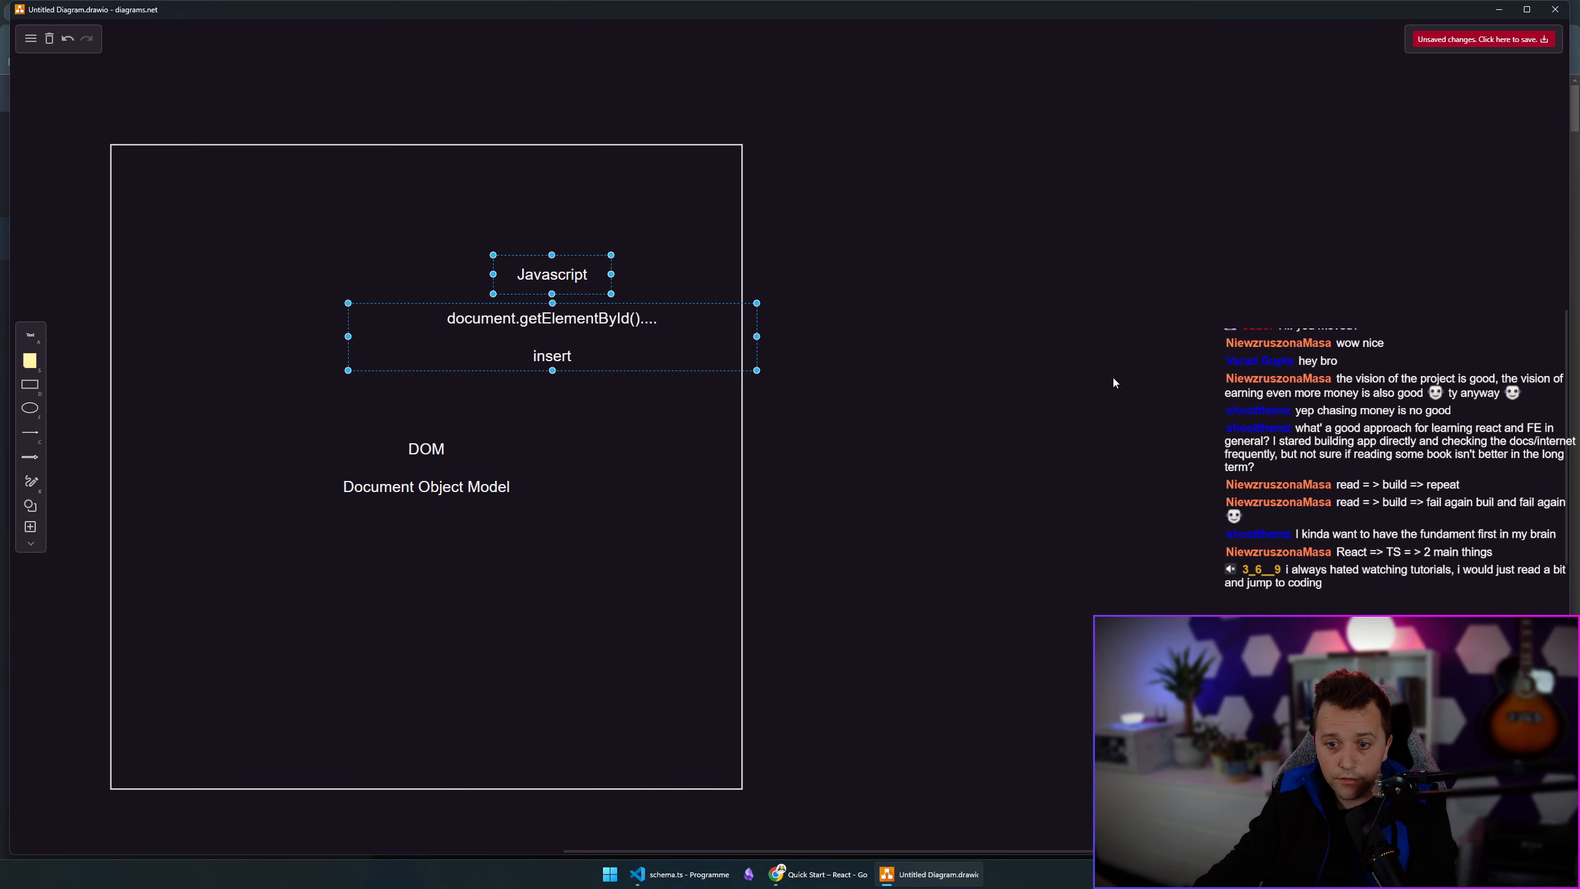
{"action": "left_click", "coordinate": [1113, 381]}
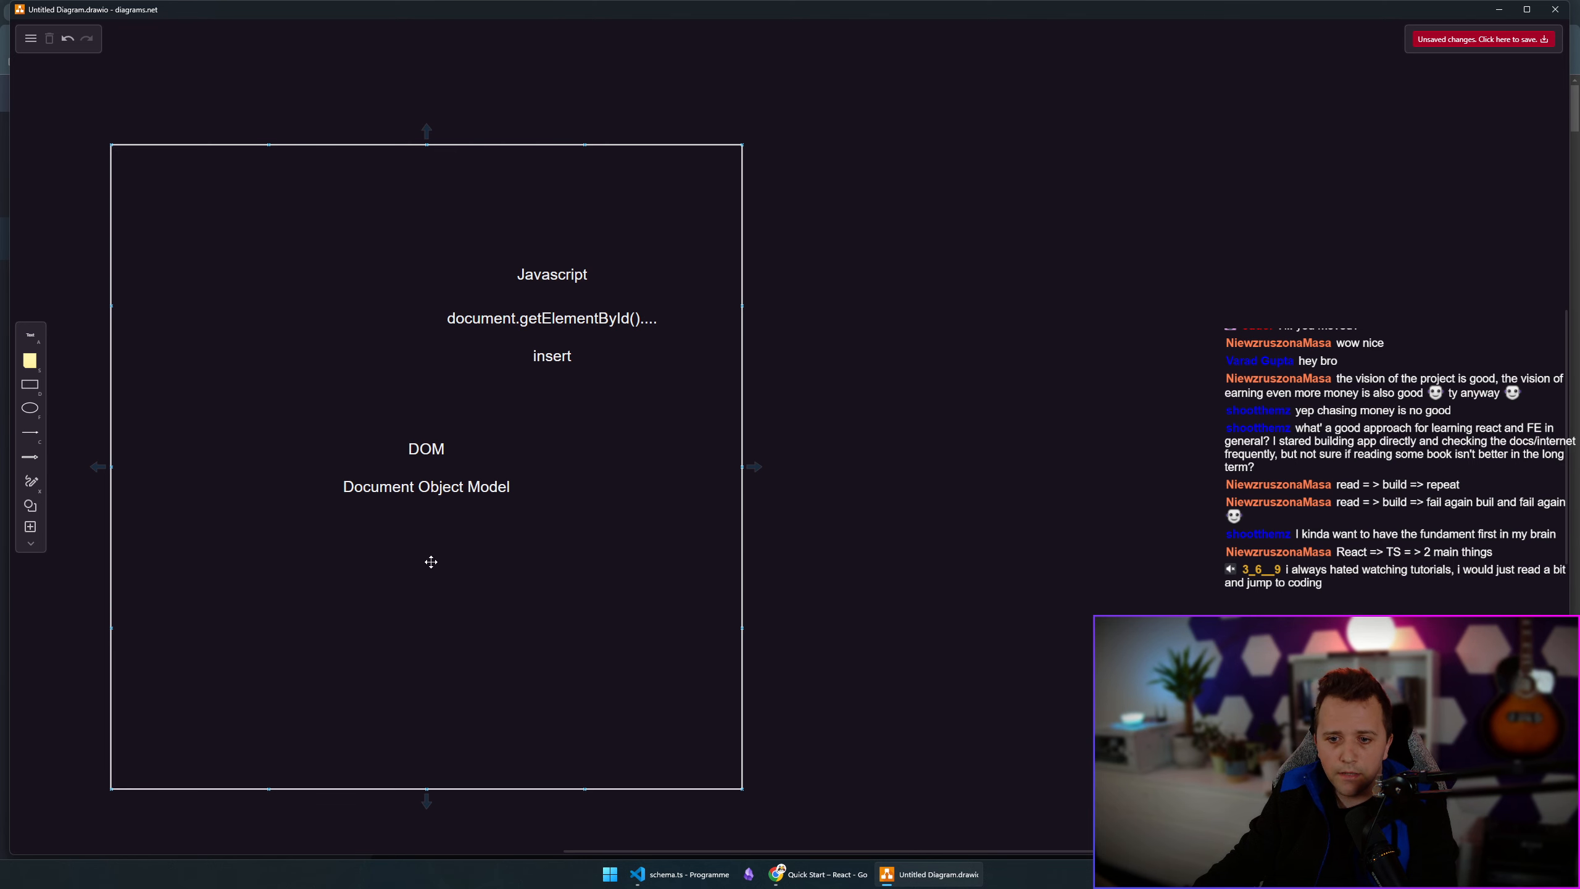
{"action": "left_click", "coordinate": [426, 466]}
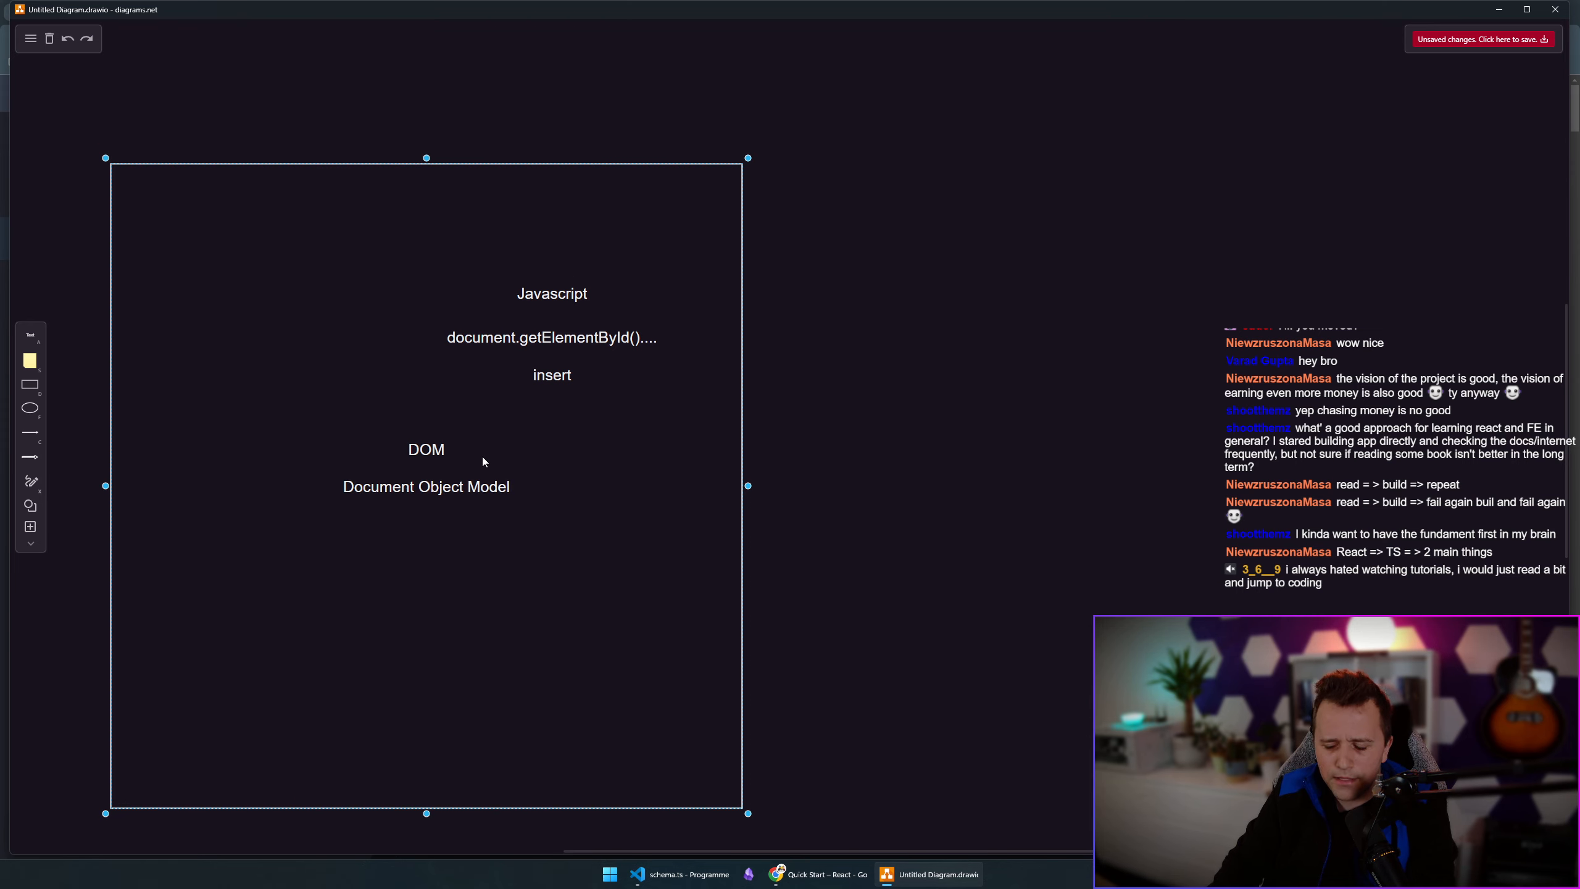
Add the lines 'Data' and 'Grows really big' to the DOM square's text.
{"action": "type", "text": "Data"}
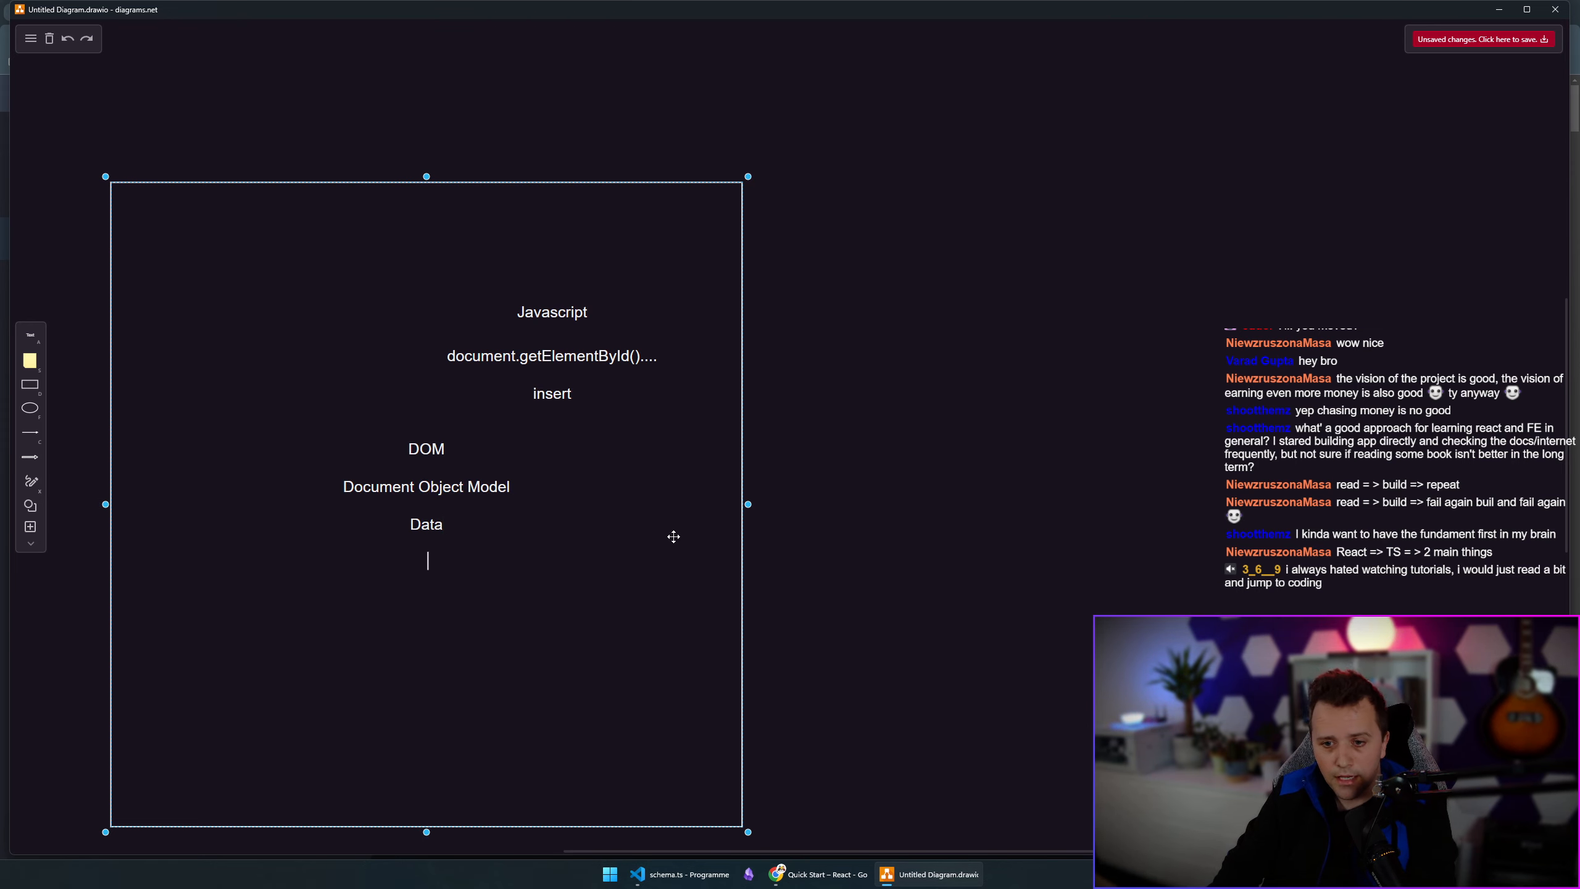
{"action": "type", "text": "Grows really"}
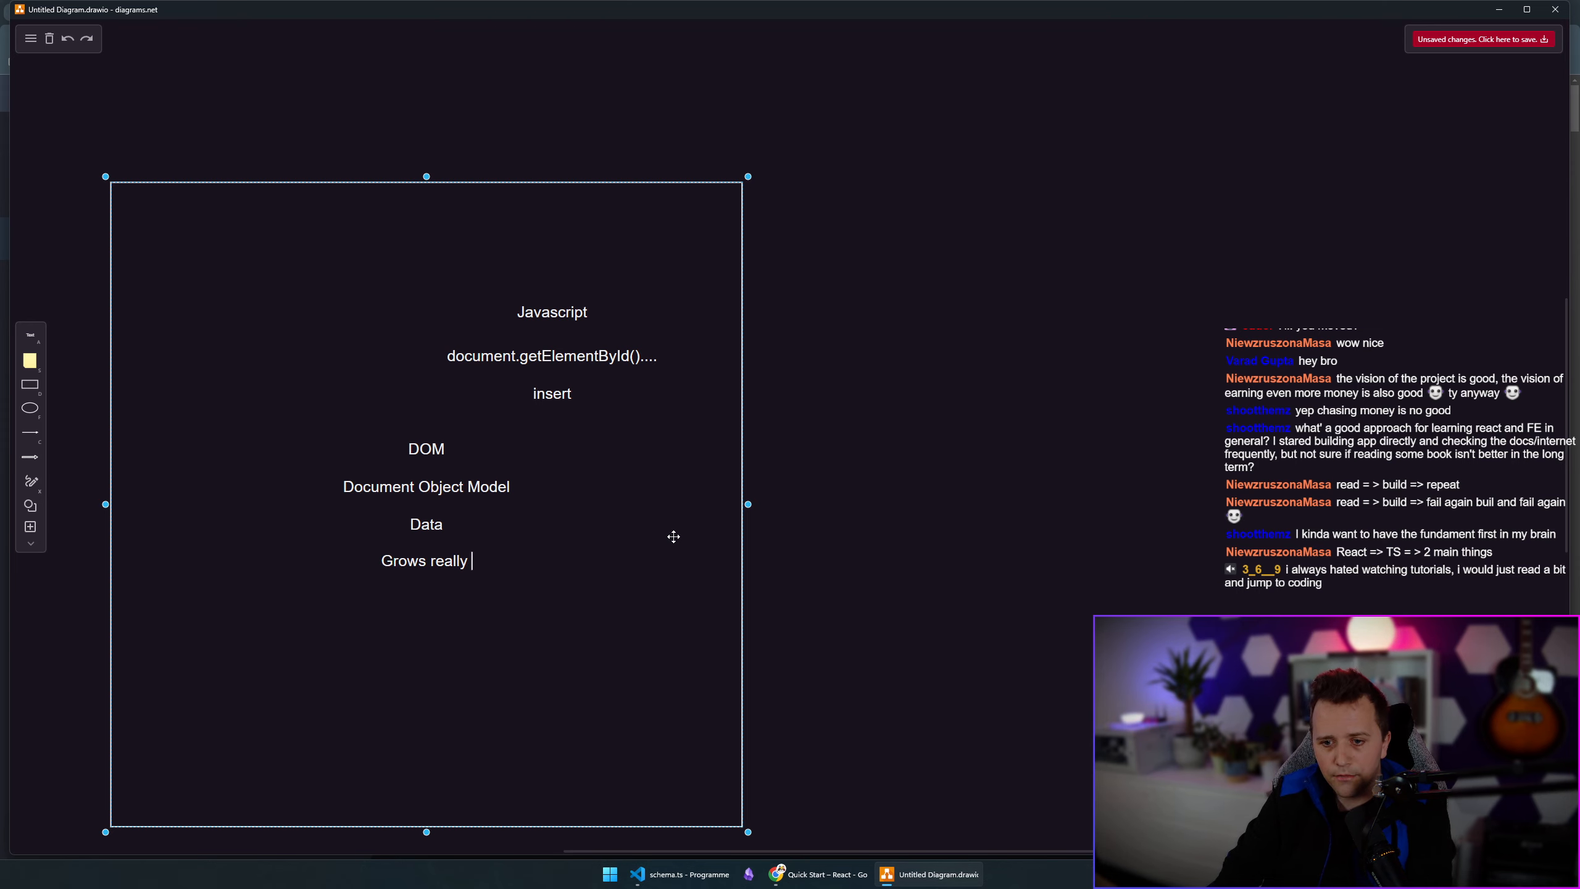
{"action": "type", "text": "big"}
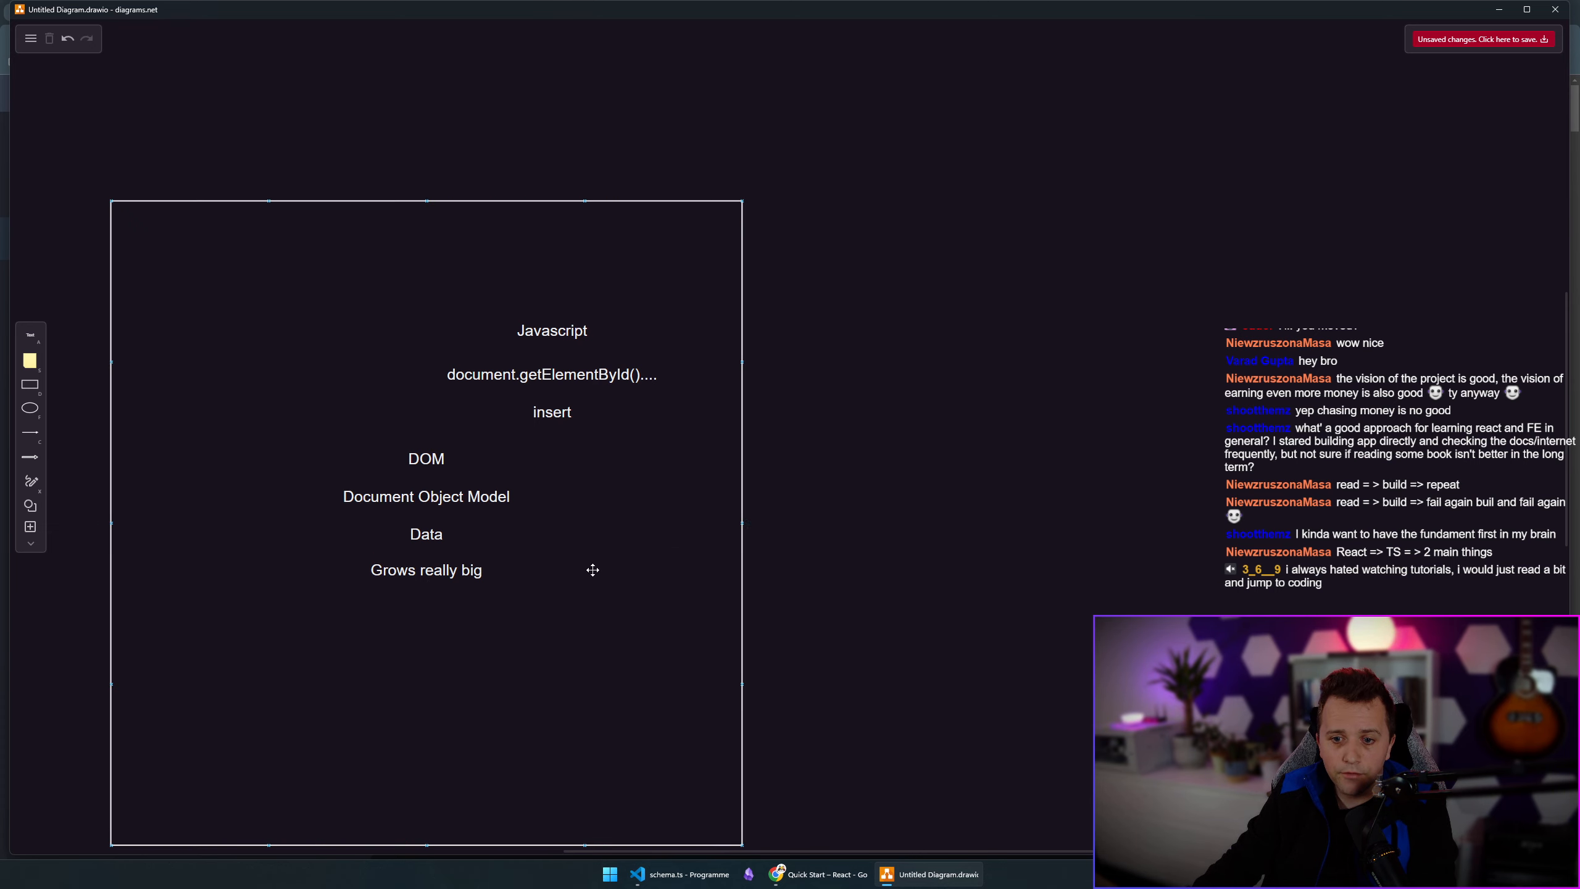
{"action": "left_click", "coordinate": [551, 374]}
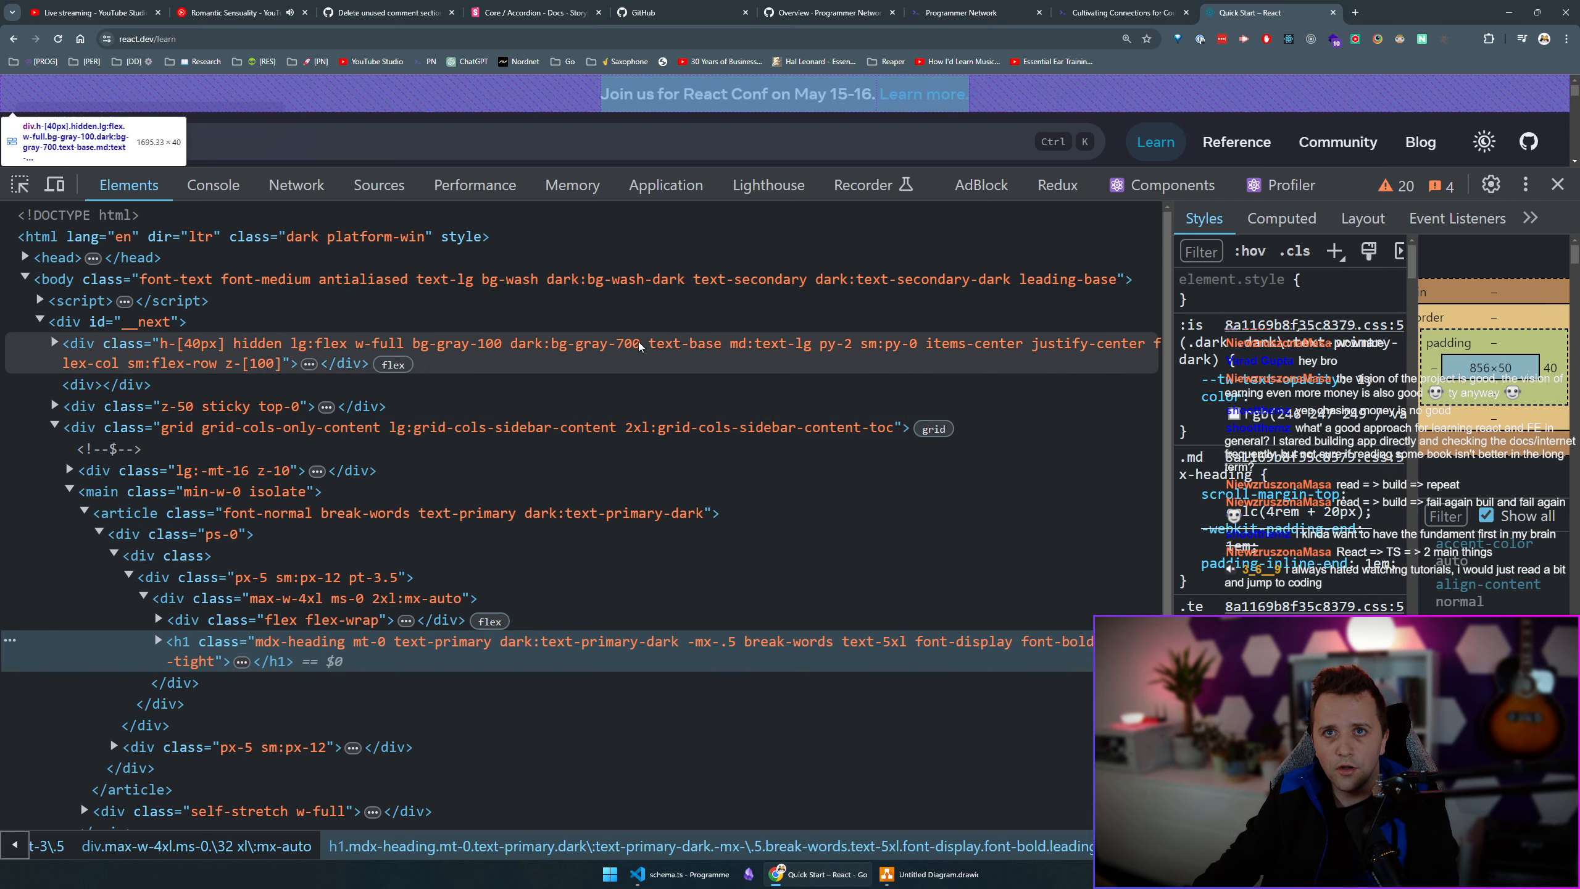
Scroll the react.dev element tree in Chrome DevTools and select an element node.
{"action": "scroll", "scroll_direction": "down", "scroll_amount": 3}
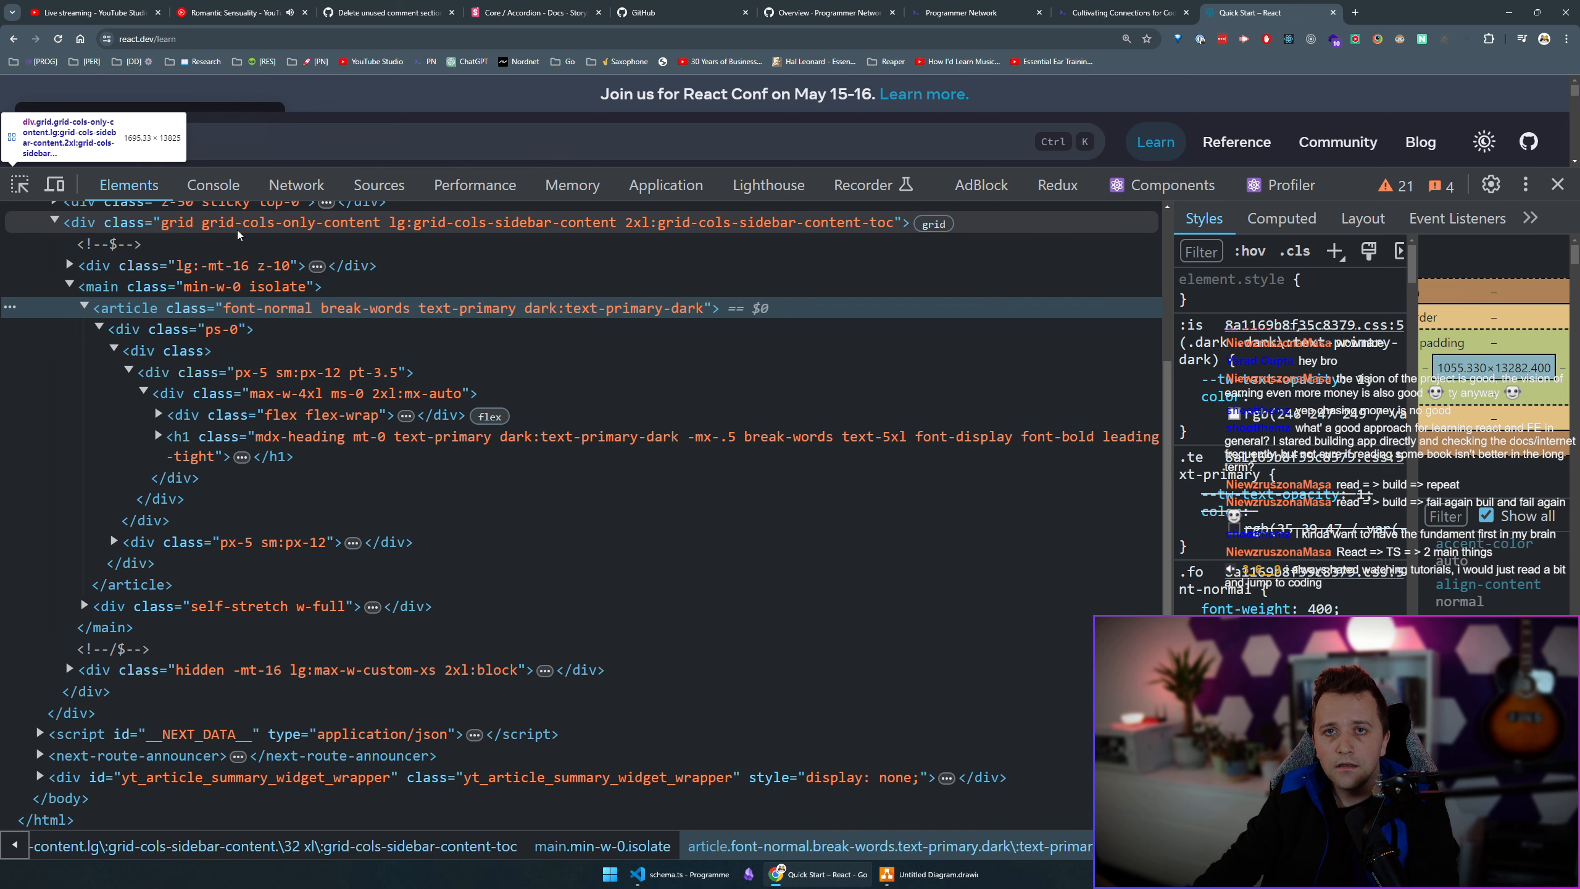
{"action": "left_click", "coordinate": [928, 874]}
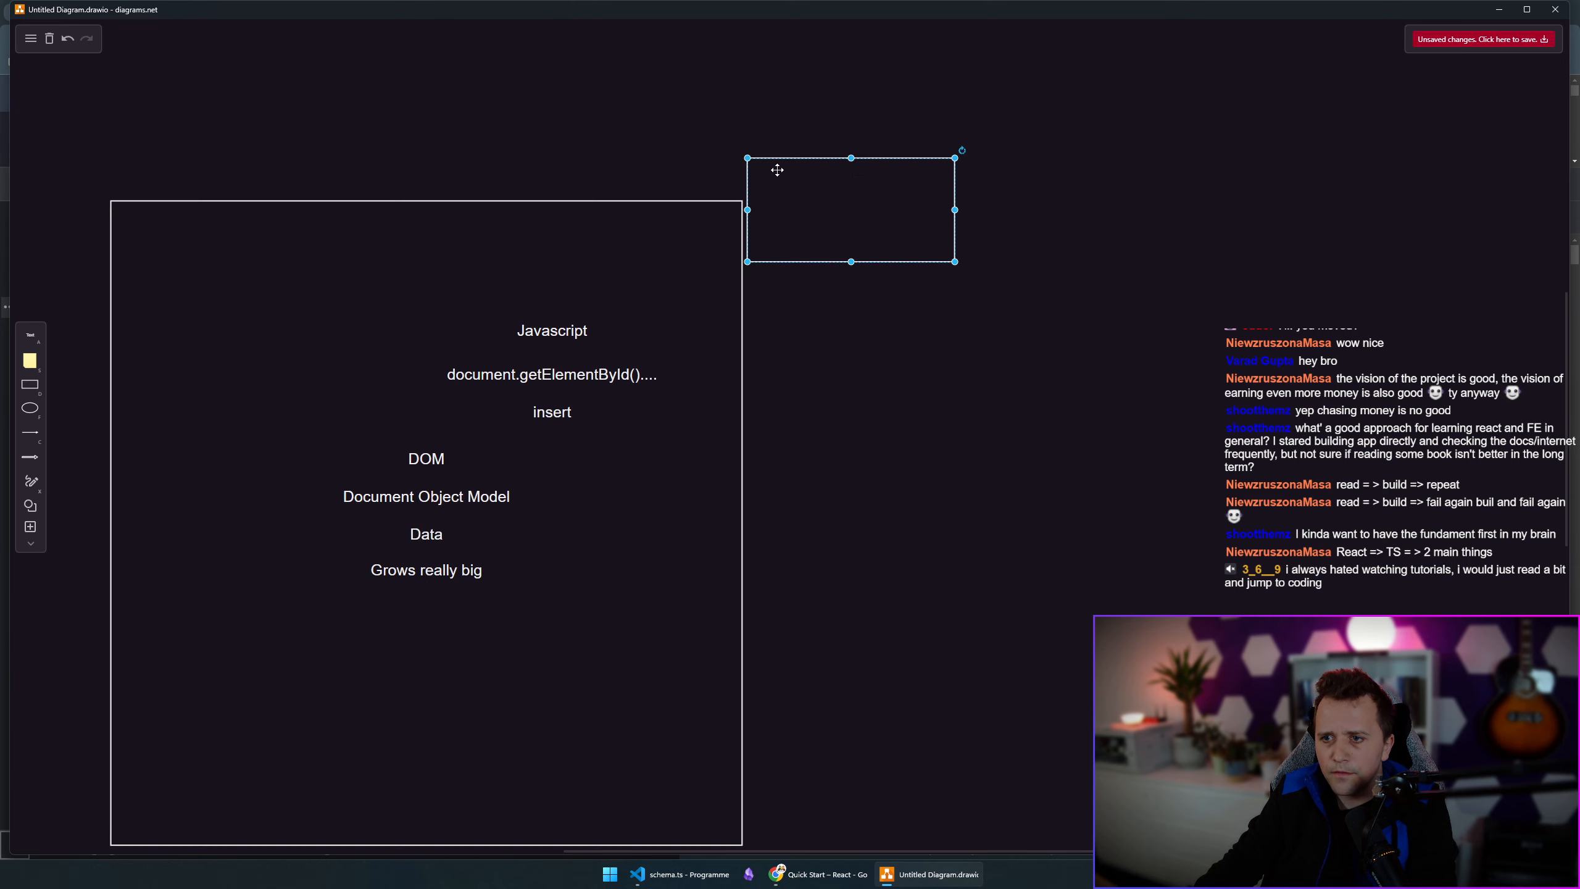
Label a new rectangle 'Virtual DOM' and nudge it right of the DOM square.
{"action": "type", "text": "Virtual"}
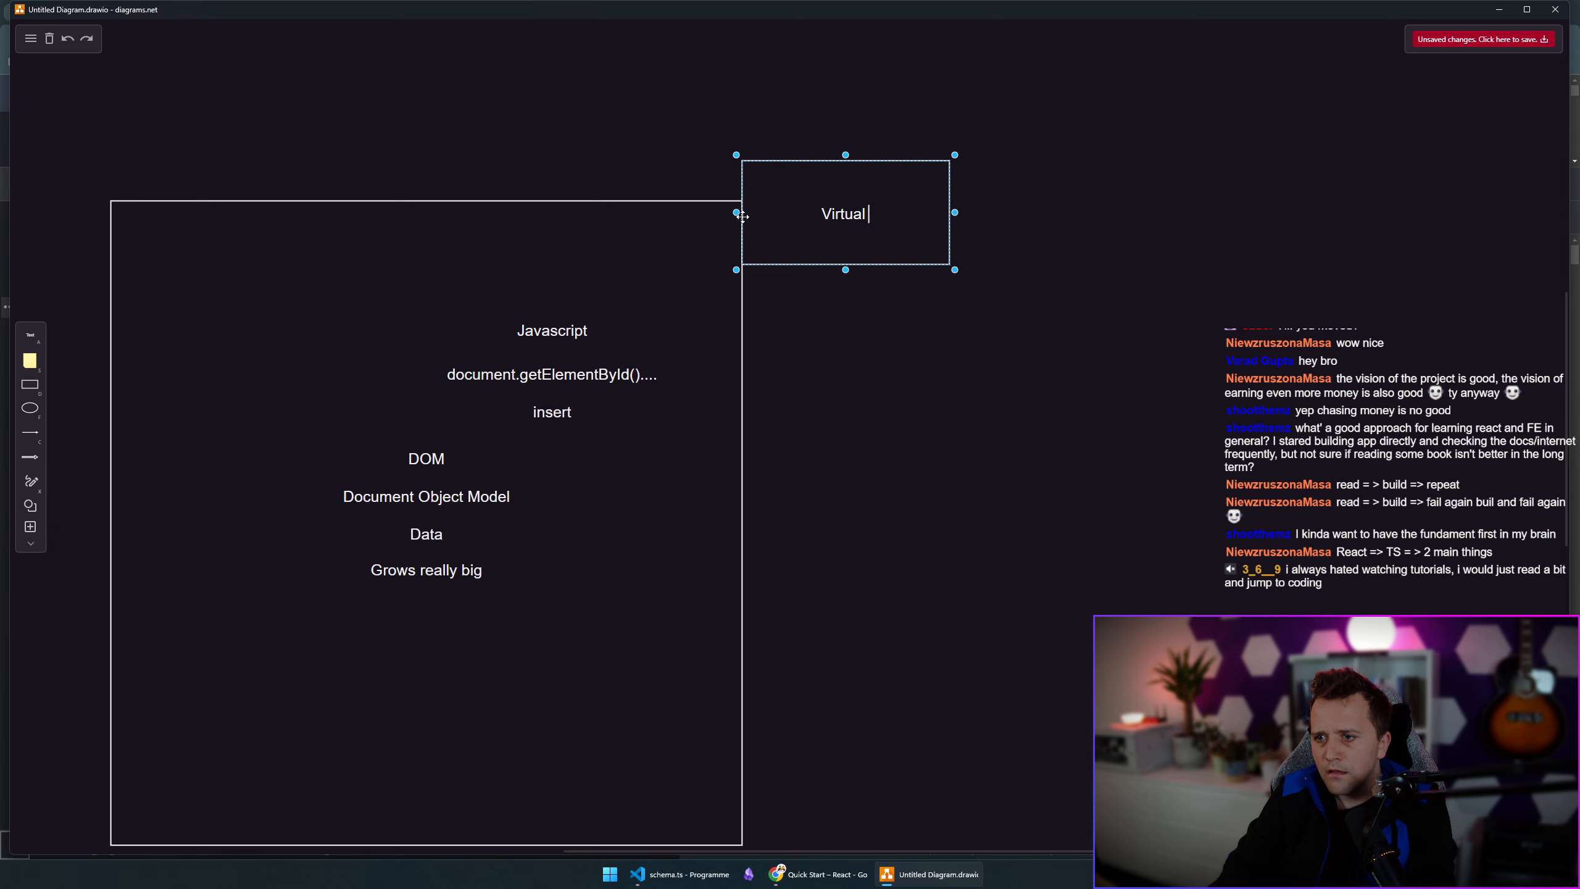
{"action": "type", "text": "DOM"}
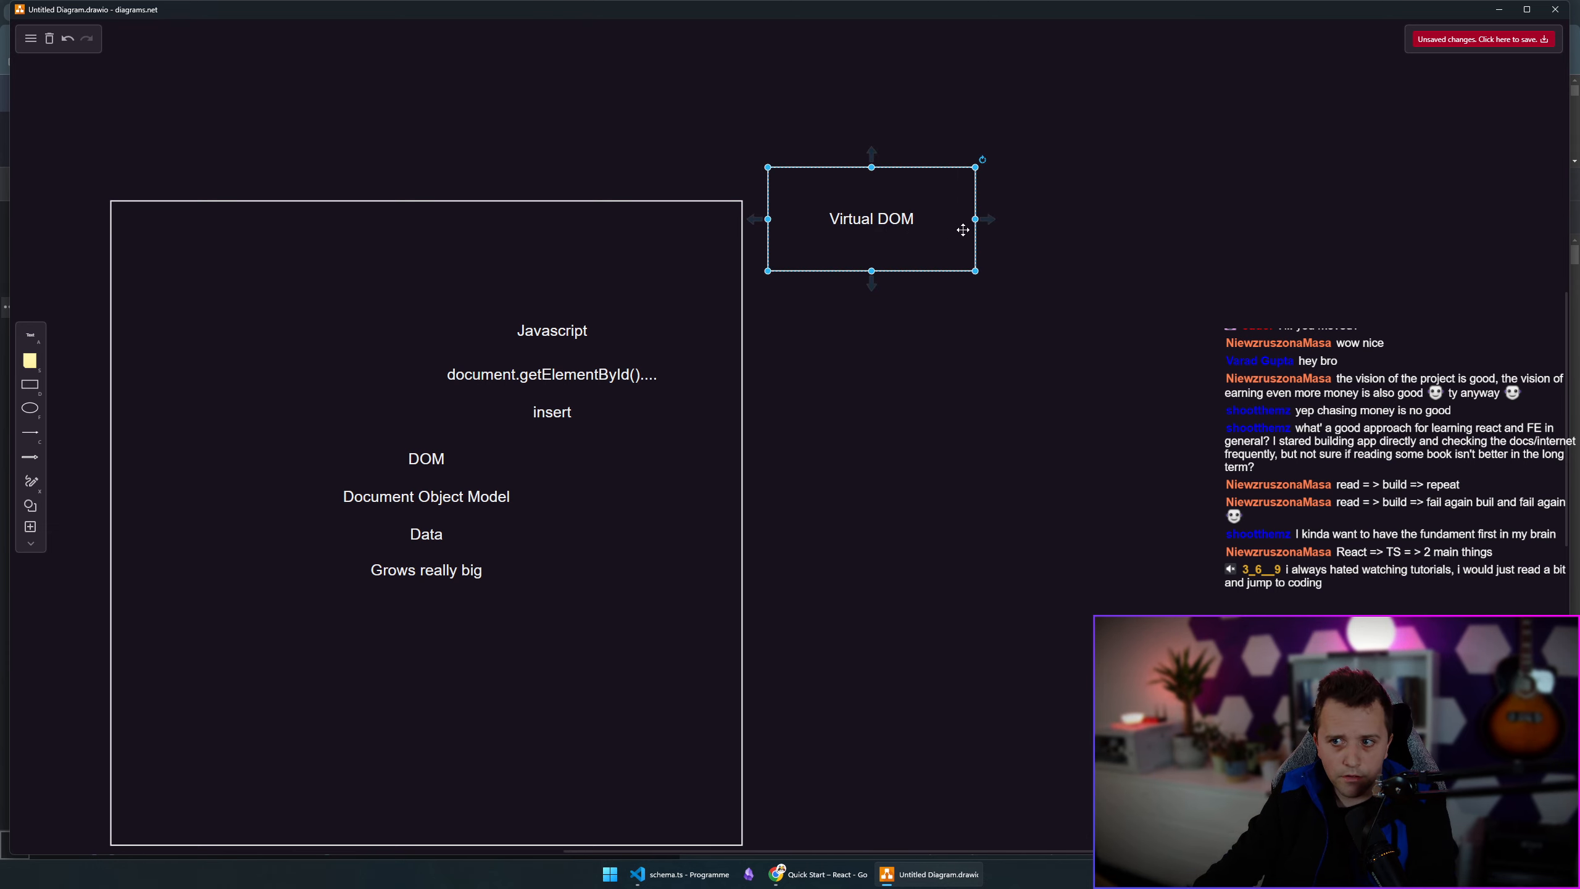
{"action": "left_click_drag", "start_coordinate": [973, 219], "coordinate": [1017, 219]}
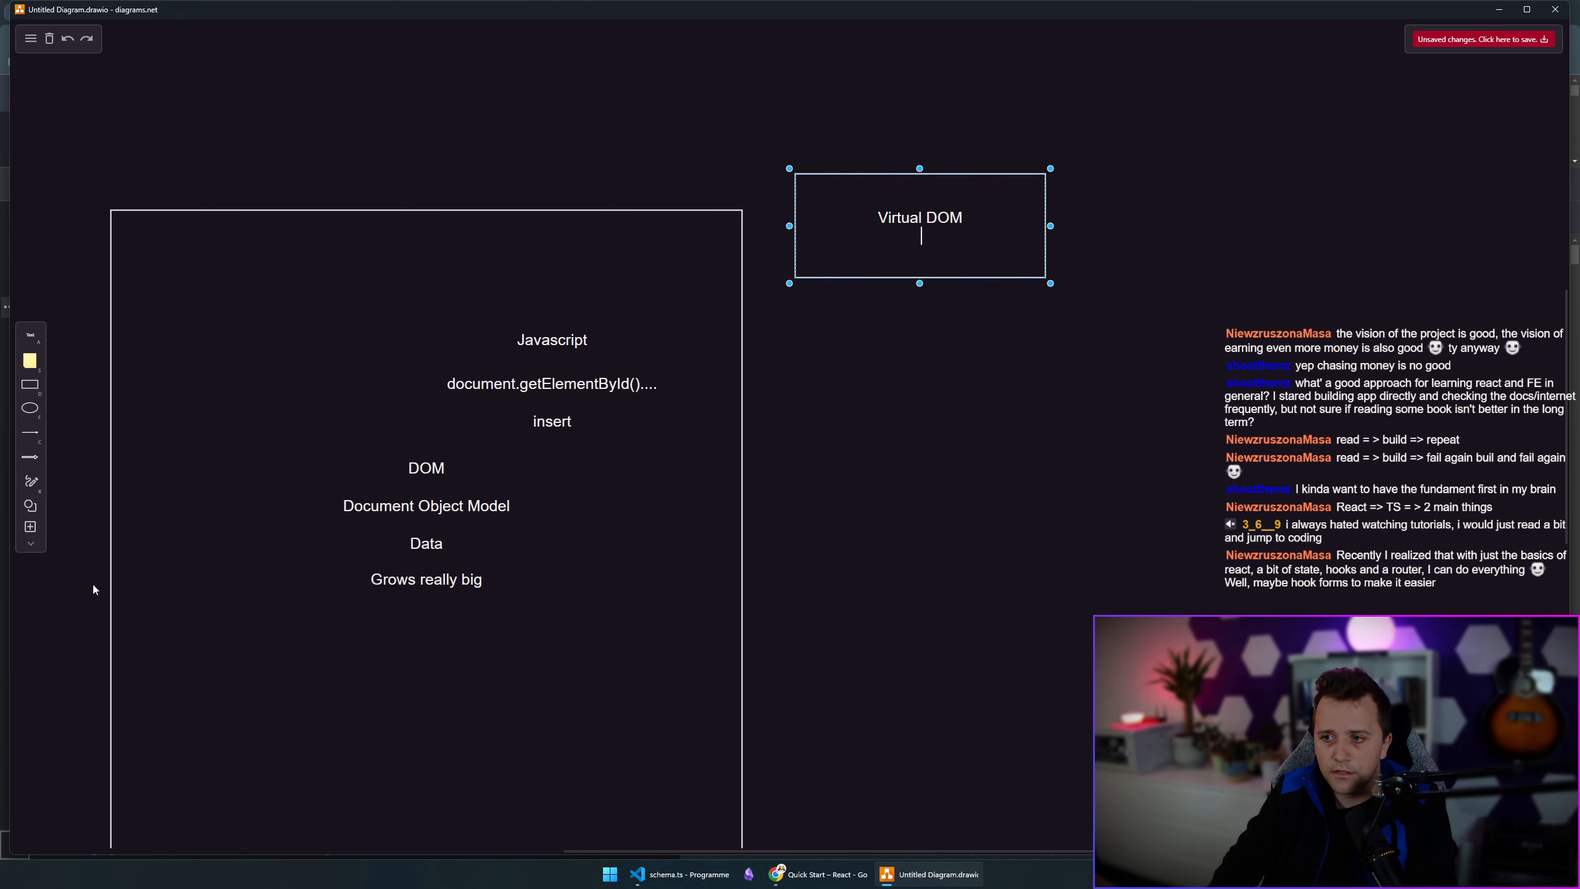
Add the line 'Javascript Objects' to the Virtual DOM box and finish editing.
{"action": "type", "text": "Javascriptt Objects"}
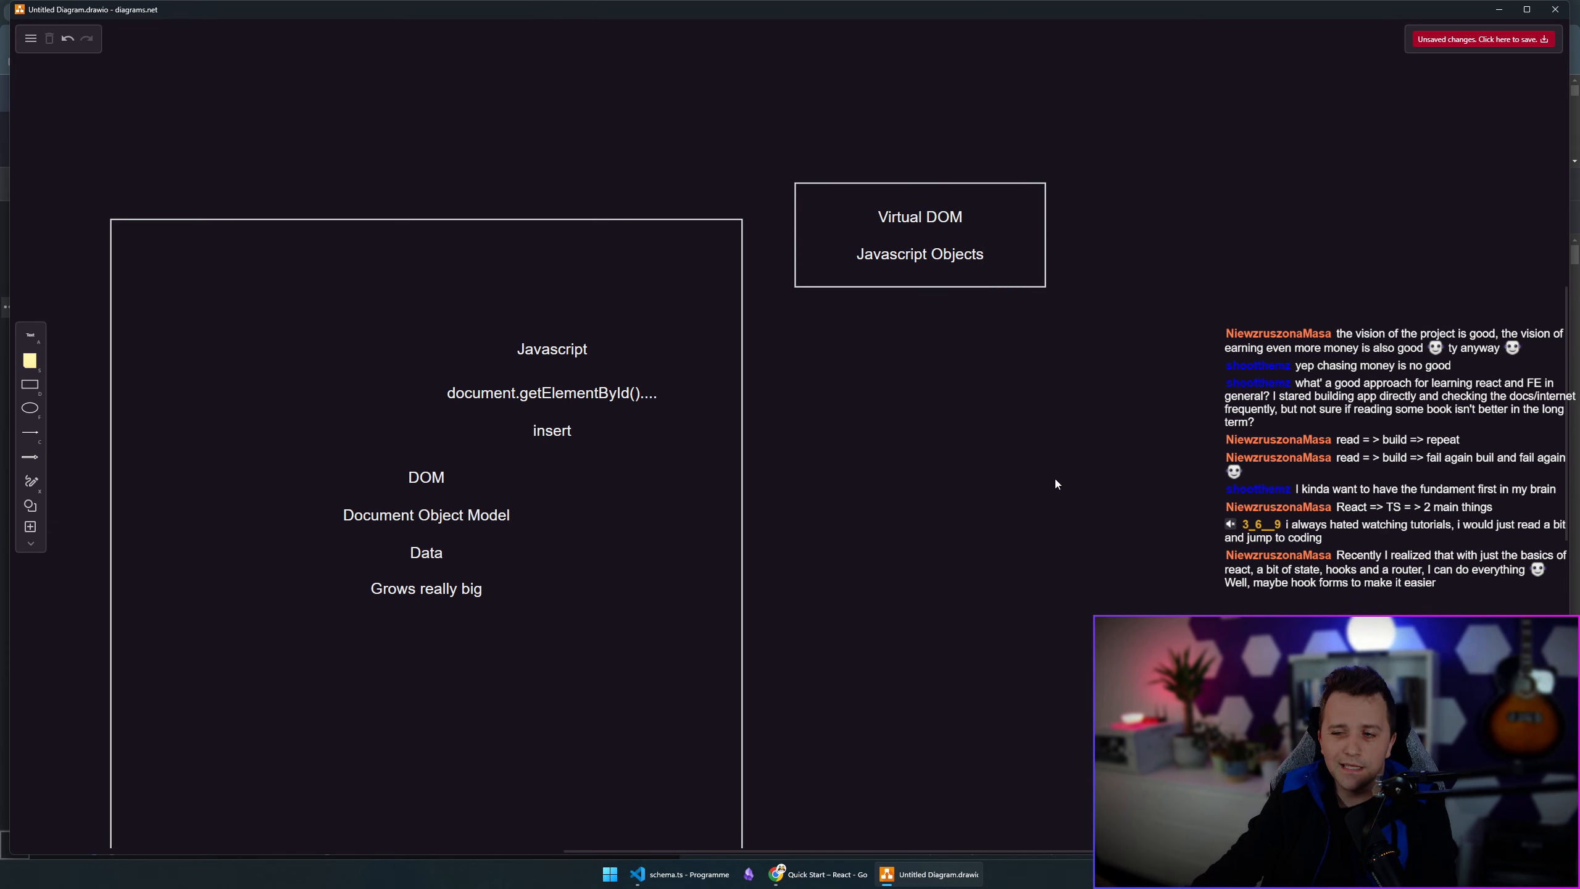
{"action": "left_click", "coordinate": [918, 234]}
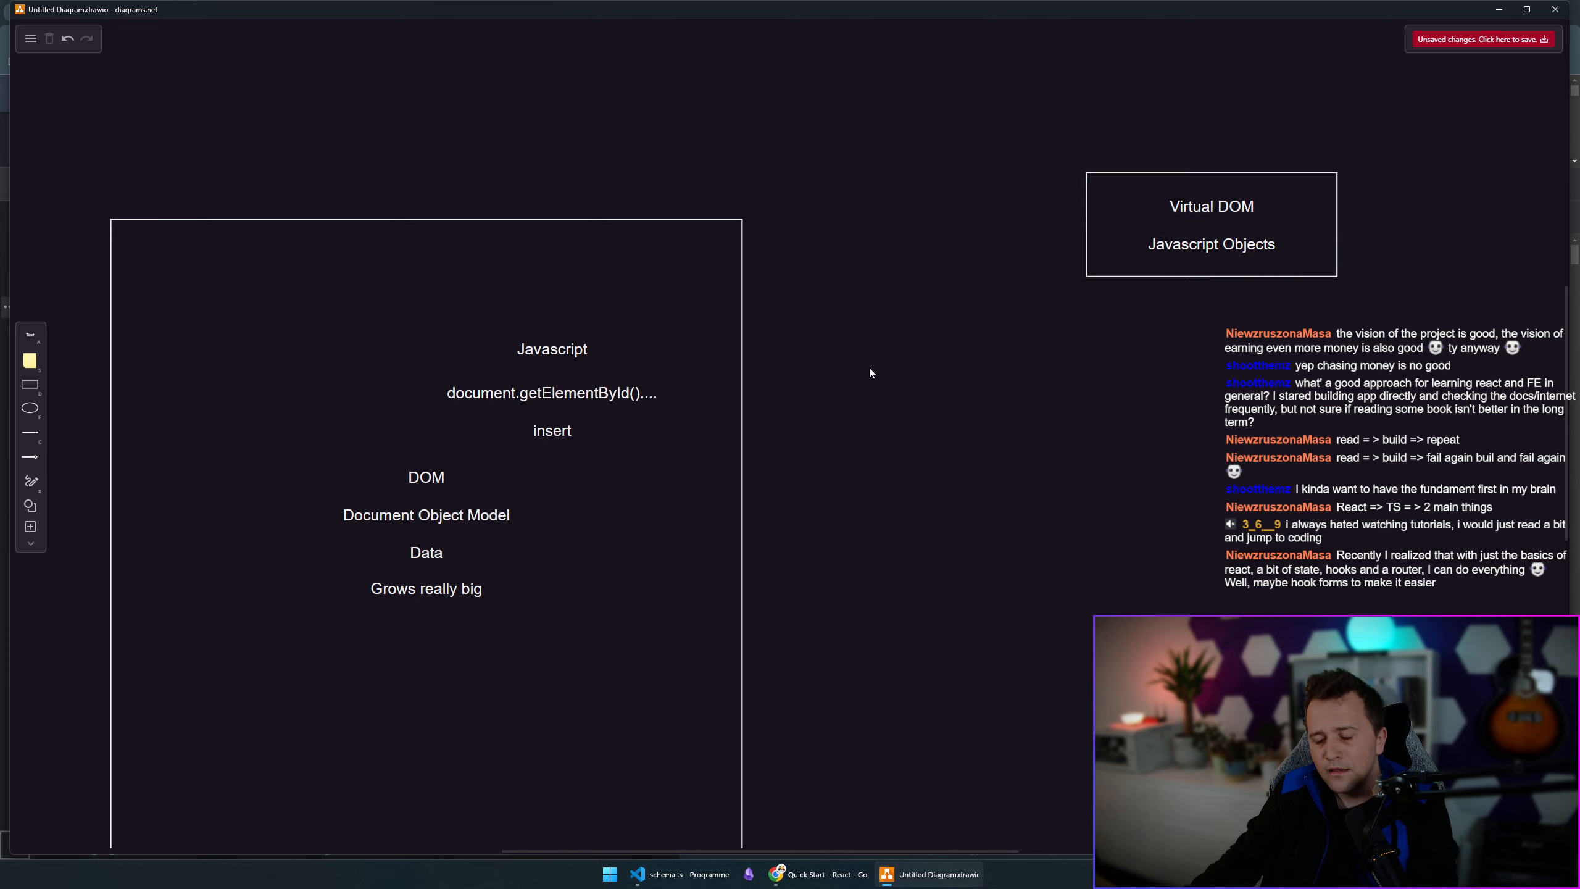
{"action": "mouse_move", "coordinate": [831, 332]}
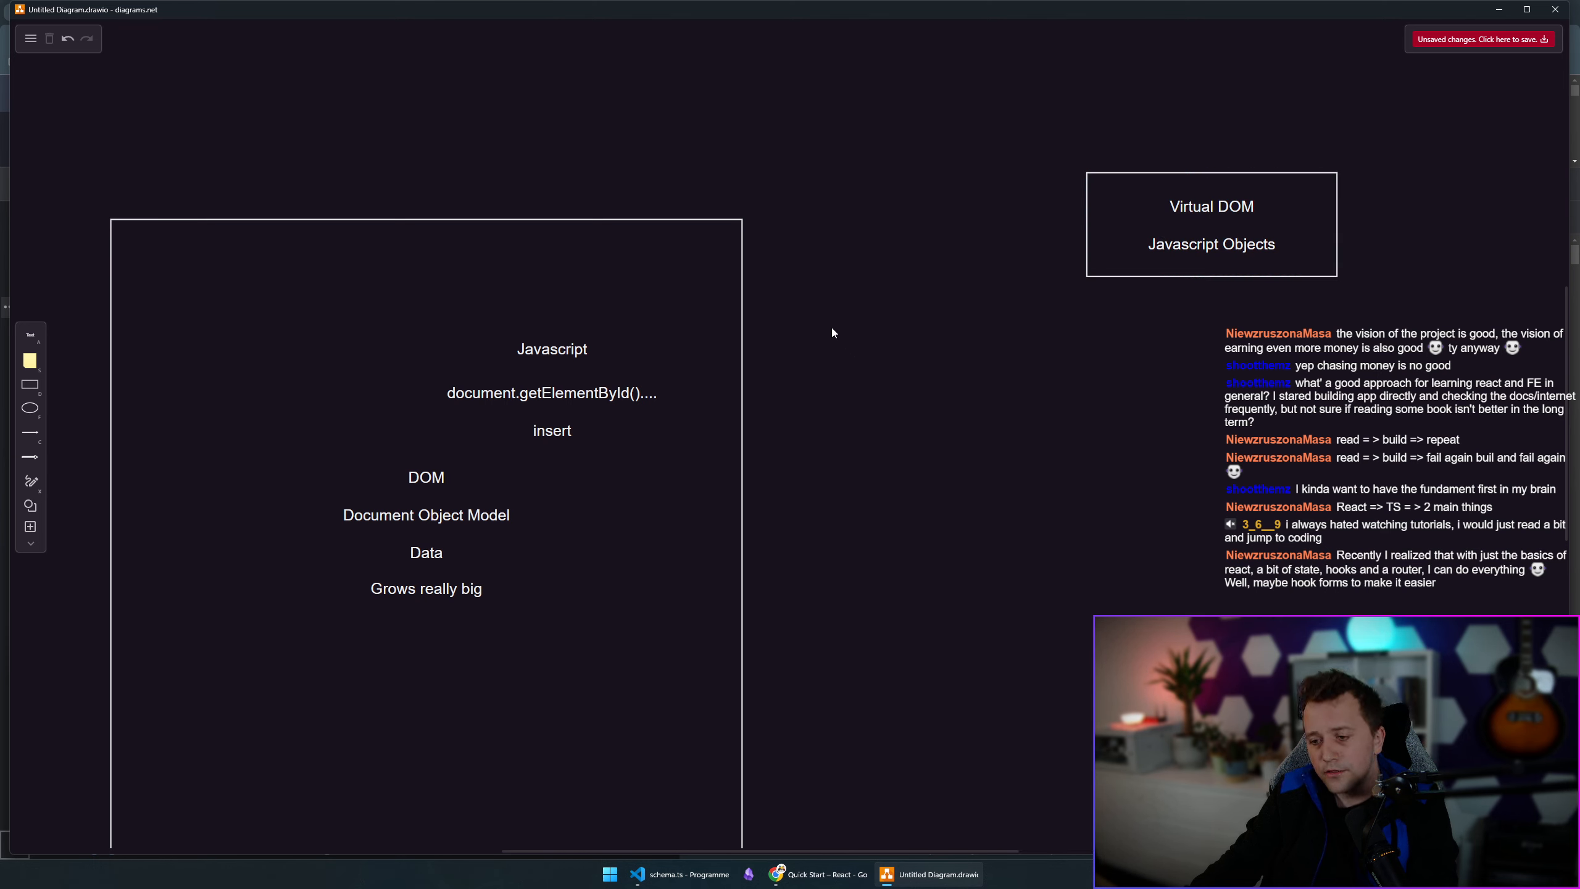
{"action": "mouse_move", "coordinate": [823, 331]}
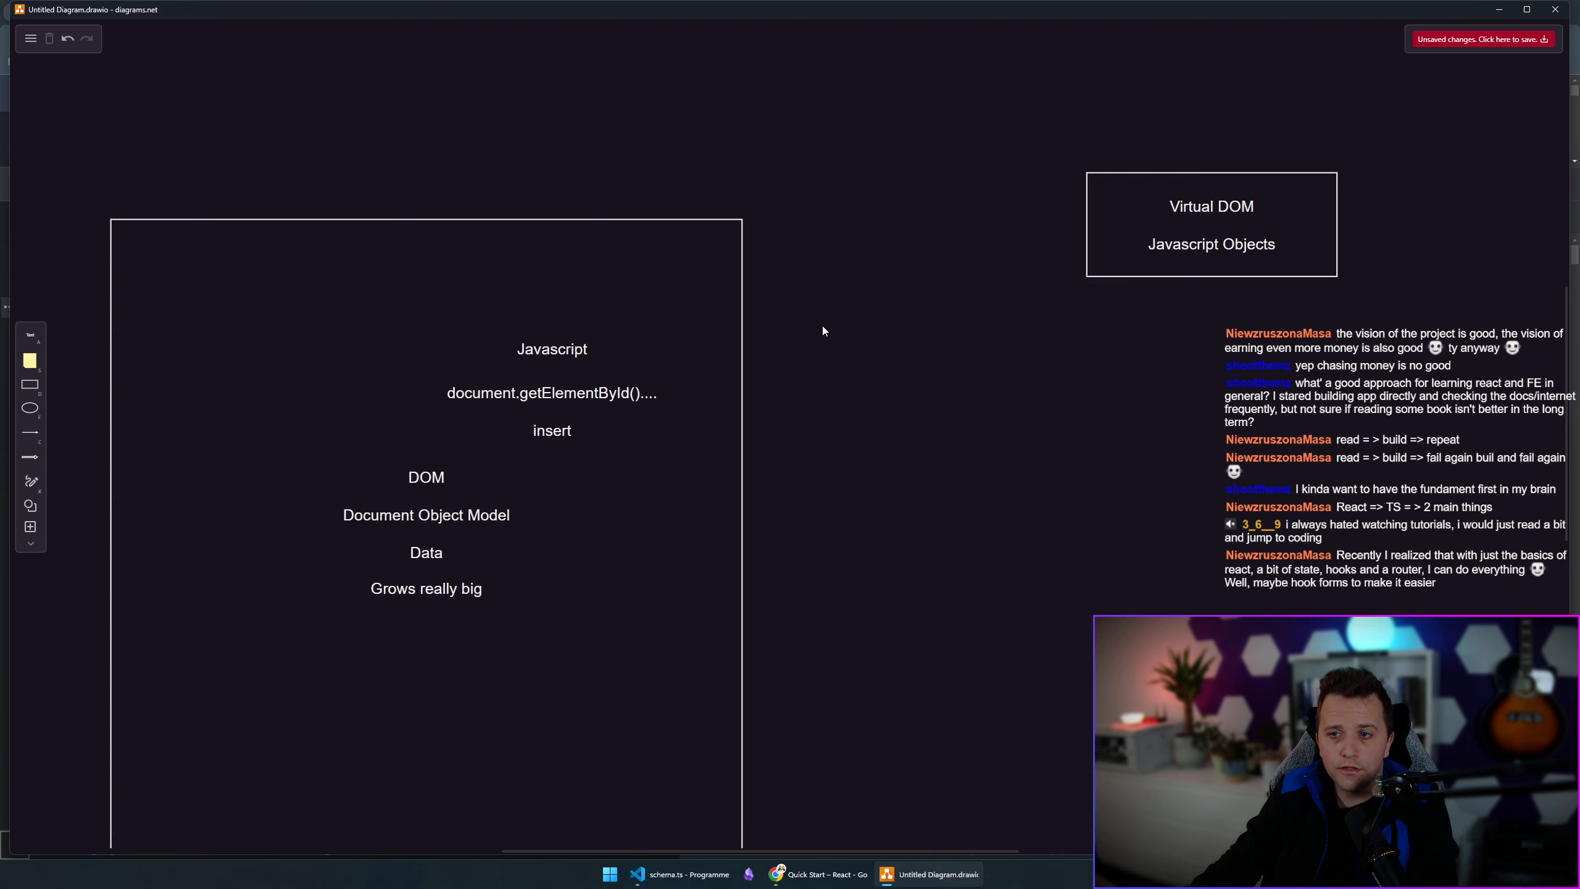
{"action": "left_click", "coordinate": [426, 348]}
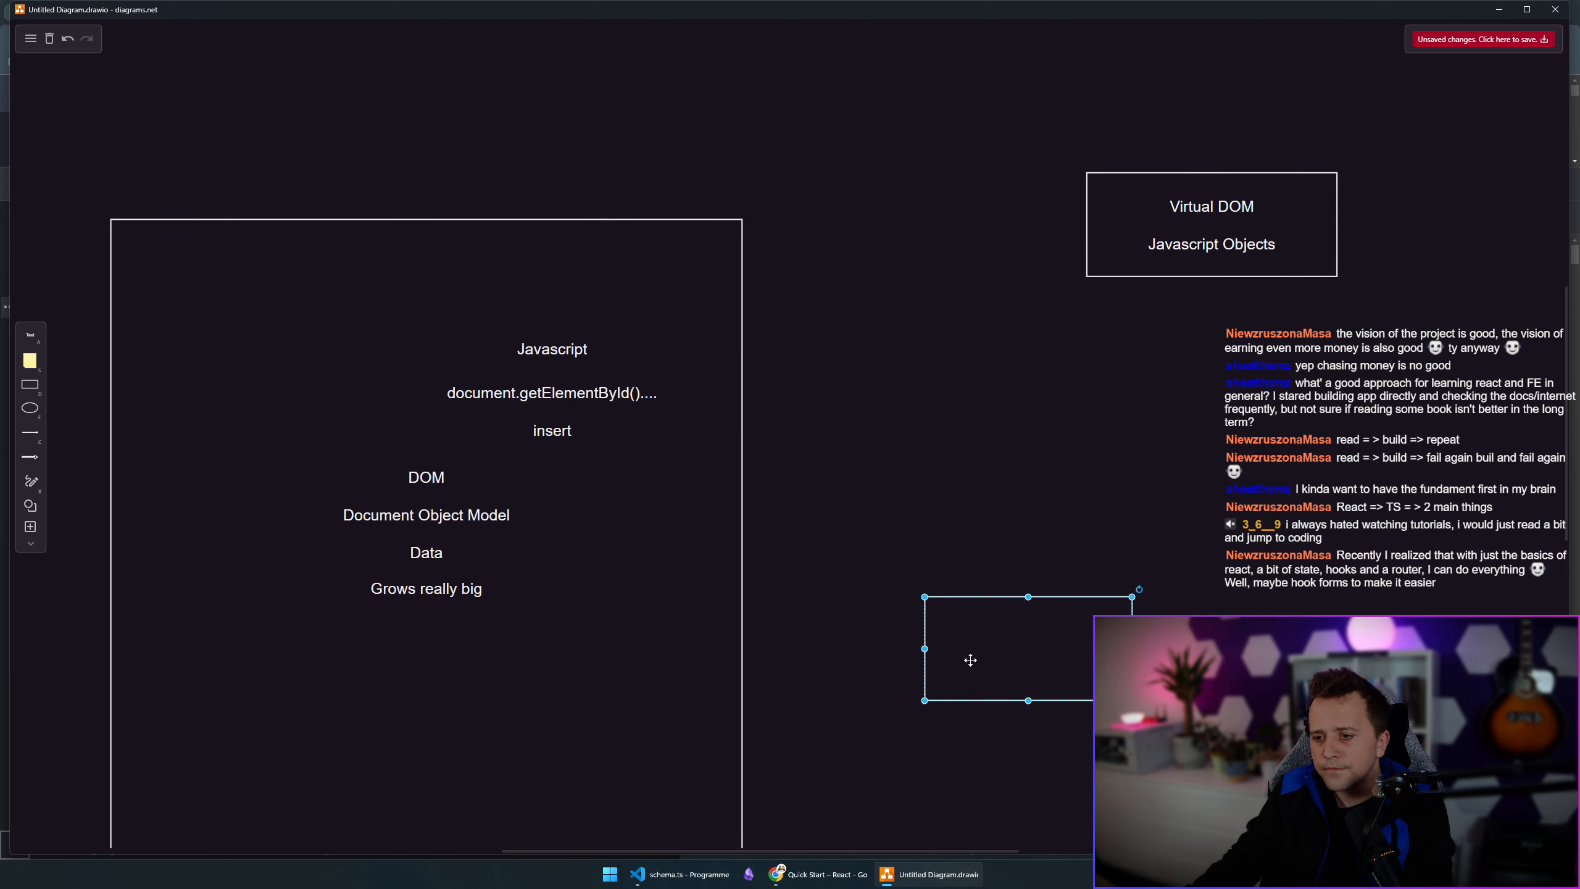
Label the empty box 'Javascript', reposition the Virtual DOM box and place the Reconsiliation box above it.
{"action": "type", "text": "Javascript"}
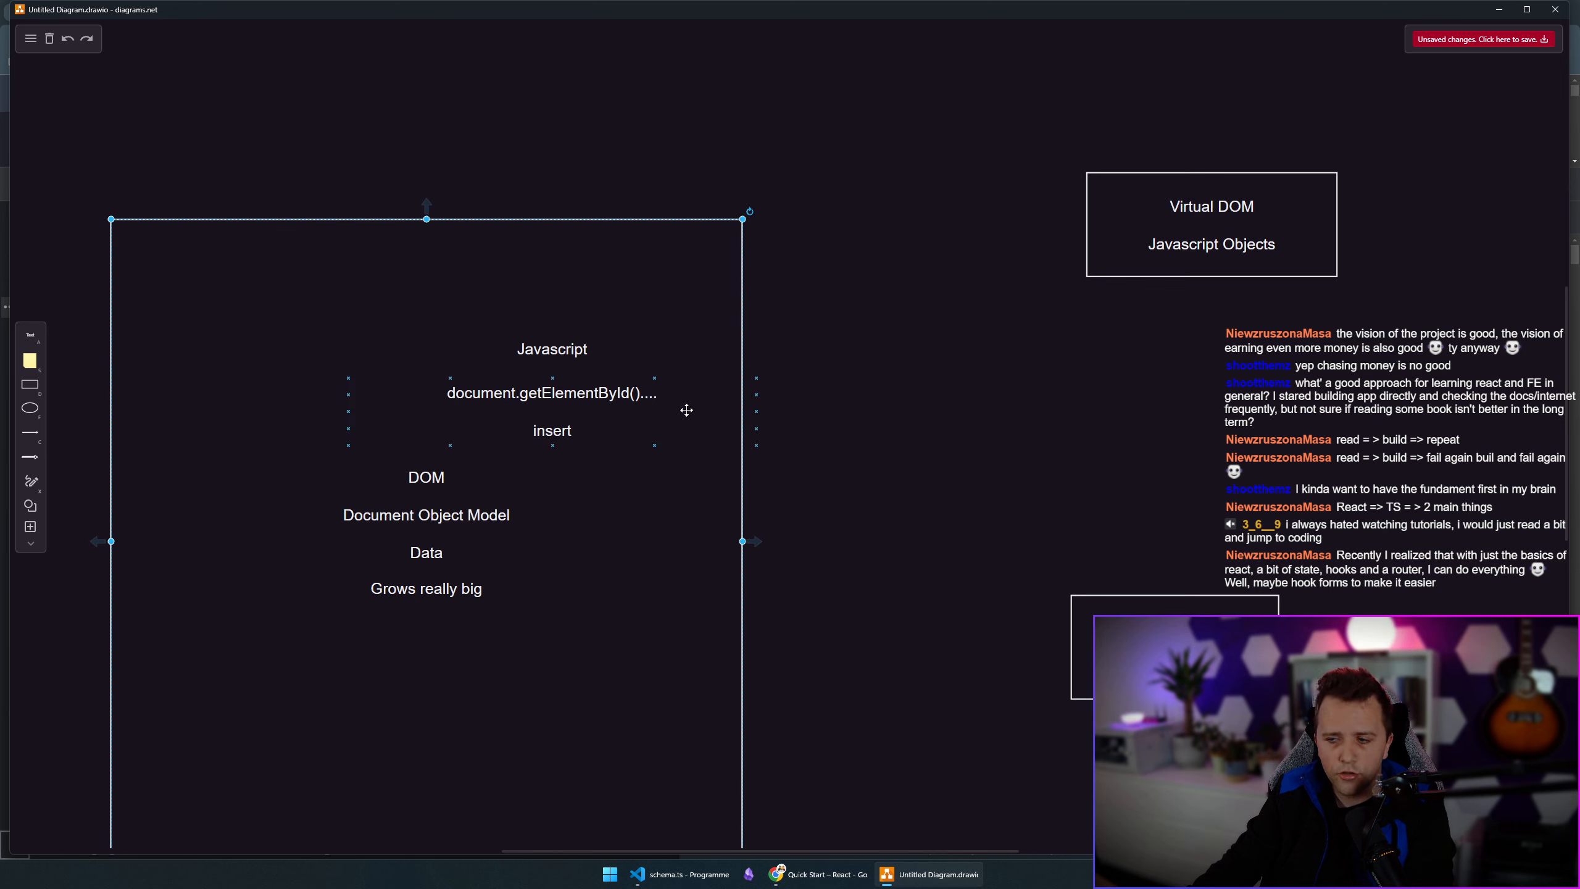
{"action": "left_click_drag", "start_coordinate": [1210, 223], "coordinate": [1060, 554]}
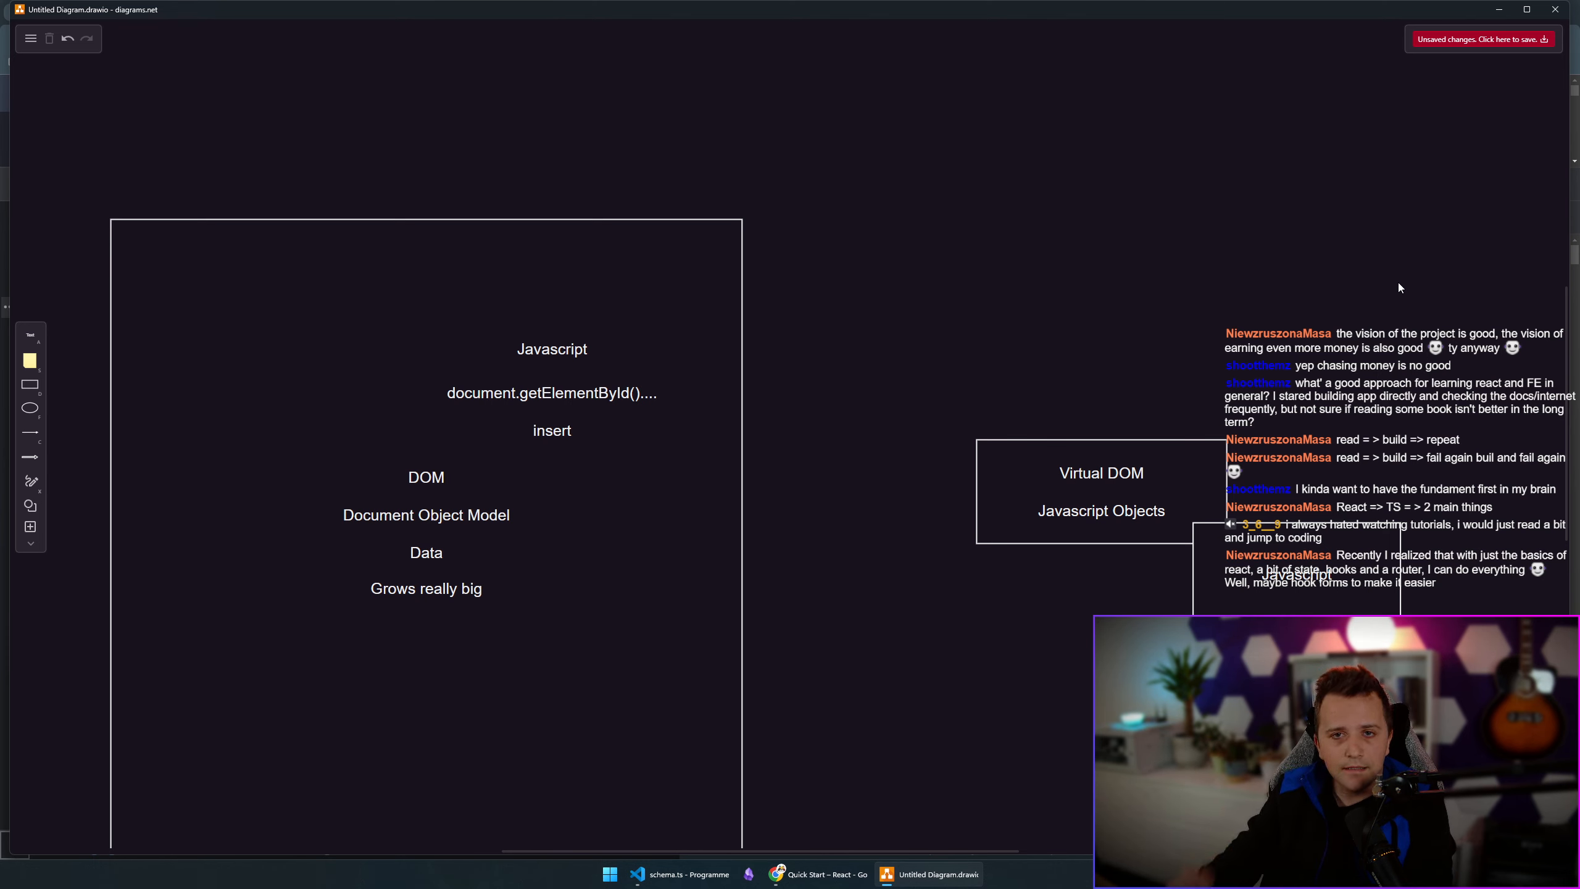
{"action": "left_click_drag", "start_coordinate": [1099, 491], "coordinate": [1155, 283]}
{"action": "type", "text": "Reconsiliation"}
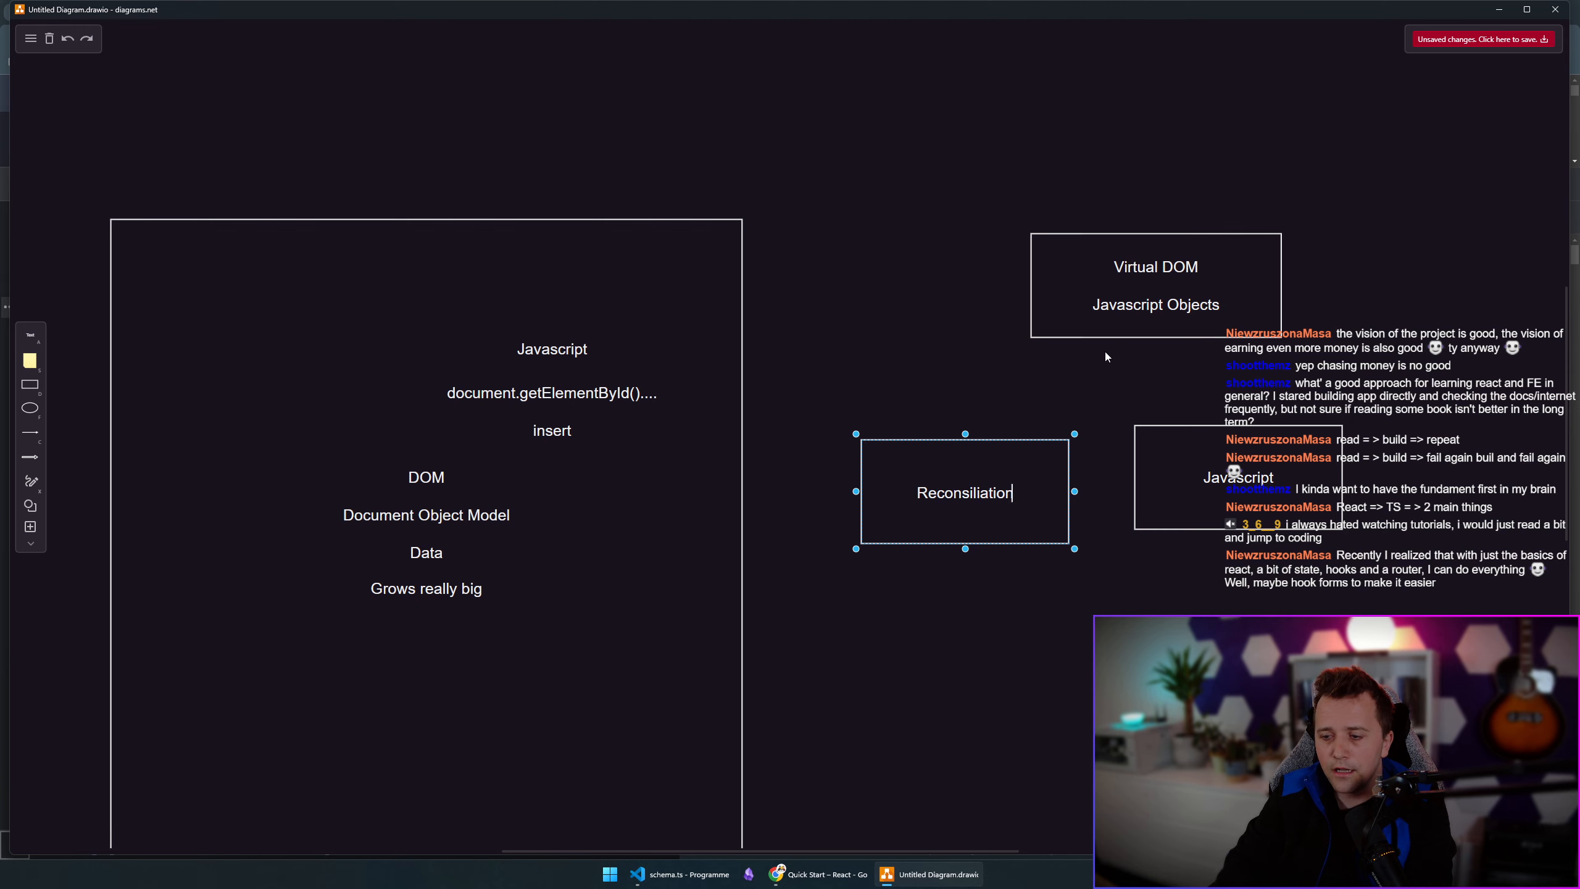
{"action": "left_click_drag", "start_coordinate": [964, 491], "coordinate": [895, 119]}
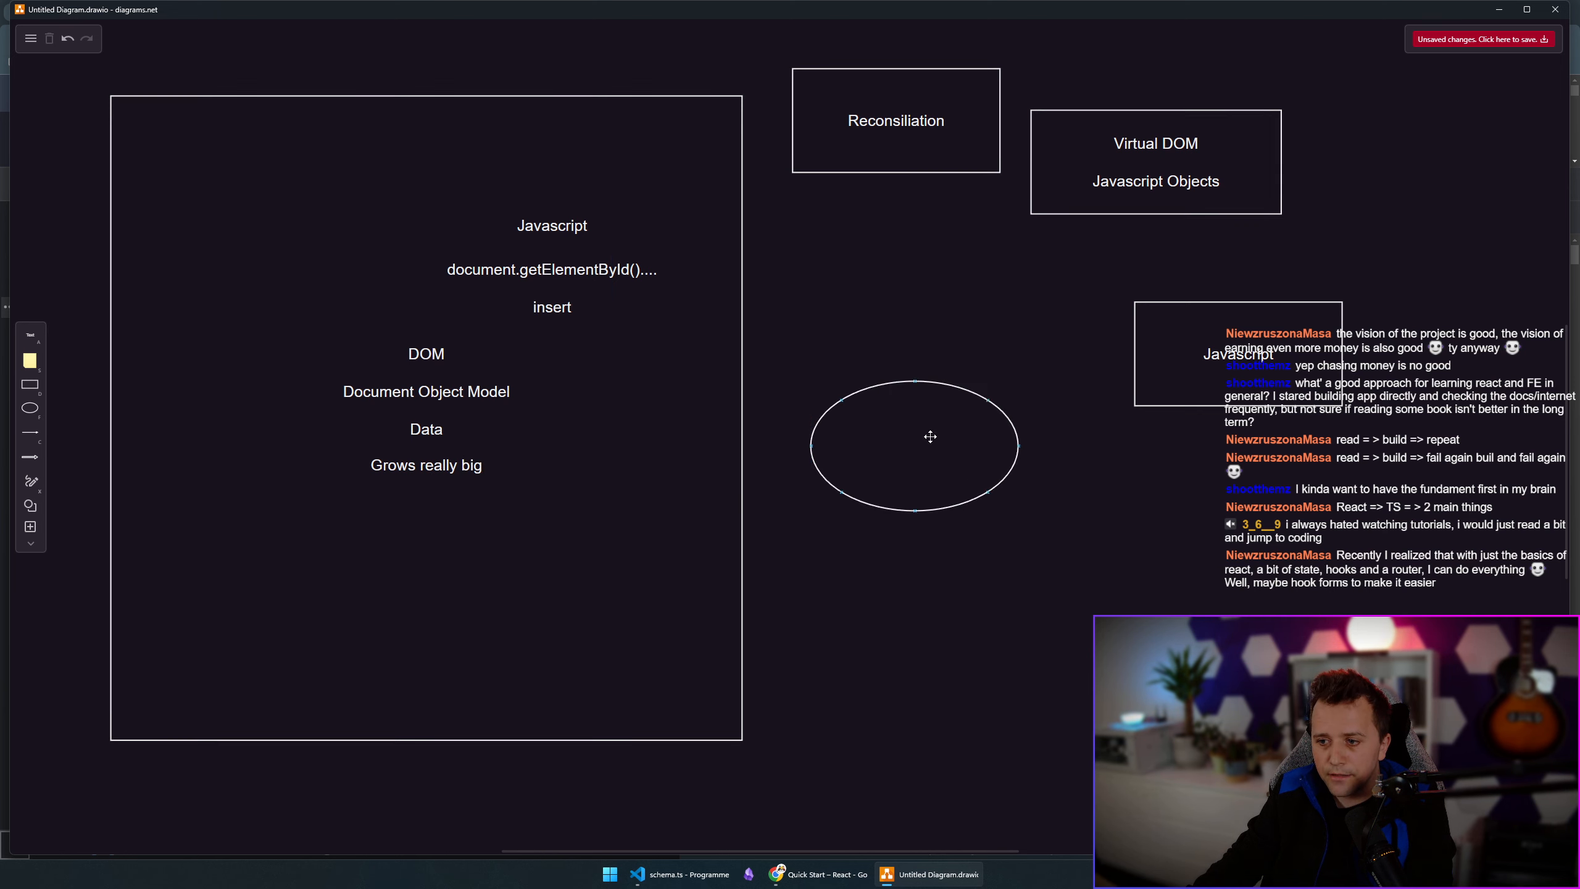
Make circles labelled div, p, p and duplicate one below as the span node.
{"action": "left_click_drag", "start_coordinate": [930, 435], "coordinate": [1014, 470]}
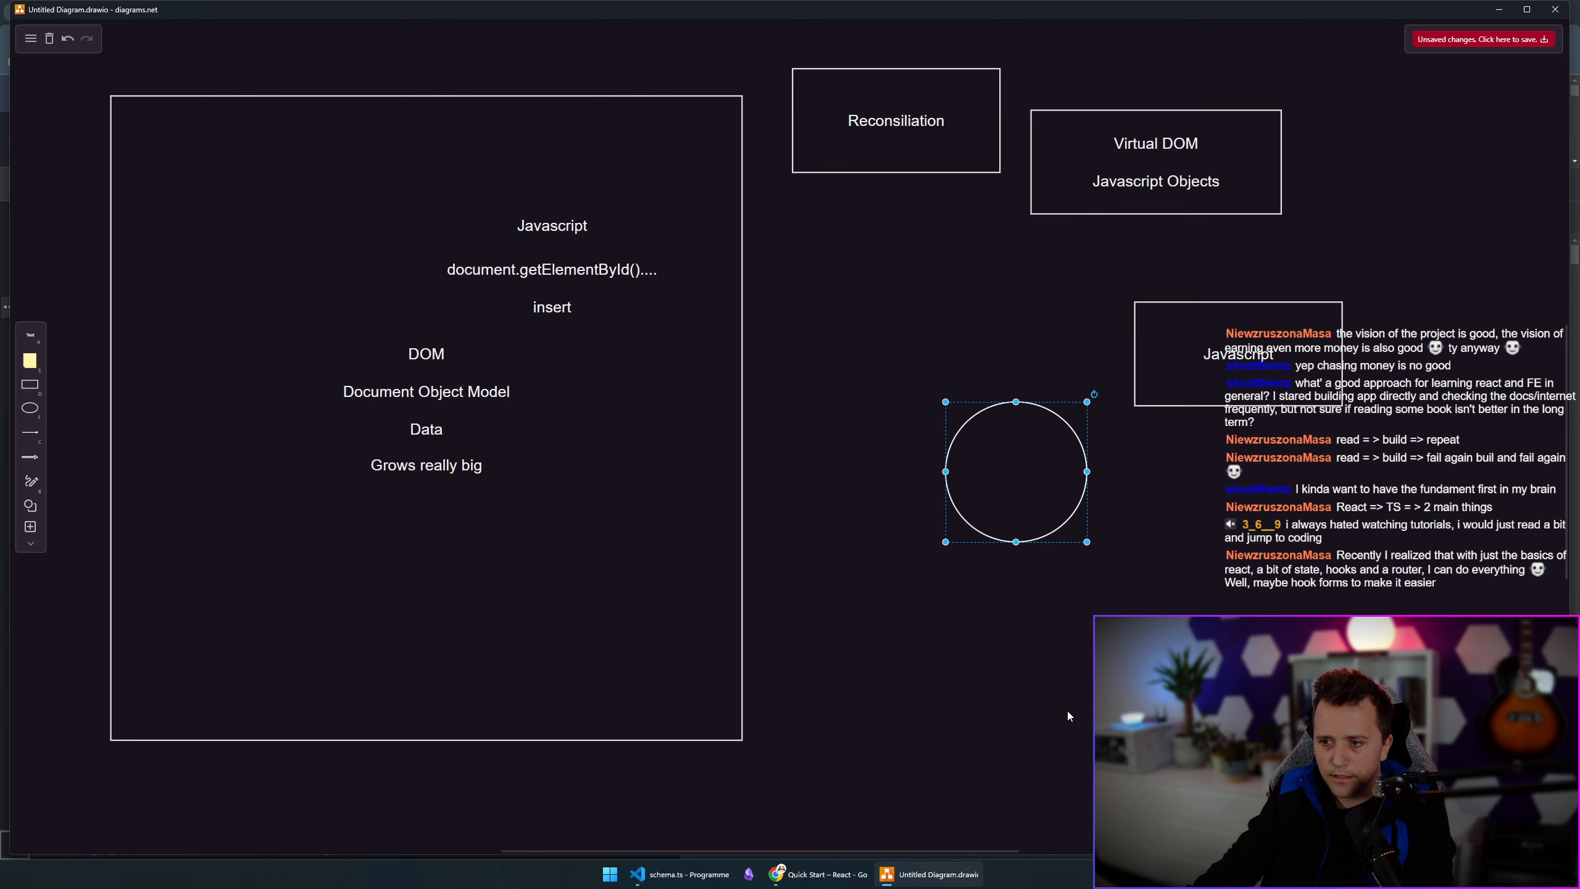
{"action": "left_click_drag", "start_coordinate": [1015, 470], "coordinate": [933, 652]}
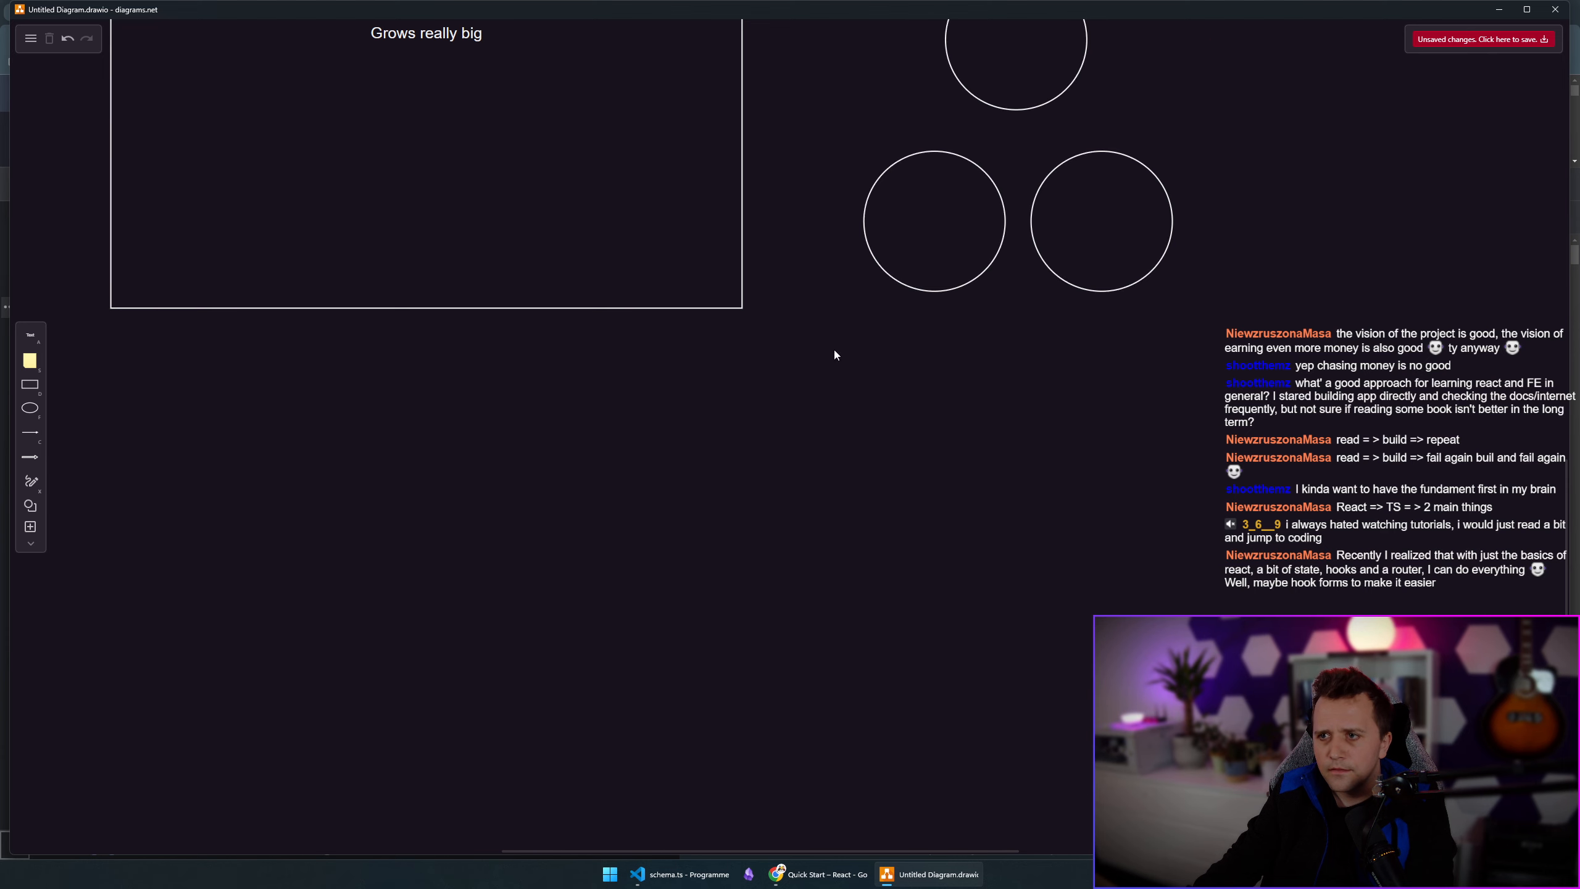
{"action": "type", "text": "div"}
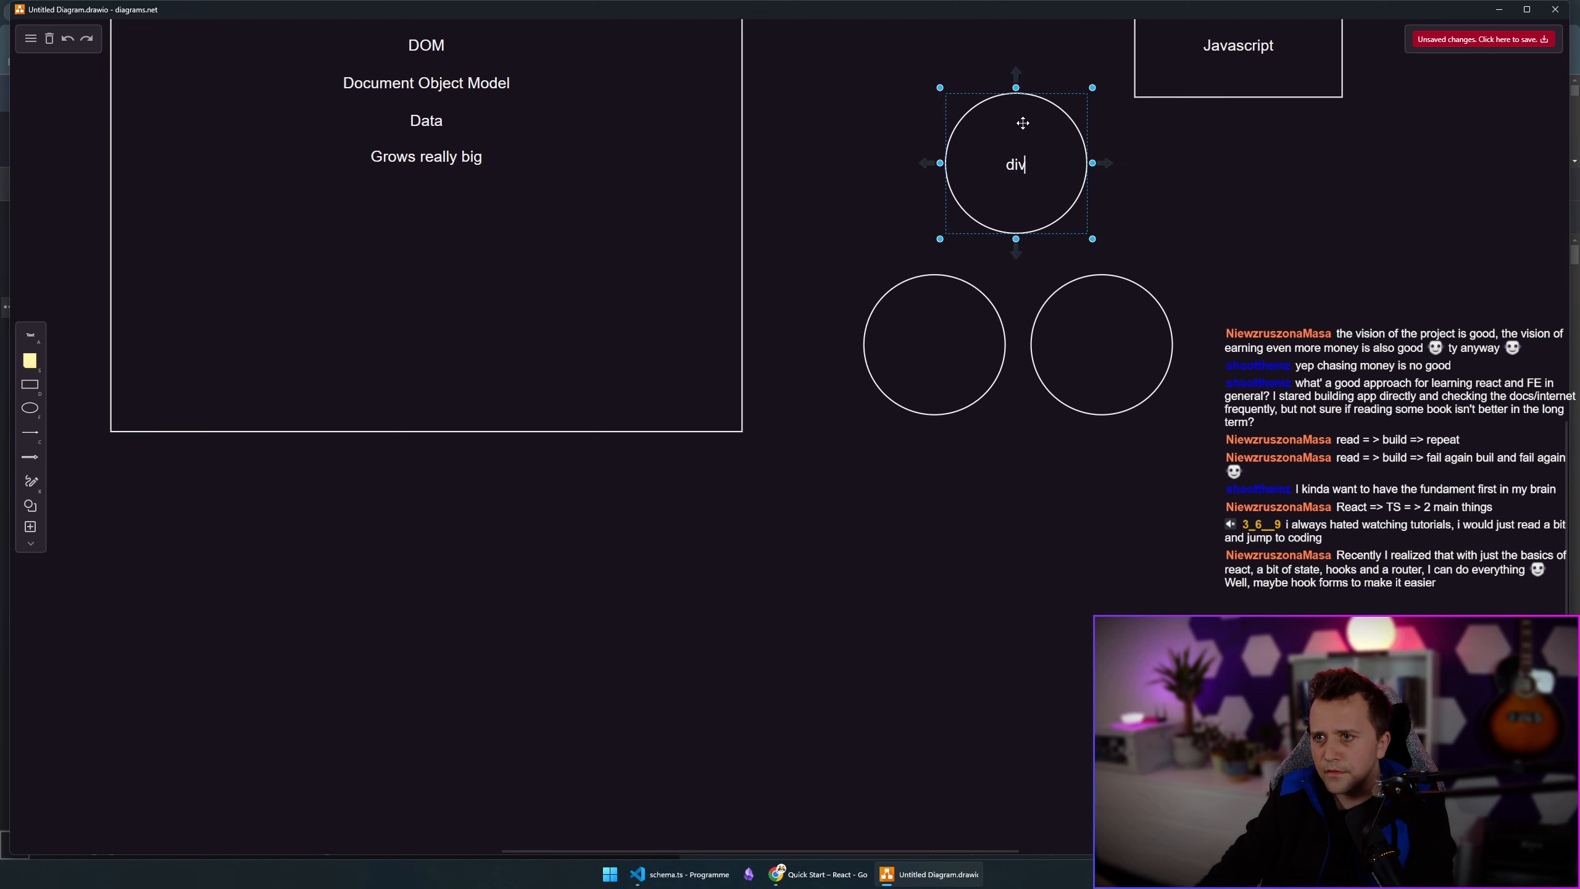
{"action": "left_click", "coordinate": [935, 343]}
{"action": "type", "text": "p"}
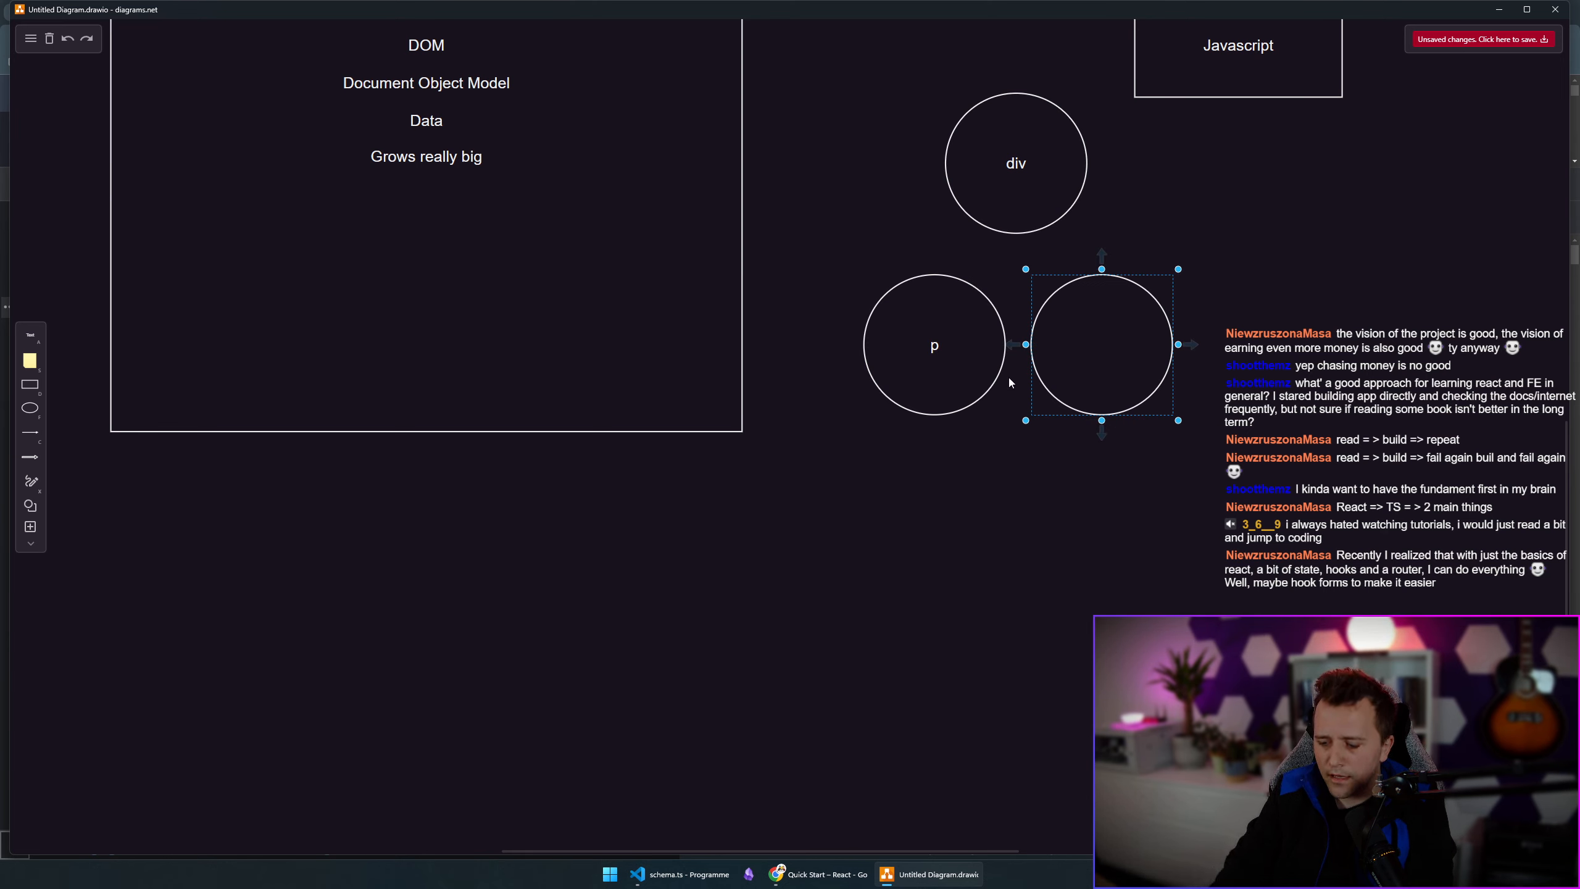
{"action": "left_click_drag", "start_coordinate": [1100, 345], "coordinate": [947, 353]}
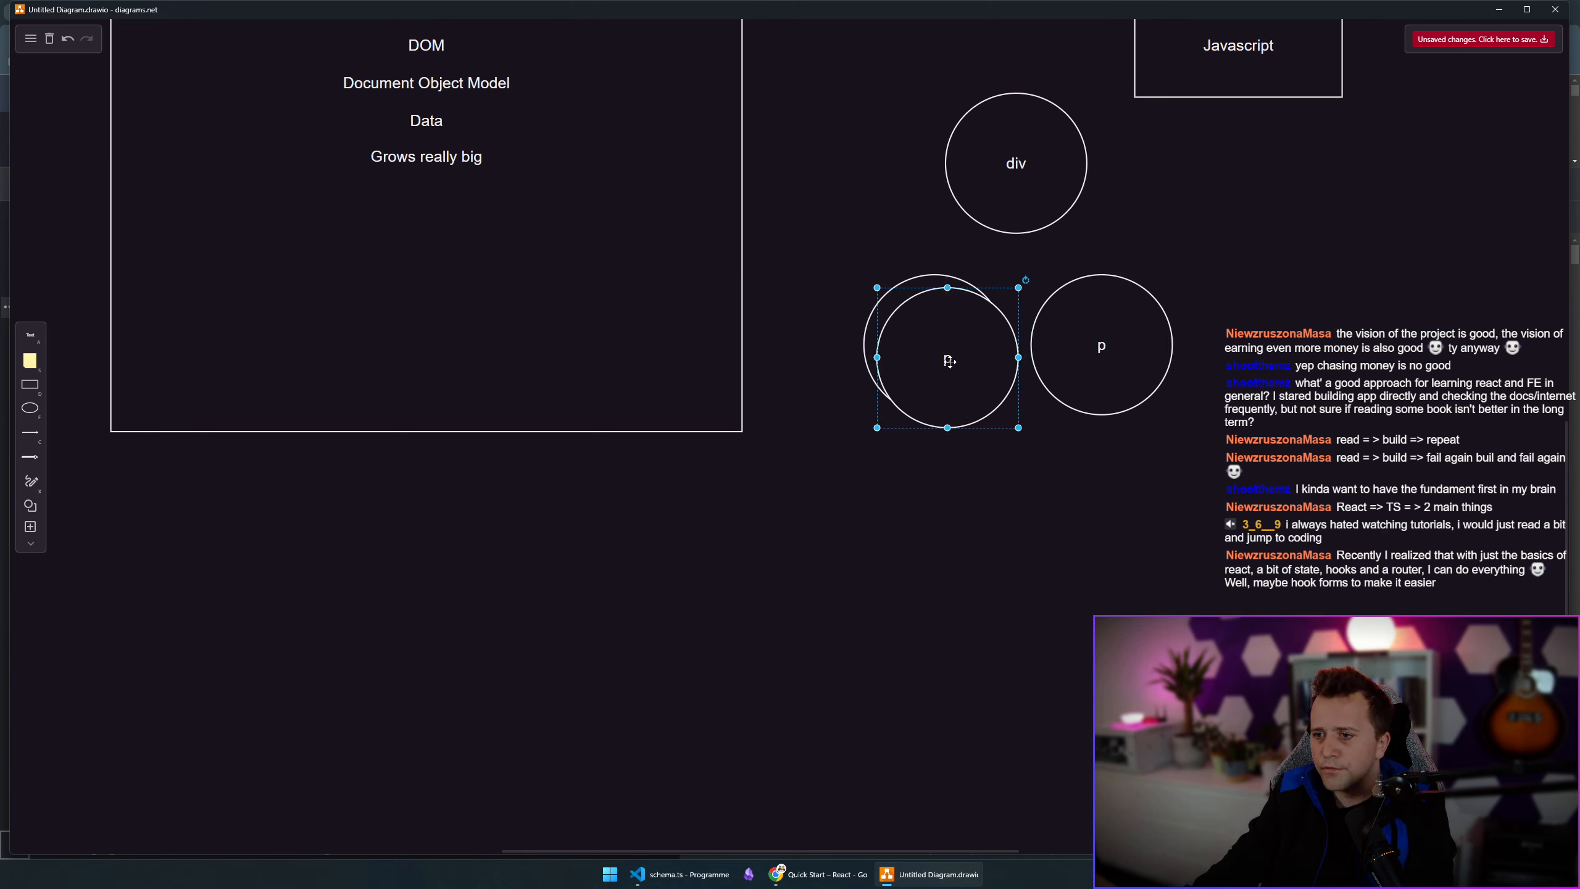
{"action": "left_click_drag", "start_coordinate": [946, 358], "coordinate": [844, 501]}
{"action": "type", "text": "span"}
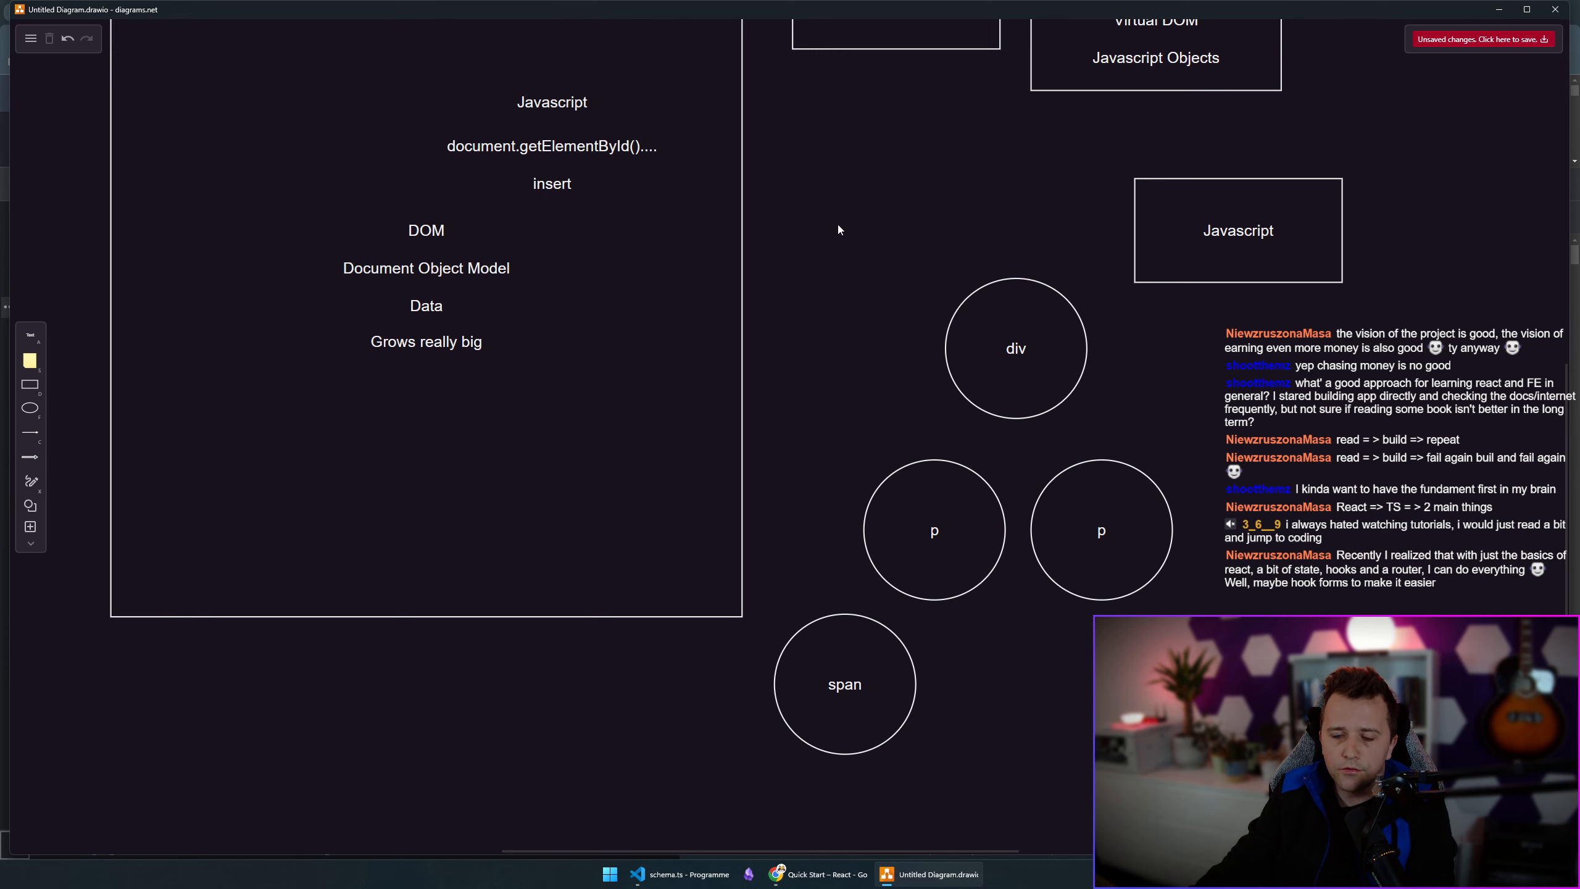
Arrange the p and span circles into a small node tree below the Javascript box.
{"action": "left_click", "coordinate": [1099, 531]}
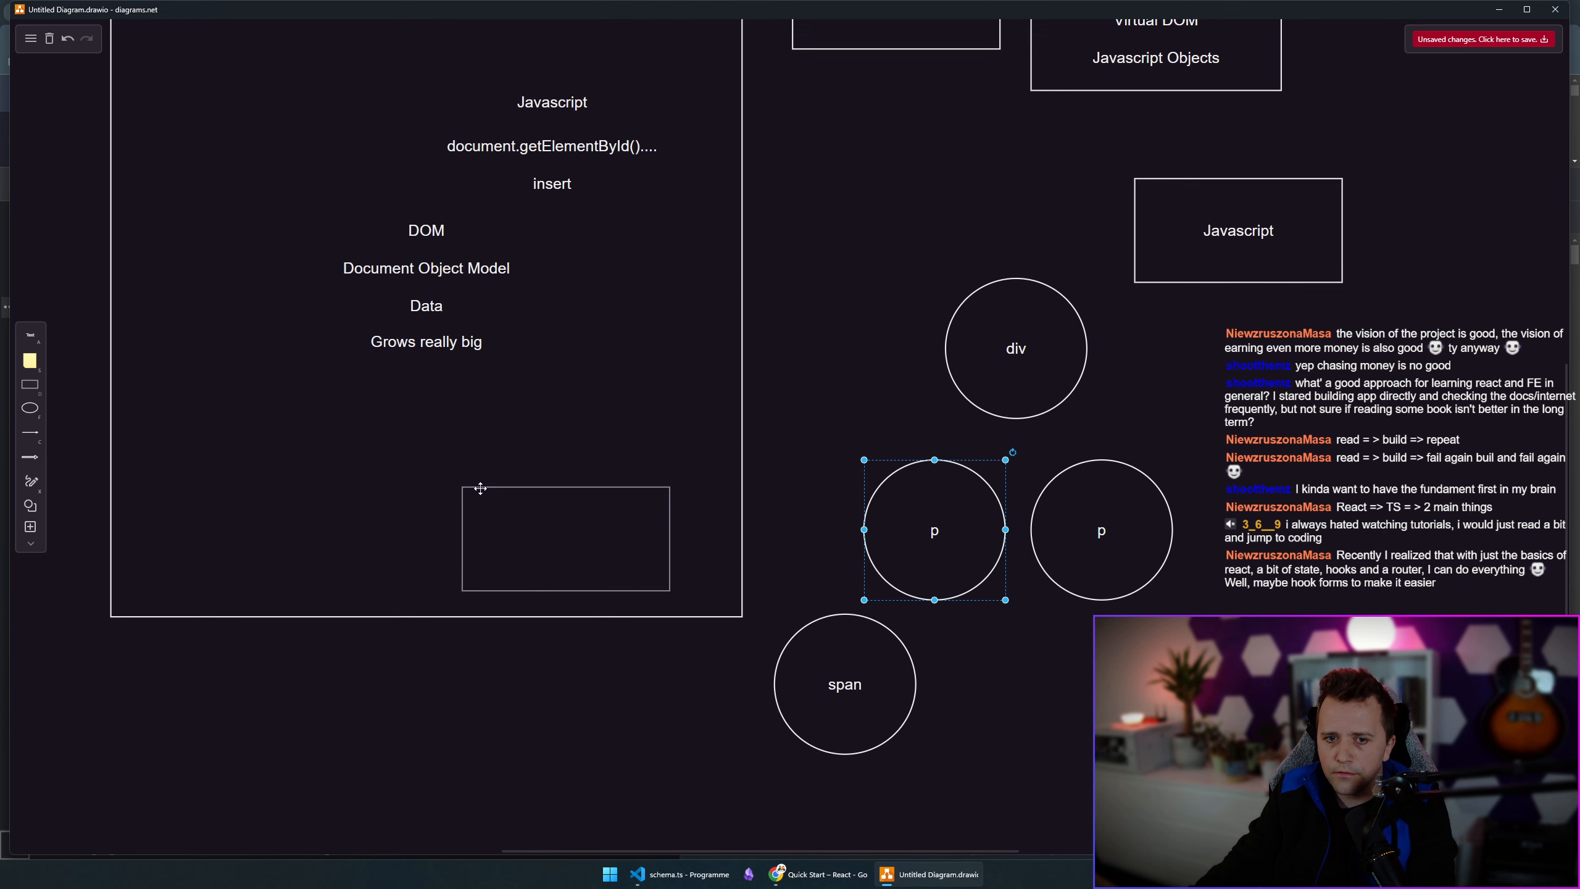
{"action": "left_click_drag", "start_coordinate": [934, 530], "coordinate": [979, 613]}
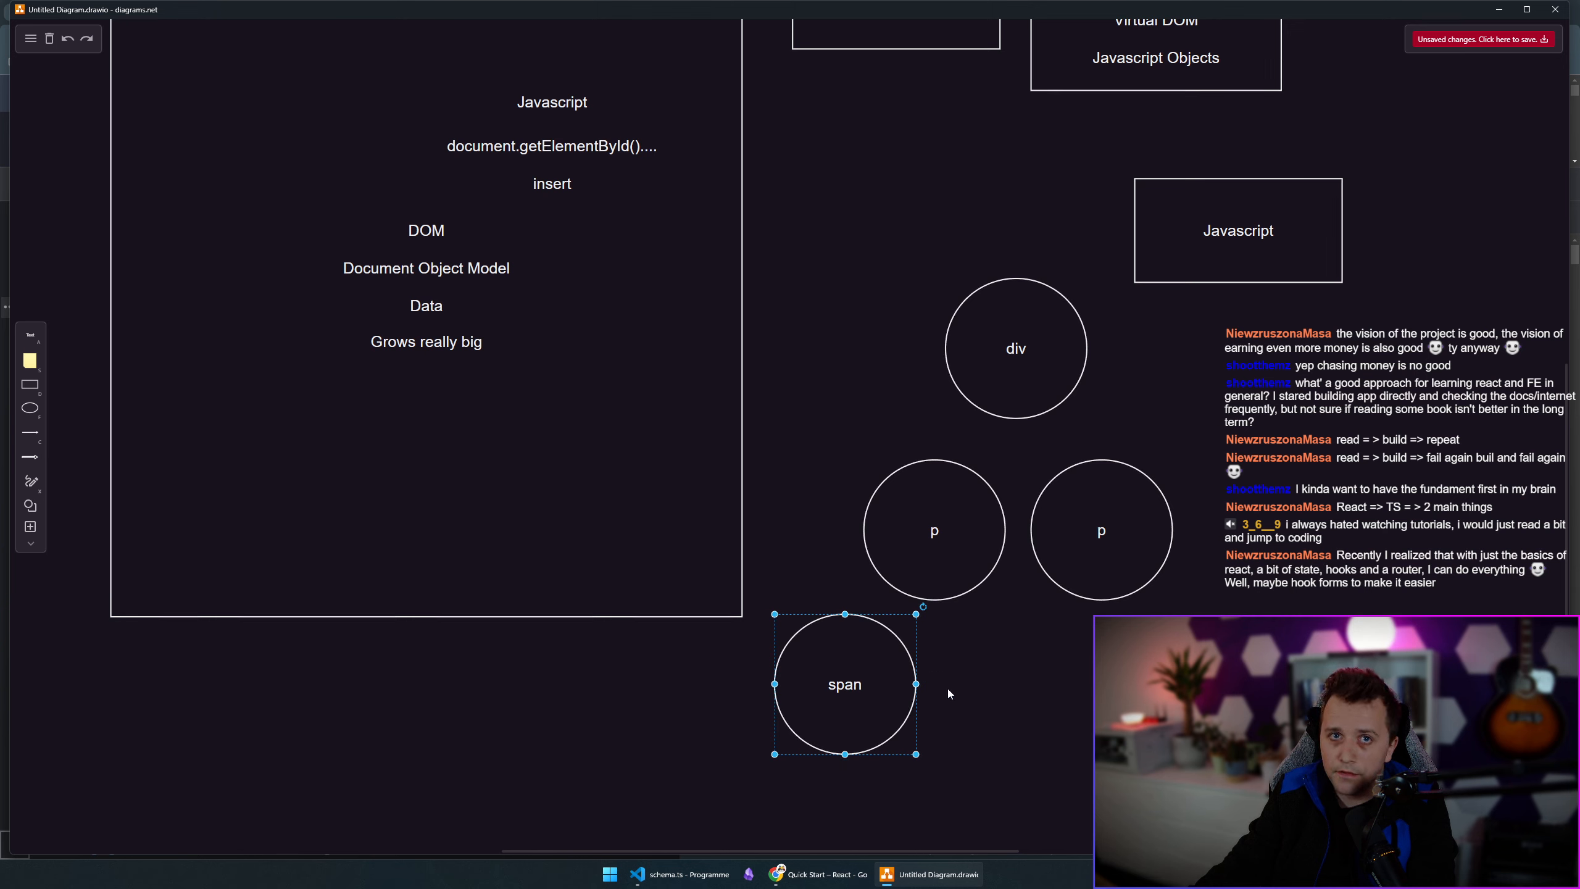
{"action": "left_click", "coordinate": [933, 531]}
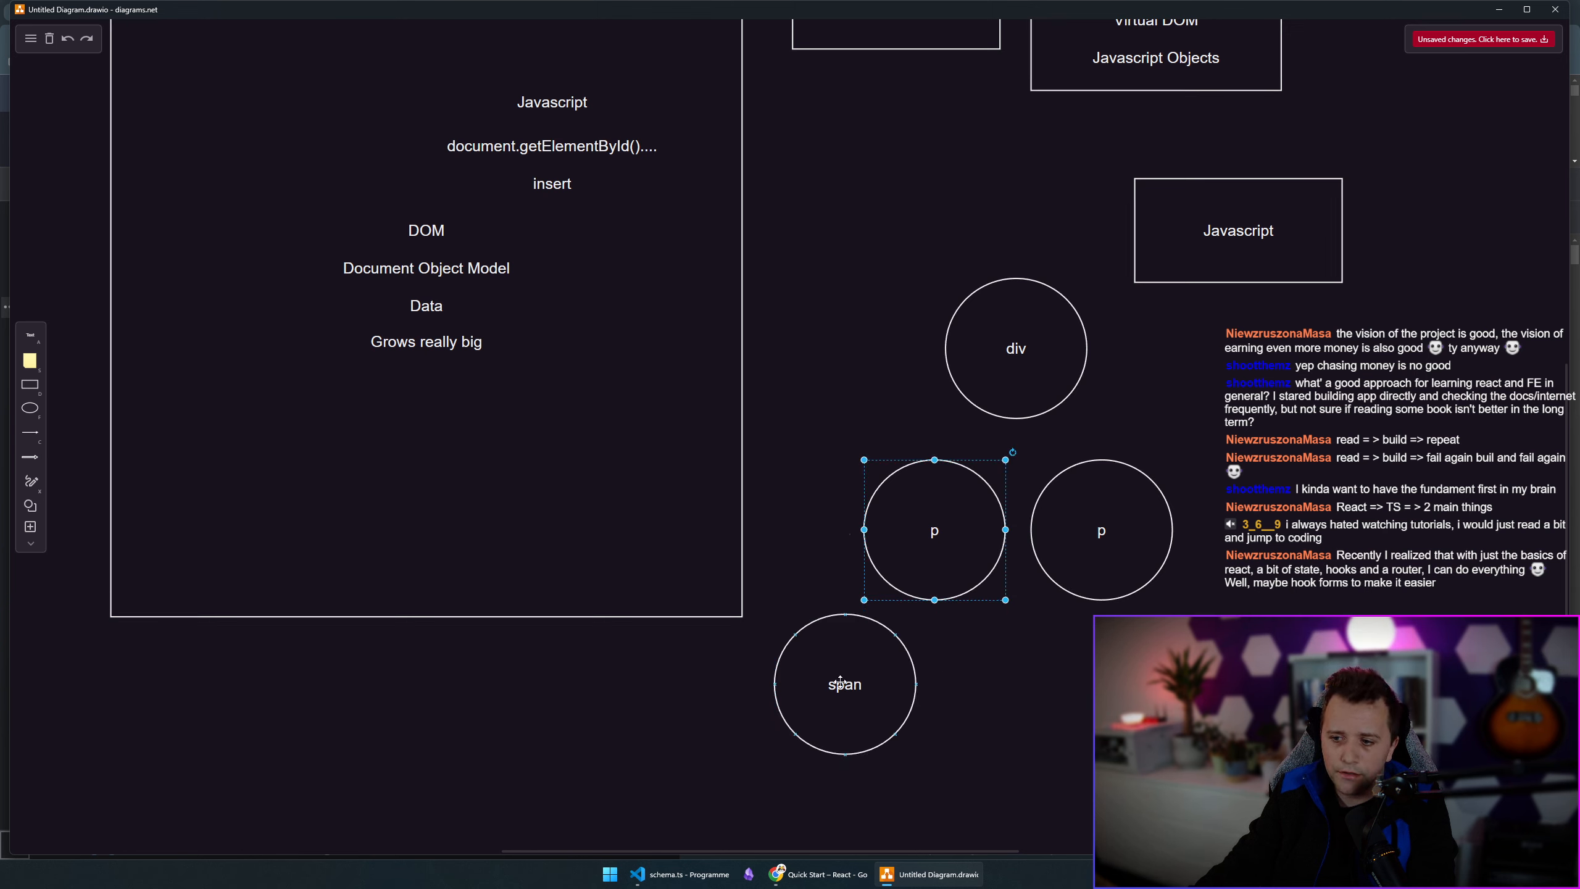
{"action": "left_click", "coordinate": [844, 683]}
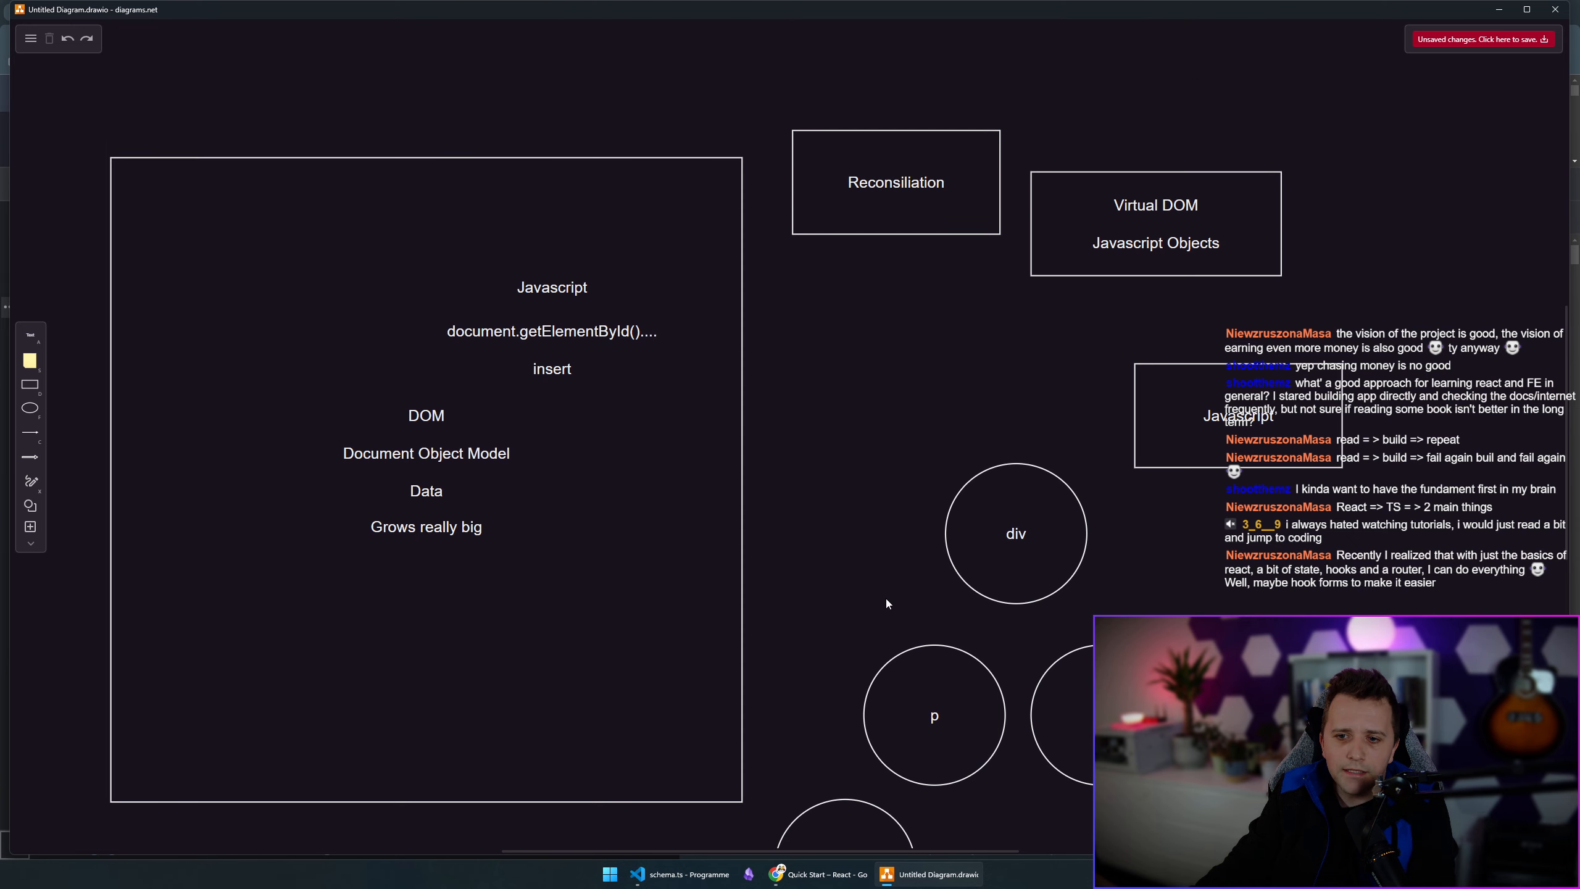
Scroll the canvas to make room below the Reconsiliation box.
{"action": "scroll", "scroll_direction": "down", "scroll_amount": 3}
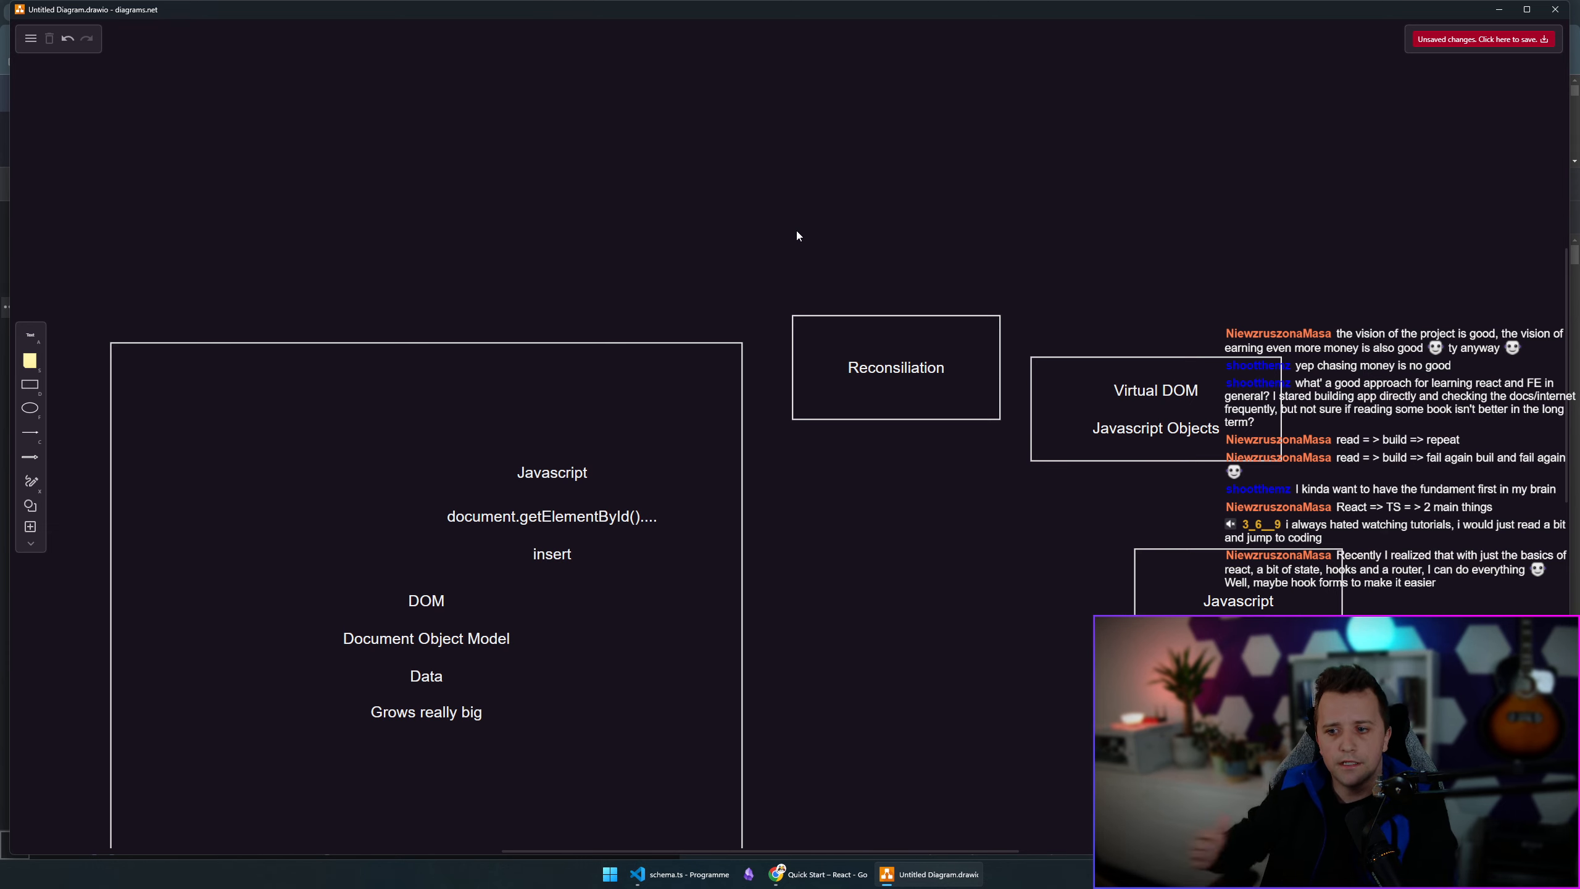
{"action": "mouse_move", "coordinate": [924, 463]}
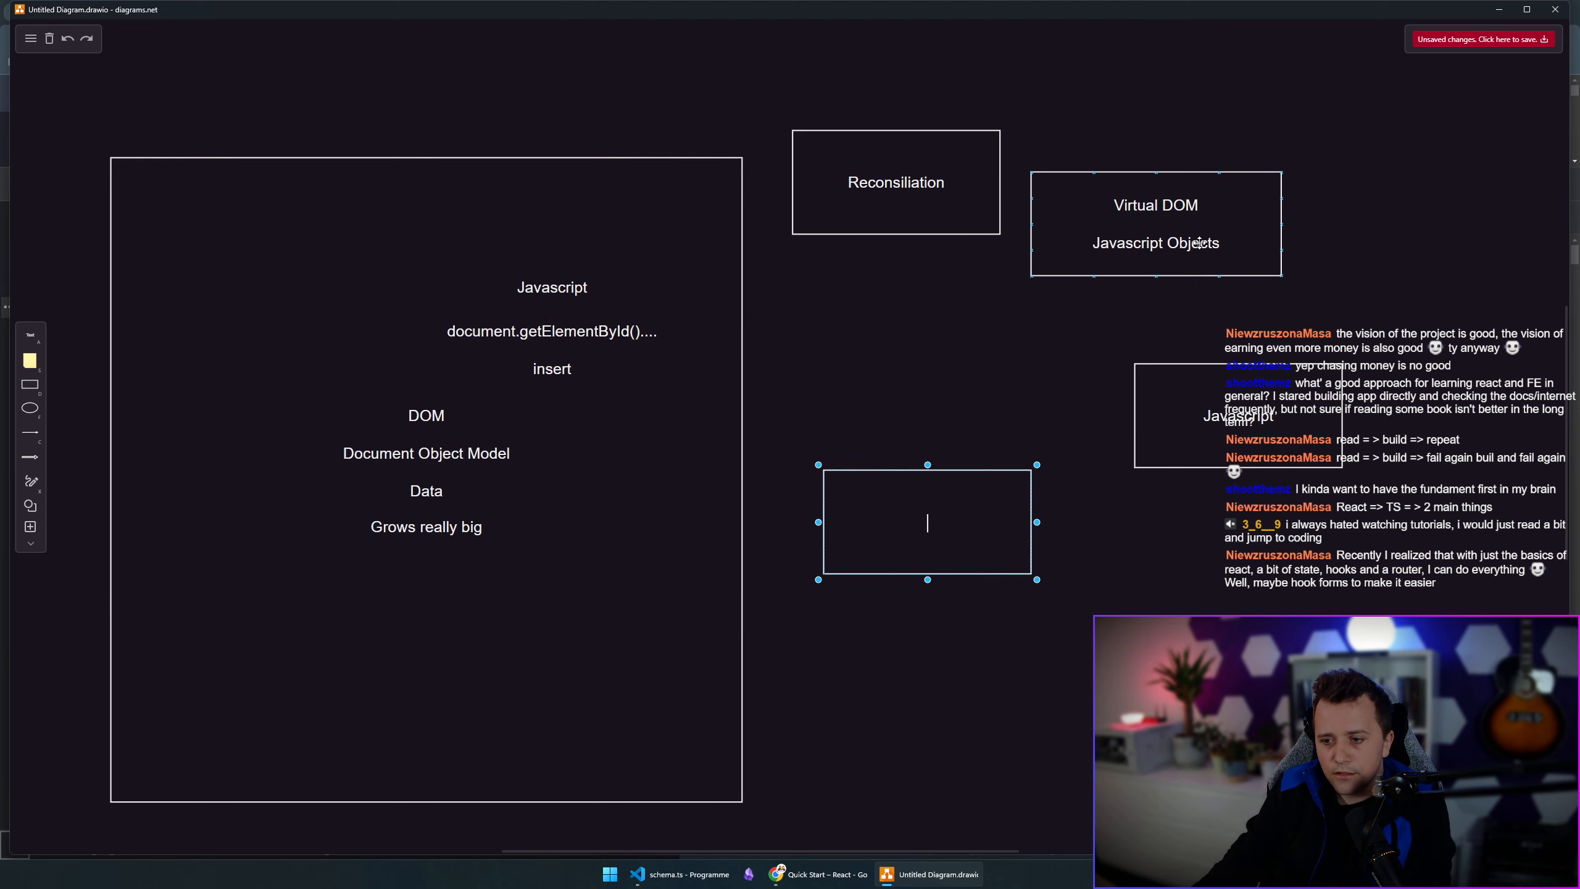
Fill the new box with 'const state = {}' and 'DOM API' and widen it to fit.
{"action": "type", "text": "render"}
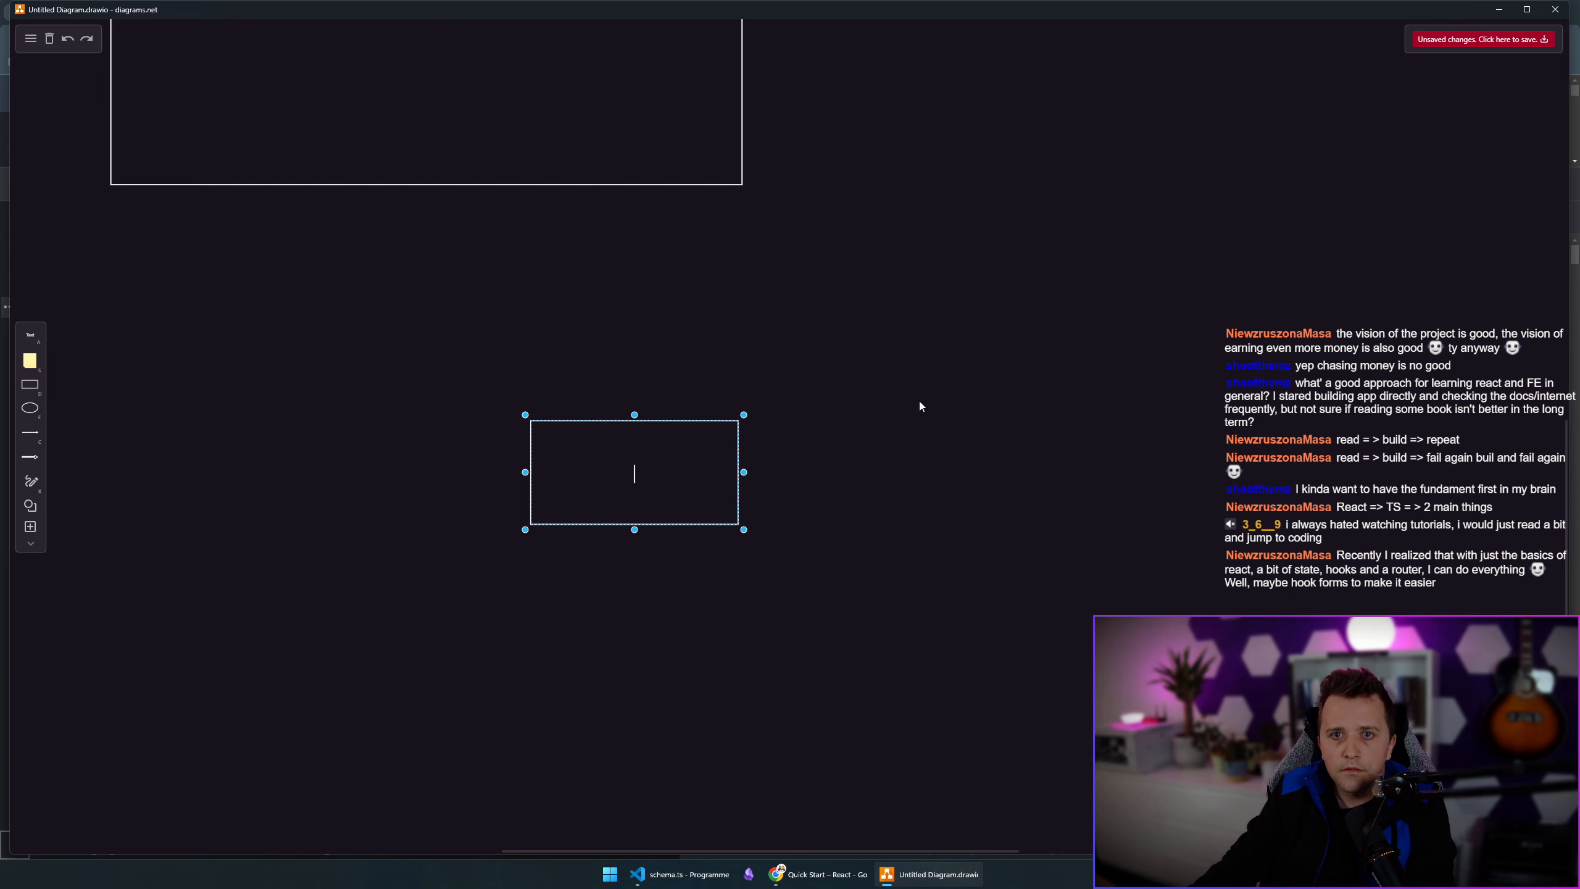
{"action": "type", "text": "const state ="}
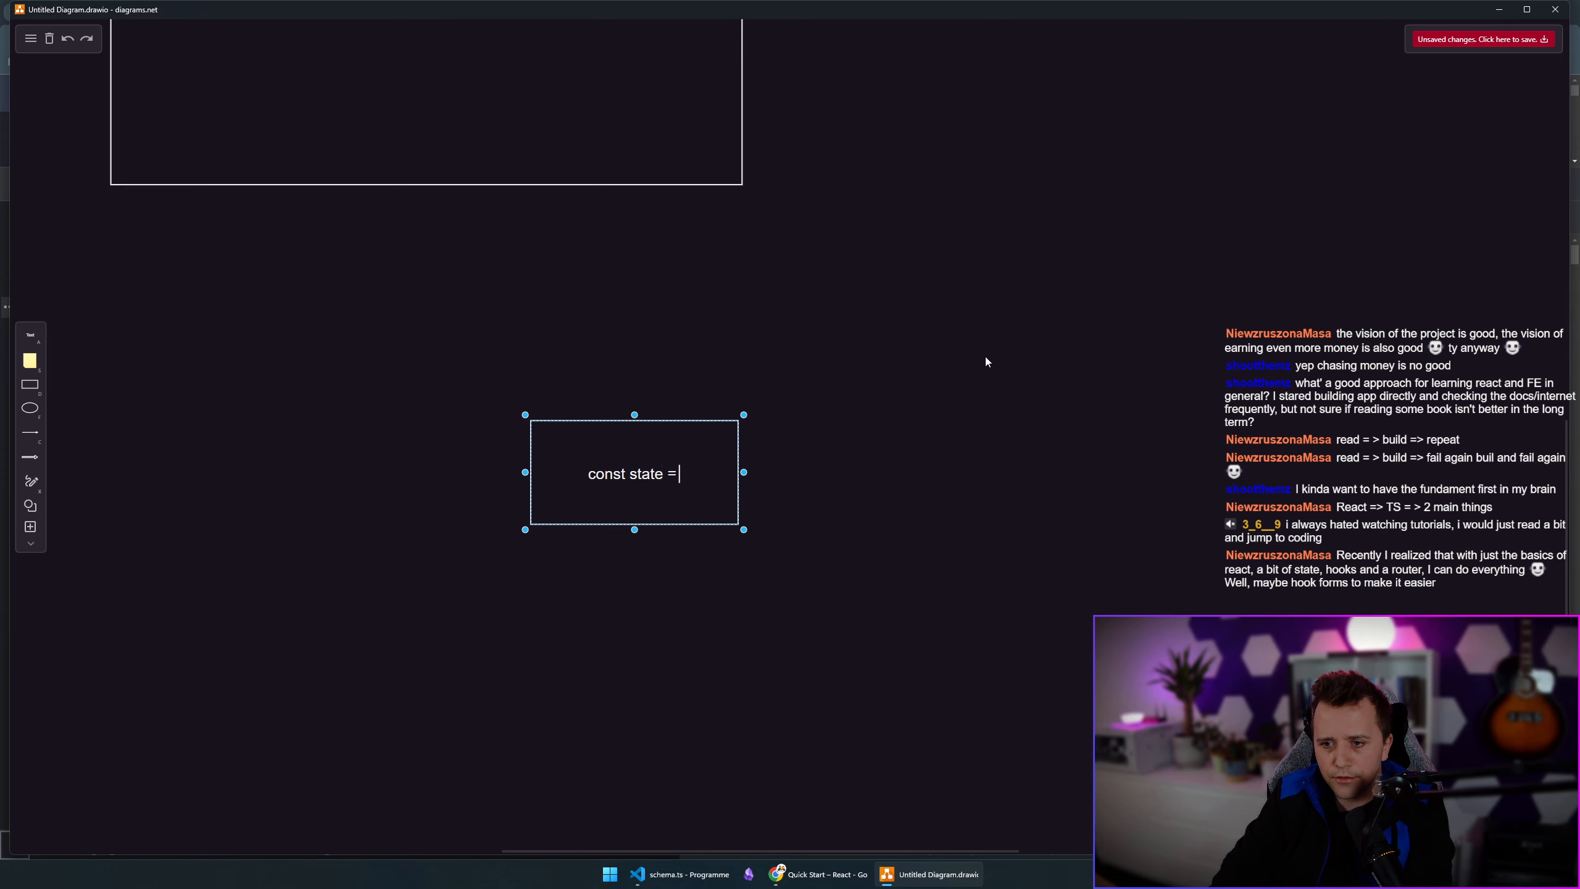
{"action": "type", "text": "{}"}
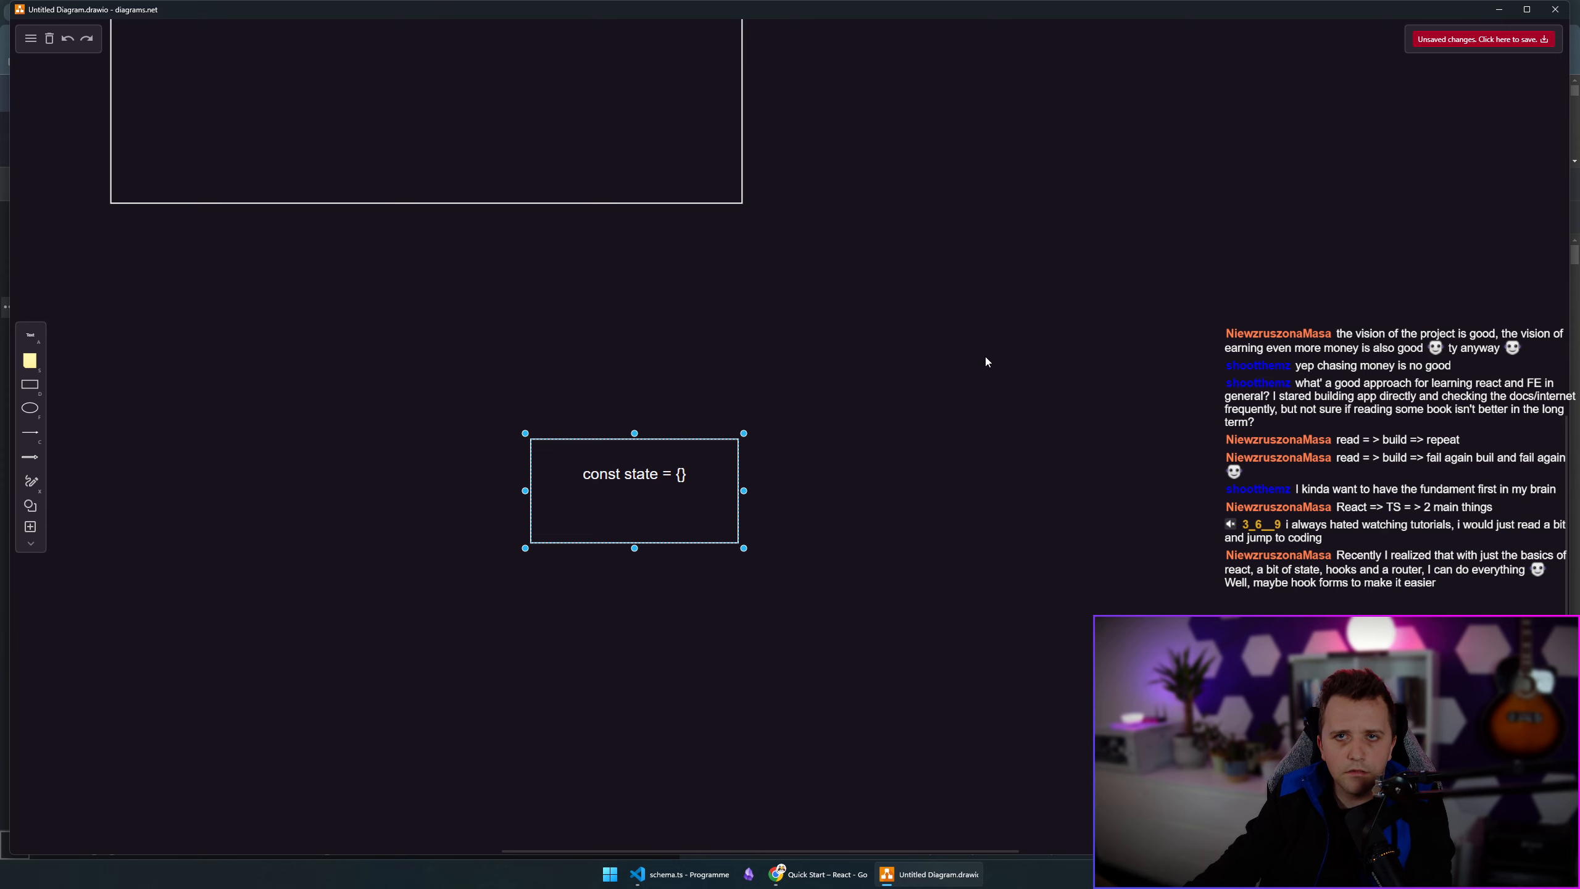
{"action": "type", "text": "DOM API"}
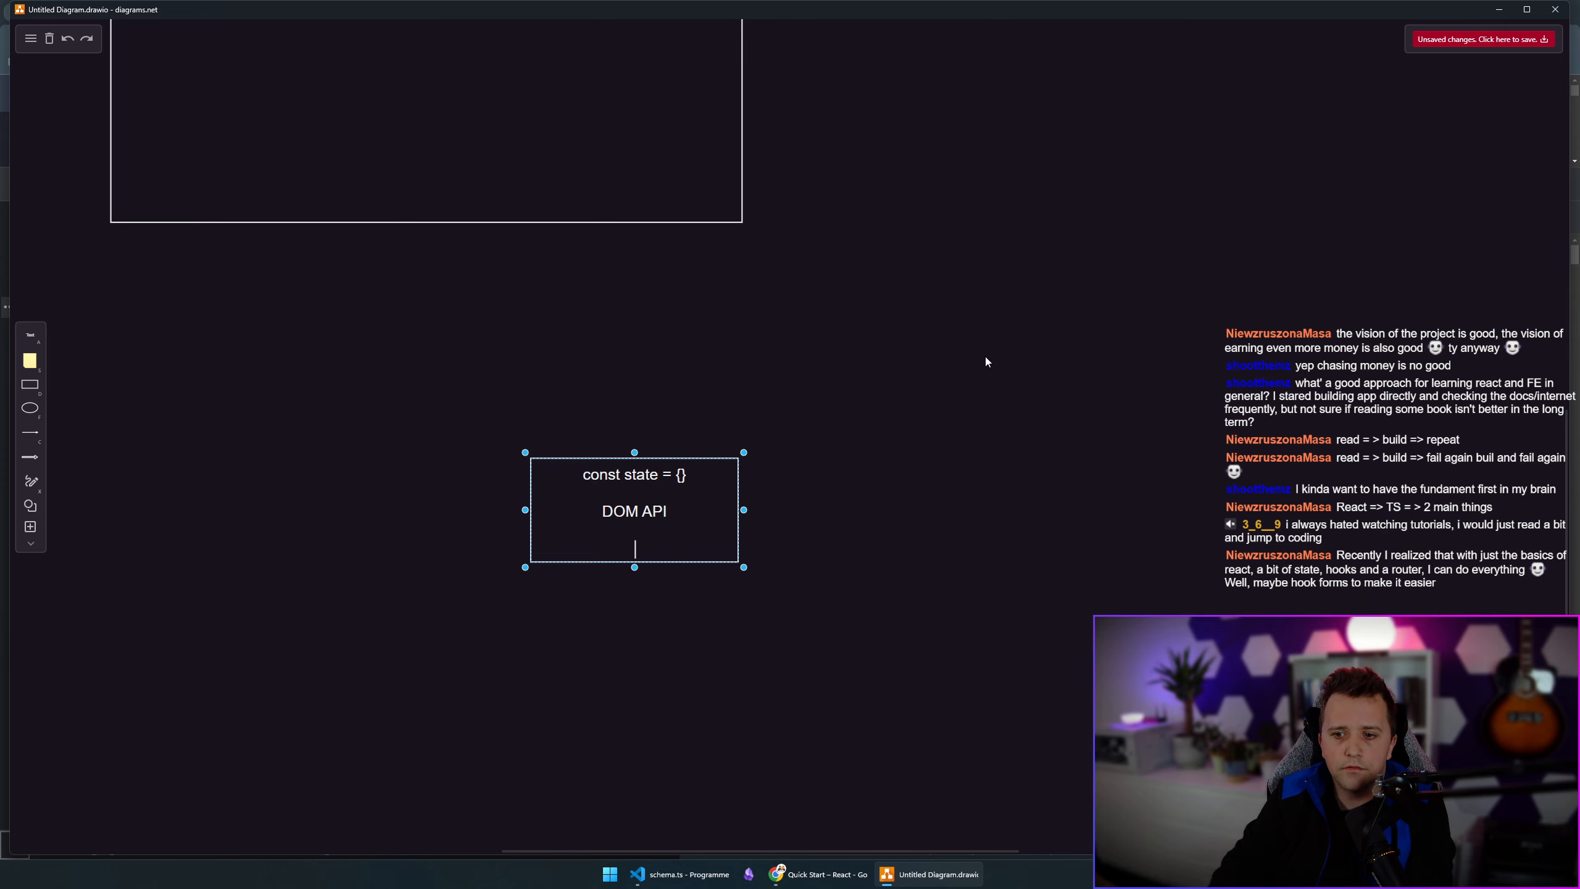
{"action": "left_click_drag", "start_coordinate": [743, 565], "coordinate": [876, 565]}
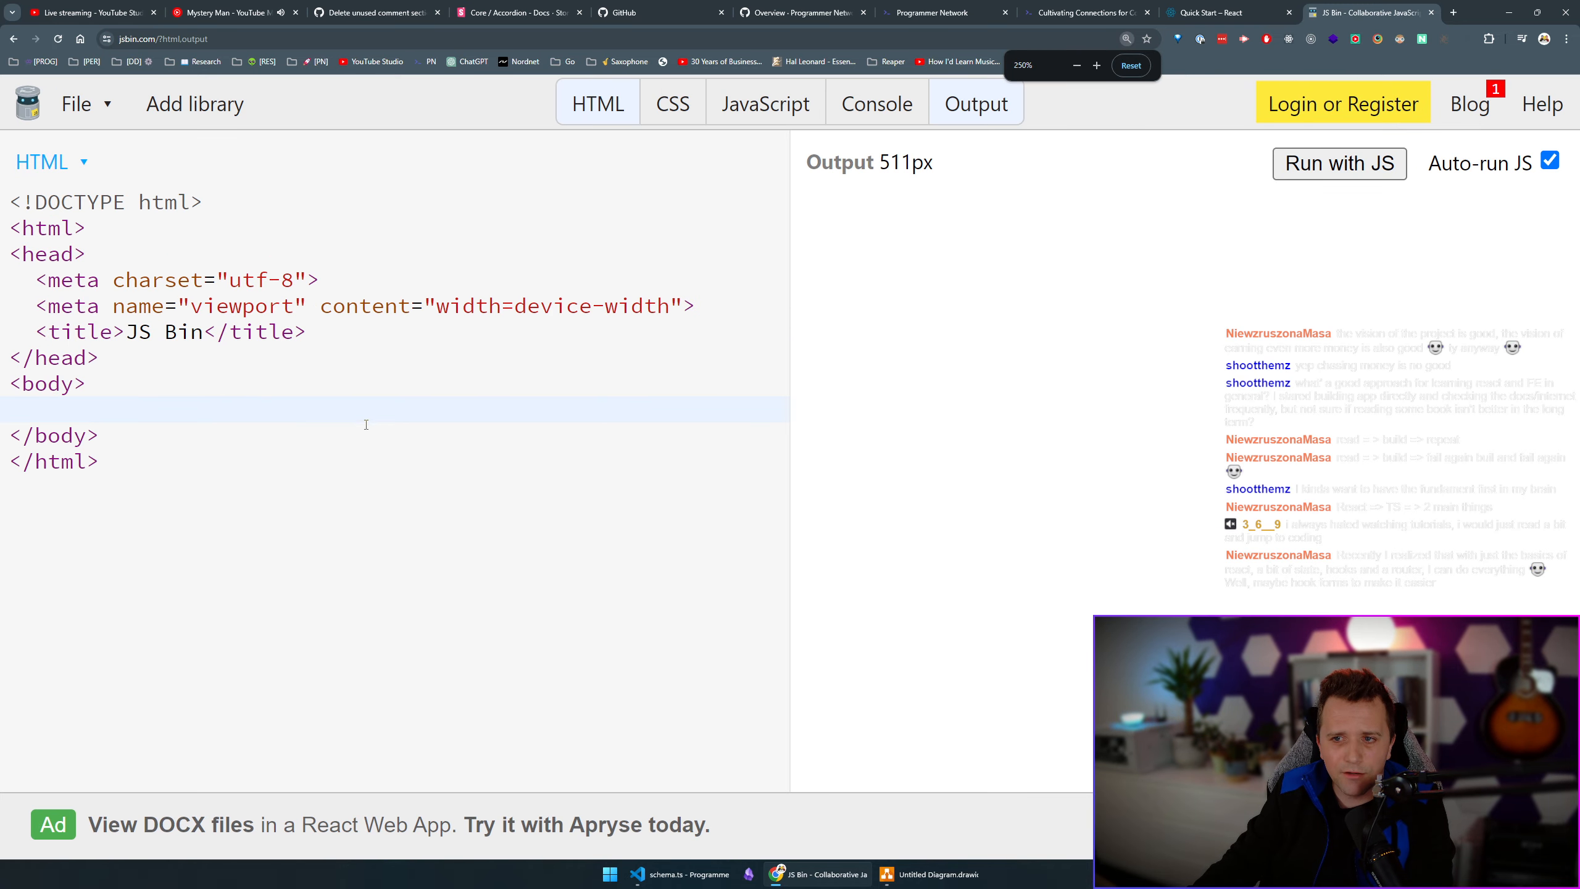
Give the HTML div an id="app" attribute so the script can target it.
{"action": "left_click", "coordinate": [765, 103]}
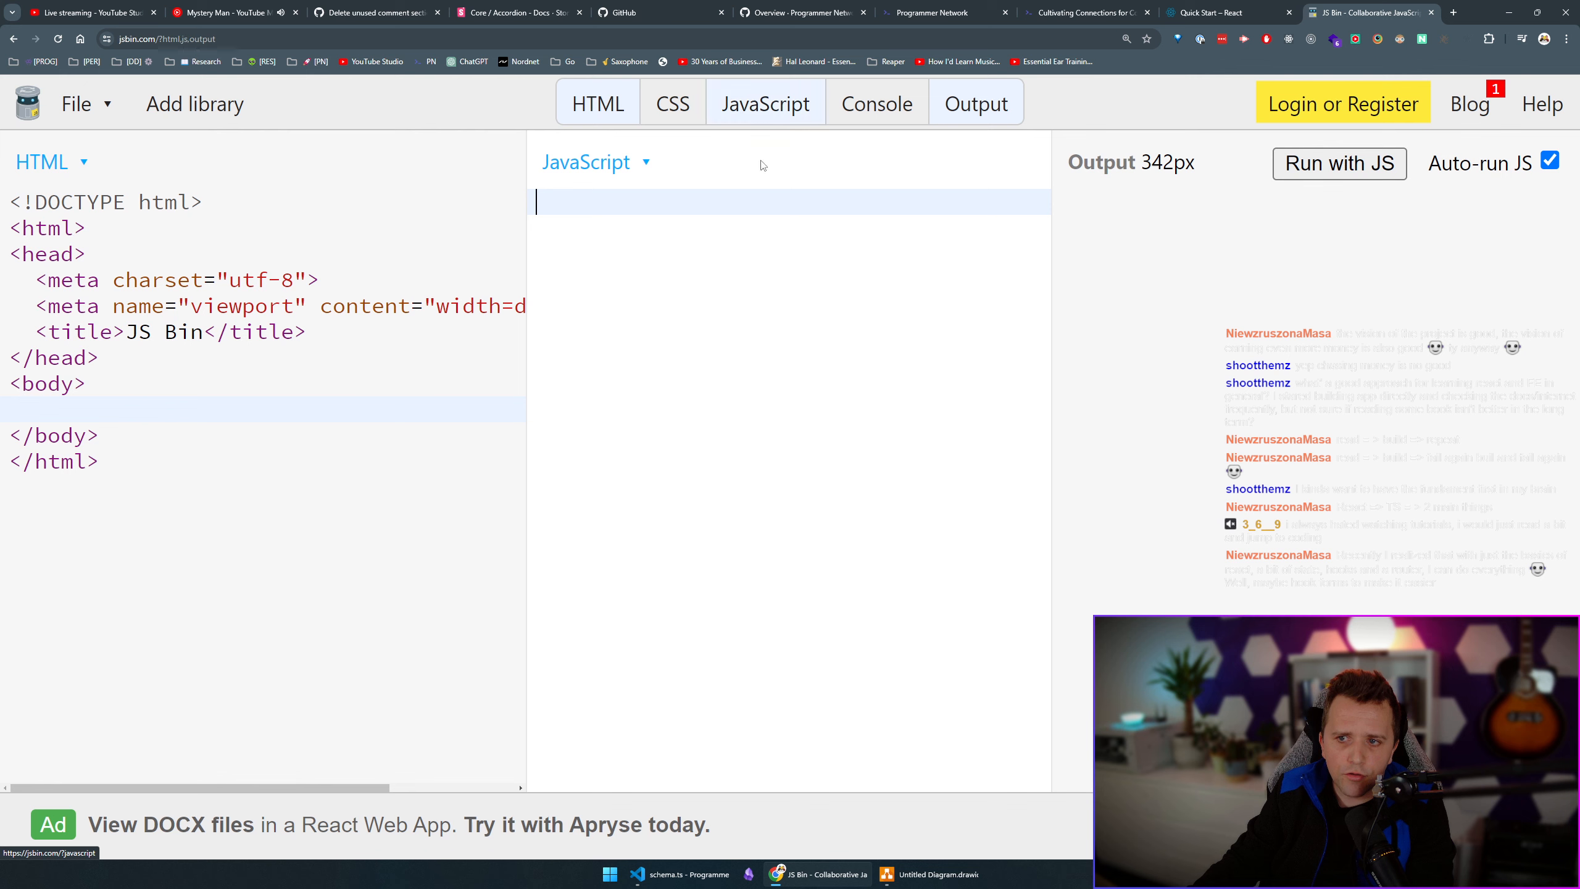
{"action": "type", "text": "div ></div>"}
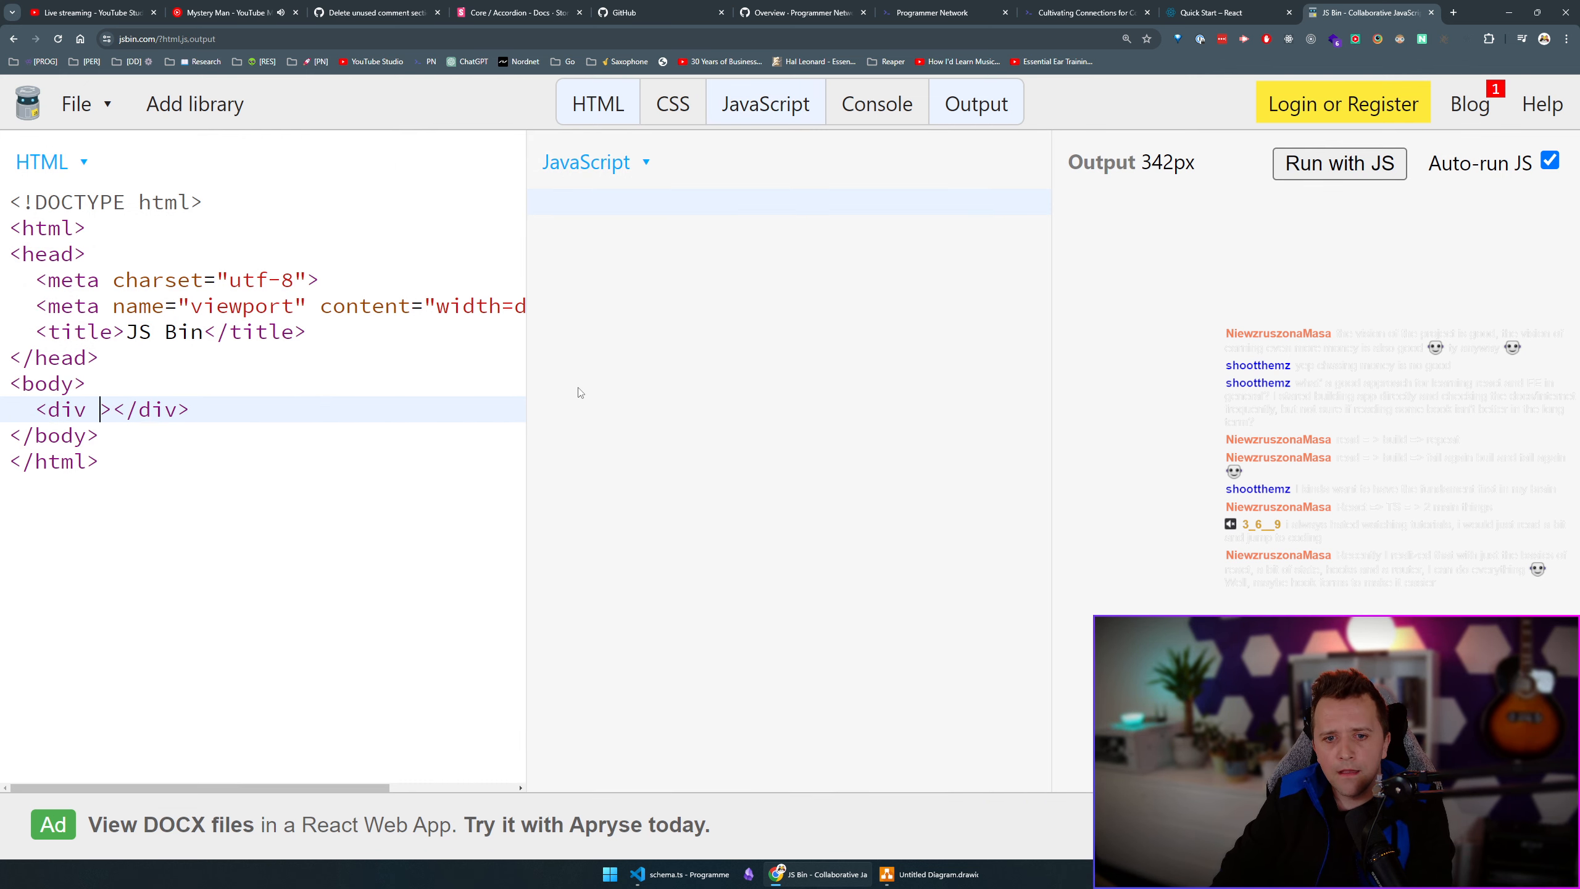
{"action": "type", "text": "id=\"aoo\""}
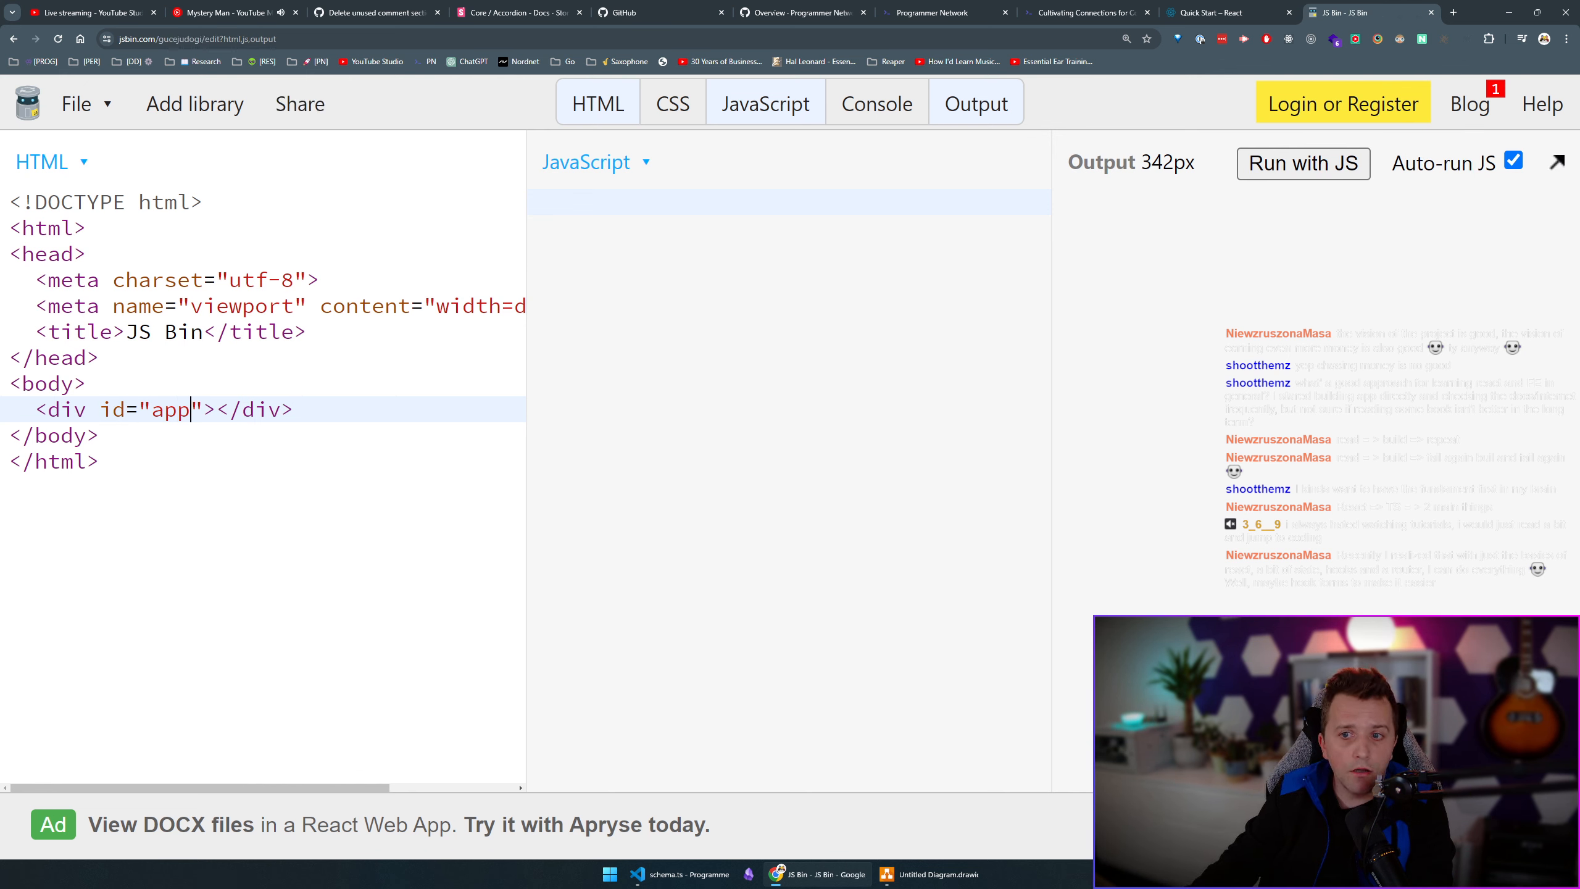
Write the // Feact.js comment and const $app = document.querySelector("#app") in the script.
{"action": "left_click", "coordinate": [765, 102]}
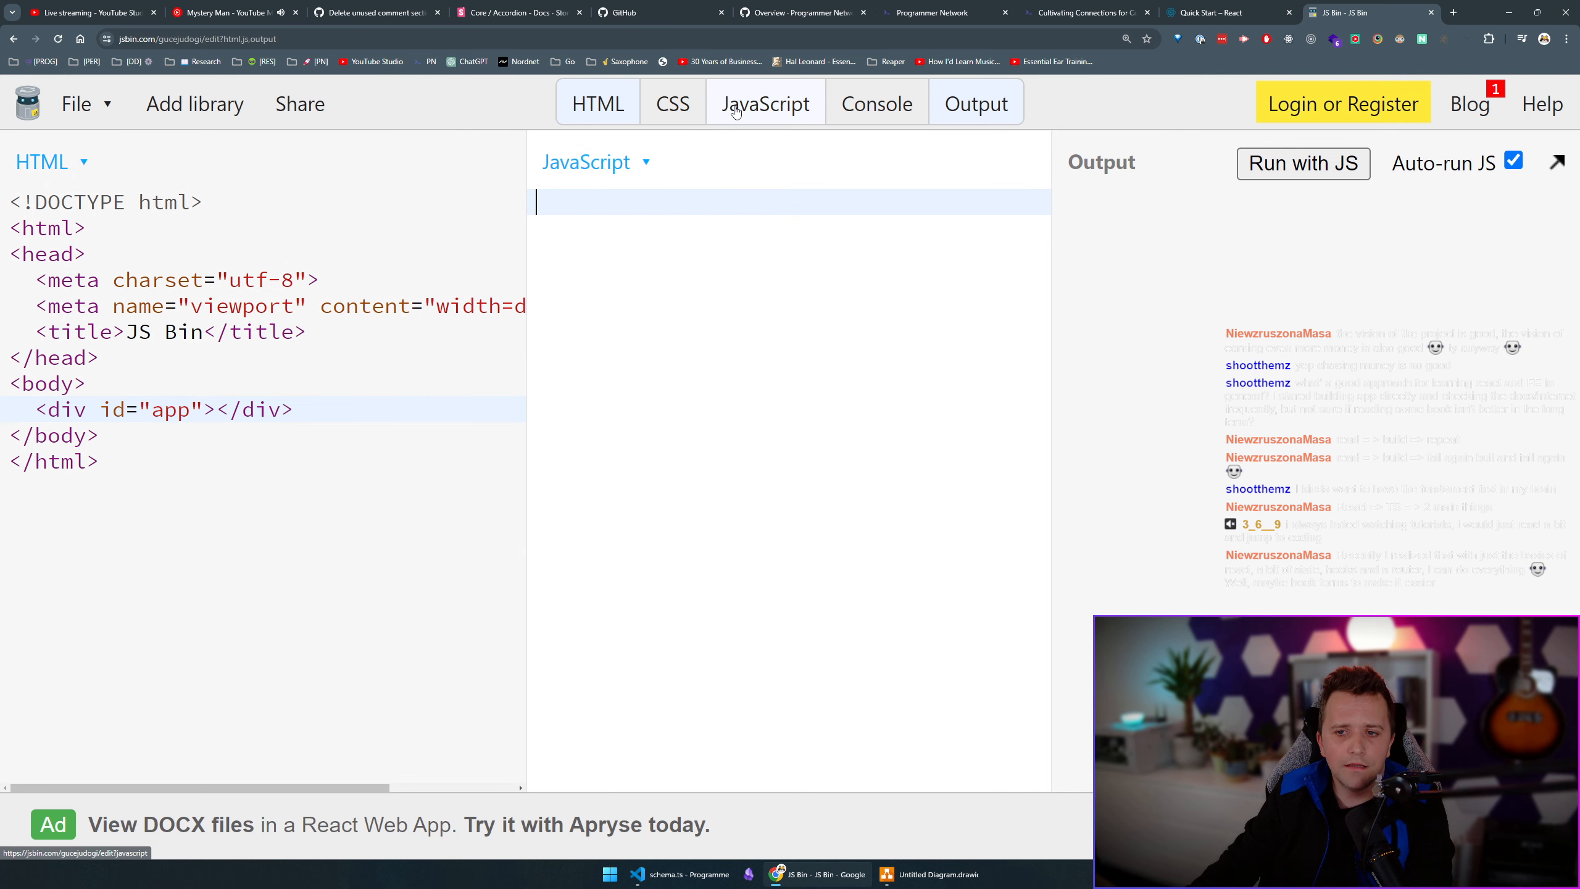
{"action": "type", "text": "/"}
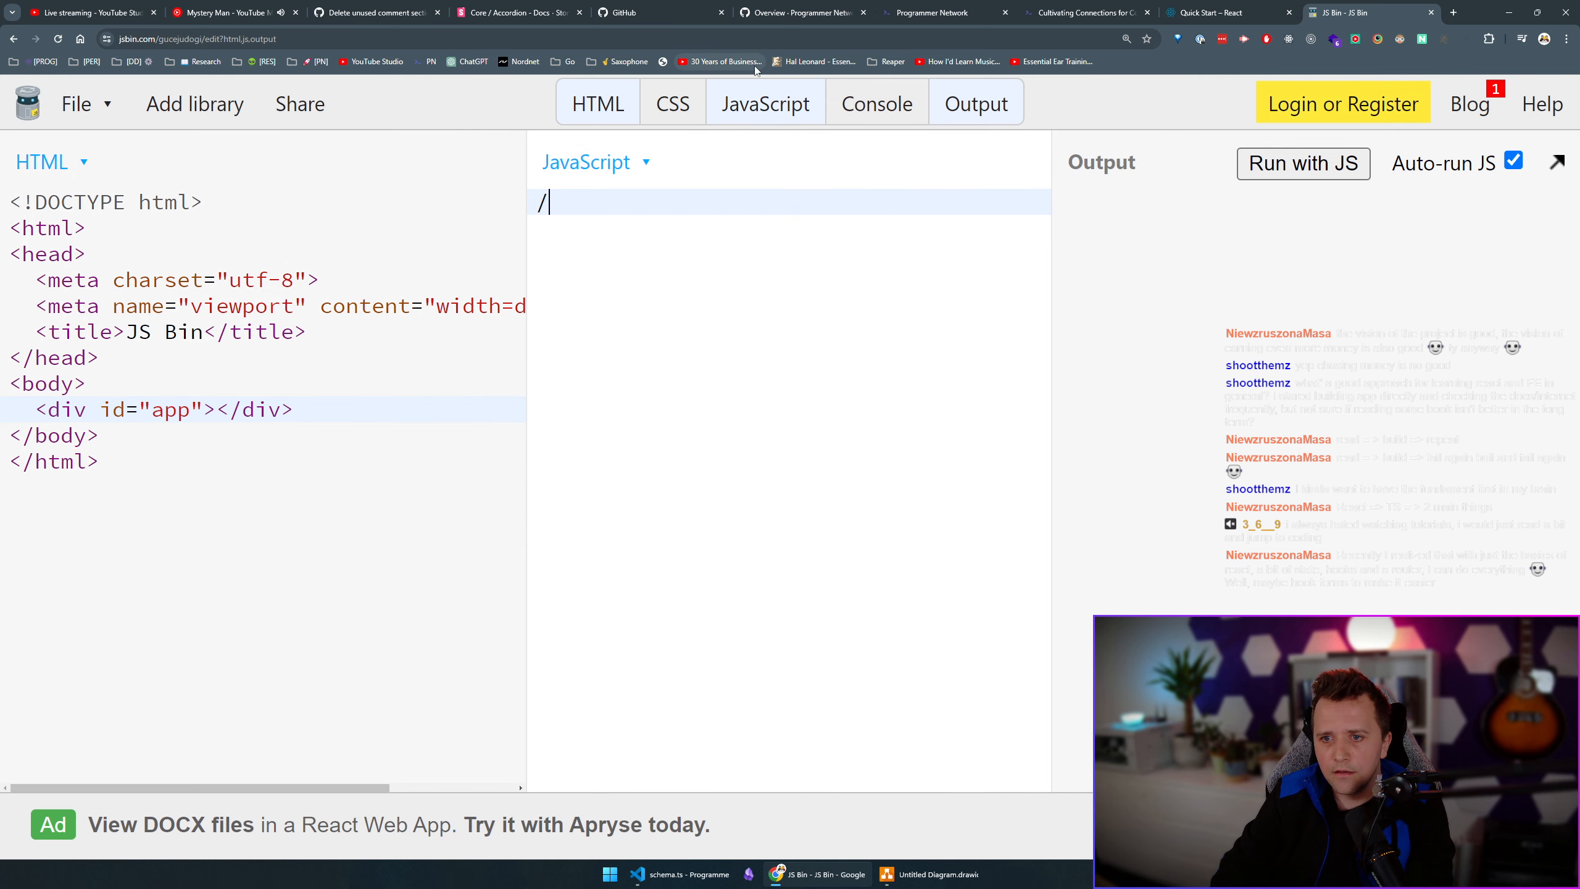
{"action": "type", "text": "/ Feact.js"}
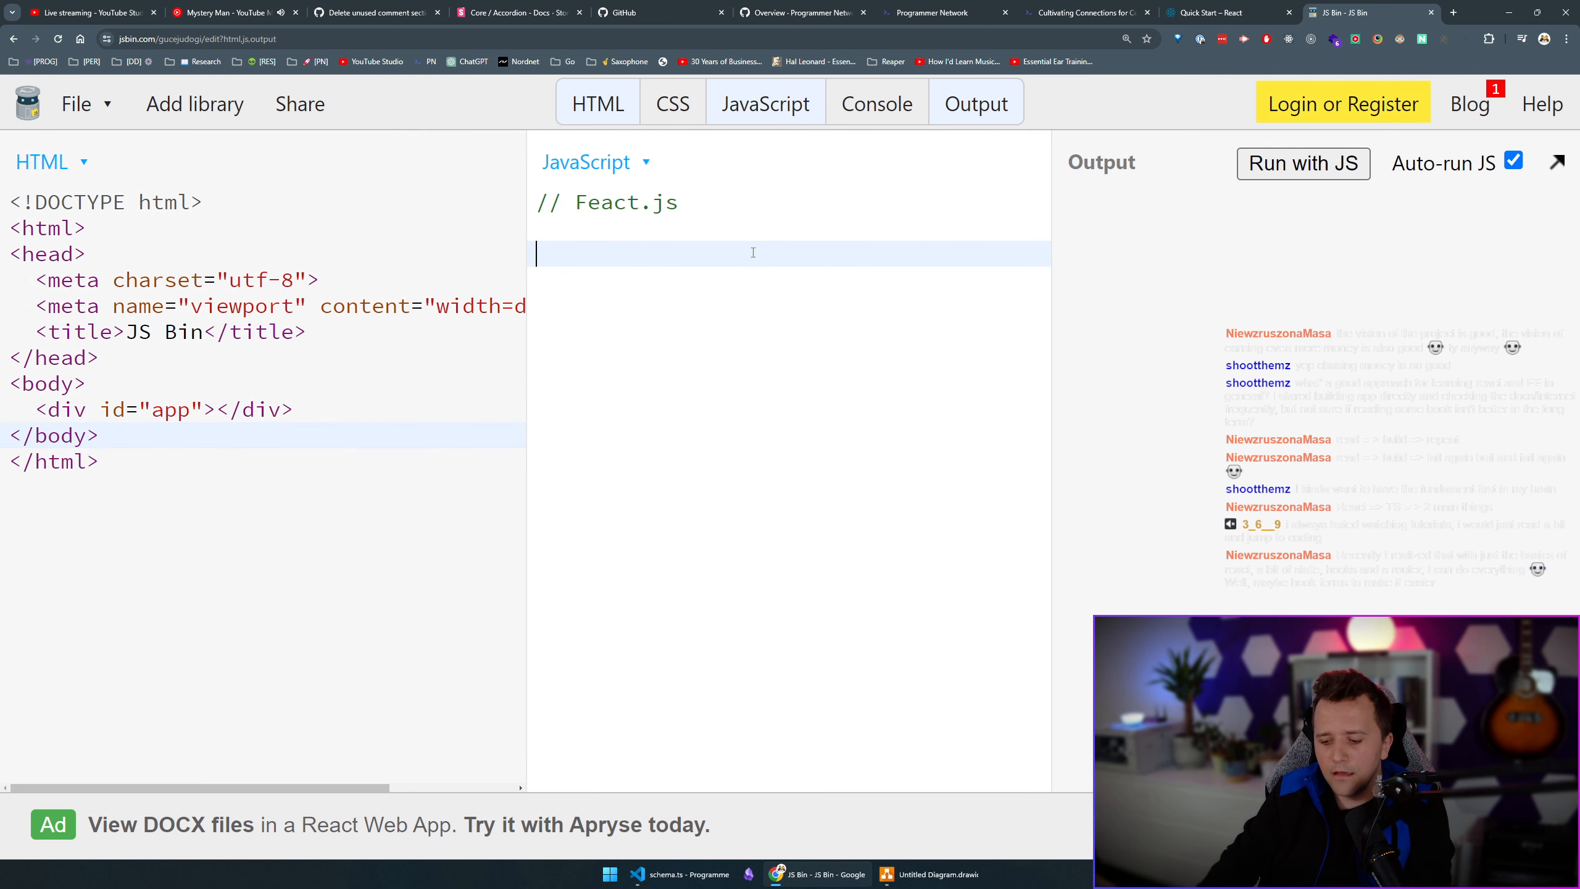
{"action": "type", "text": "const a"}
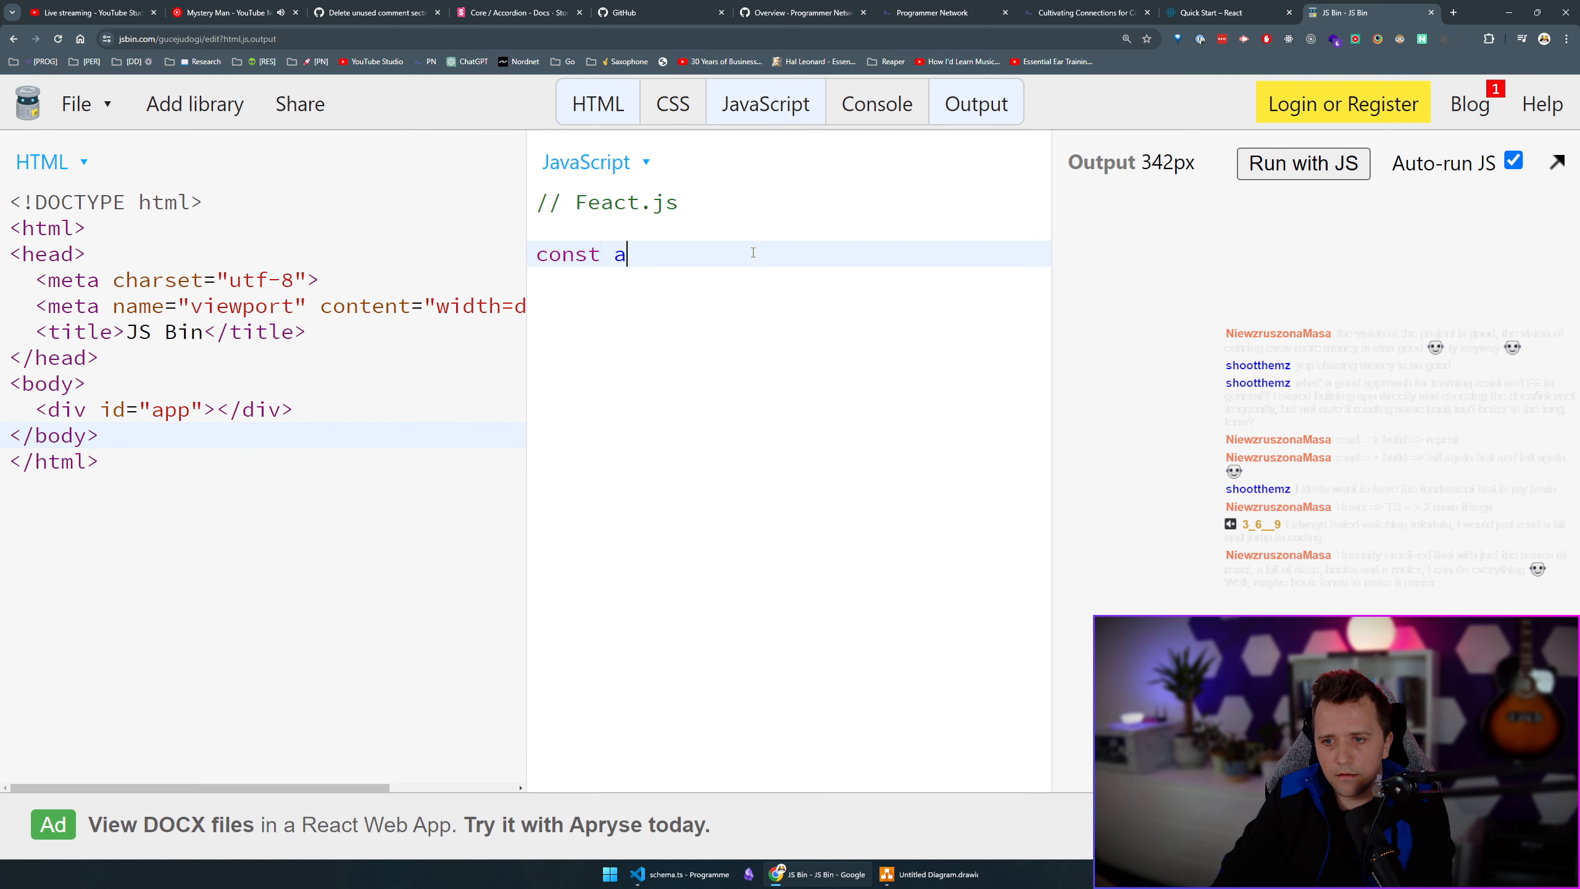
{"action": "type", "text": "$app ="}
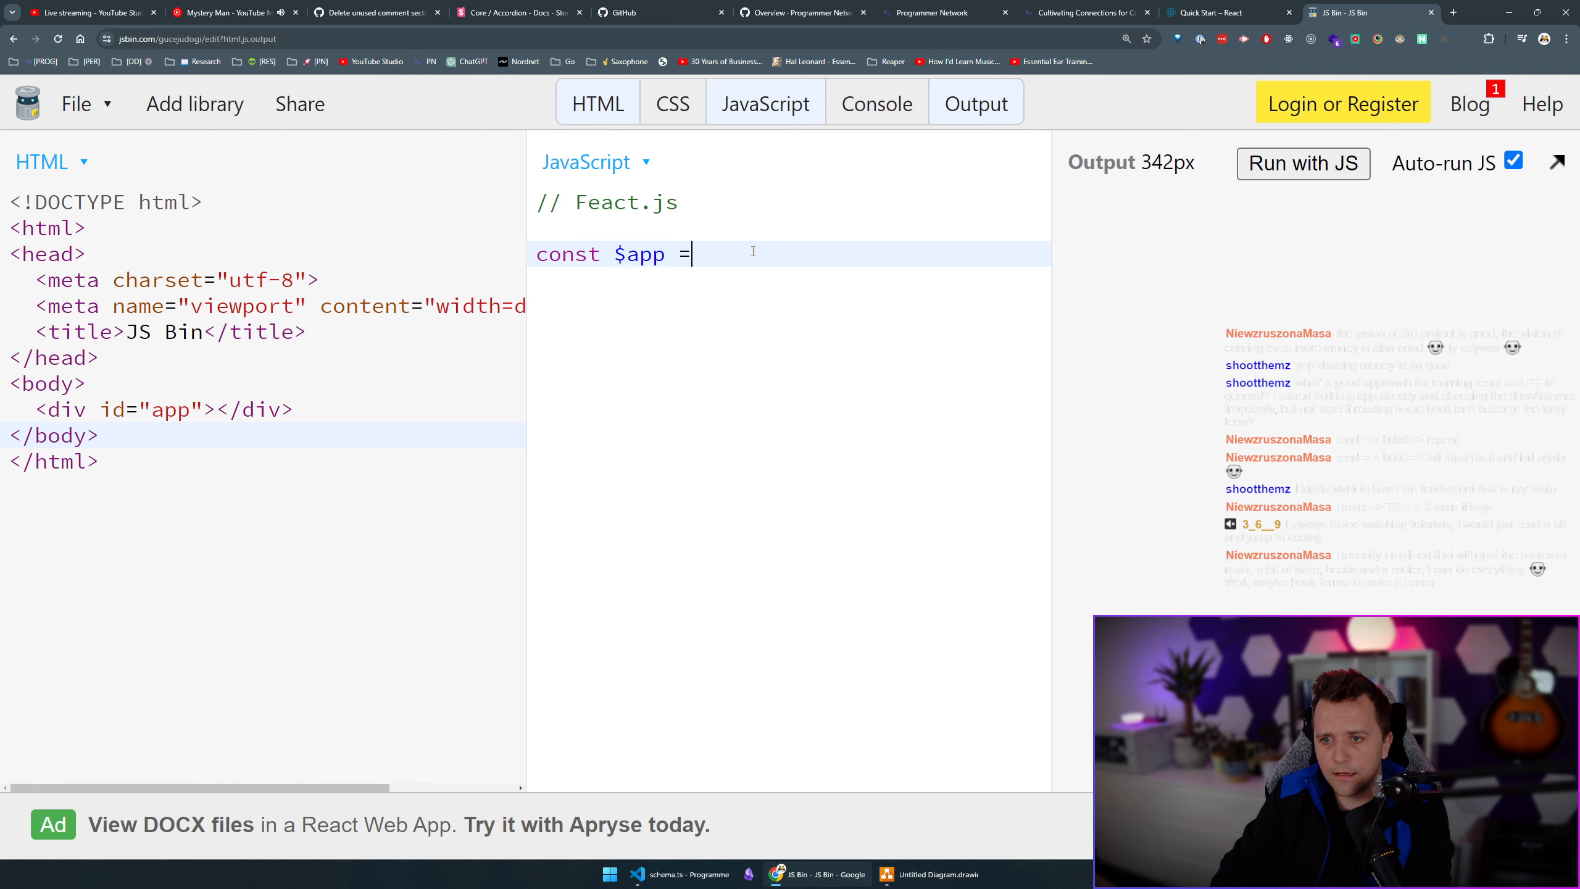
{"action": "type", "text": "document.Q"}
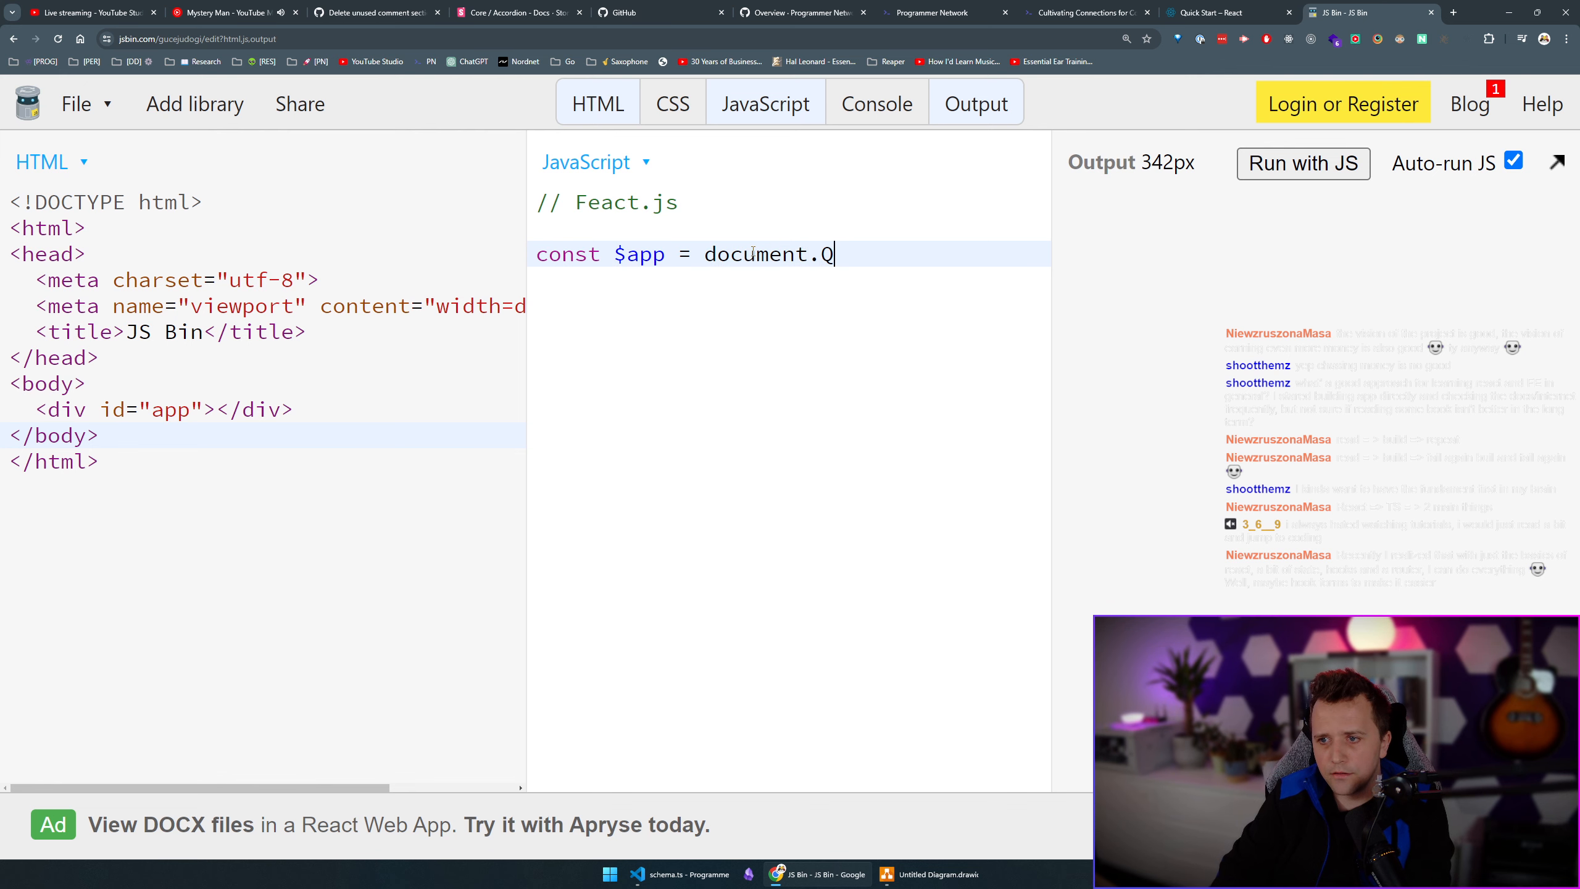
{"action": "type", "text": "uerySelector()"}
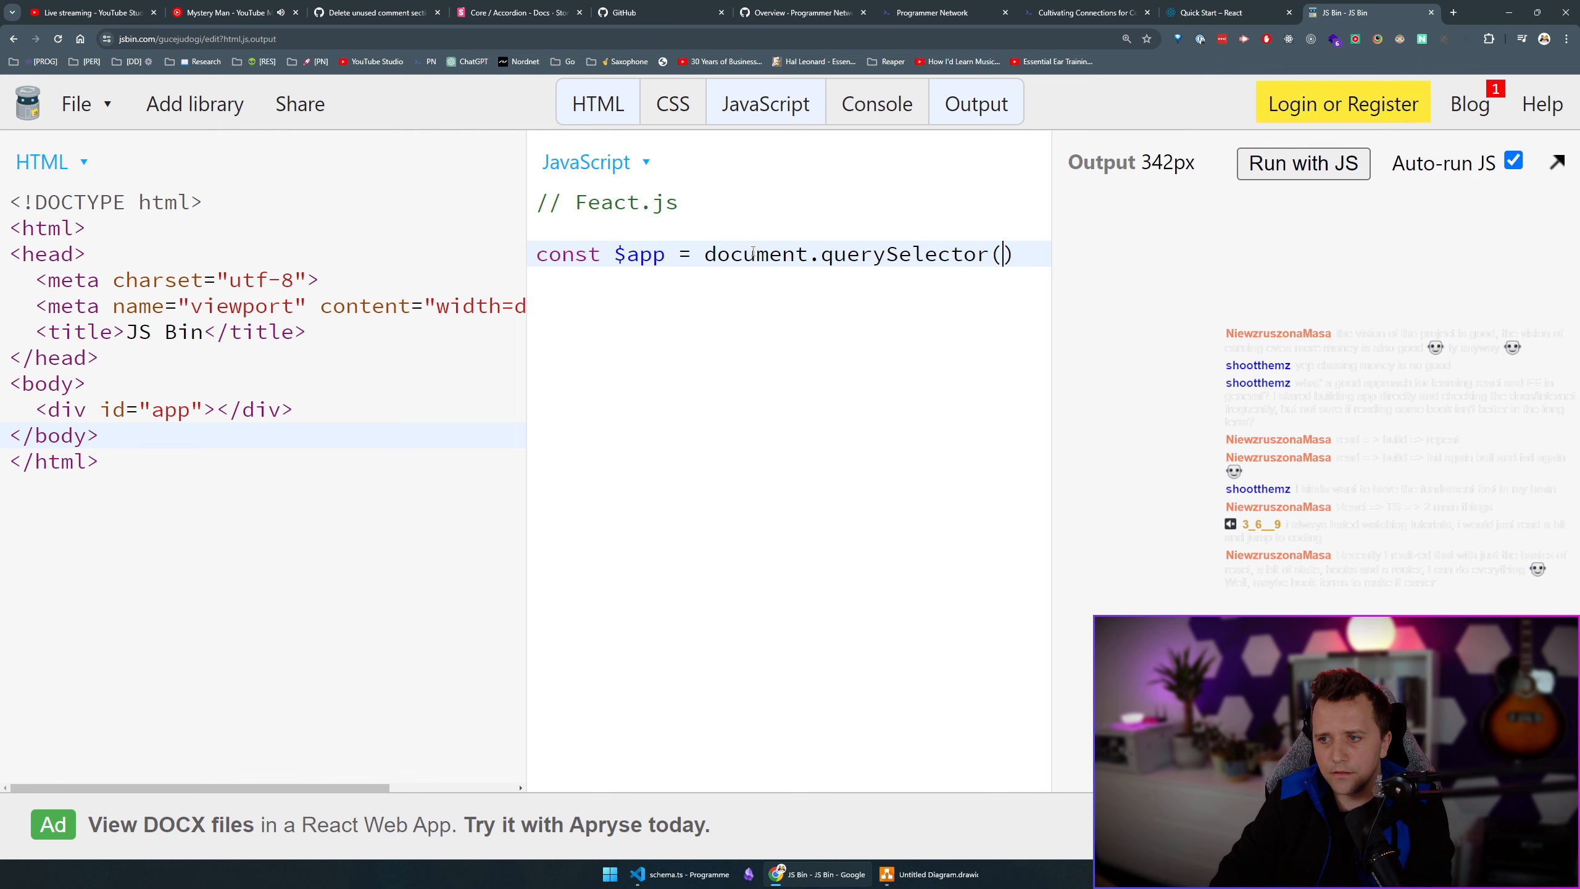
{"action": "type", "text": "\"#app\""}
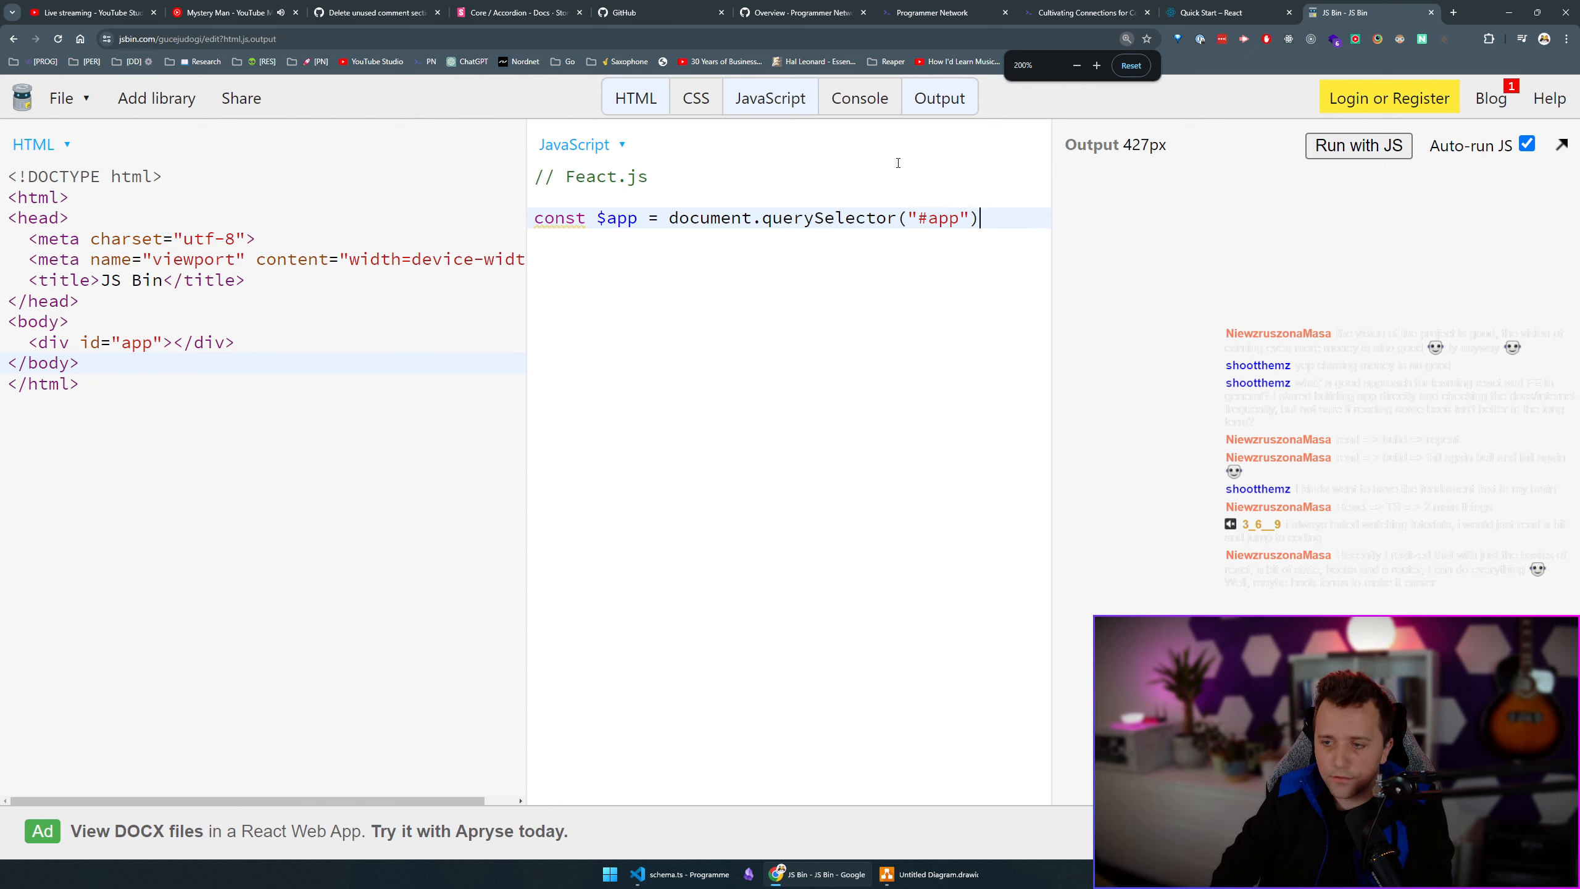
Add a render arrow function containing the comment // write logic here.
{"action": "type", "text": ";"}
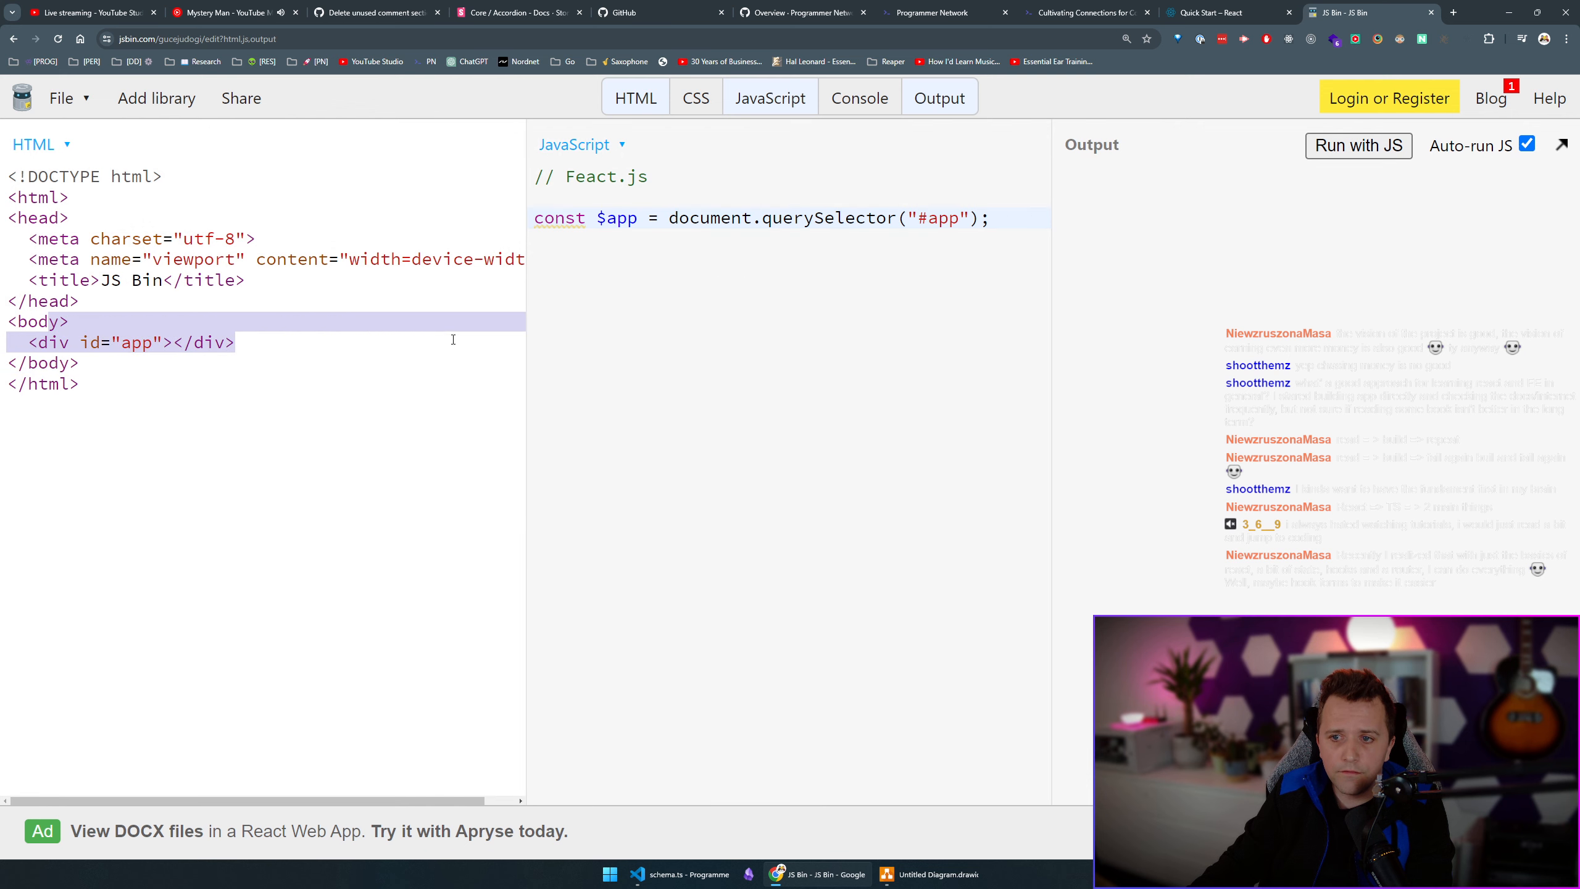
{"action": "type", "text": "const state = {};"}
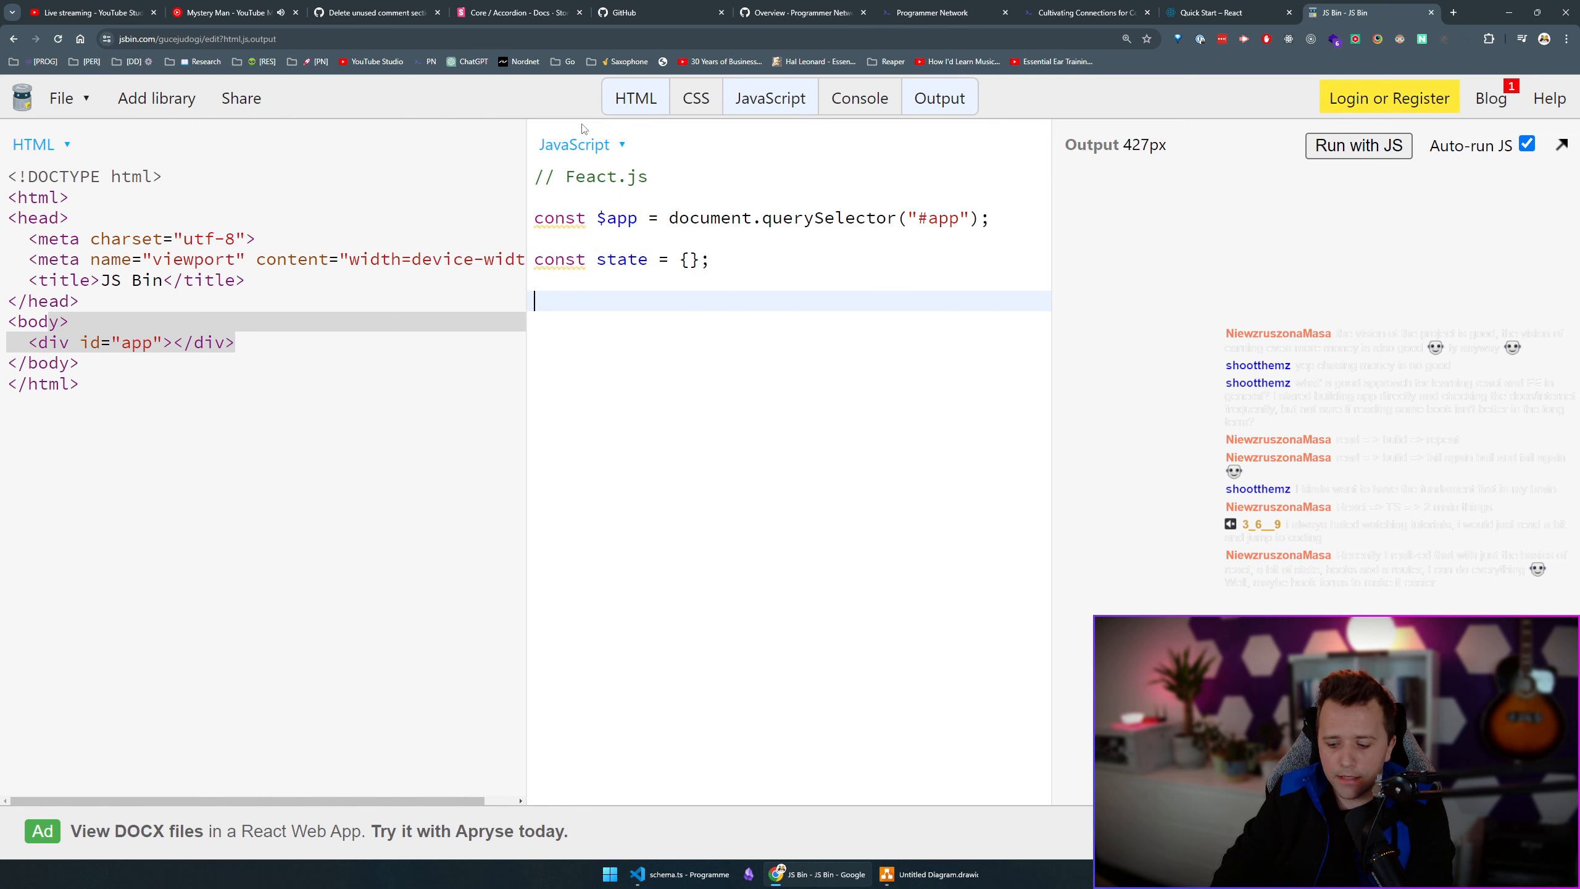
{"action": "type", "text": "const render ="}
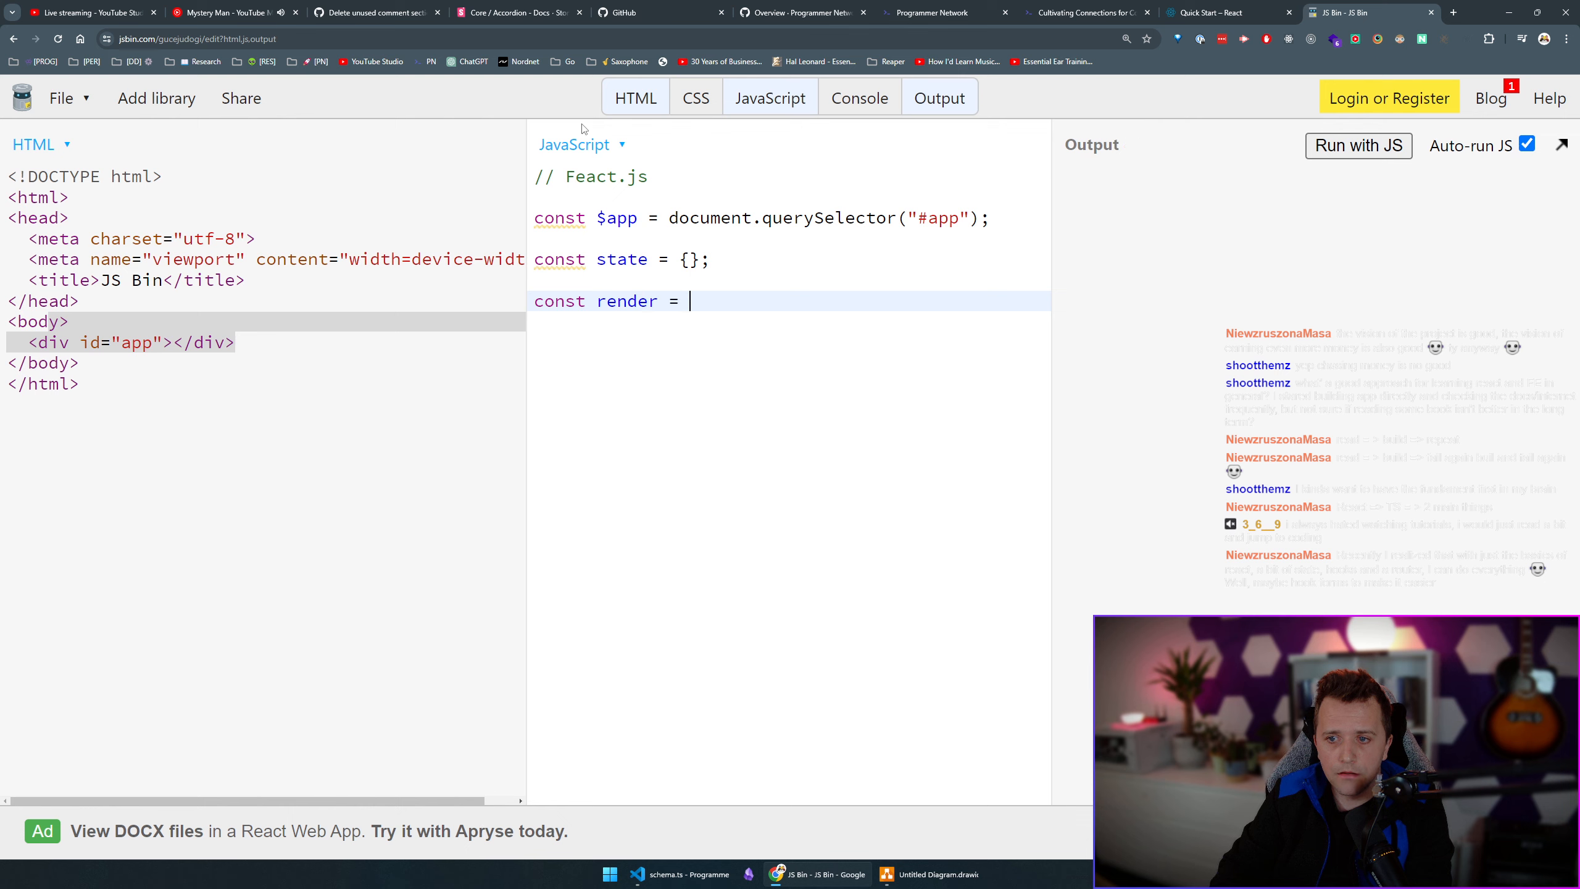
{"action": "type", "text": "() => {"}
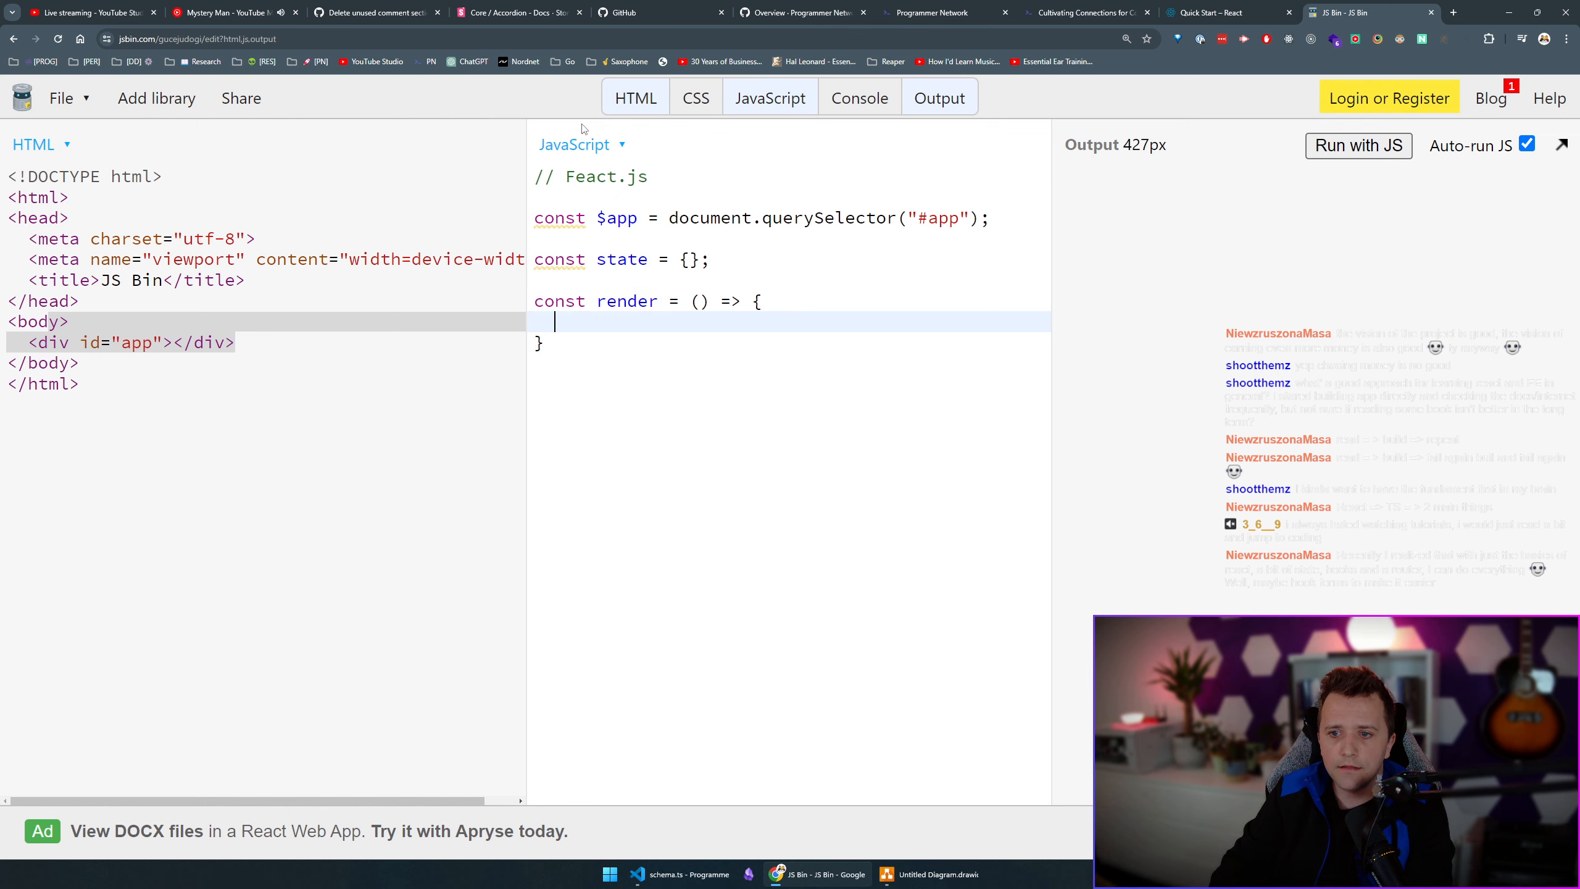
{"action": "type", "text": "// write logi"}
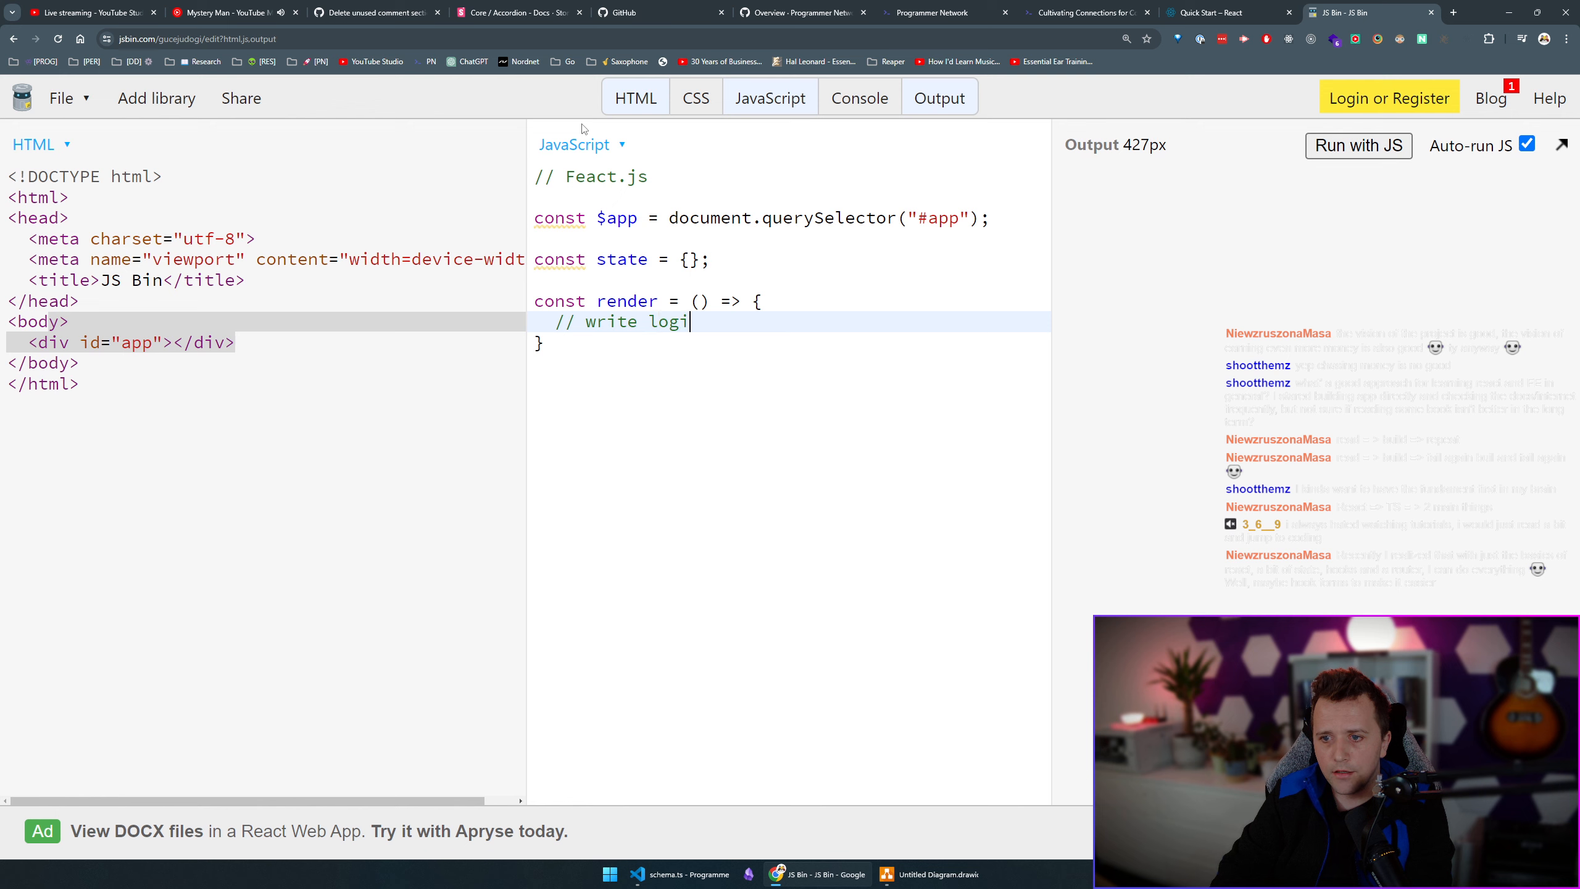
{"action": "type", "text": "here"}
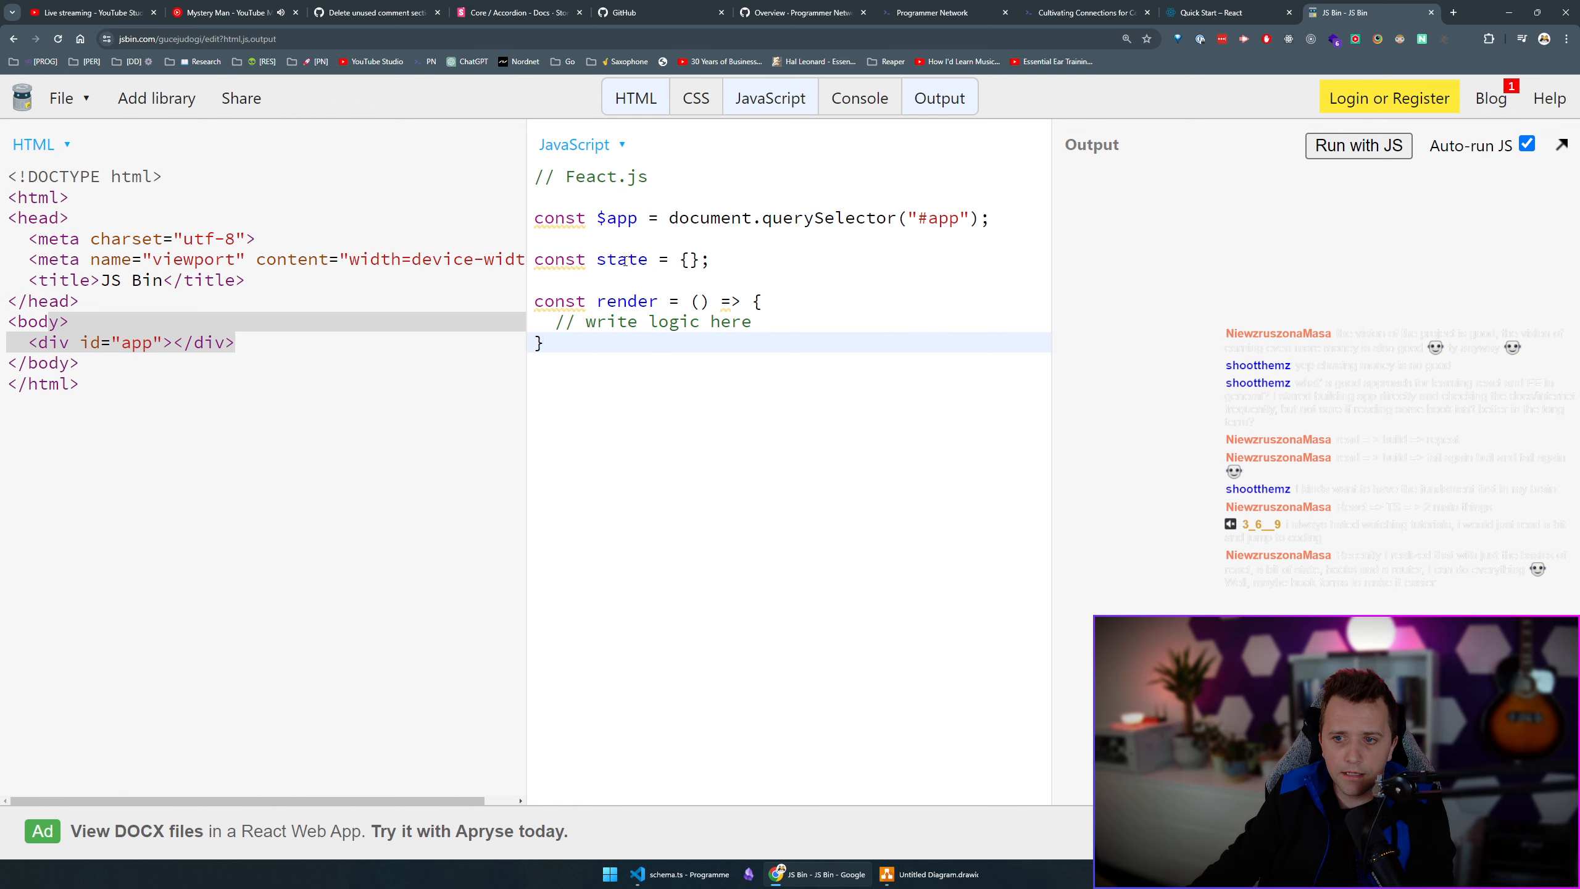
Declare empty currentState and previousState objects above render.
{"action": "type", "text": "currentS"}
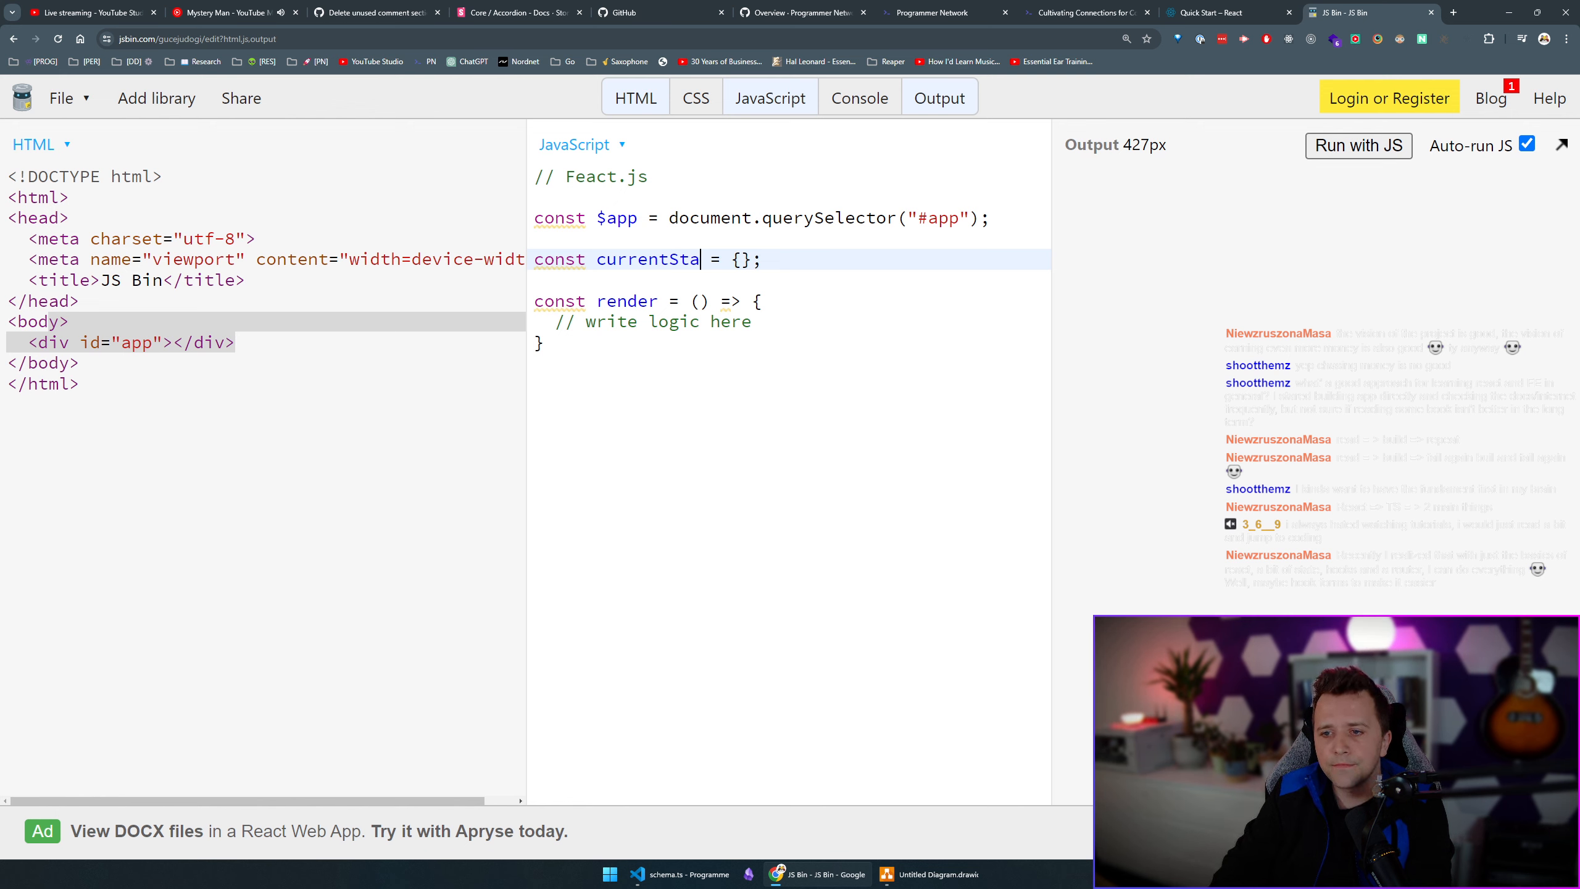
{"action": "type", "text": "te"}
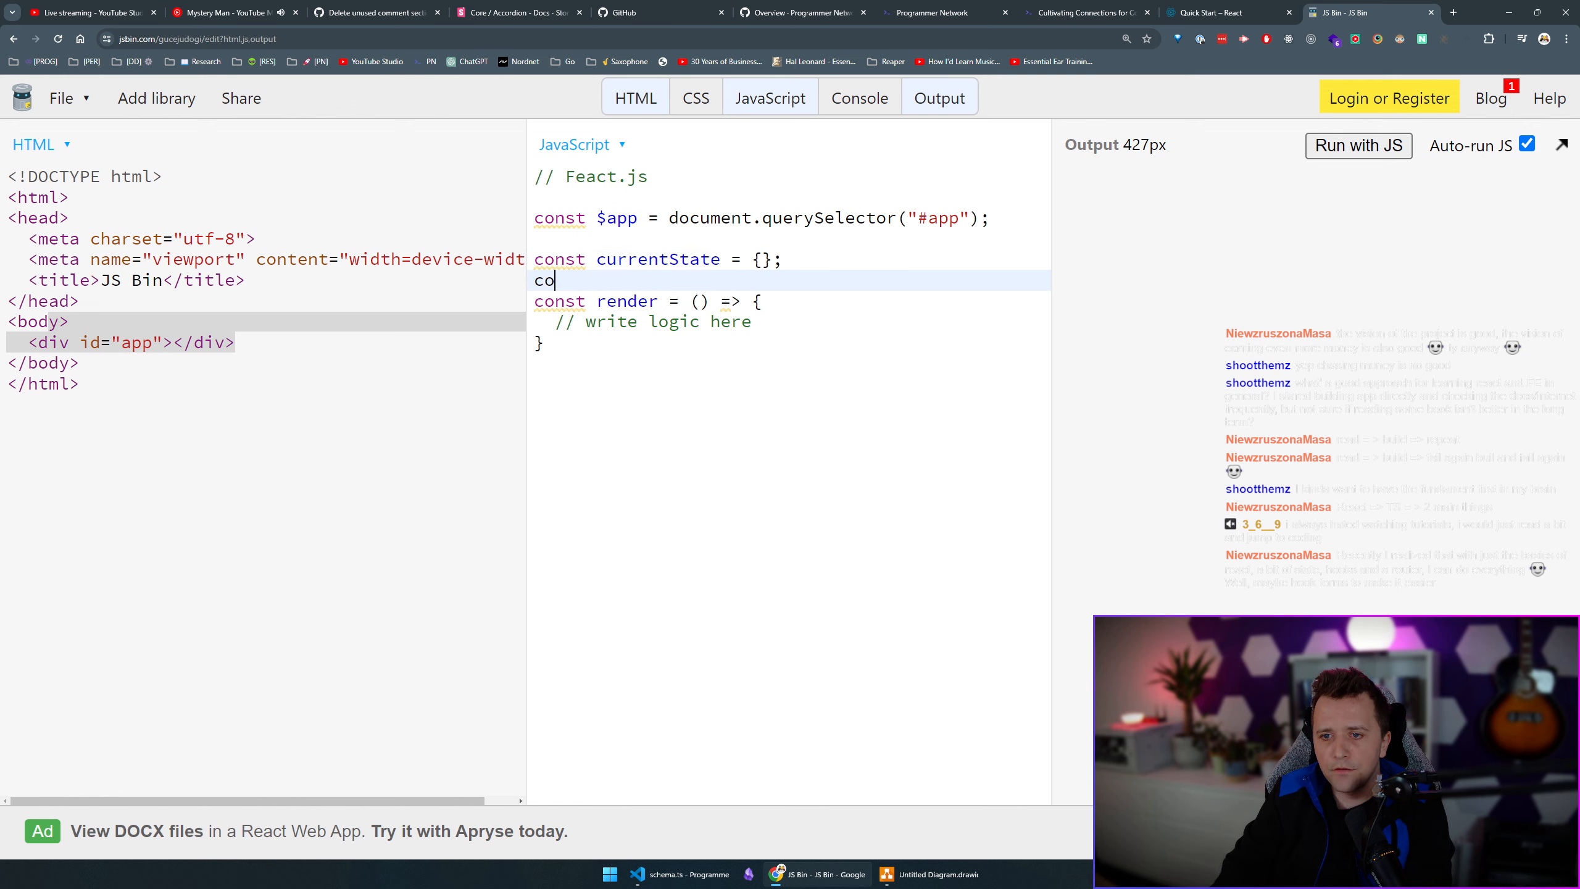
{"action": "type", "text": "nst previousSta"}
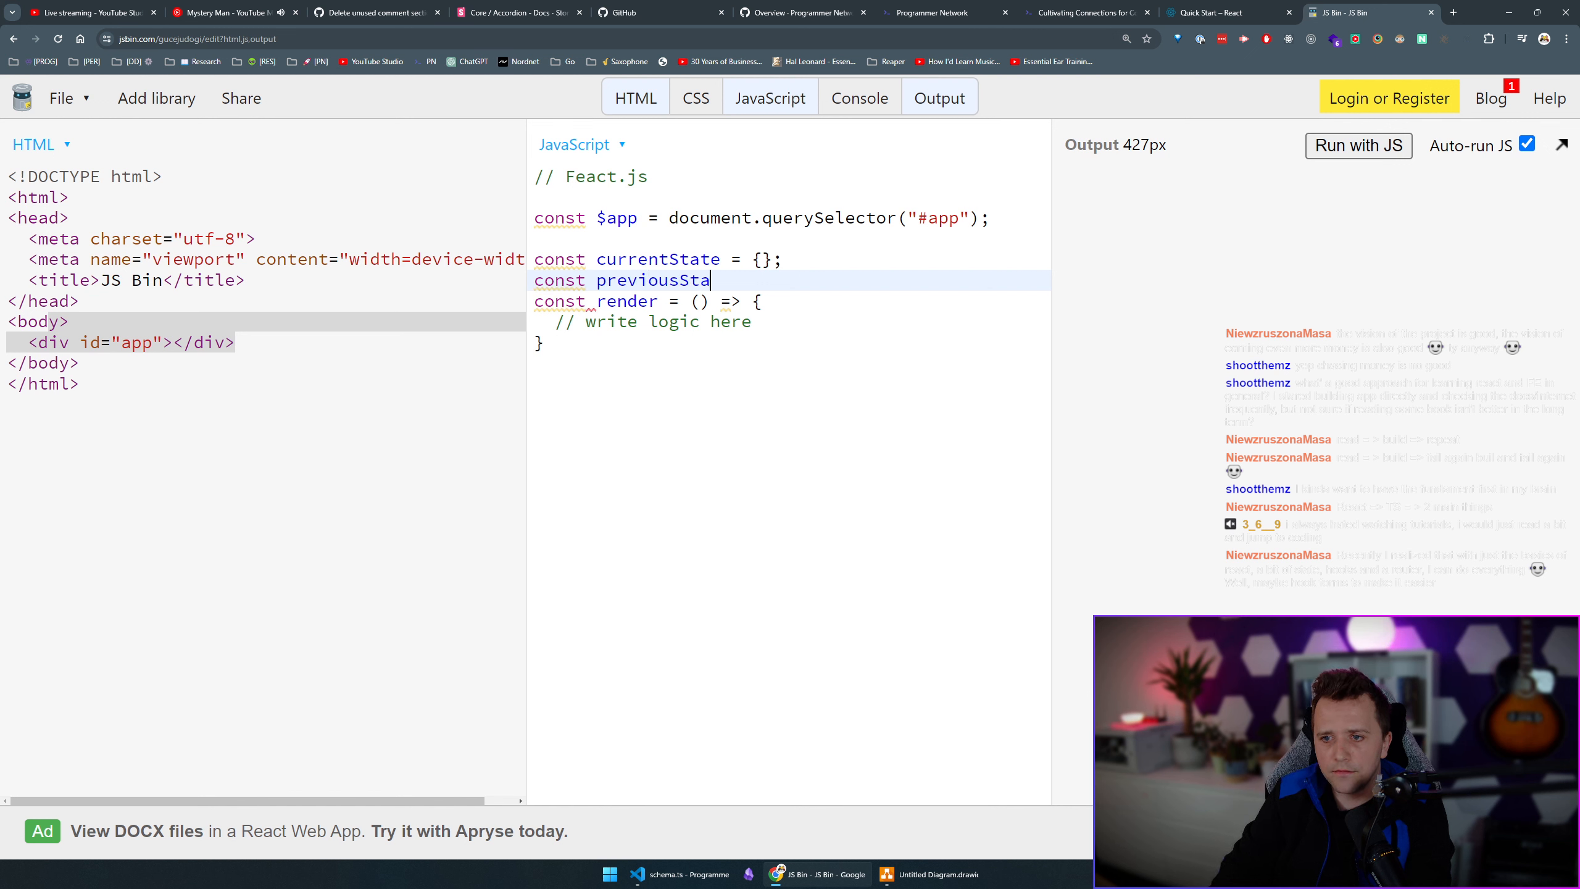
{"action": "type", "text": "te = {};"}
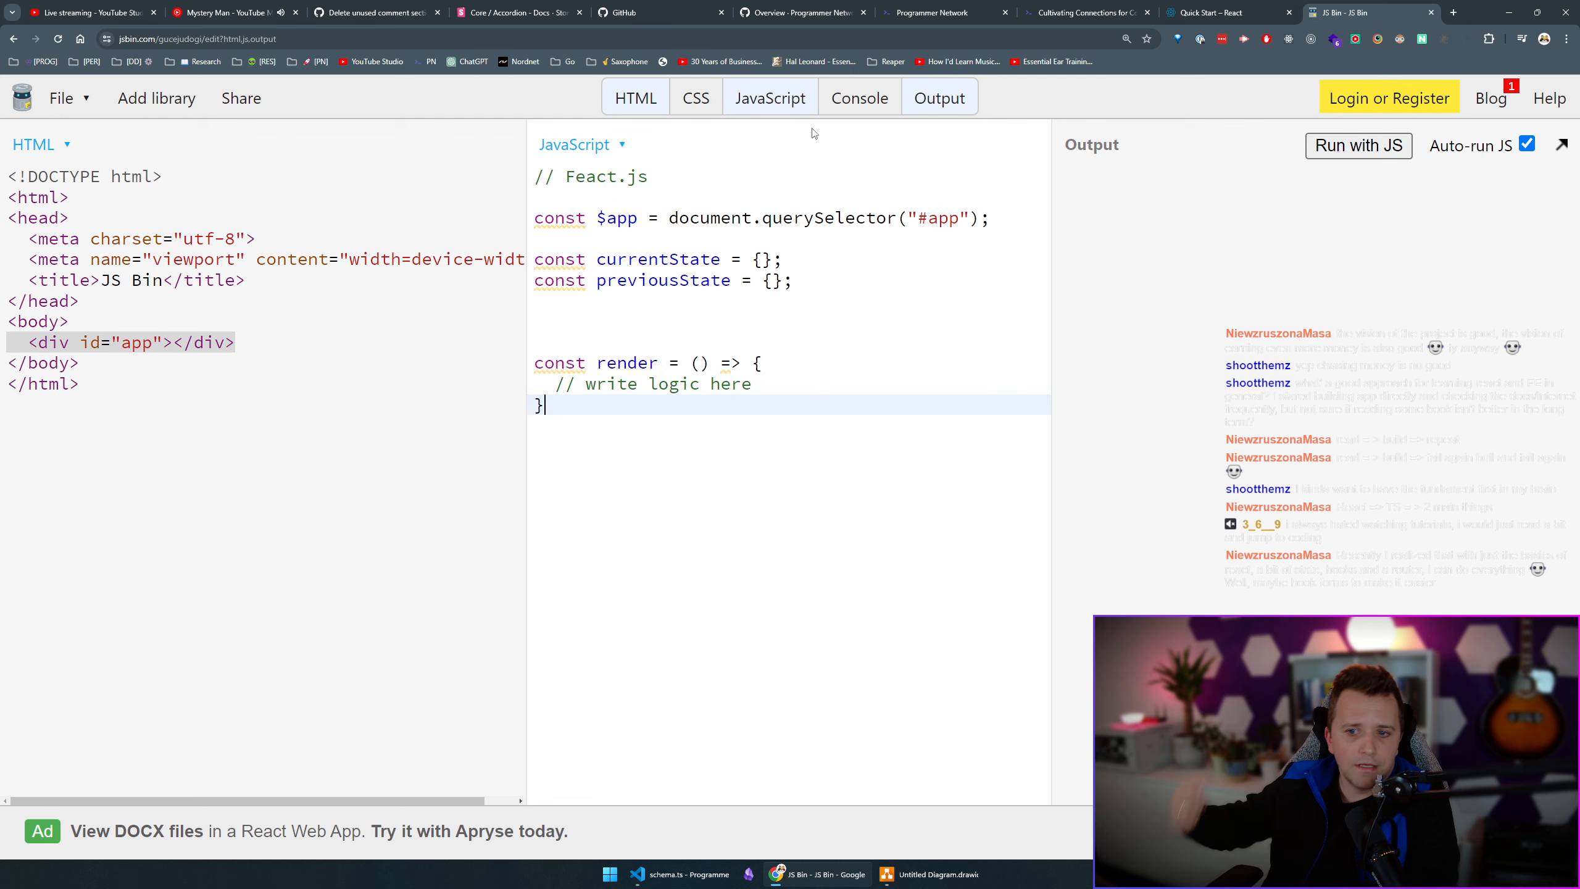
{"action": "mouse_move", "coordinate": [791, 176]}
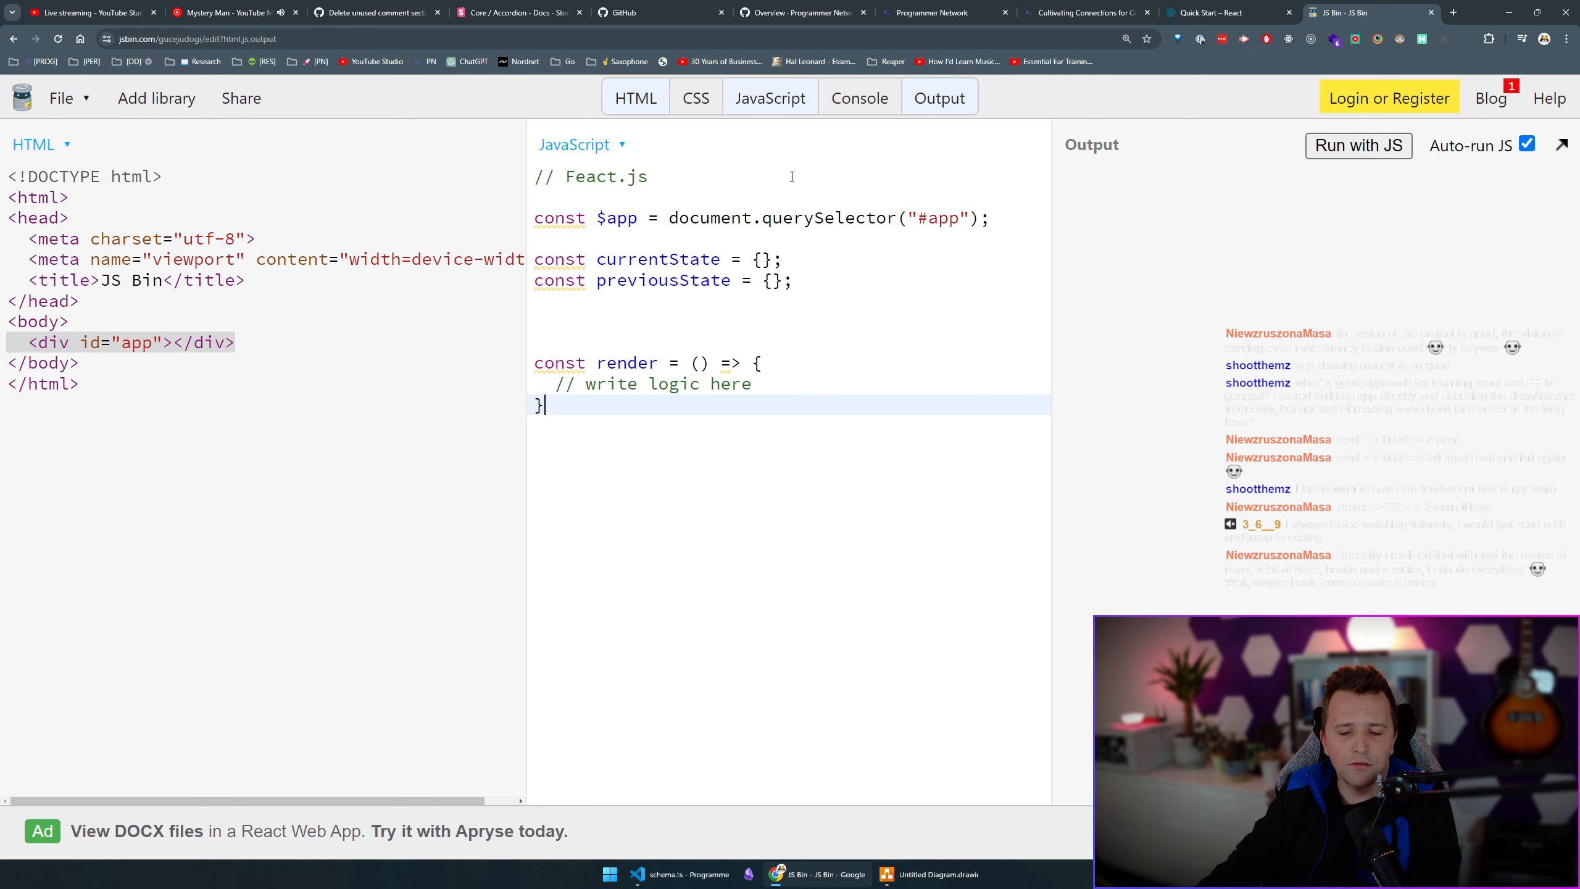
{"action": "mouse_move", "coordinate": [798, 157]}
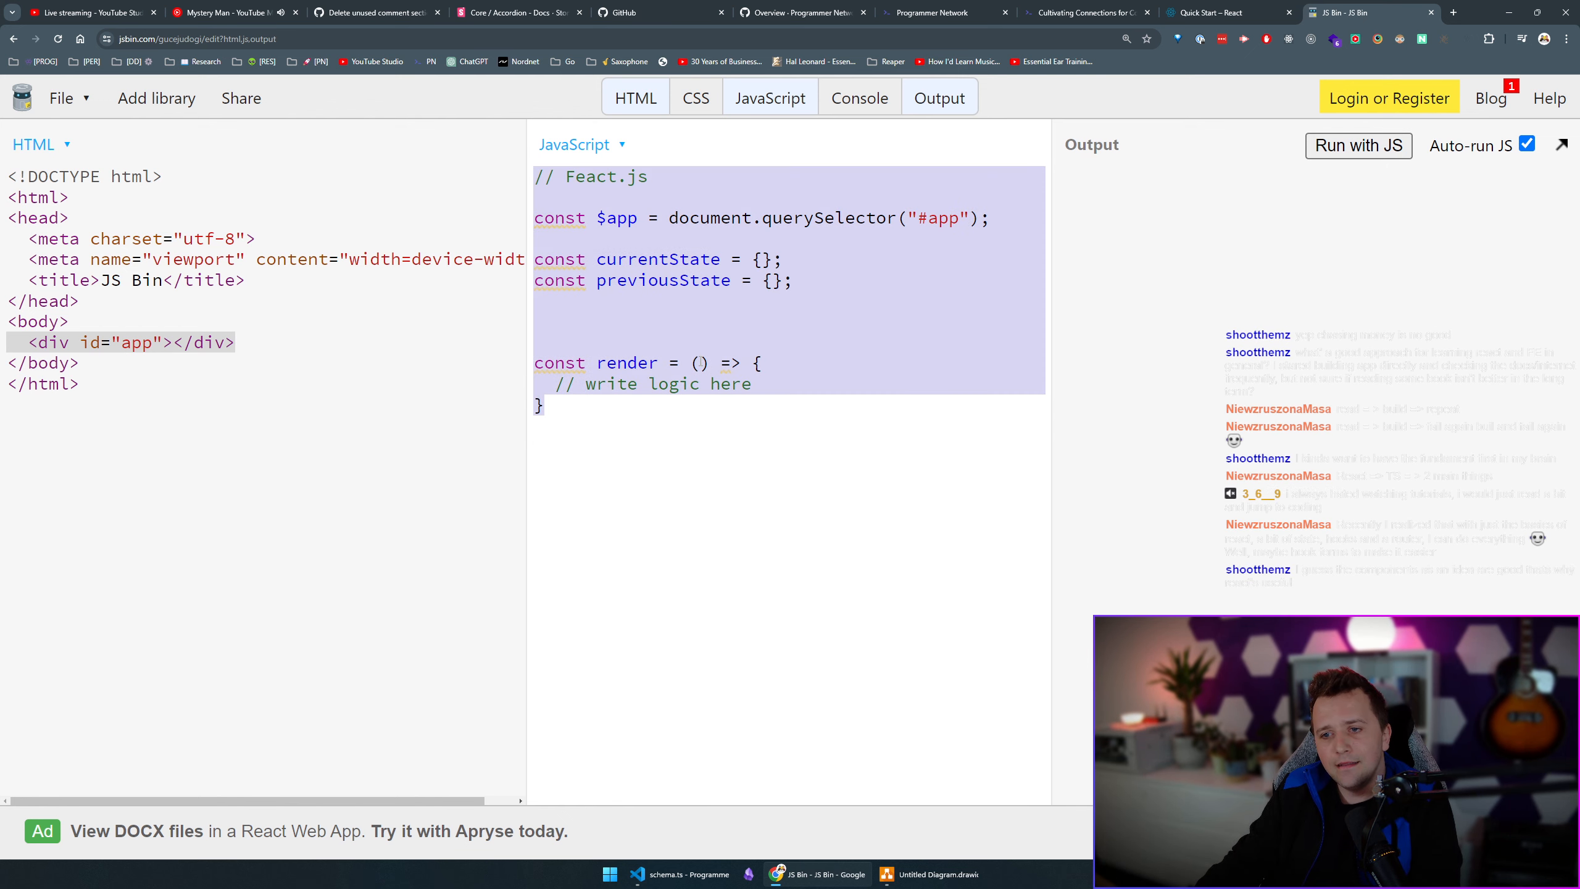
Add an empty function button(){} to the script and a <button></button> element to the HTML.
{"action": "left_click", "coordinate": [540, 403]}
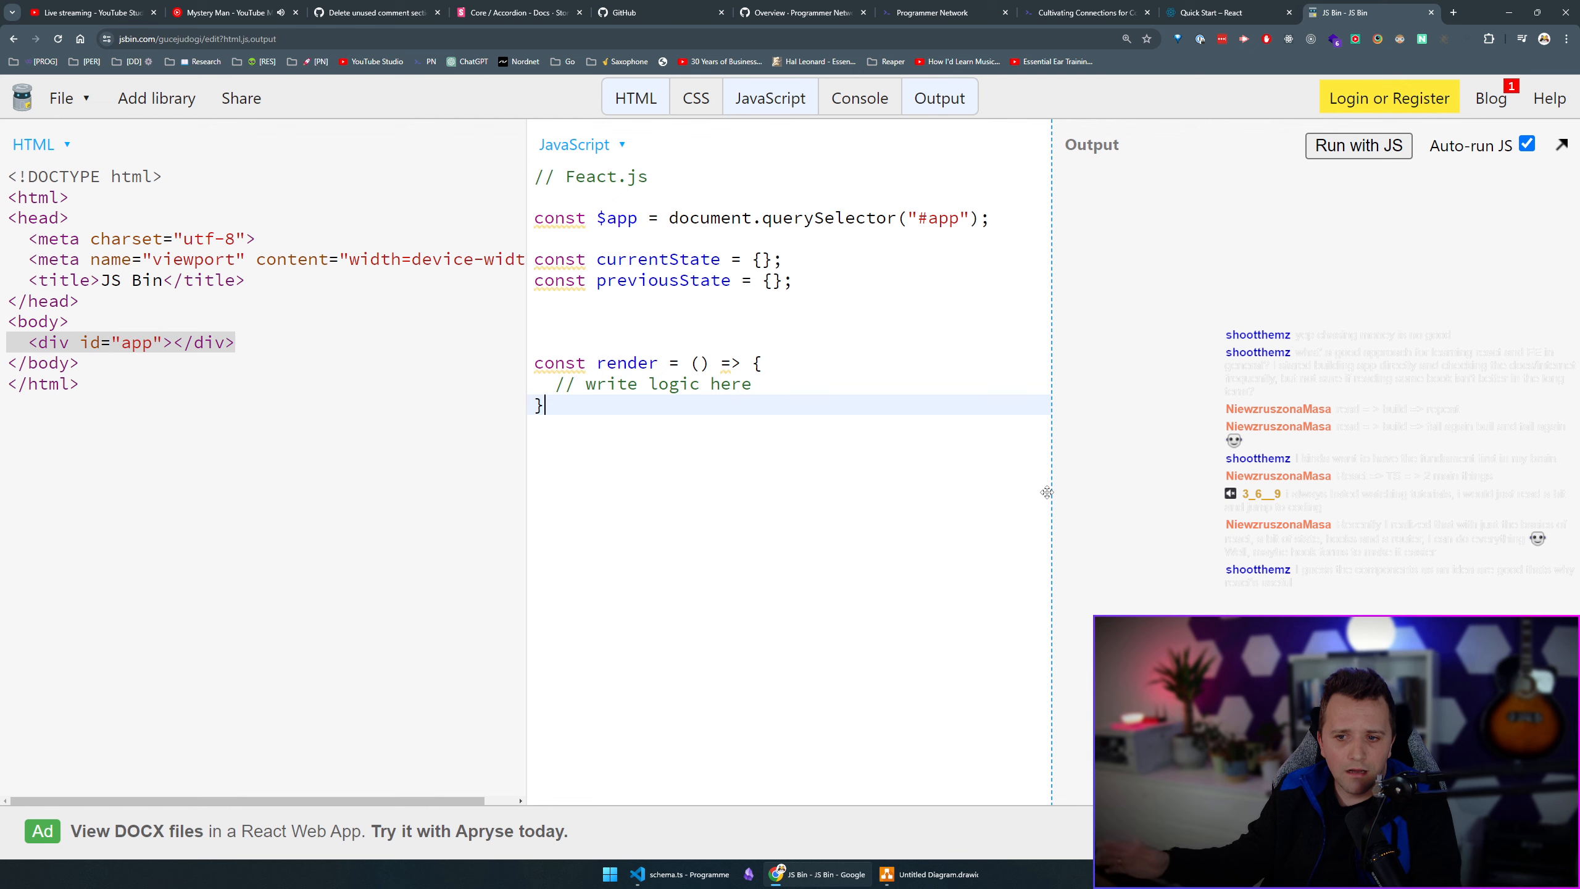
{"action": "type", "text": "func"}
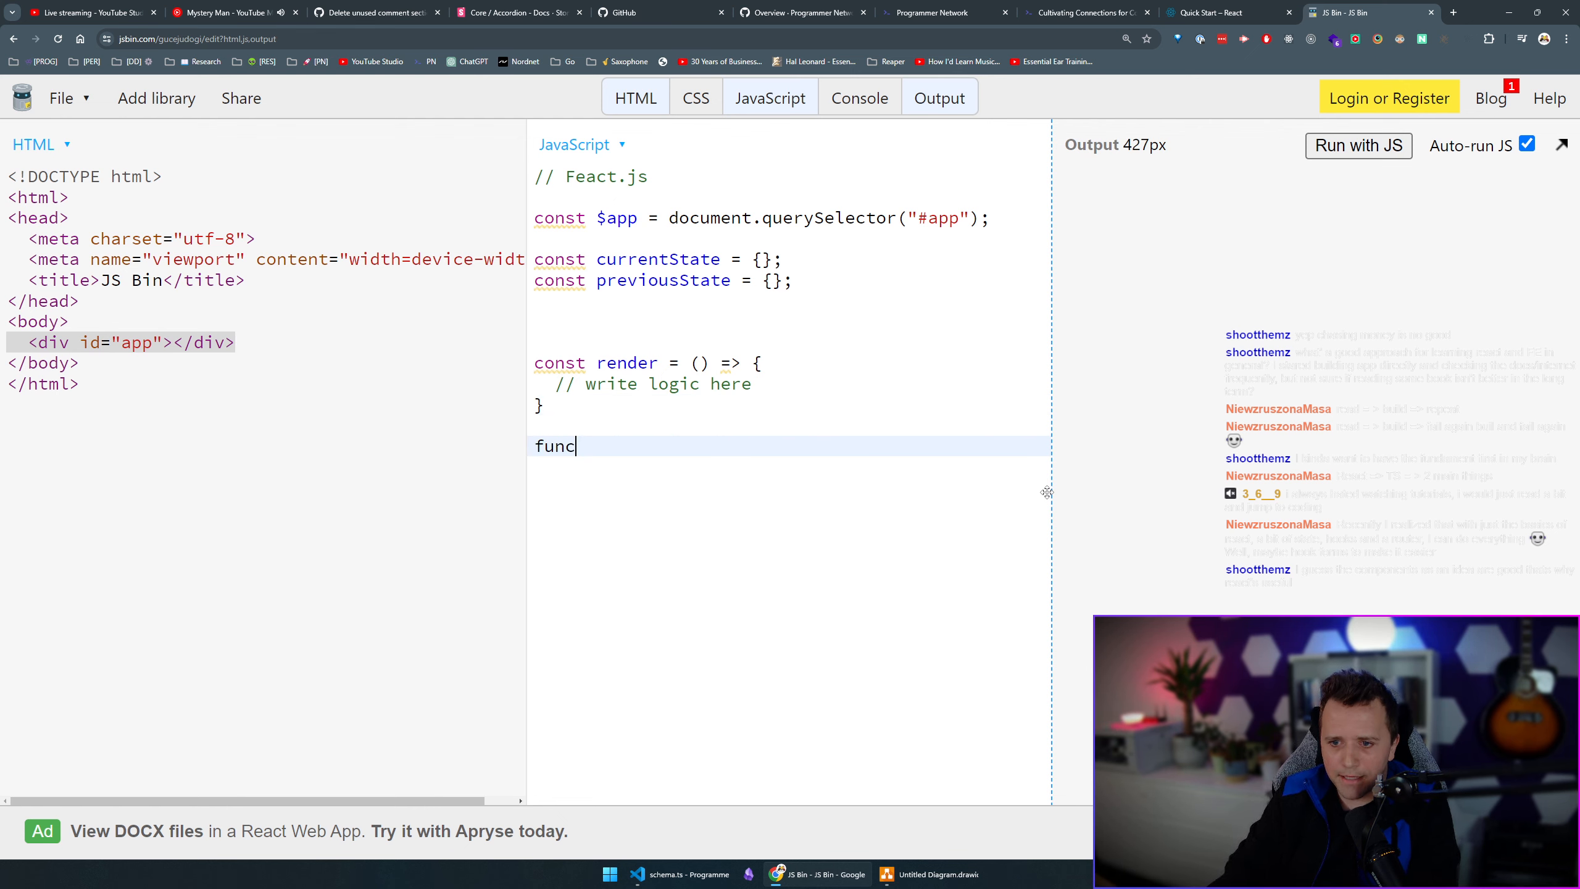
{"action": "type", "text": "tion button{}"}
{"action": "left_click", "coordinate": [263, 424]}
{"action": "type", "text": "<"}
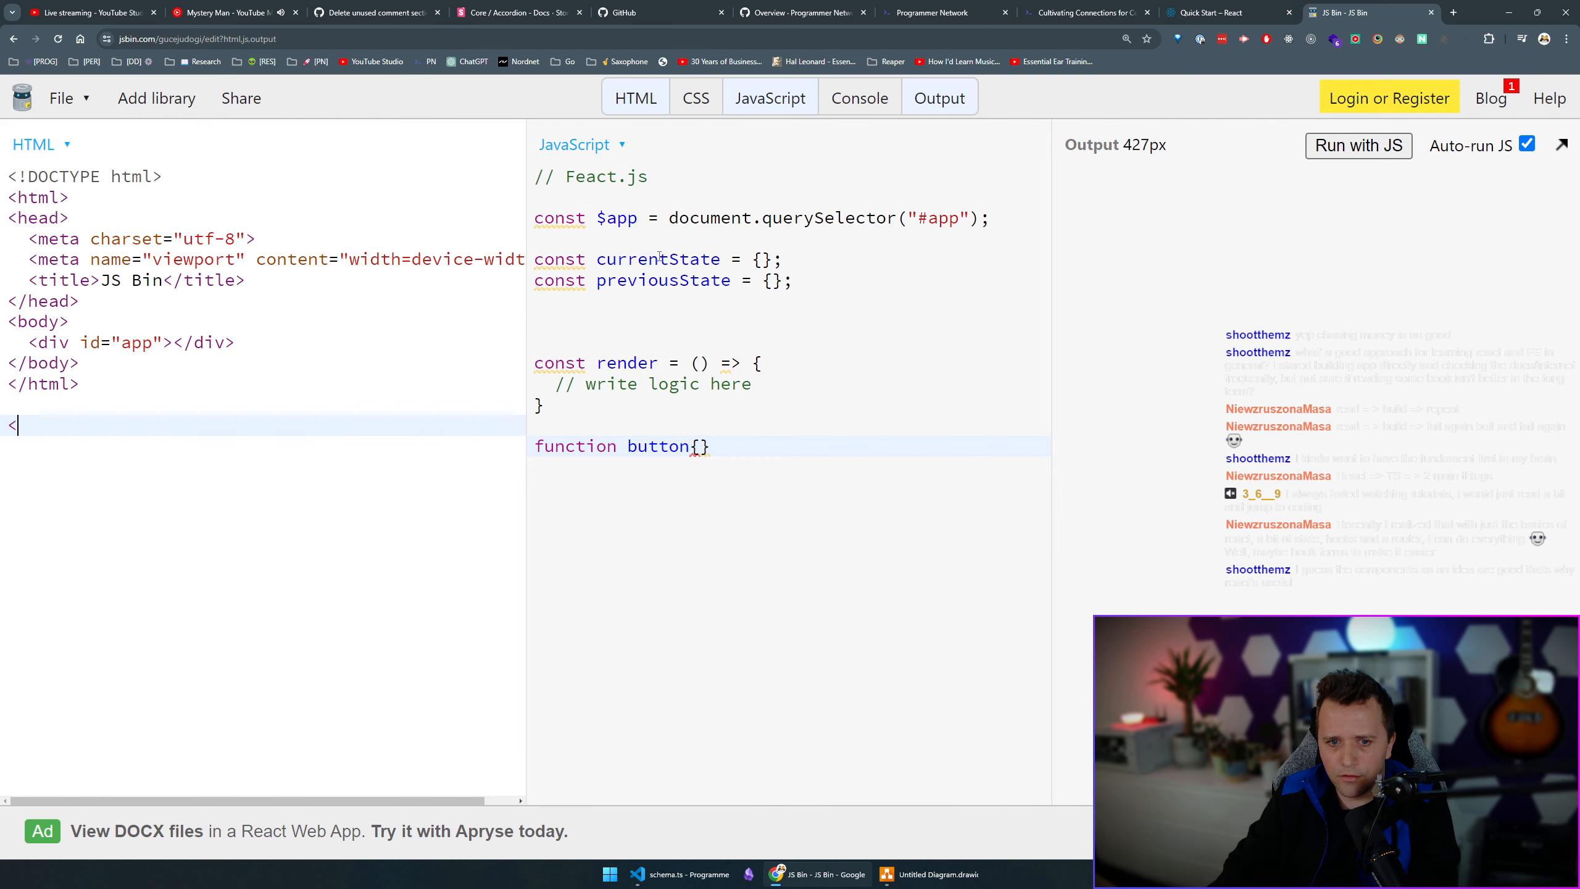
{"action": "type", "text": "button"}
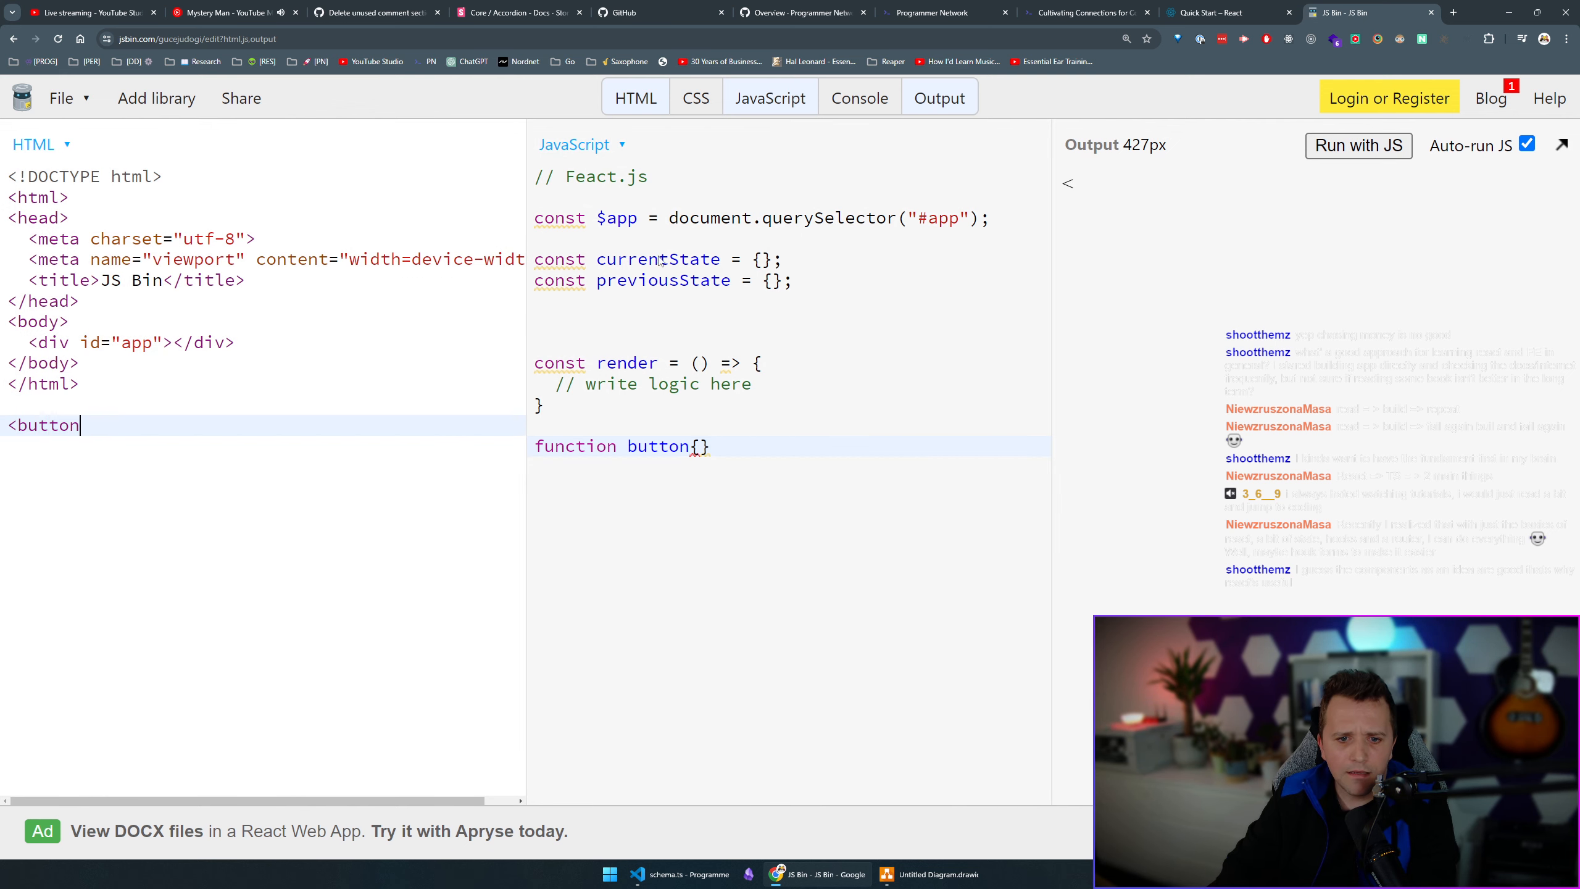
{"action": "type", "text": "></button>"}
{"action": "left_click", "coordinate": [791, 446]}
{"action": "type", "text": " ("}
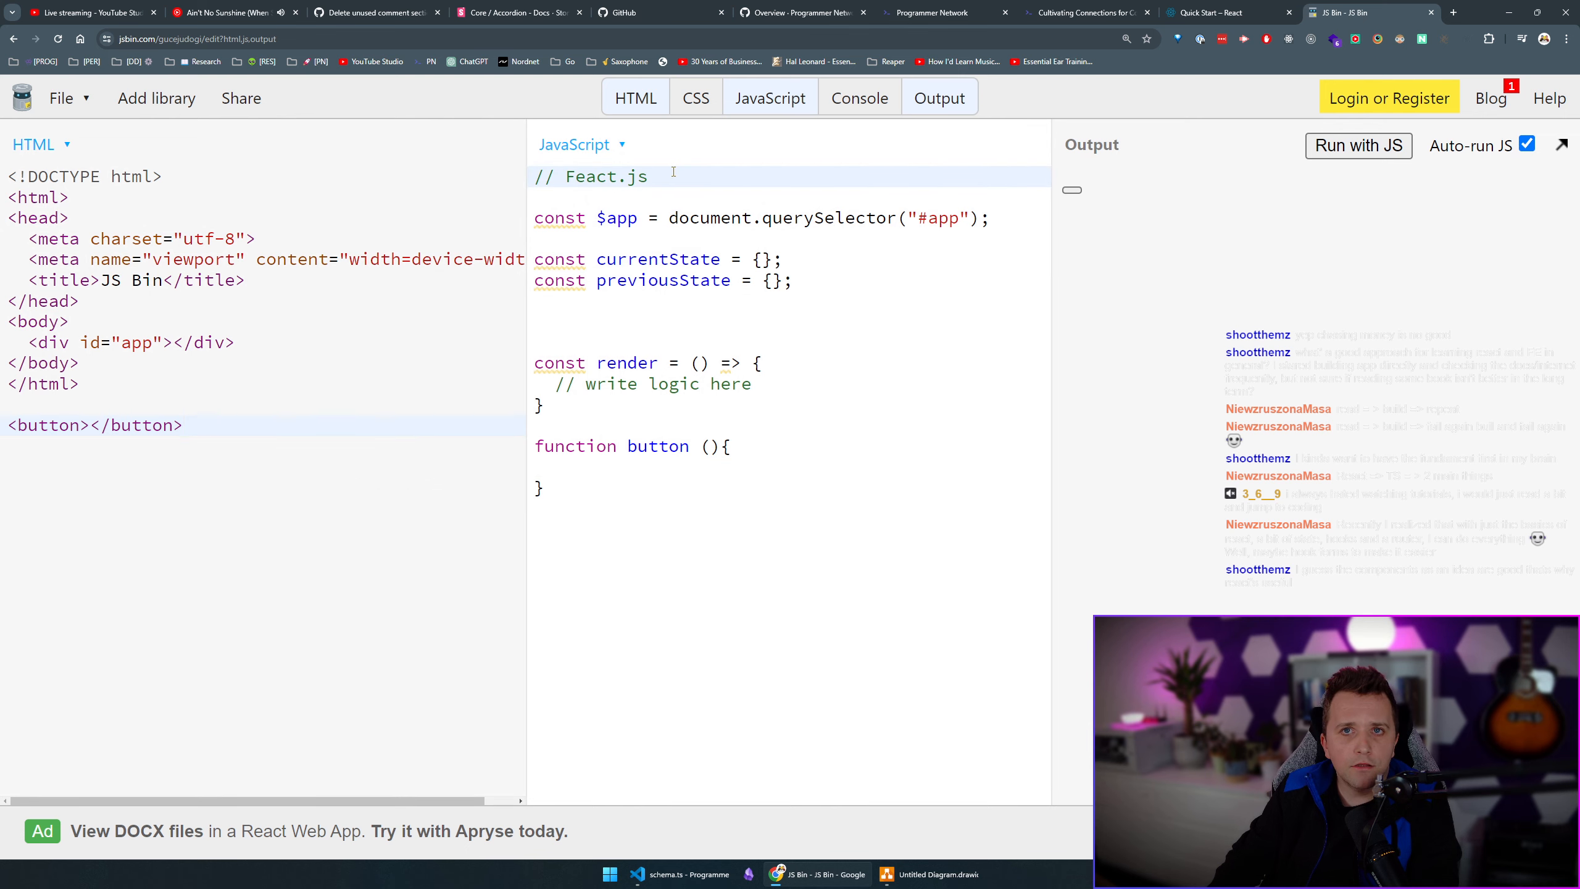
Replace the unfinished button declaration with // ReactNode and // element comments.
{"action": "type", "text": "const button"}
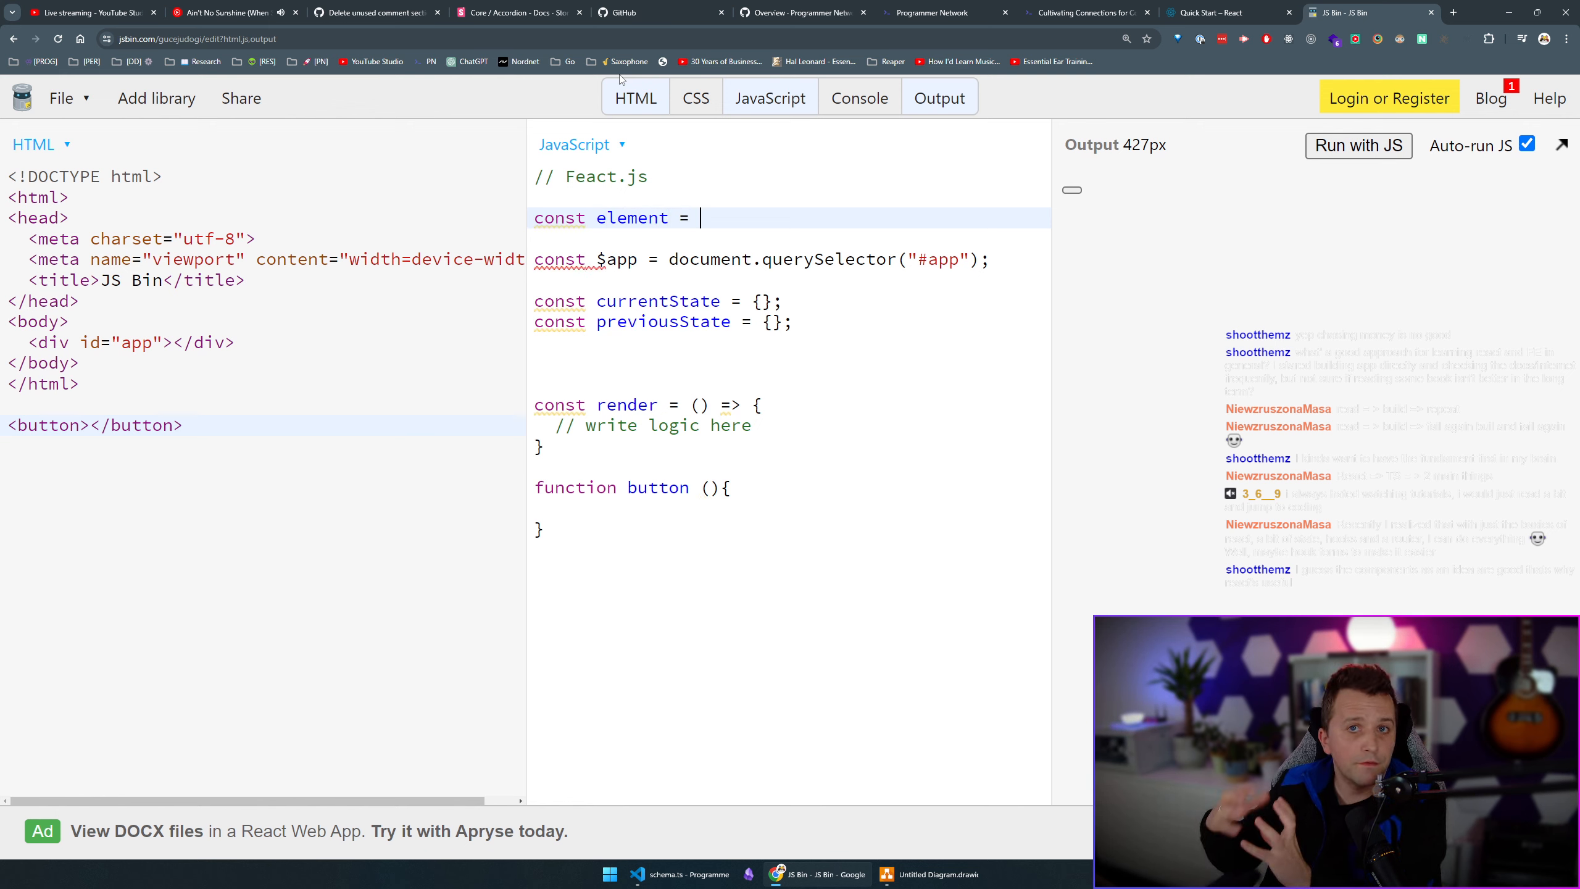
{"action": "key", "text": "Backspace"}
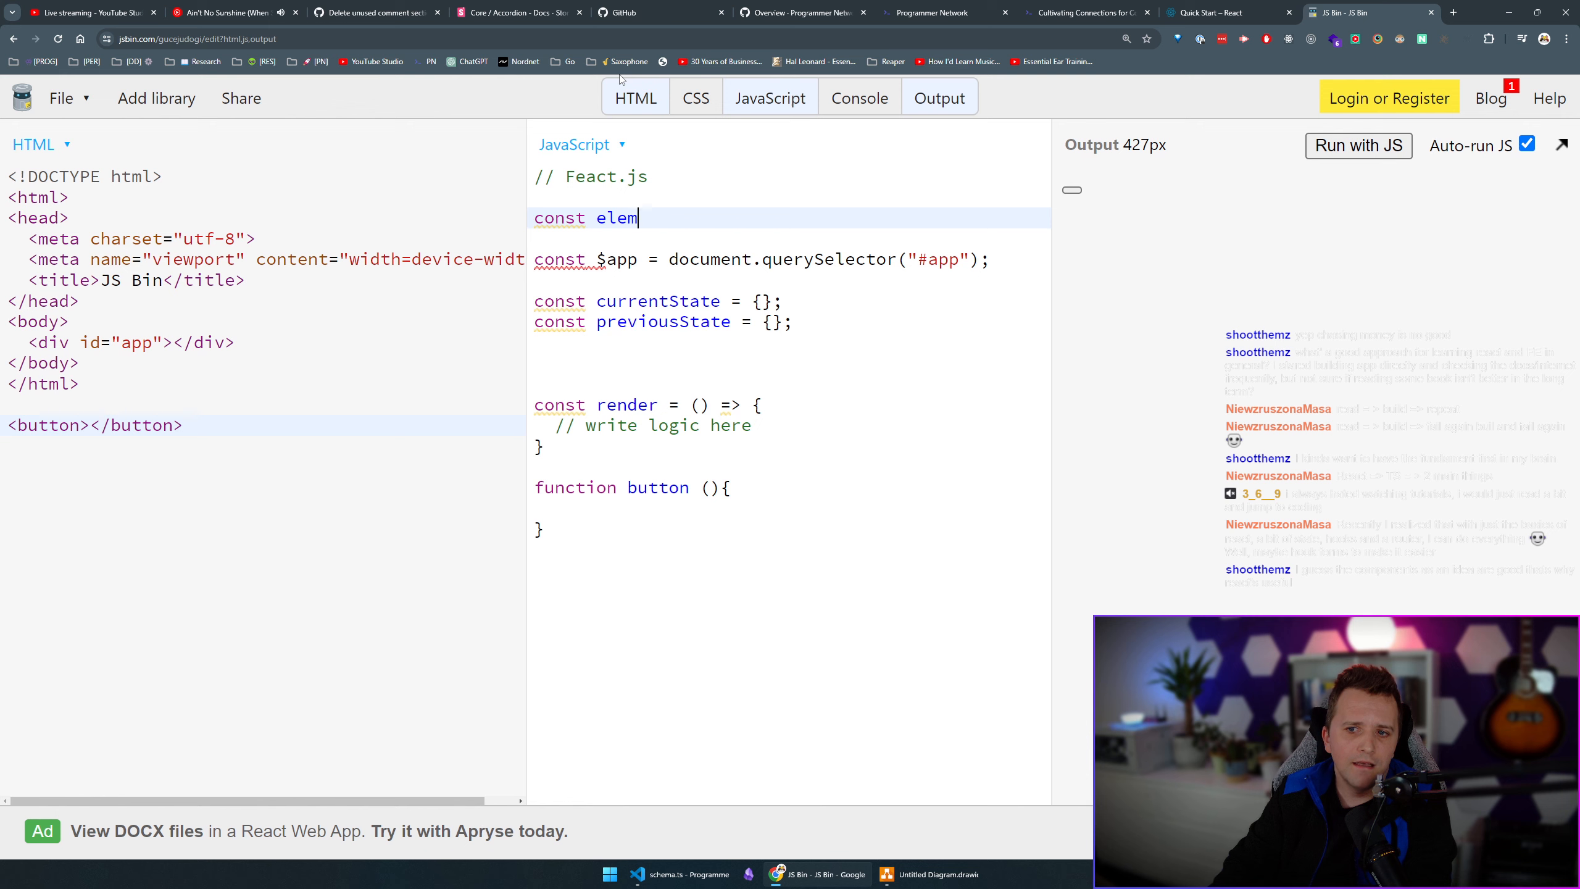
{"action": "type", "text": "ReactNod"}
{"action": "type", "text": "//"}
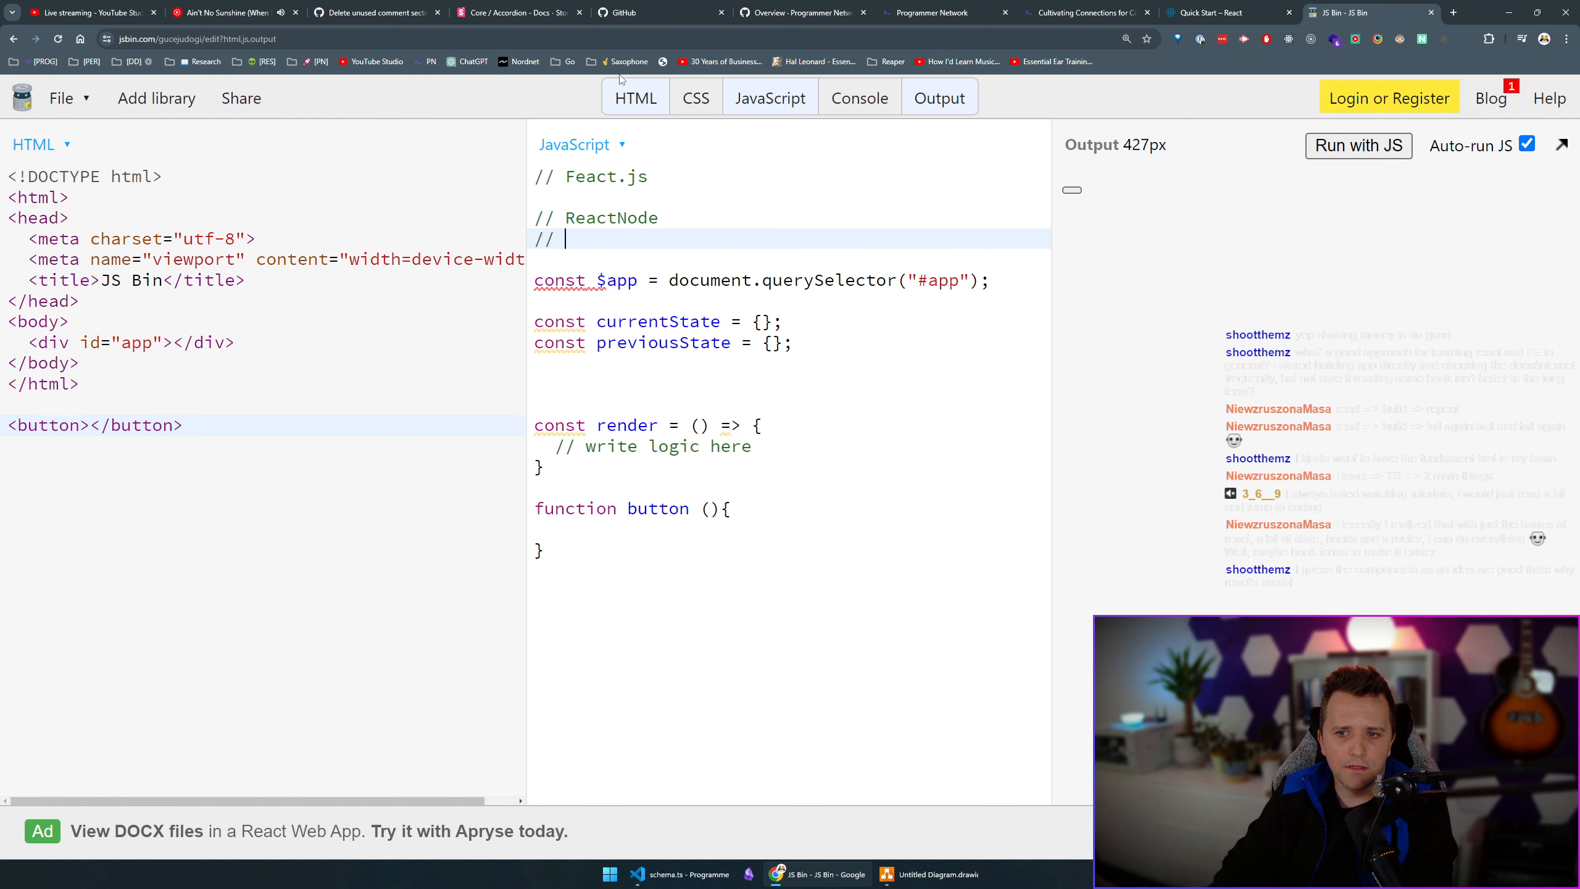
{"action": "type", "text": "element"}
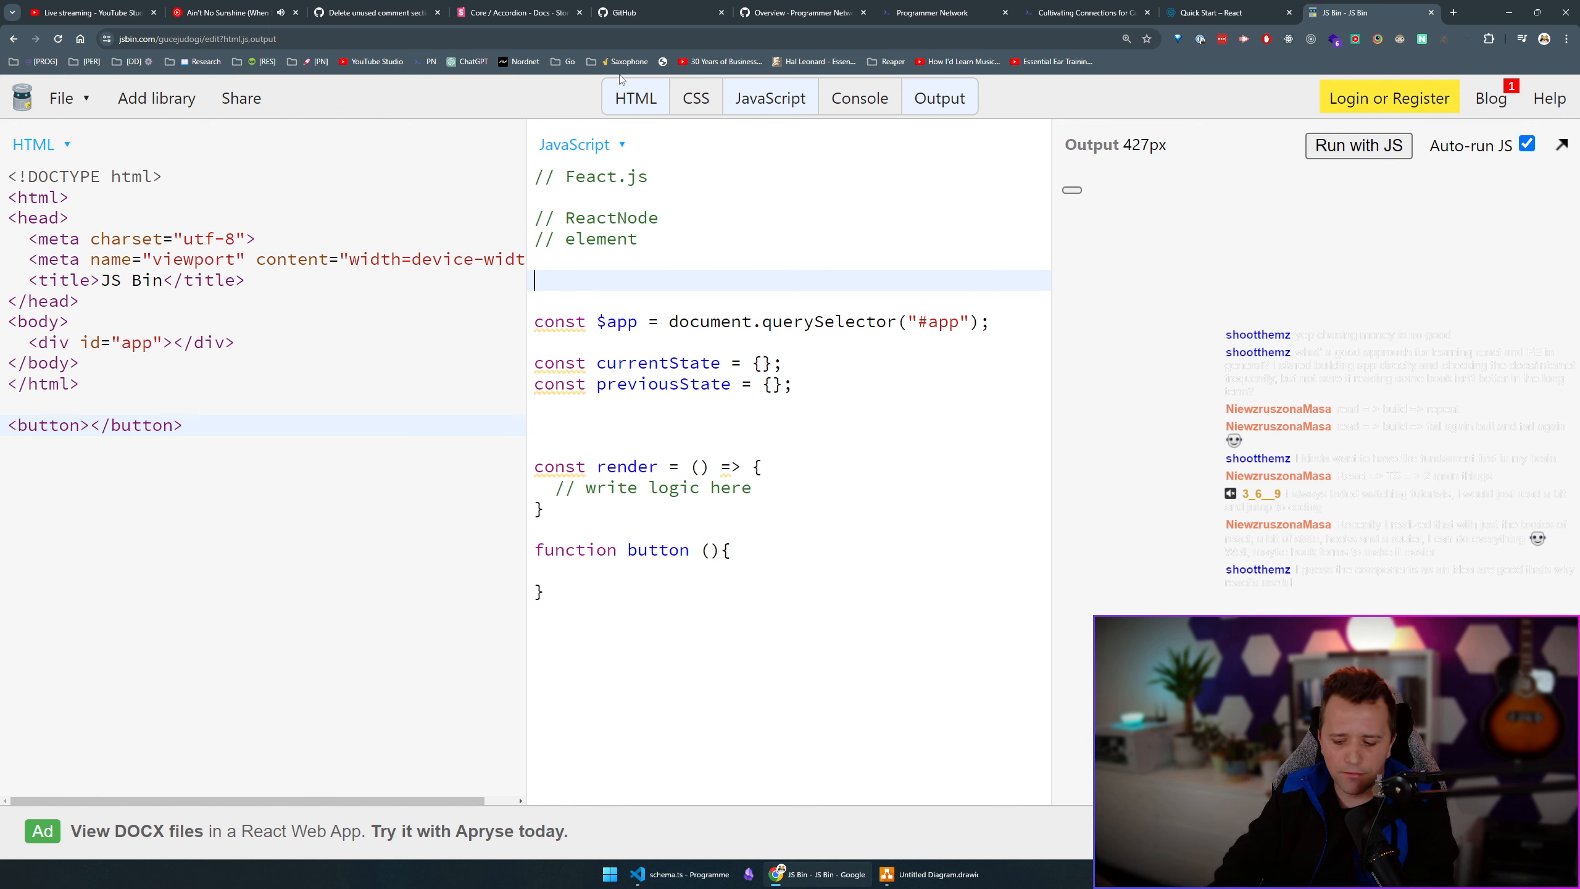
{"action": "type", "text": "const"}
{"action": "left_click", "coordinate": [788, 632]}
{"action": "type", "text": "some HTML r"}
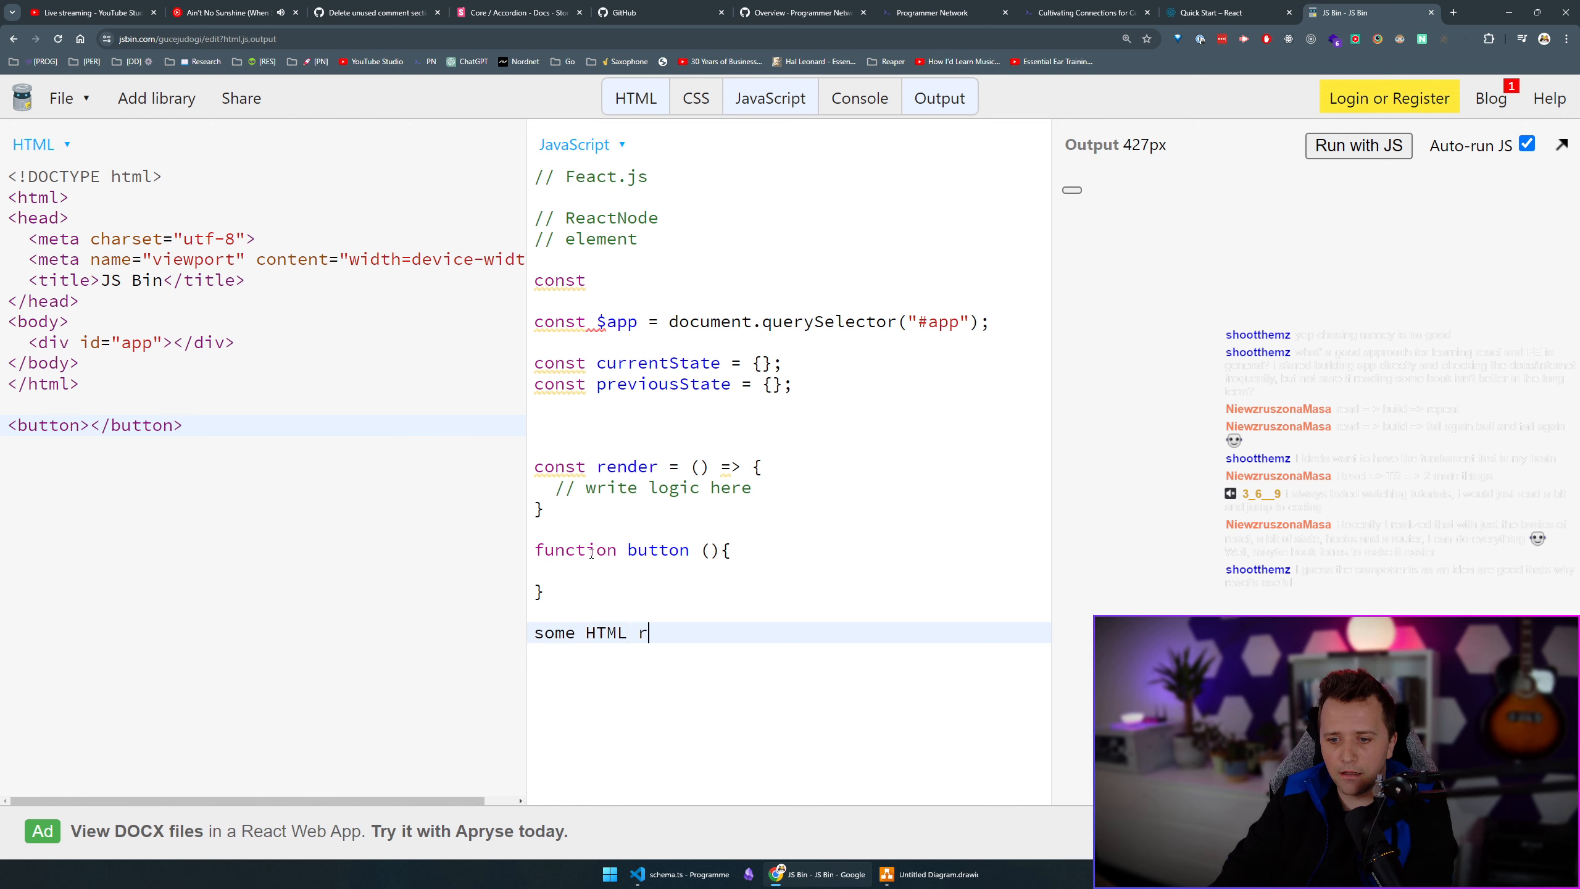
Add comments on HTML represented as JSON, turning that JSON into HTML, and the DOM API.
{"action": "type", "text": "epresented as JSON"}
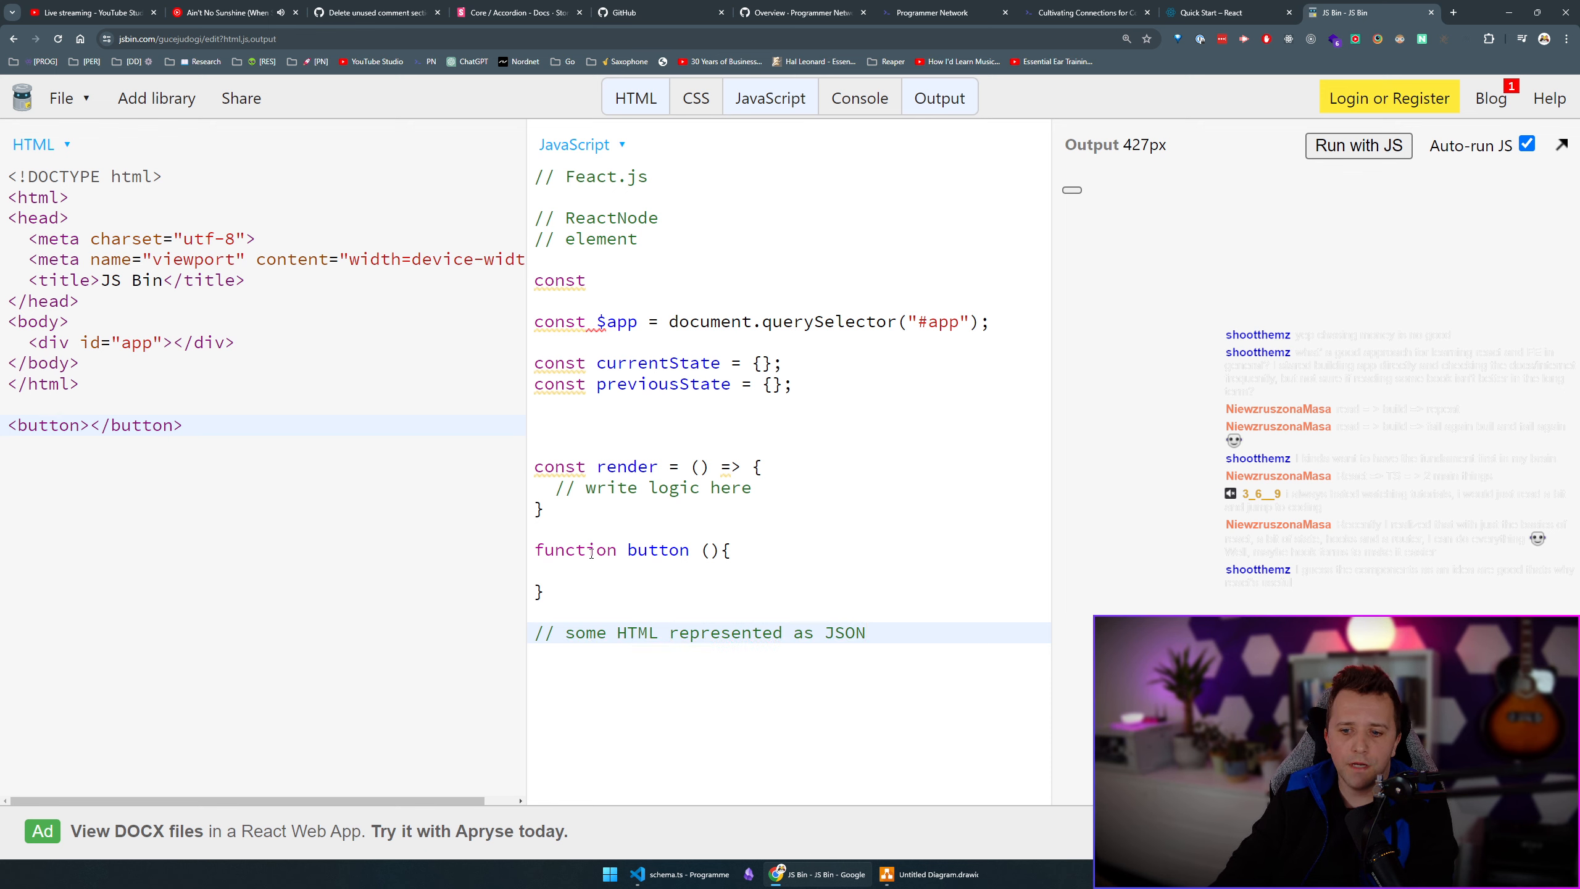
{"action": "type", "text": "//"}
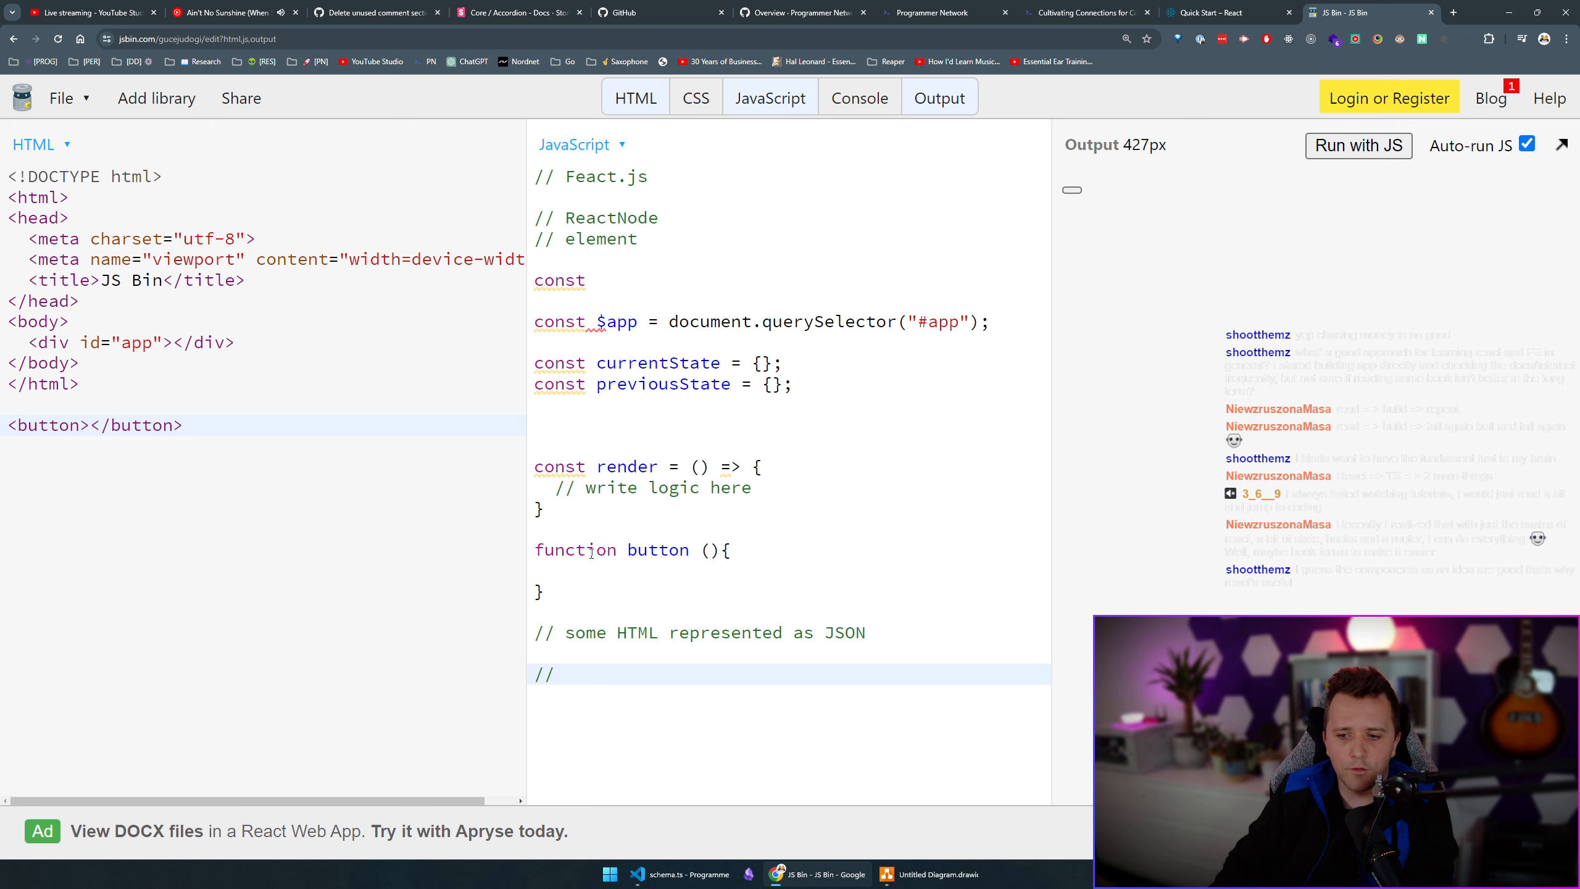
{"action": "type", "text": "taking that JSON and turning it into HTML"}
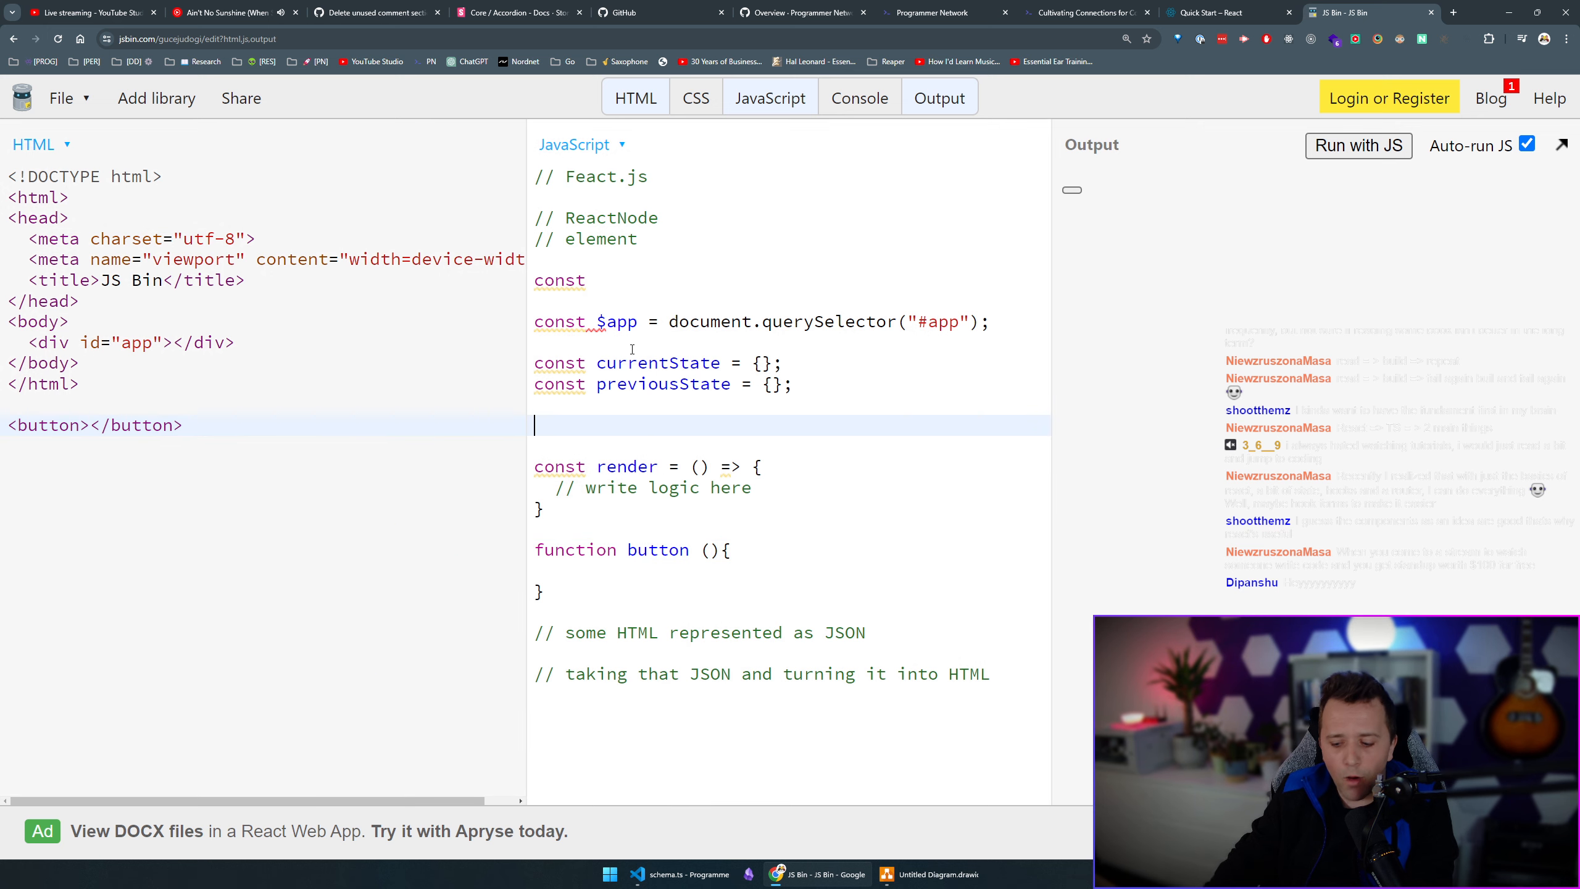
{"action": "type", "text": "DOM API"}
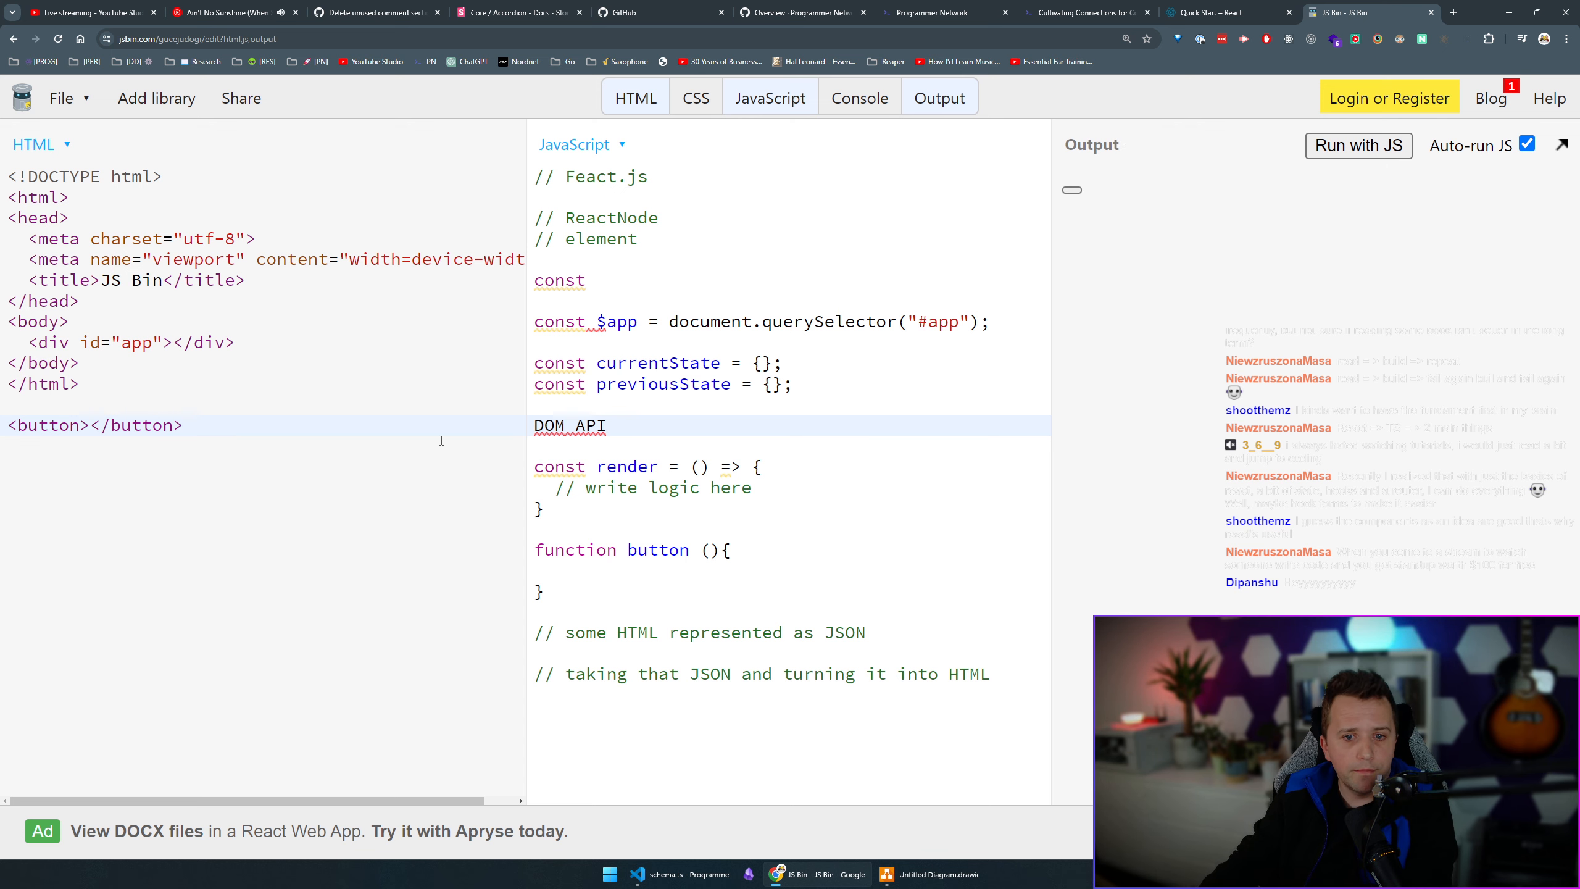
{"action": "right_click", "coordinate": [1280, 453]}
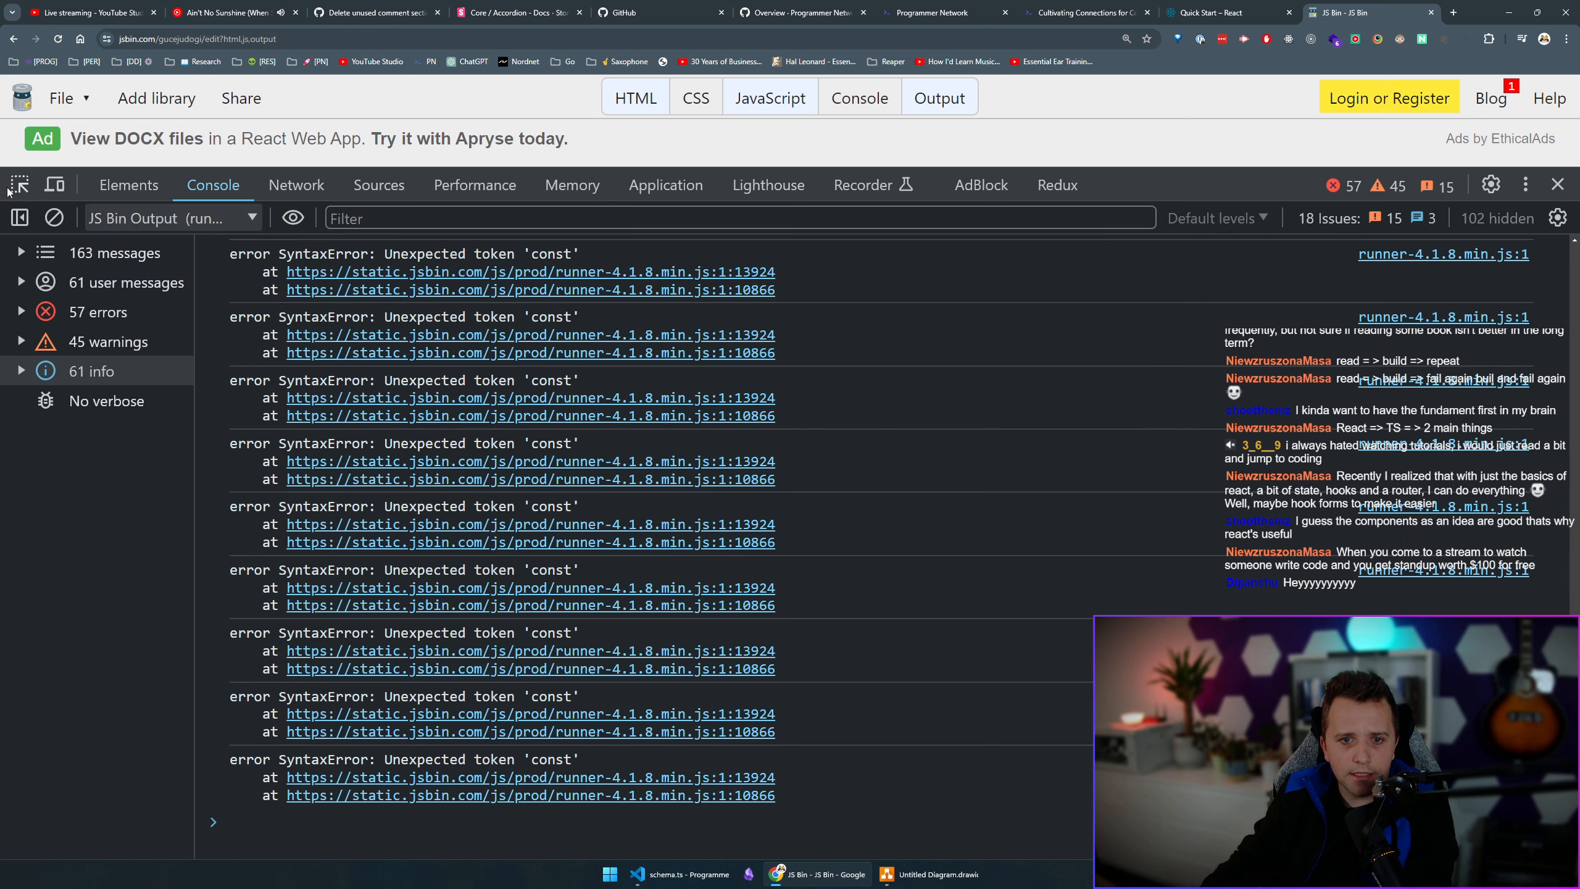
Log document in the DevTools console, expand its head and body, then view the Elements tree.
{"action": "type", "text": "Docu"}
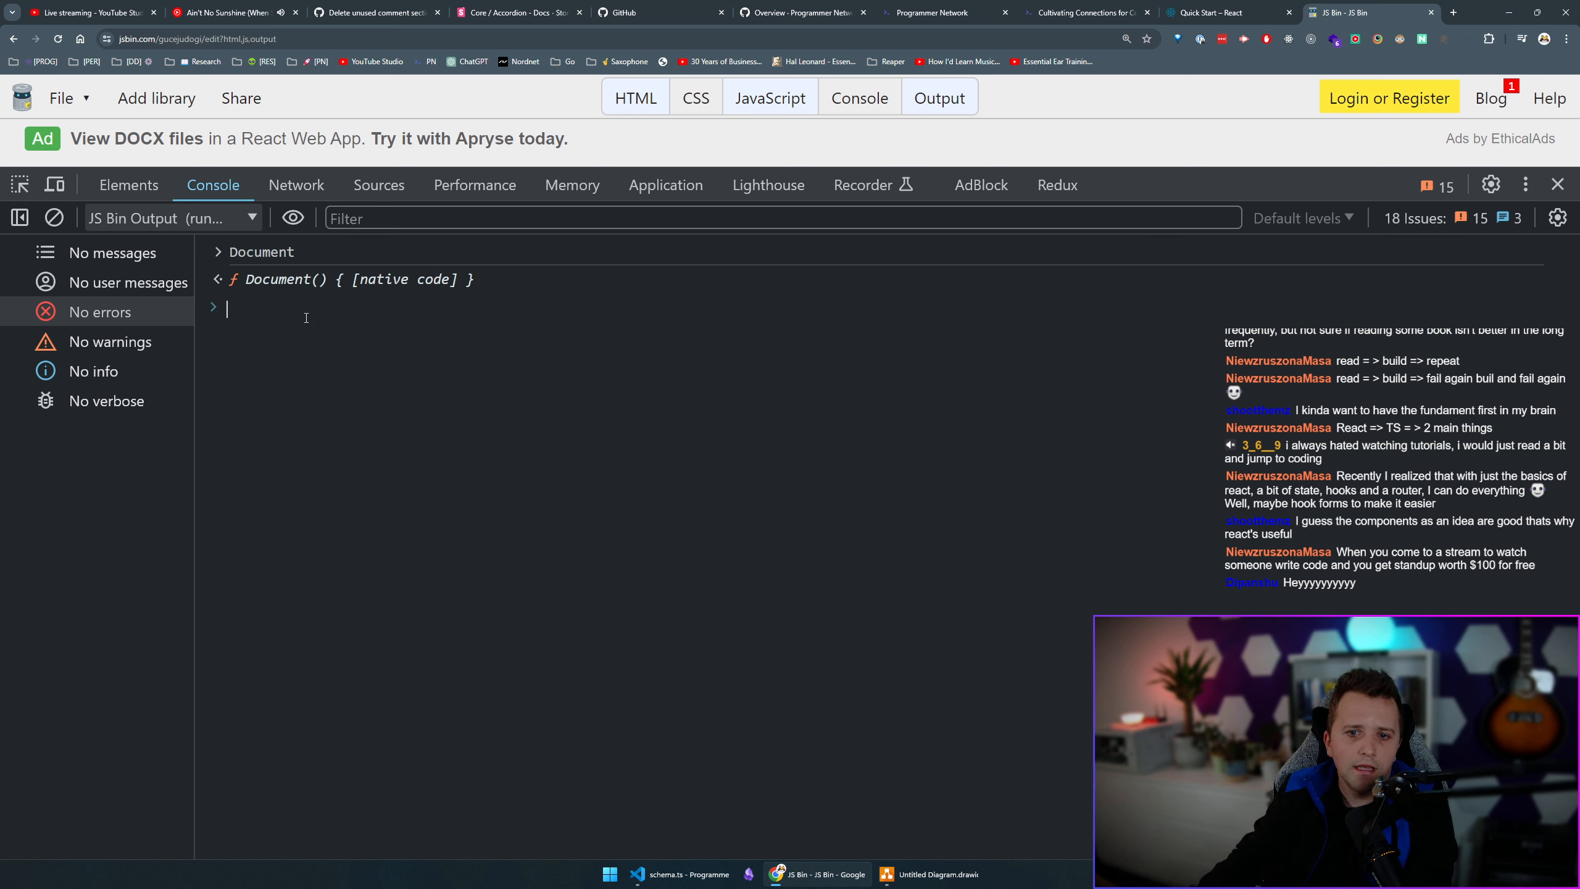
{"action": "type", "text": "document"}
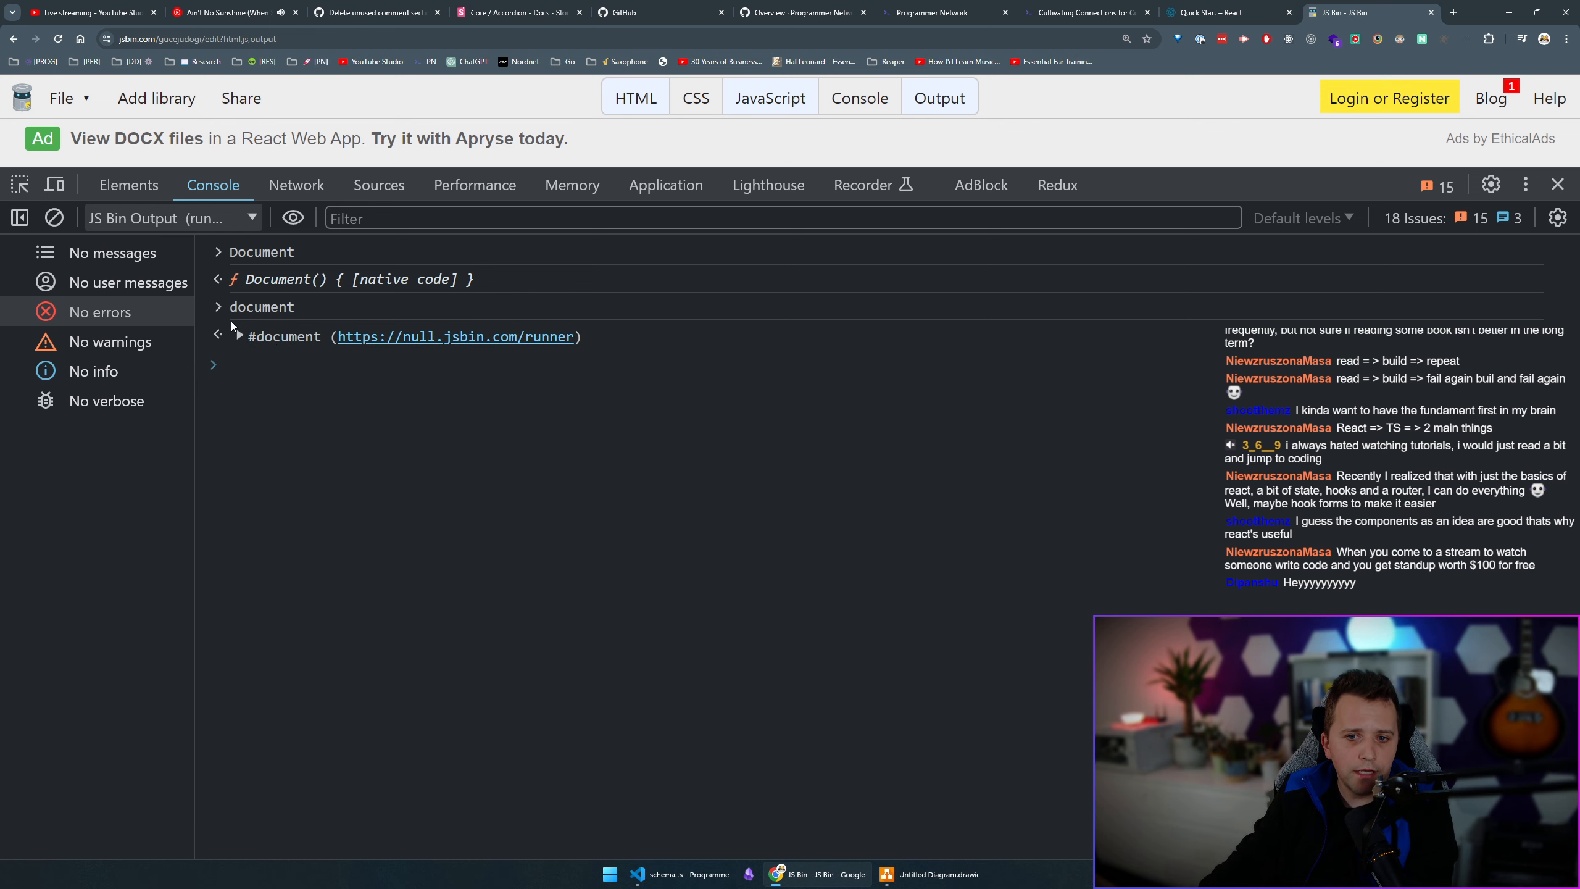
{"action": "left_click", "coordinate": [218, 337]}
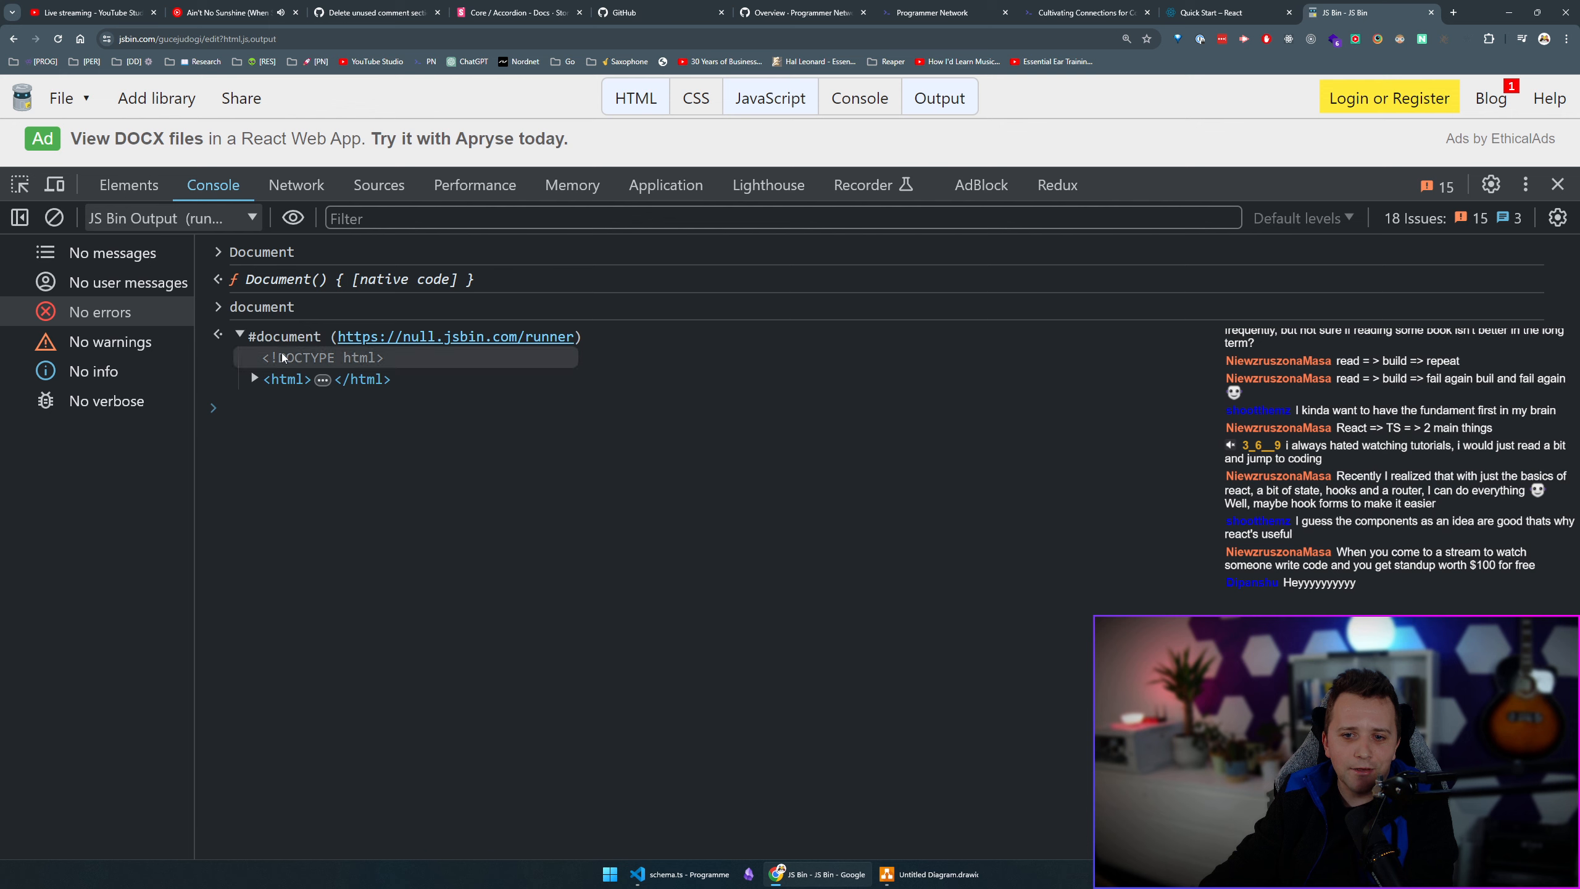
{"action": "mouse_move", "coordinate": [288, 378]}
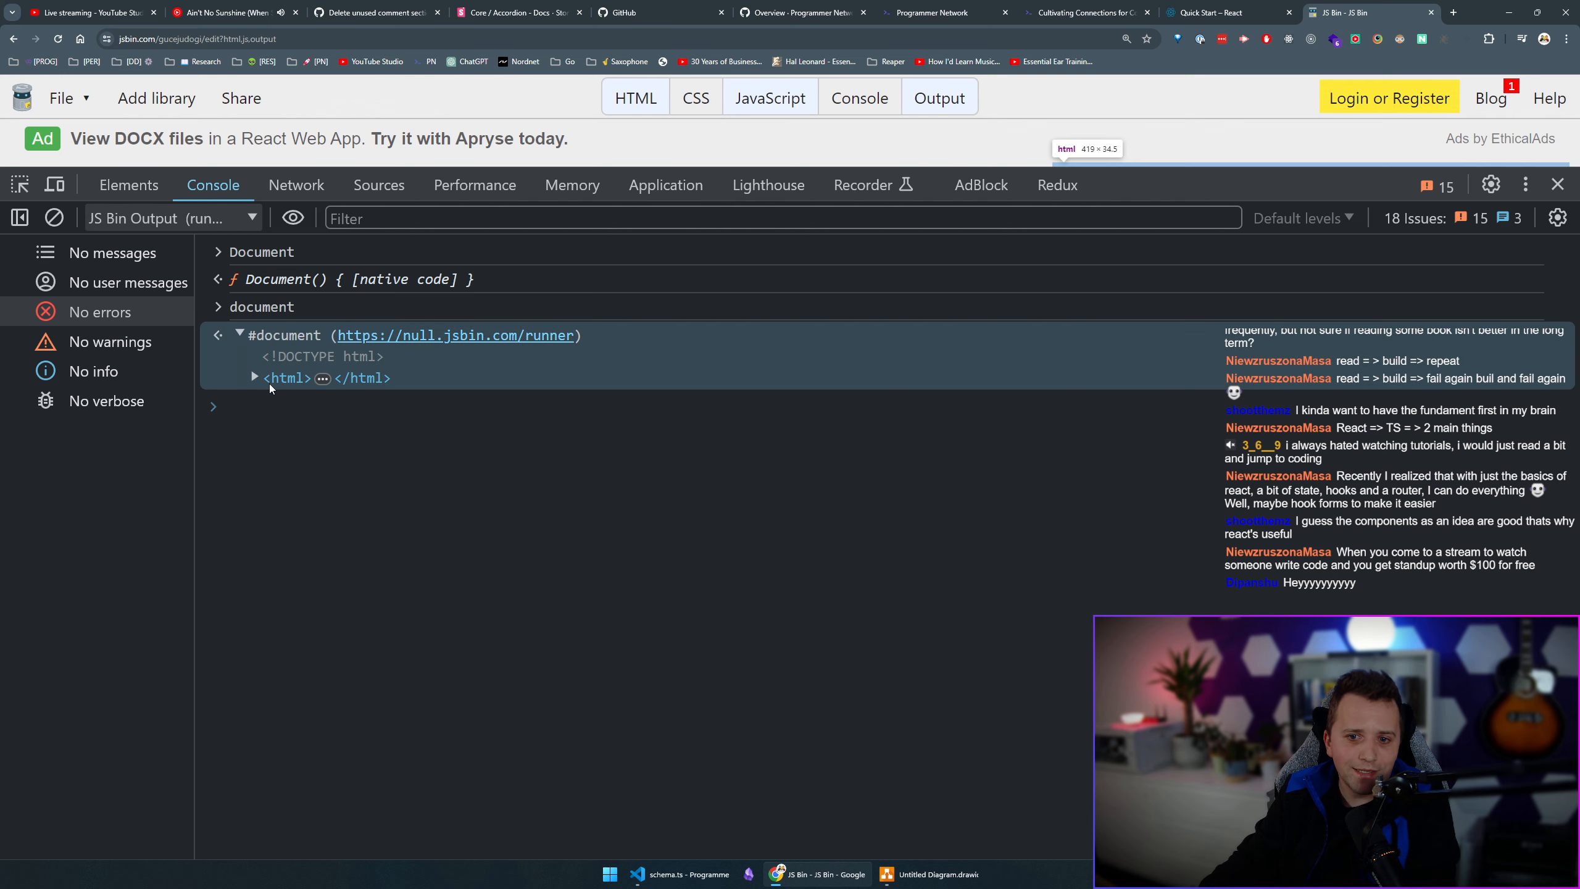
{"action": "left_click", "coordinate": [256, 378]}
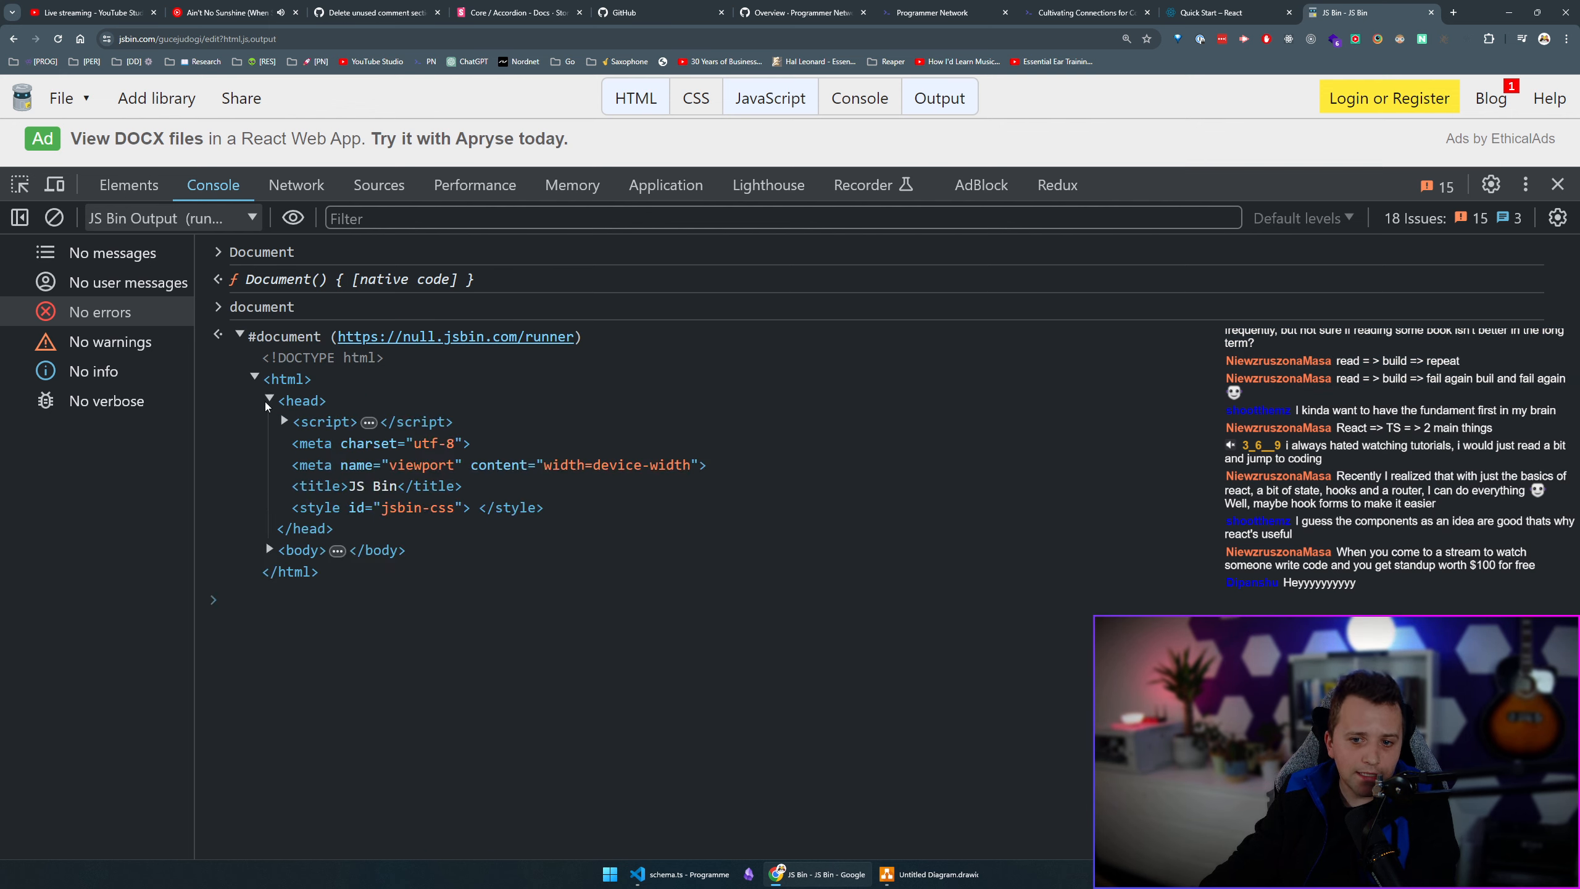
{"action": "left_click", "coordinate": [269, 400]}
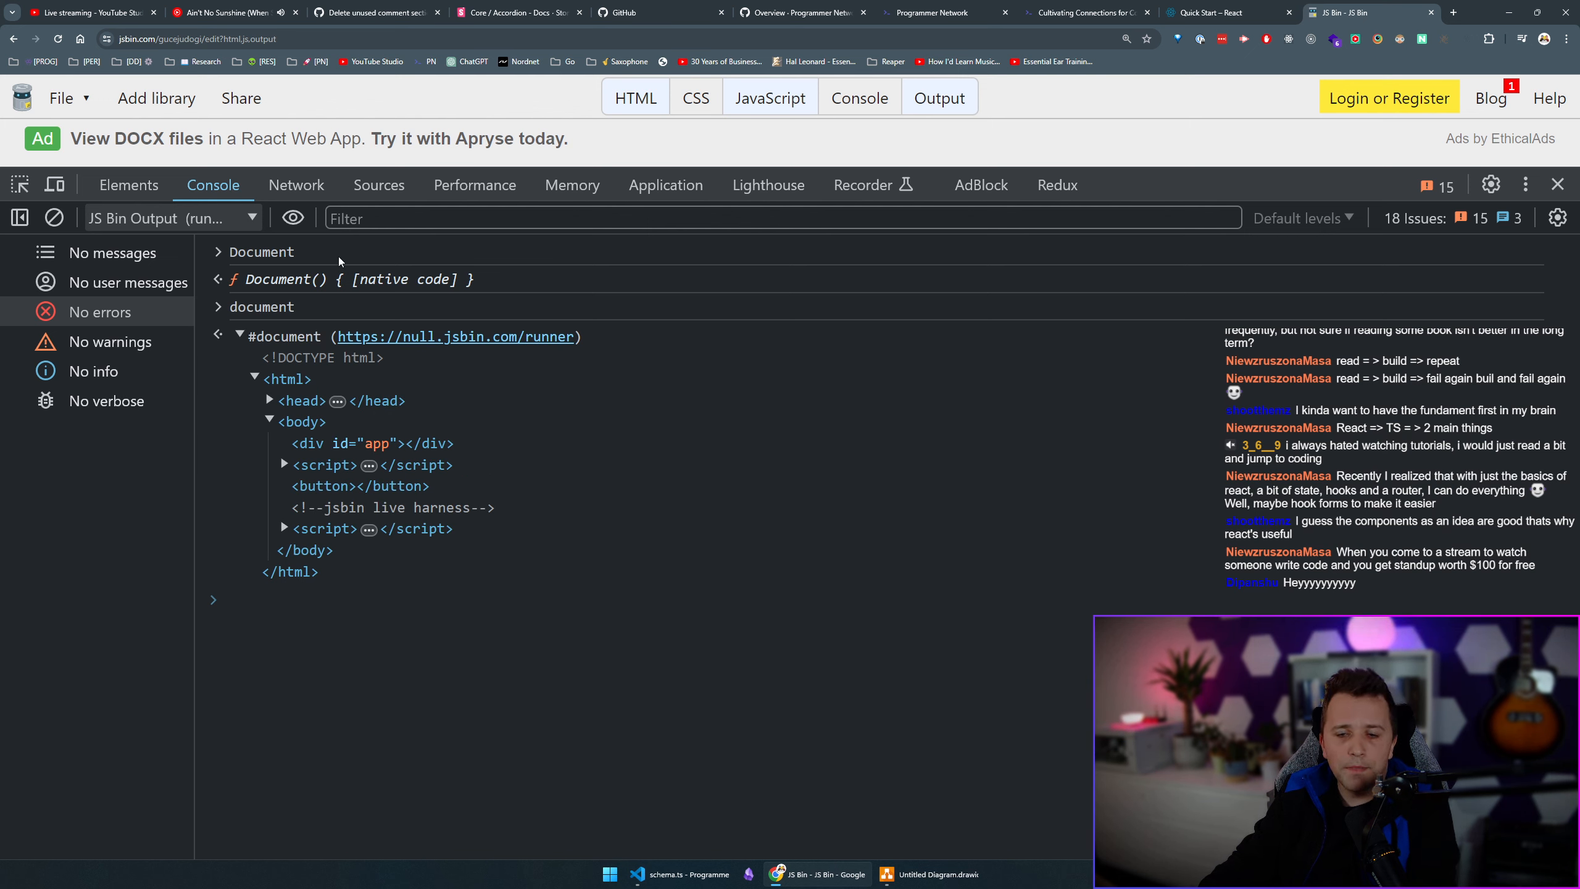
{"action": "left_click", "coordinate": [128, 184]}
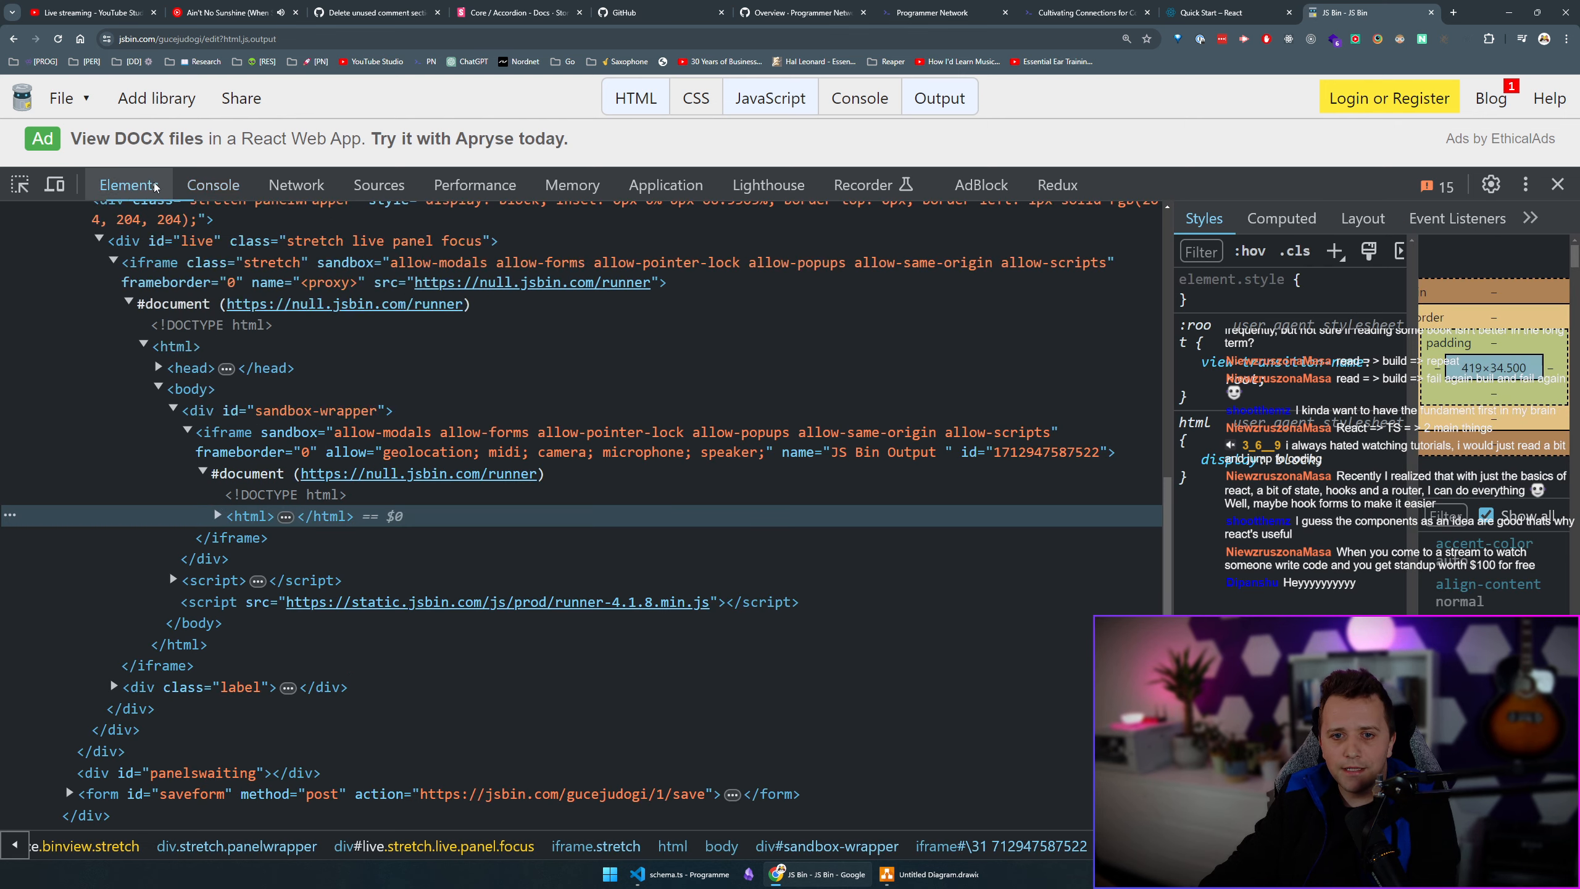
{"action": "left_click", "coordinate": [212, 184]}
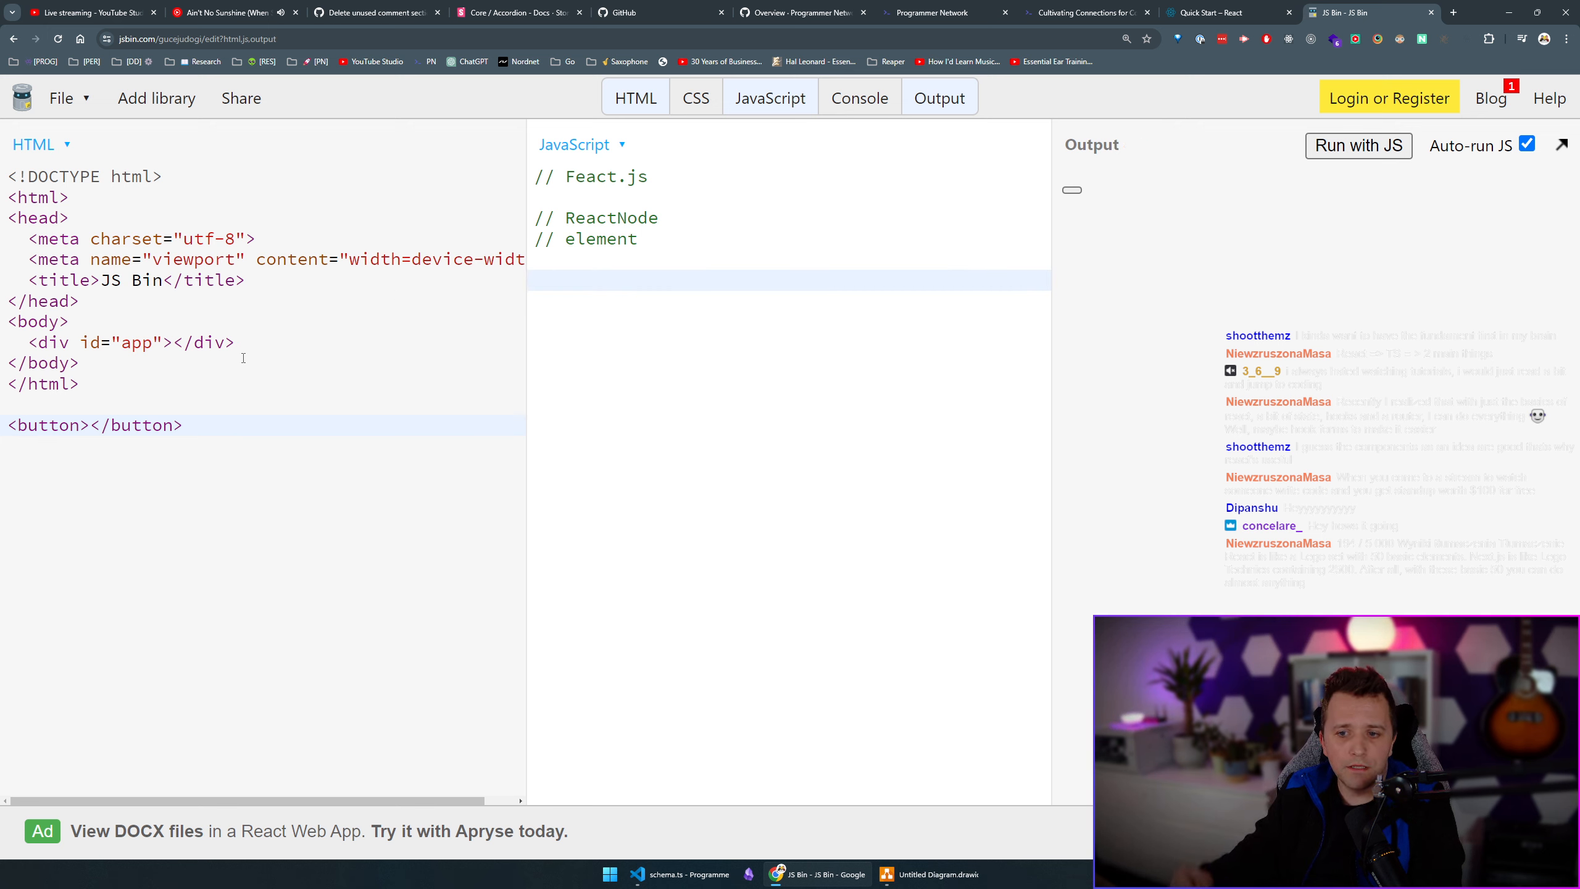
Add a // state comment with mystate = {} and a div holding a Lorem ipsum paragraph in the HTML.
{"action": "type", "text": "// stat e"}
{"action": "left_click", "coordinate": [789, 321]}
{"action": "type", "text": "var"}
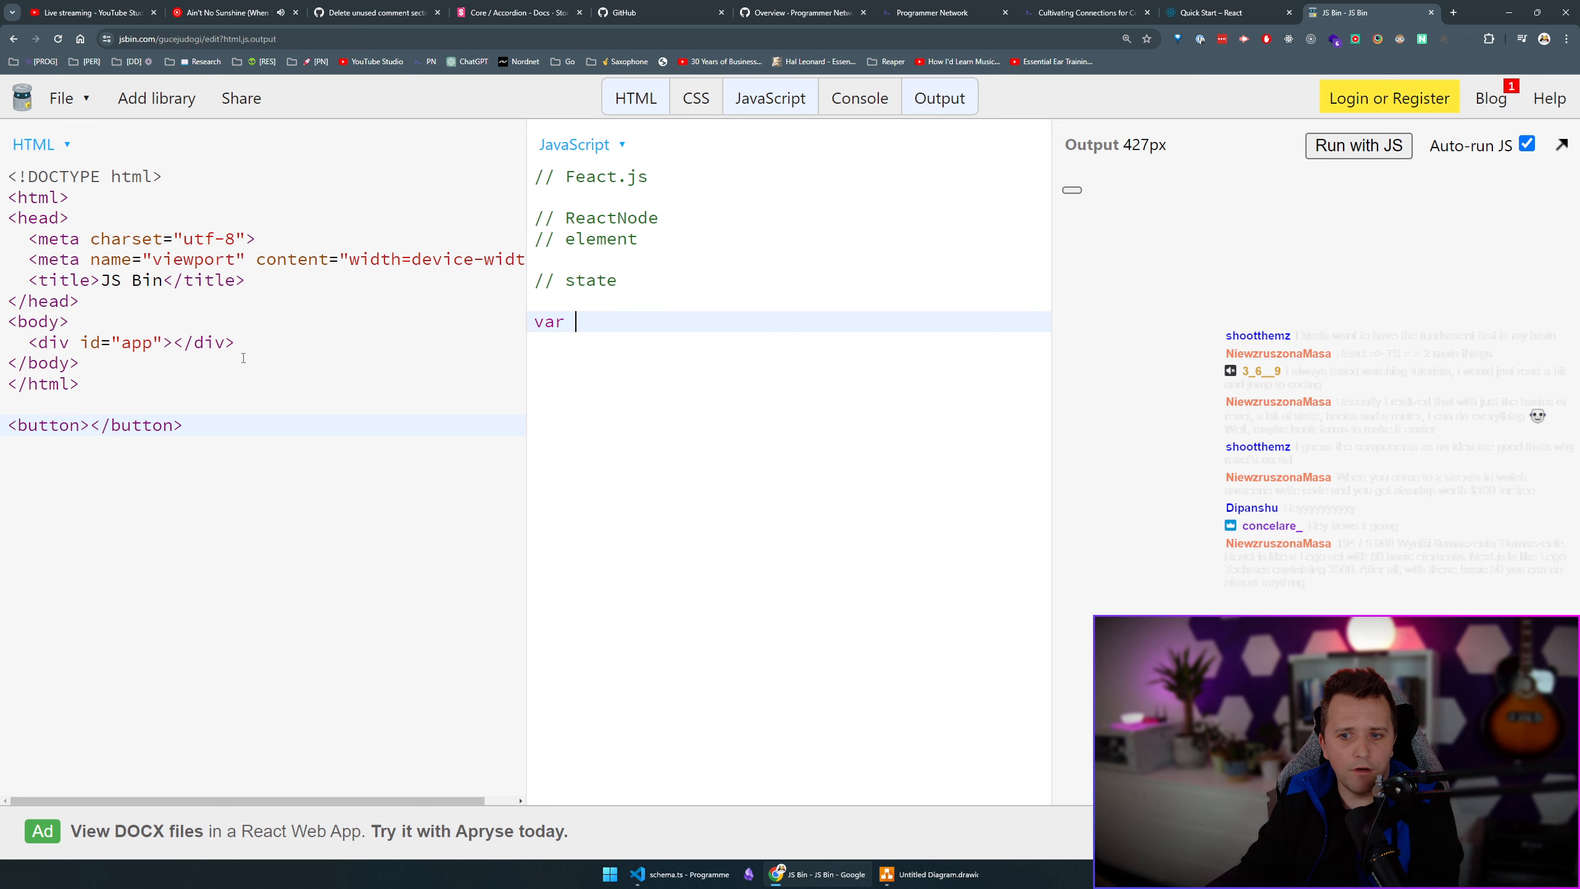
{"action": "type", "text": "mystate = {}"}
{"action": "left_click", "coordinate": [263, 482]}
{"action": "type", "text": "<div>"}
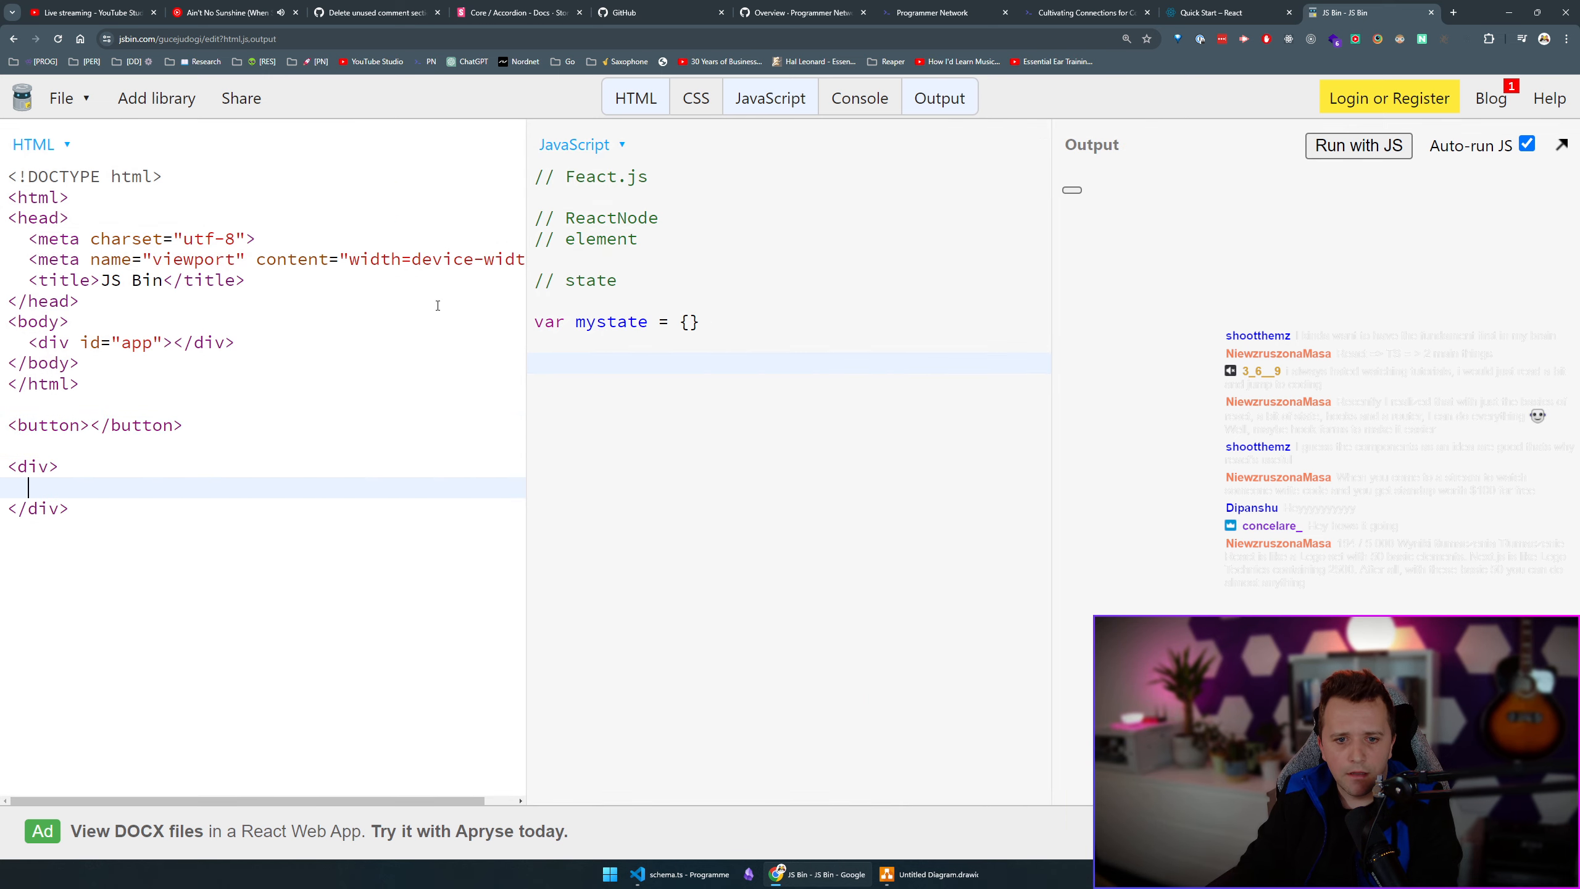
{"action": "type", "text": "<p>Lorem ipsum dolor sit amet, consectetur adipi"}
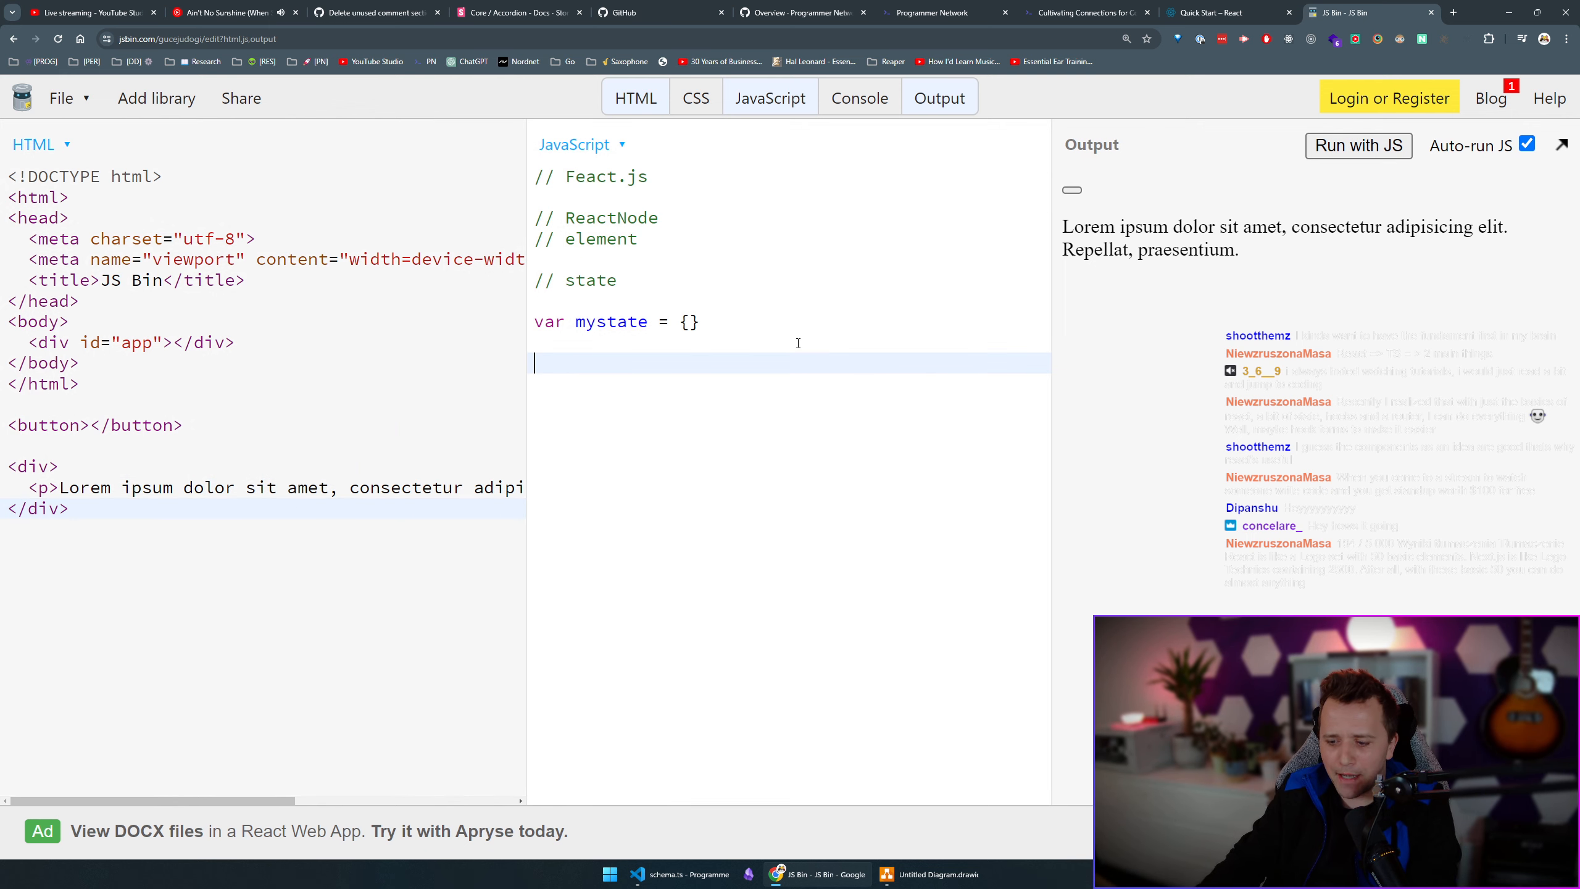
Query the paragraph with document.querySelector('p') in the script.
{"action": "type", "text": "document.que"}
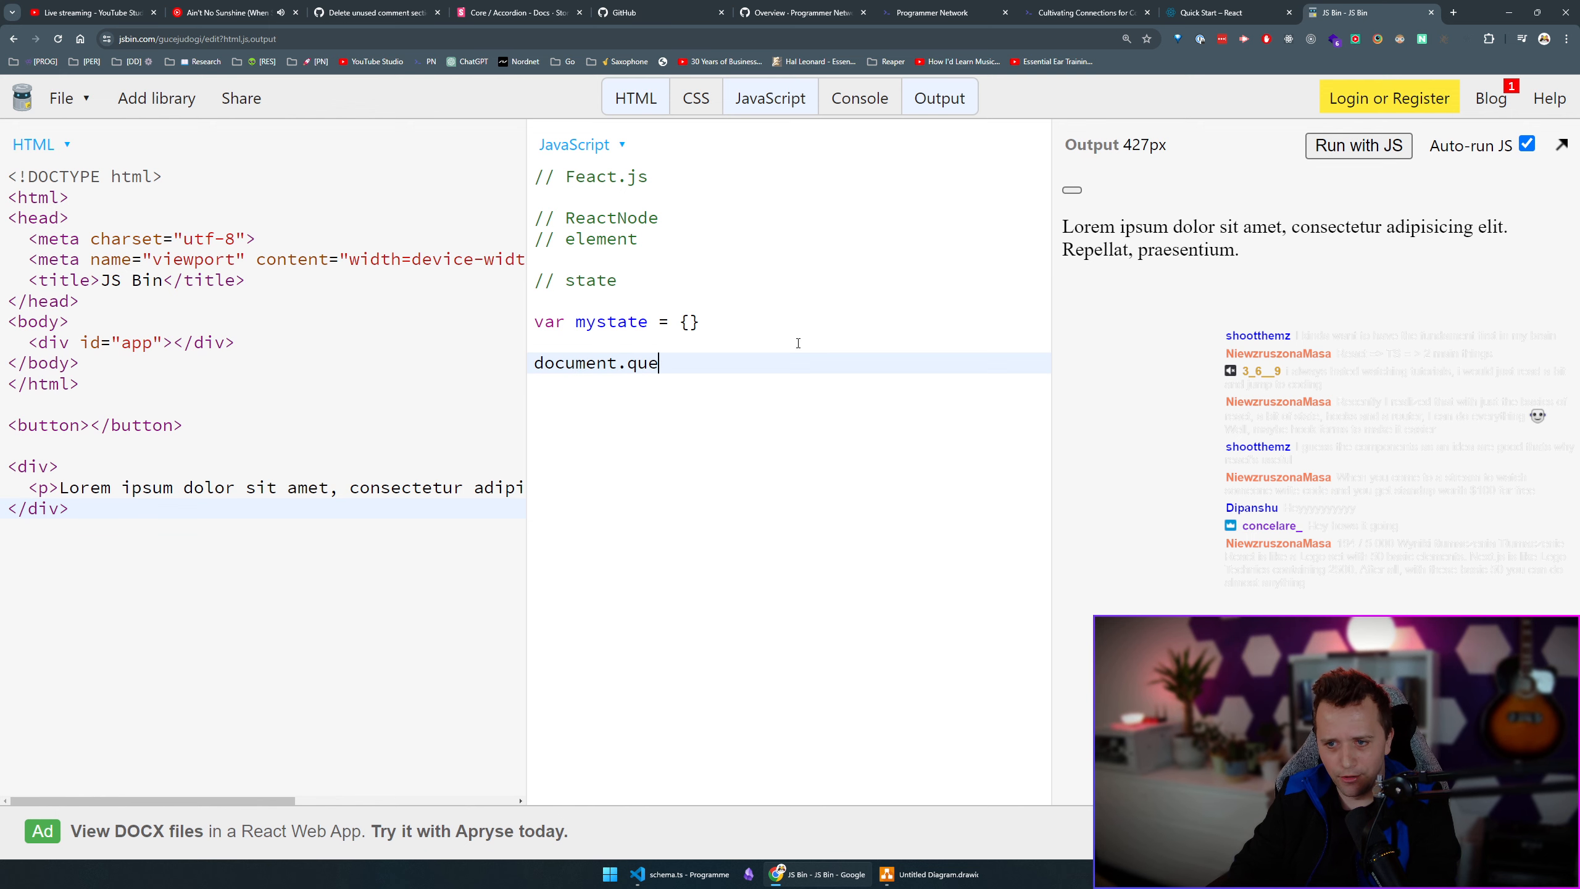
{"action": "type", "text": "rySelector"}
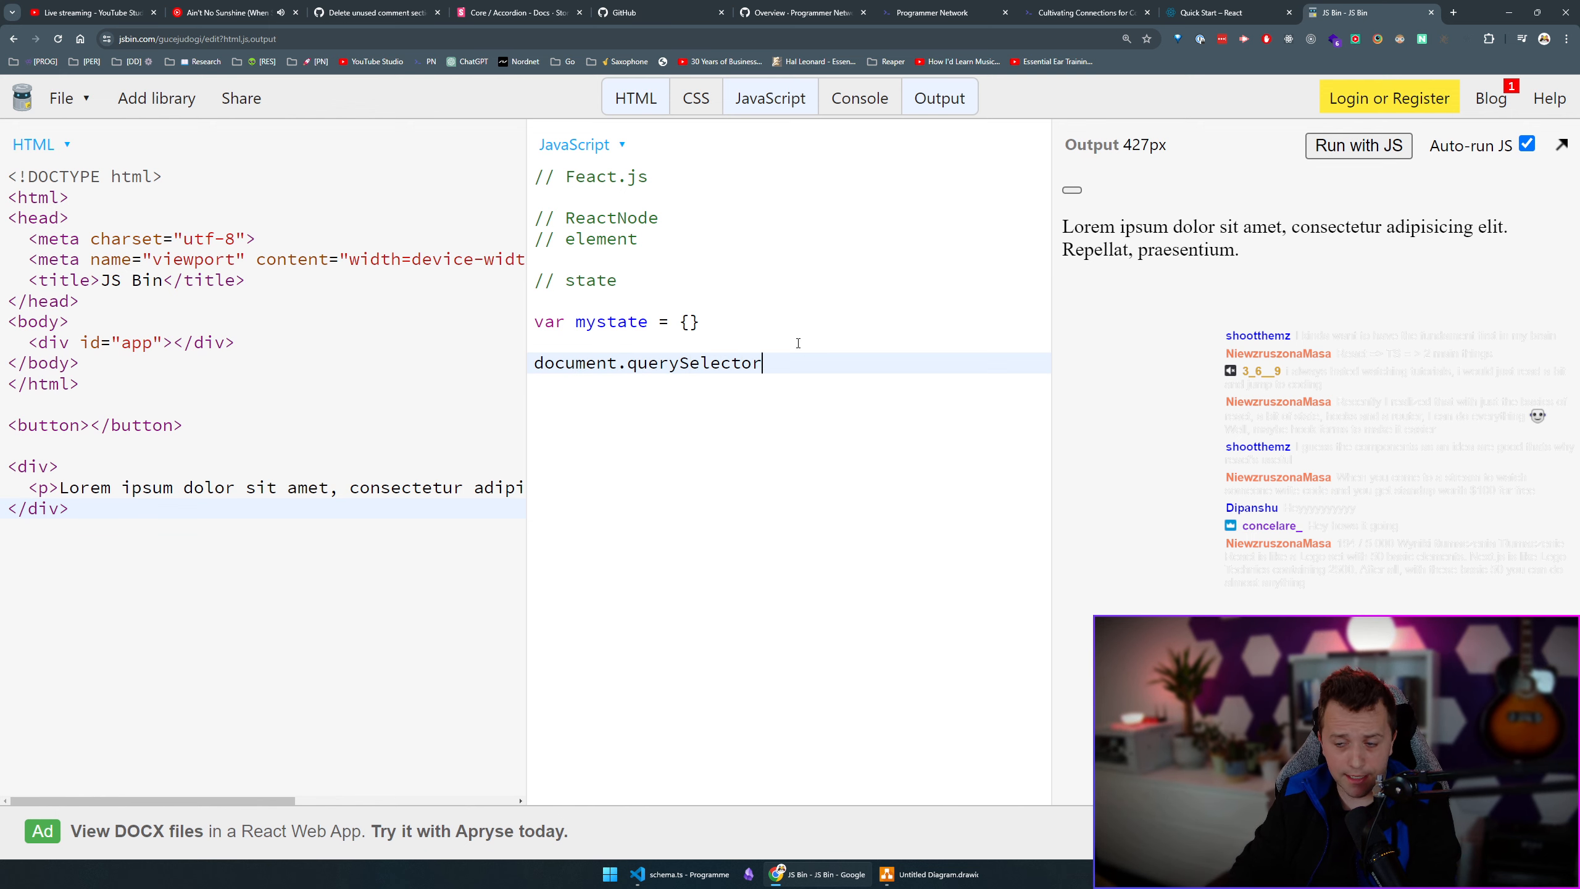
{"action": "type", "text": "('p')"}
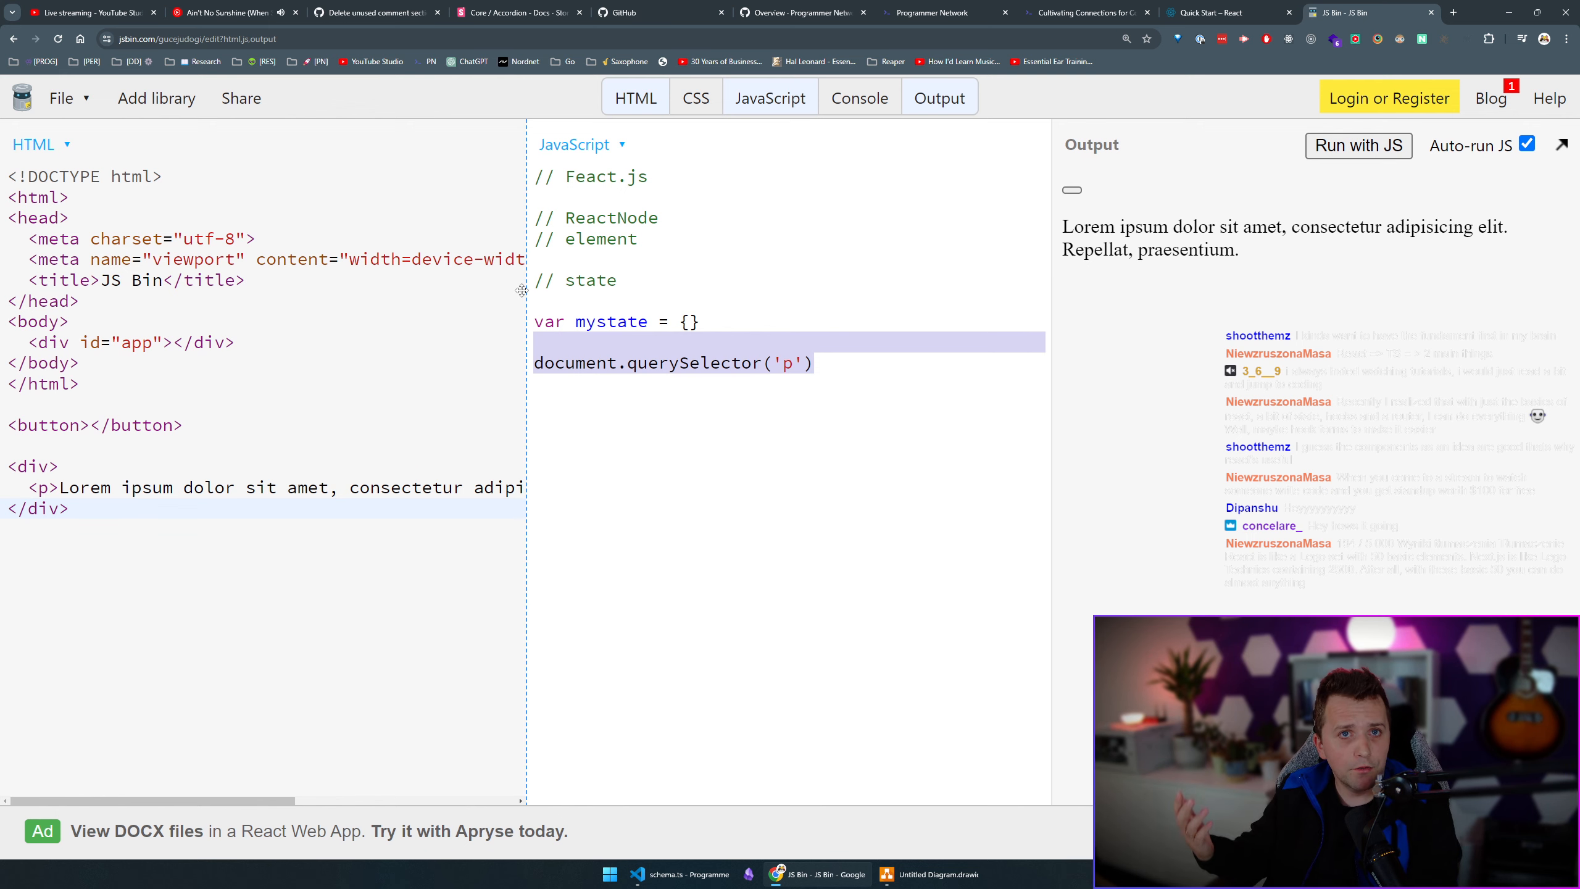
{"action": "left_click", "coordinate": [85, 507]}
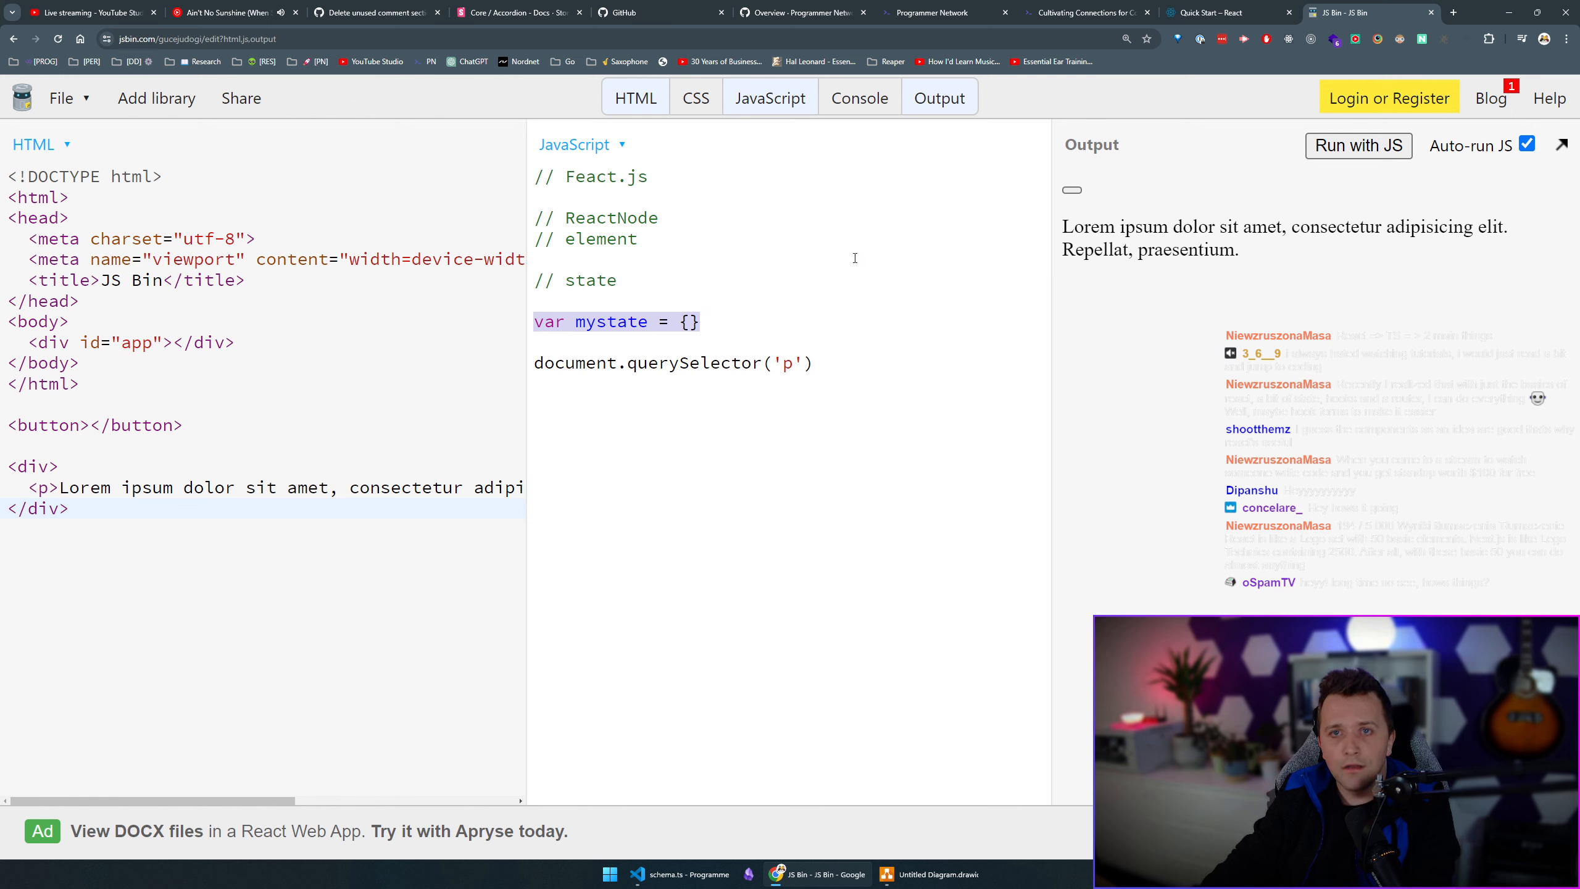
Declare const books = [{ title: 'foo', author: {} }] in place of mystate.
{"action": "type", "text": "const books"}
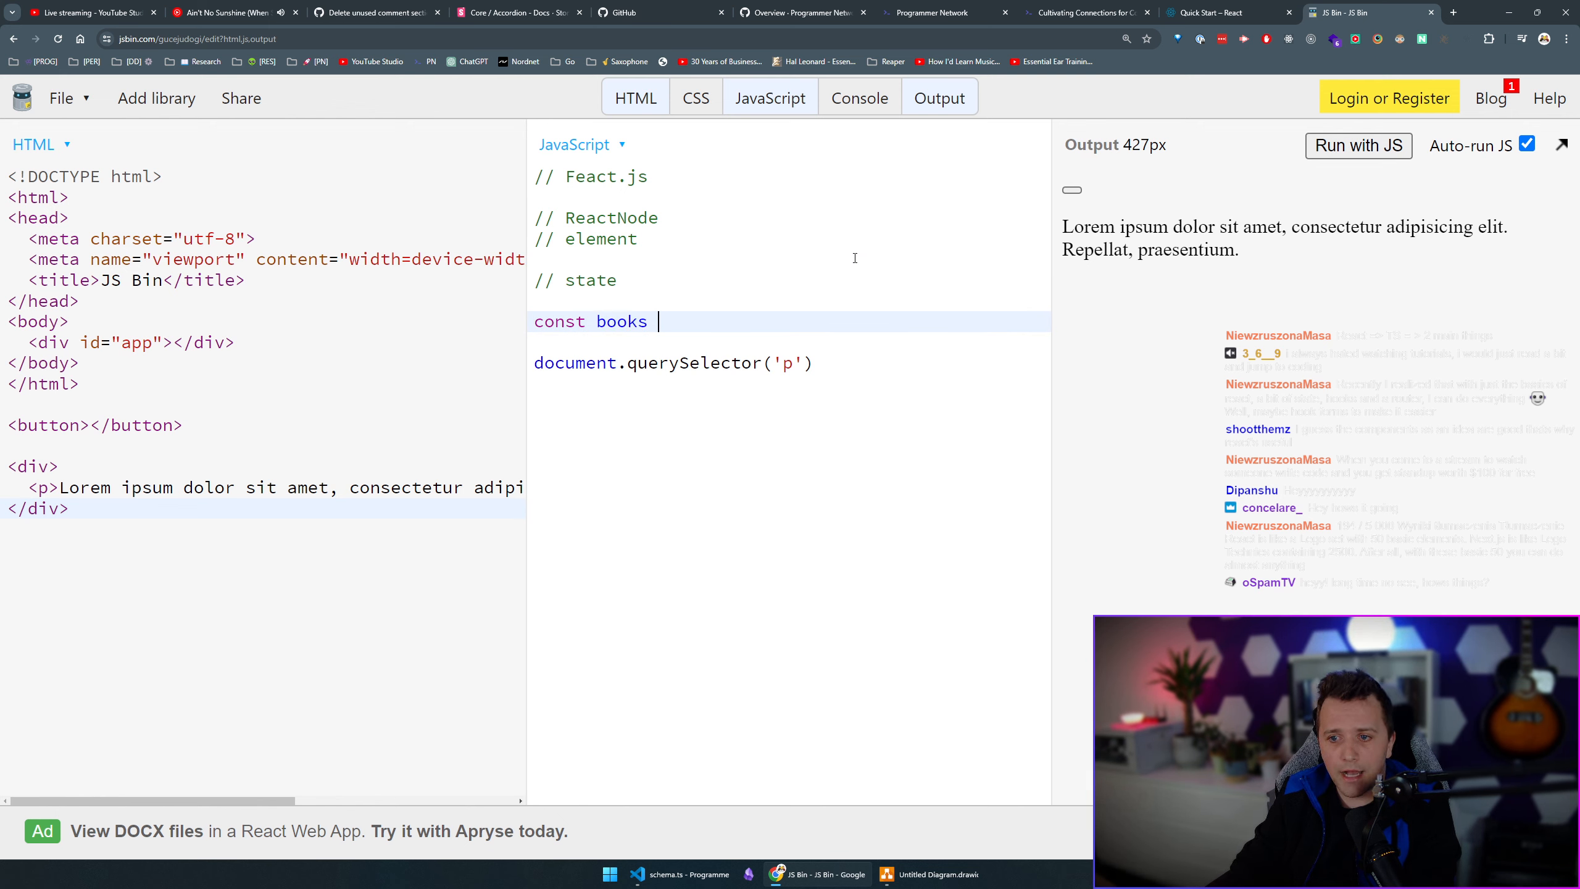
{"action": "type", "text": "= [{"}
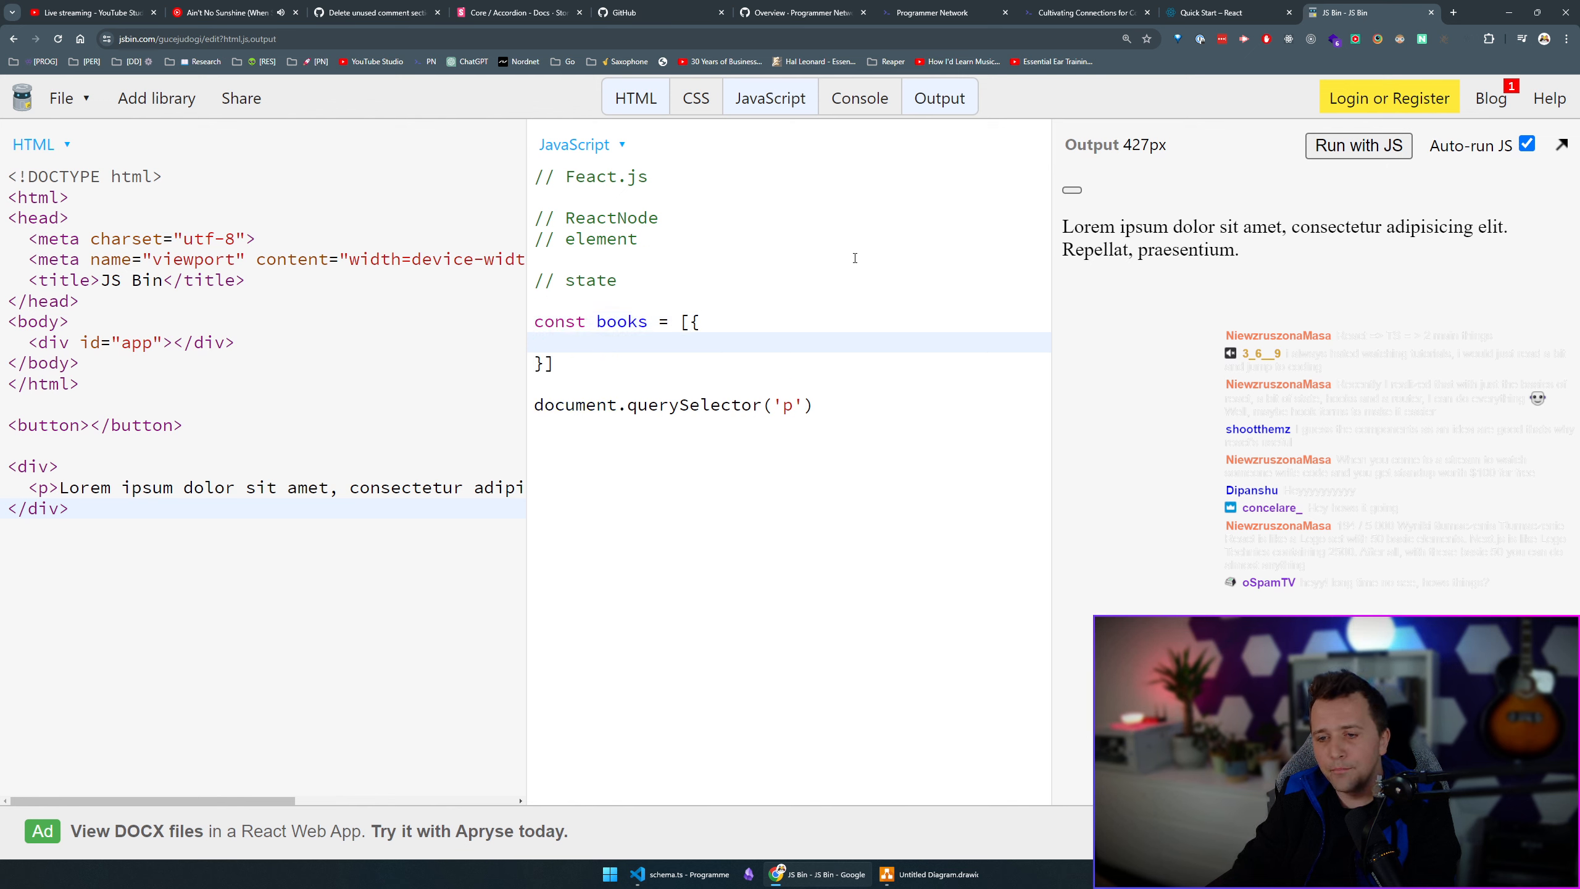
{"action": "type", "text": "title: 'foo'"}
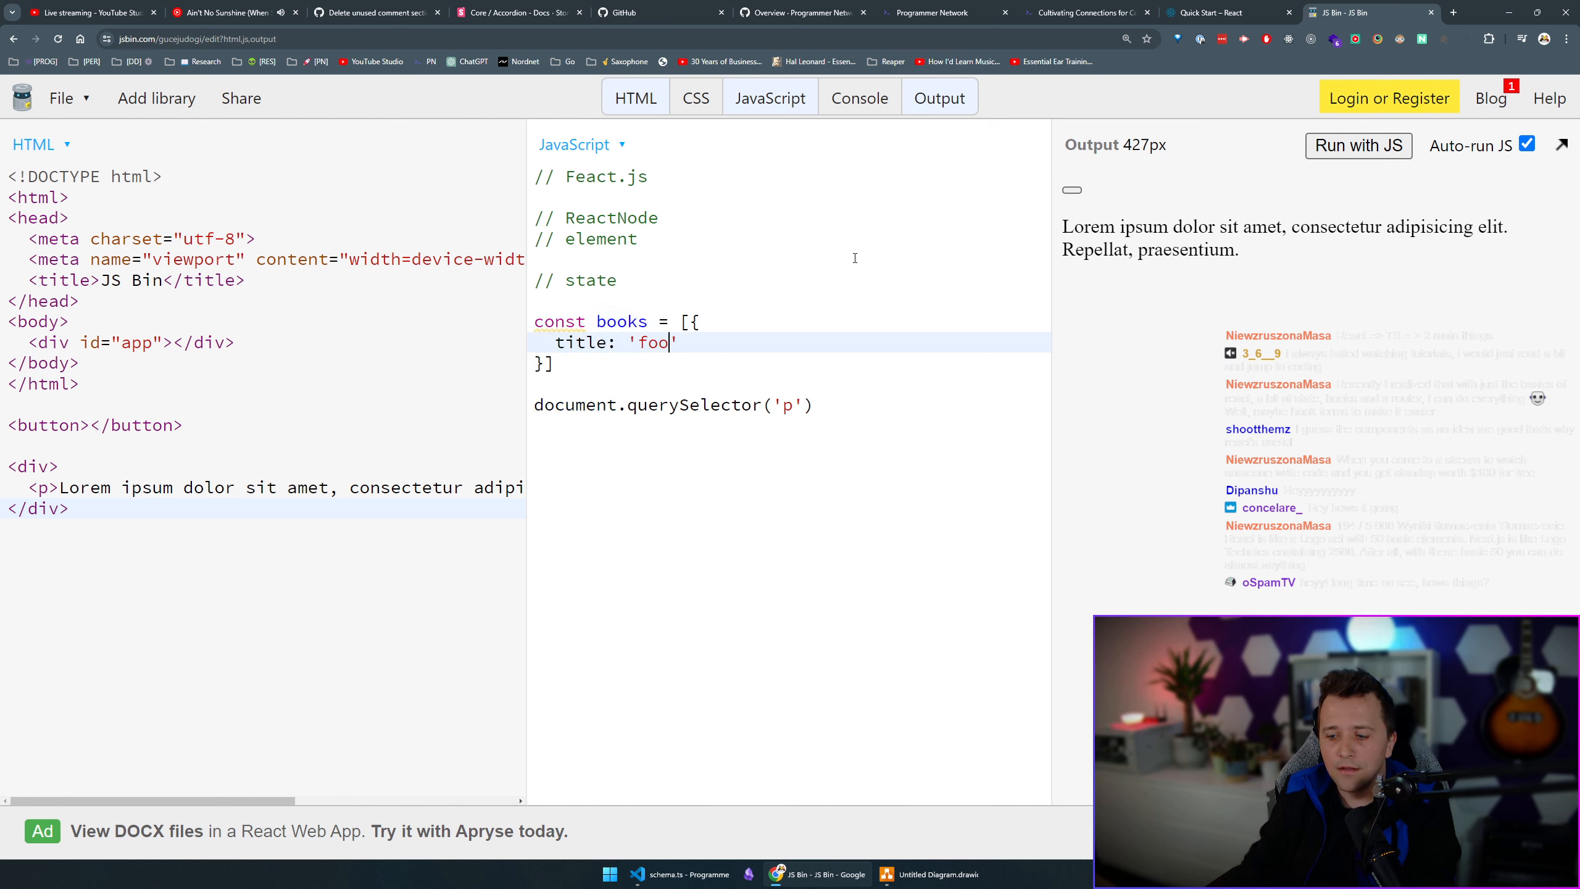
{"action": "type", "text": ","}
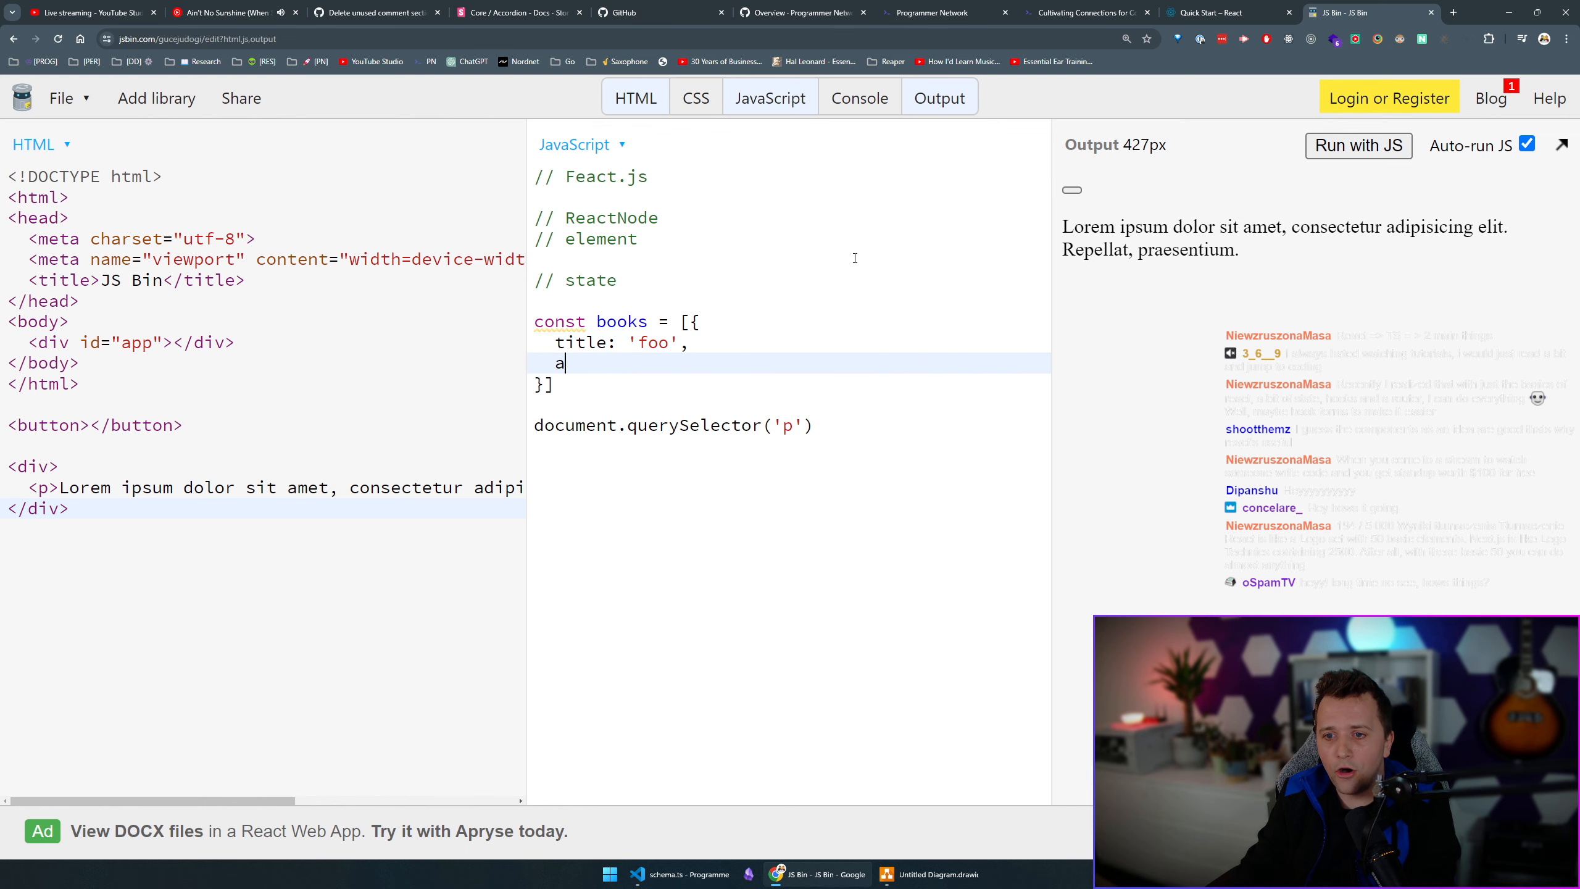
{"action": "type", "text": "uthor: {}.."}
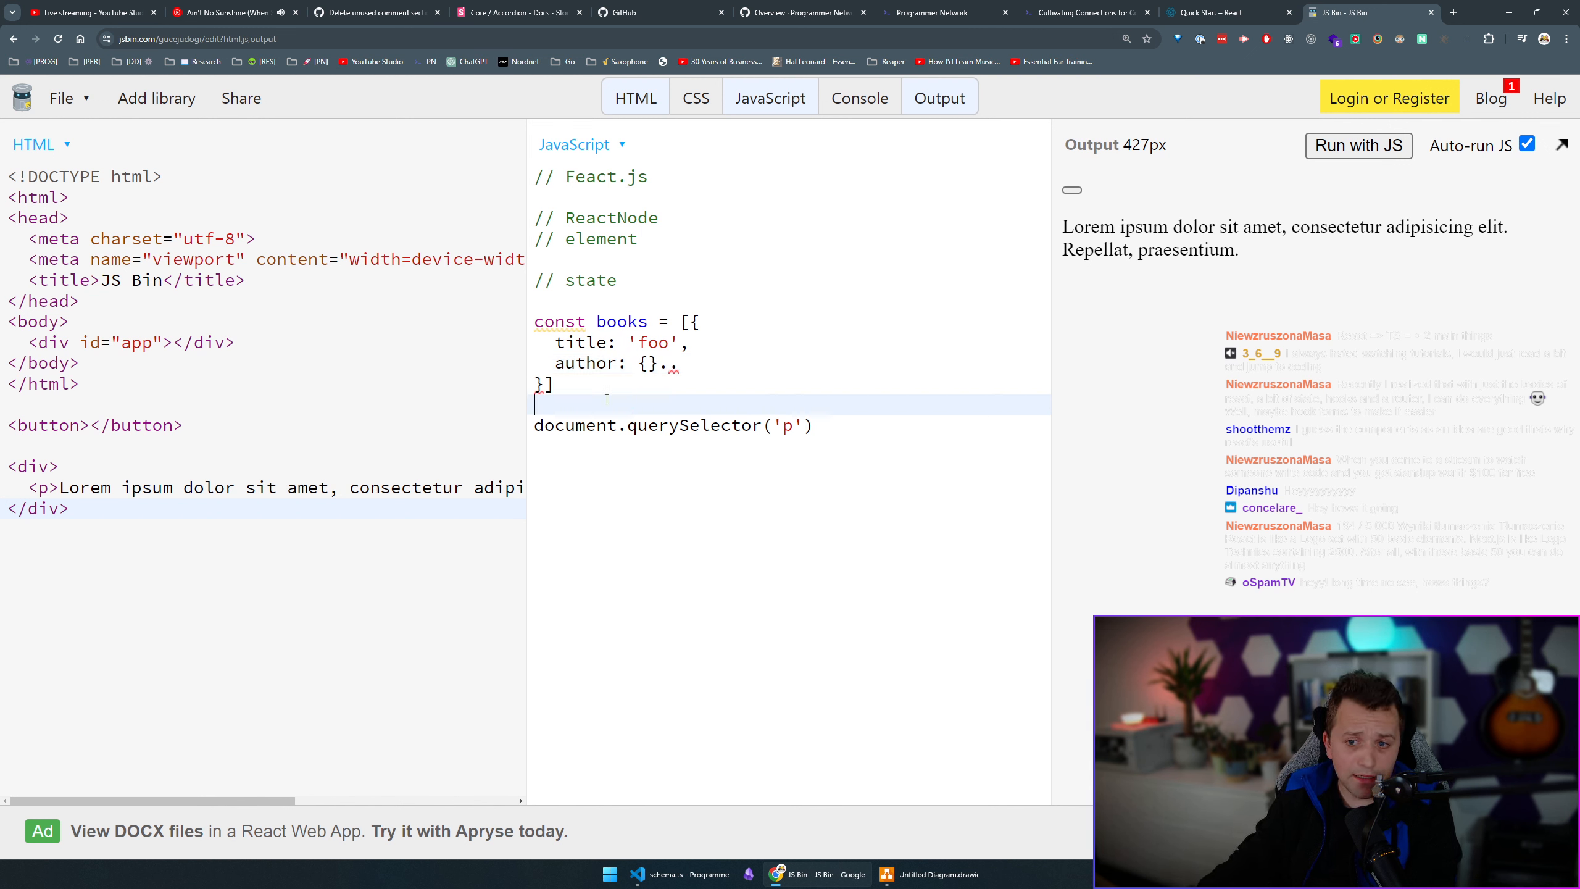
Replace the querySelector line with a render(); call.
{"action": "left_click_drag", "start_coordinate": [537, 321], "coordinate": [552, 384]}
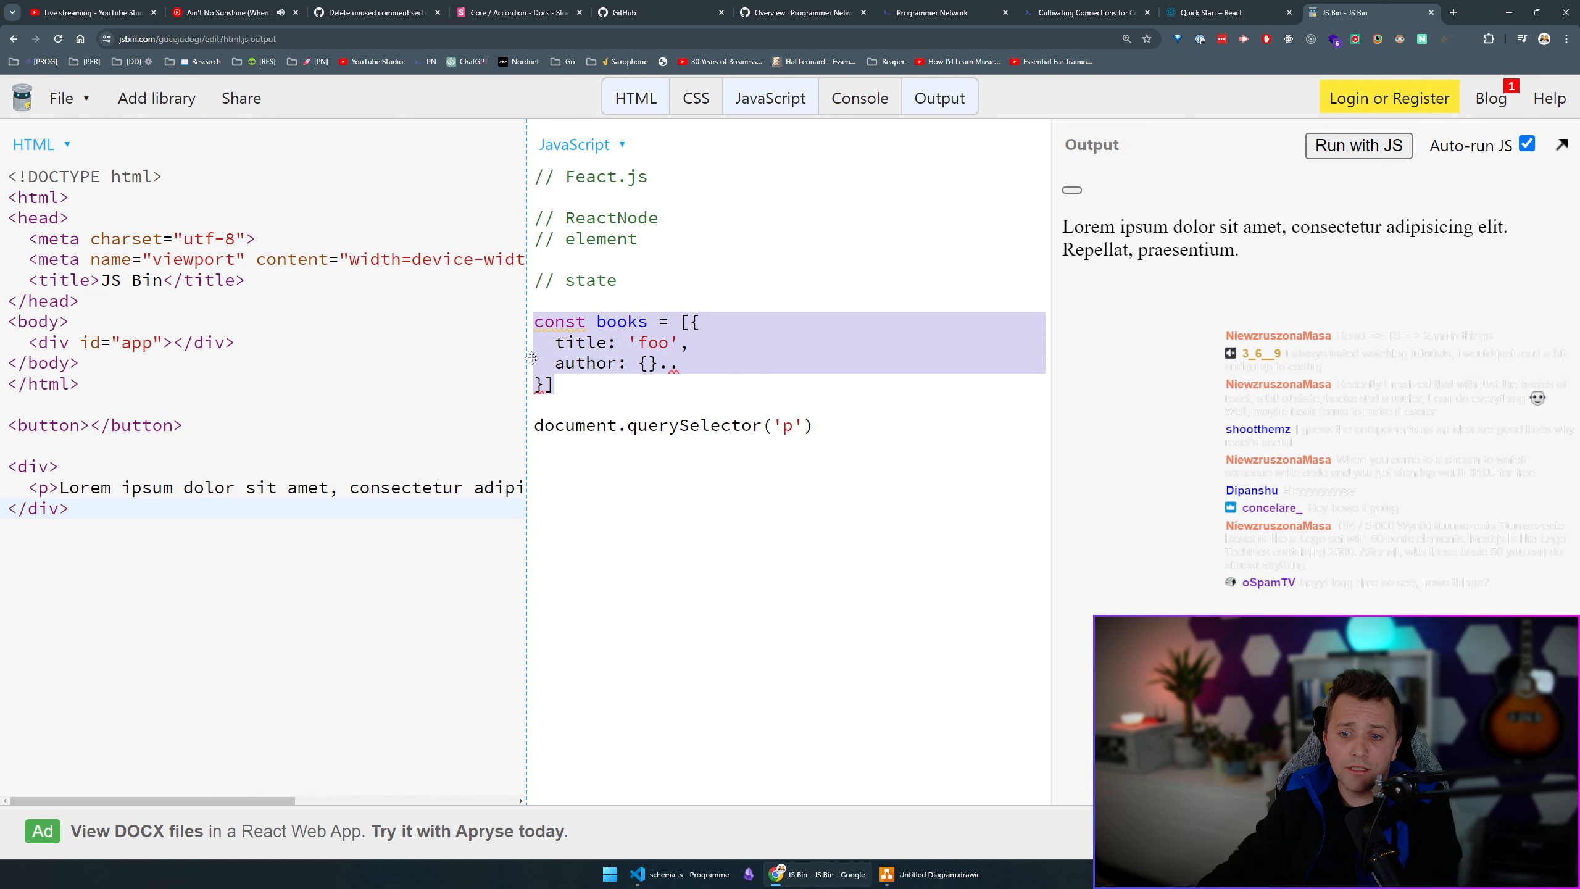
{"action": "type", "text": "render();"}
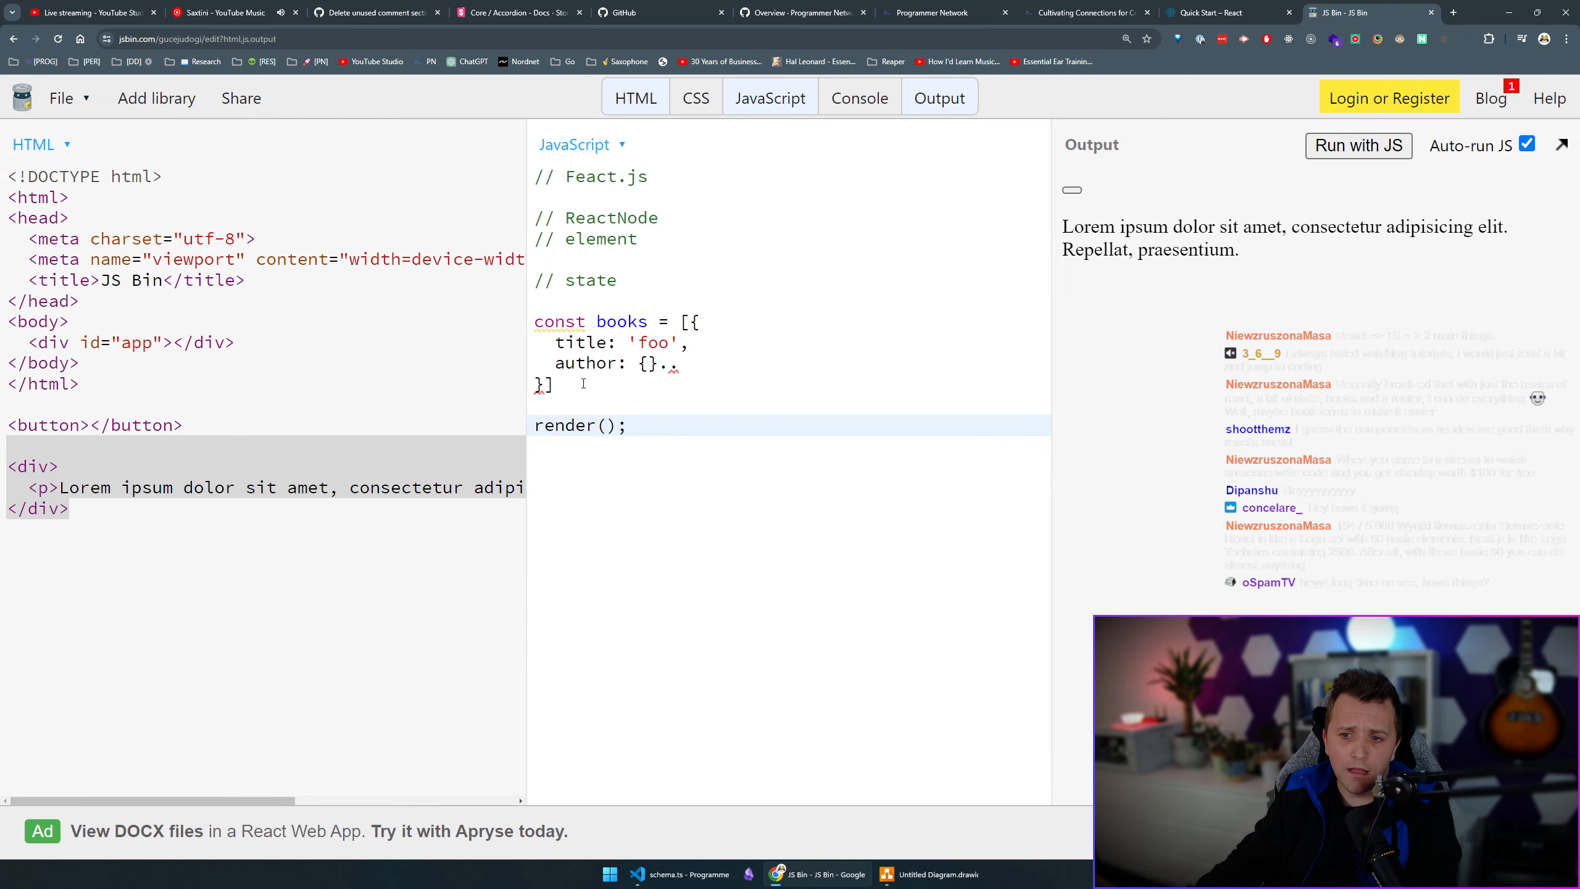
{"action": "left_click_drag", "start_coordinate": [535, 321], "coordinate": [551, 384]}
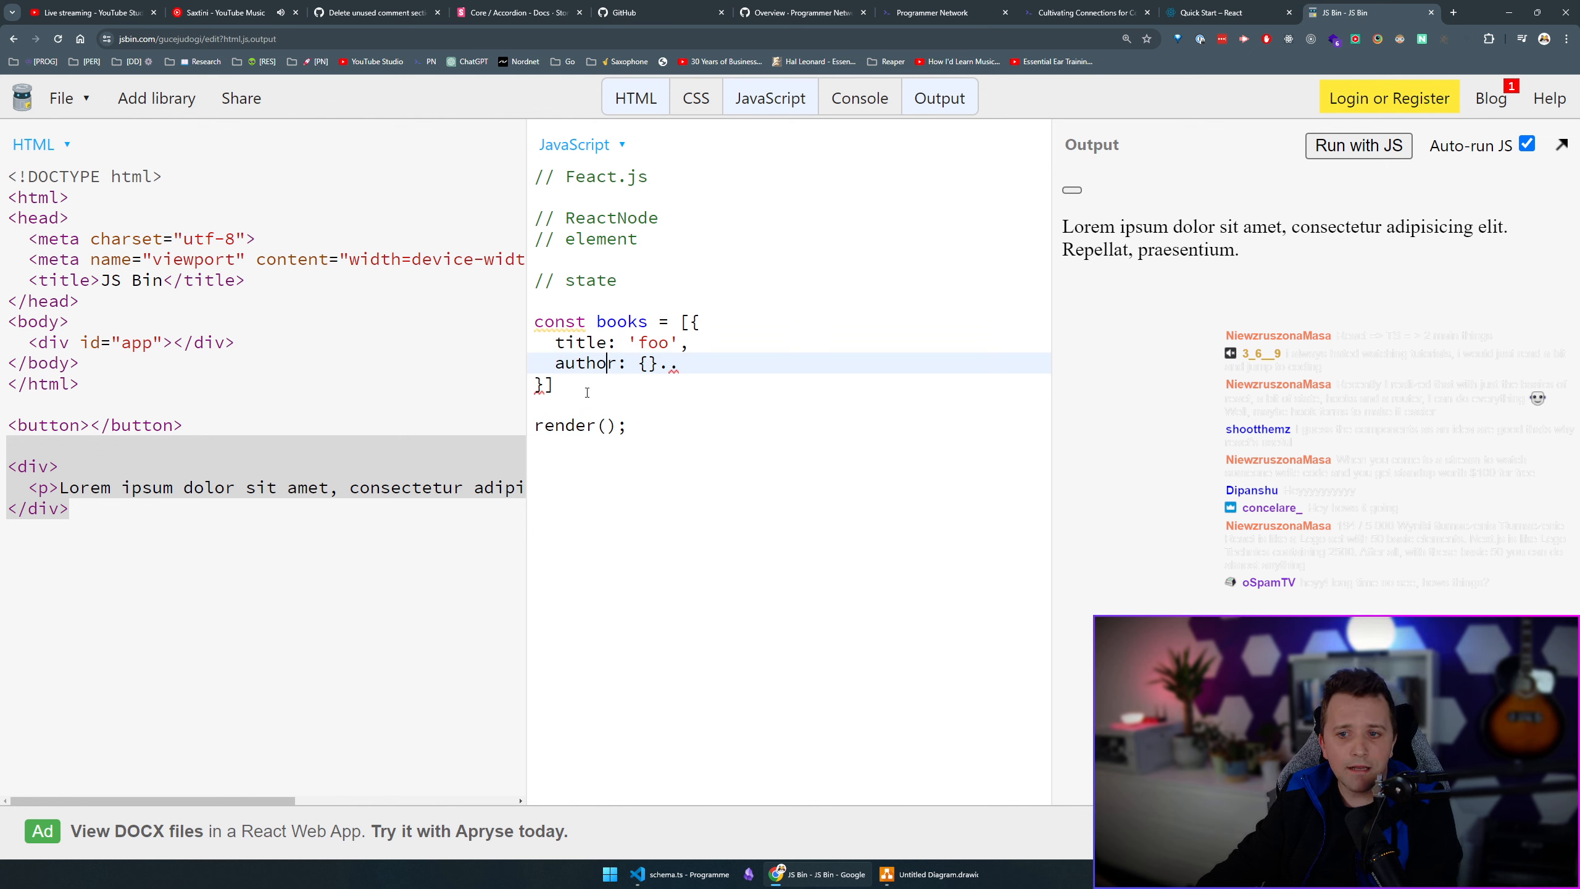
{"action": "left_click", "coordinate": [626, 424]}
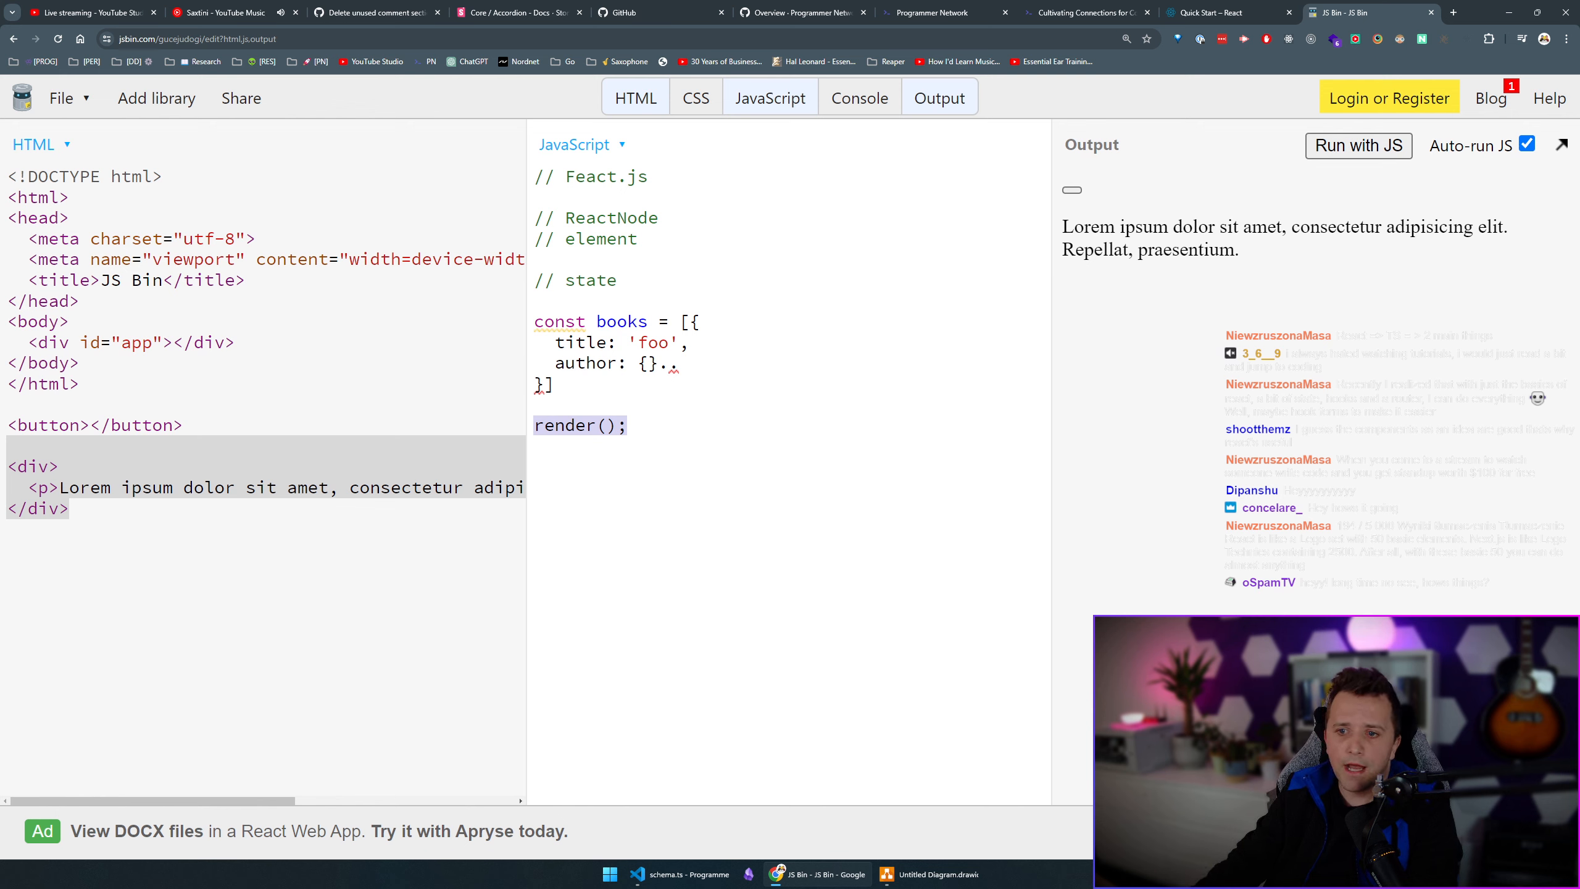
Add an addBook(); call with the comment // books.push(newBook) below render();.
{"action": "type", "text": "ad"}
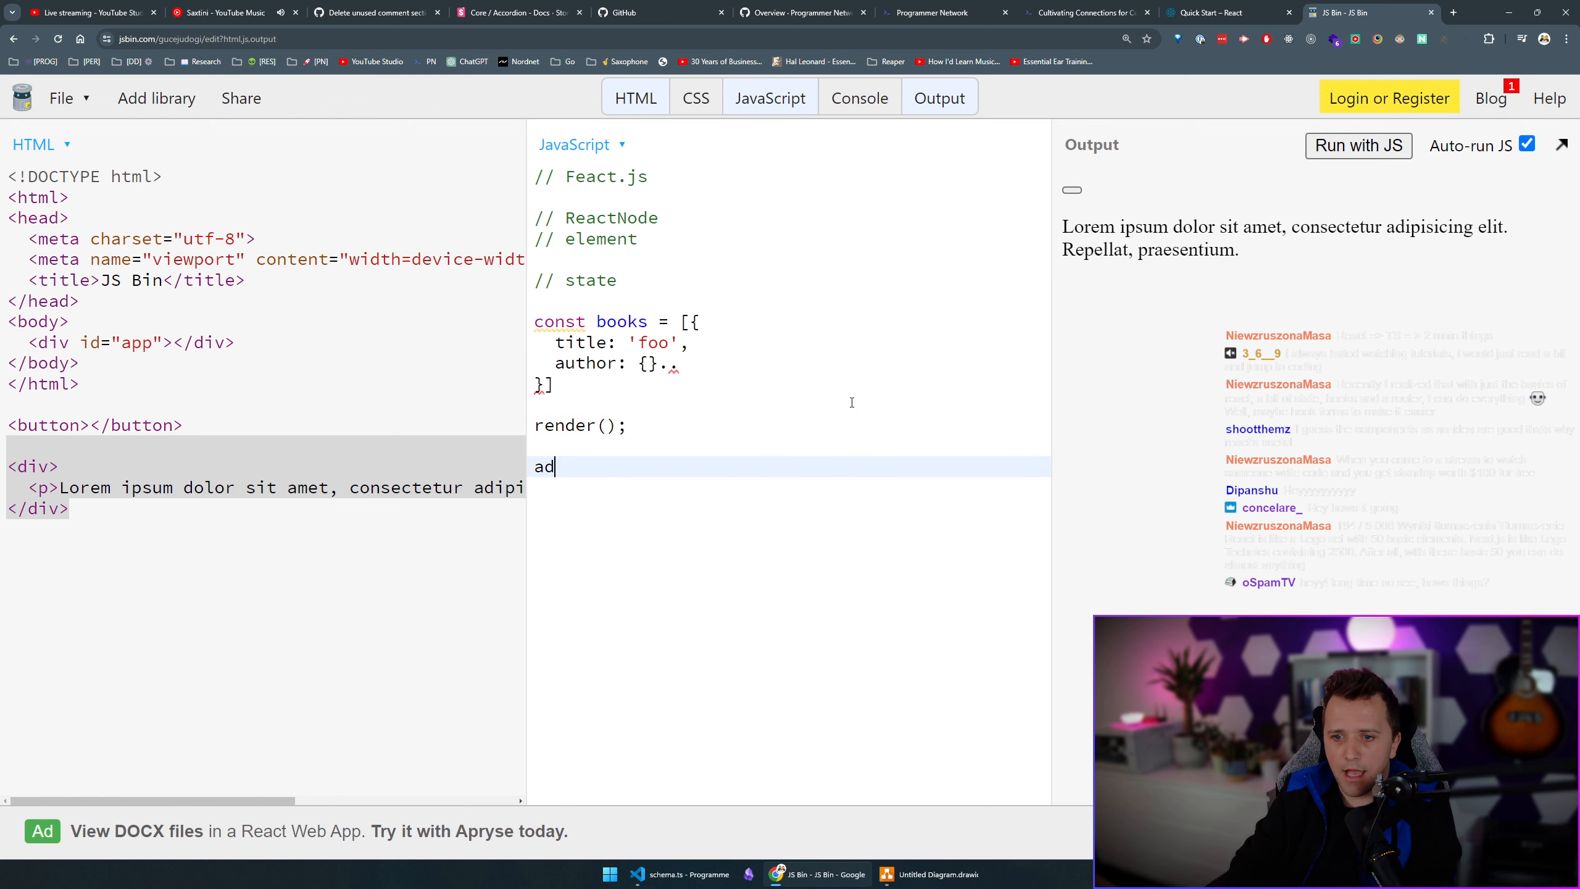
{"action": "type", "text": "dBook()l"}
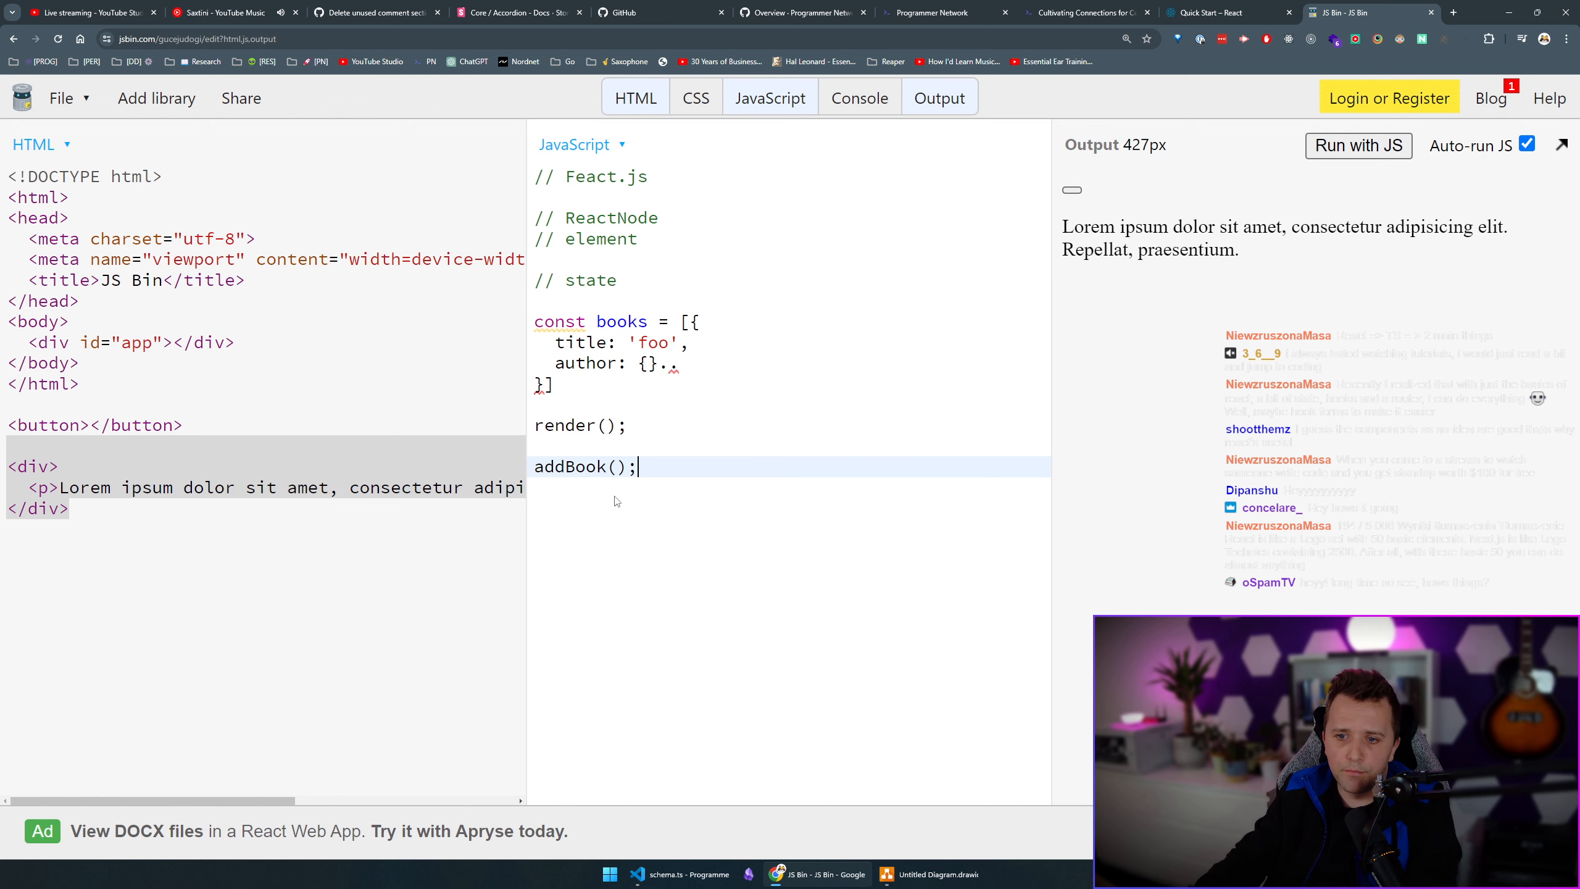
{"action": "type", "text": "// books.push(newBook"}
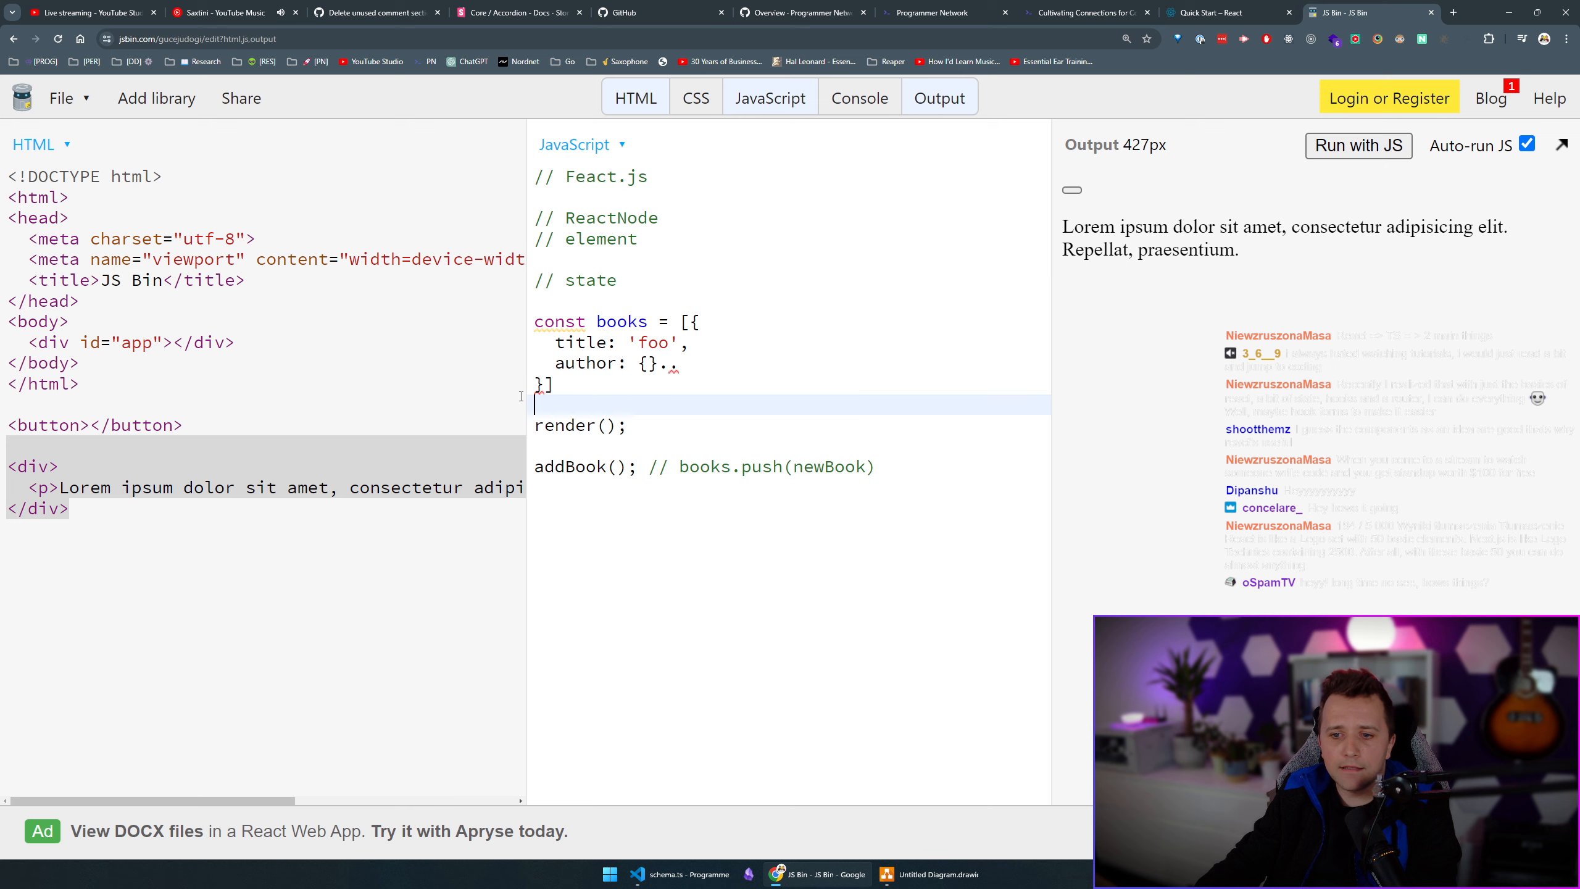
{"action": "left_click", "coordinate": [578, 424]}
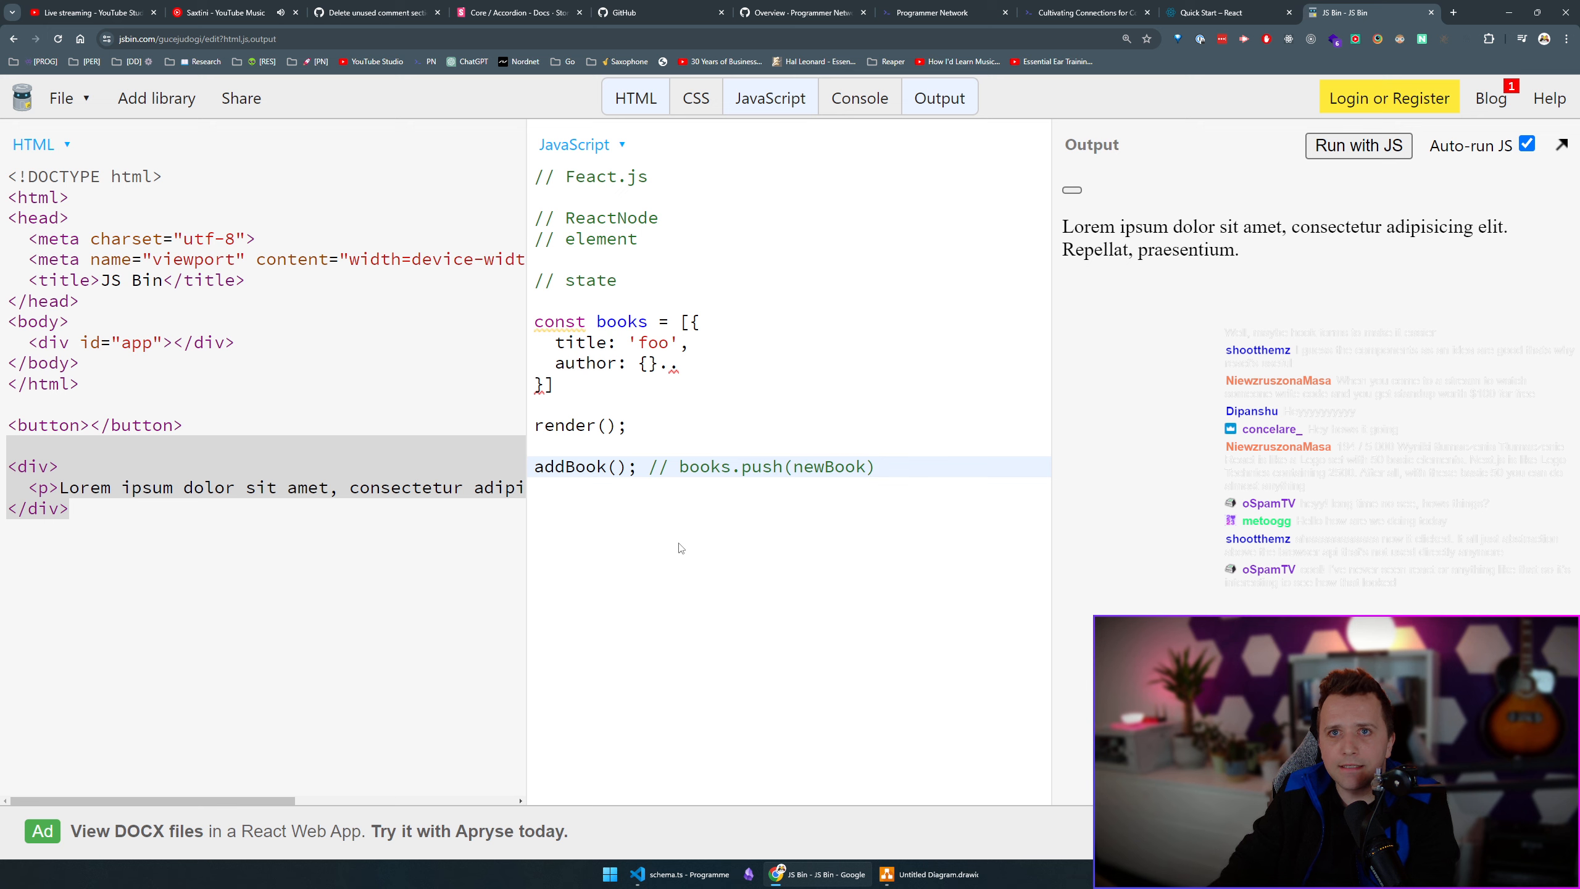
Write "How can I use the DOM API the least?" and comment it out.
{"action": "type", "text": "How can I use the DOM API the"}
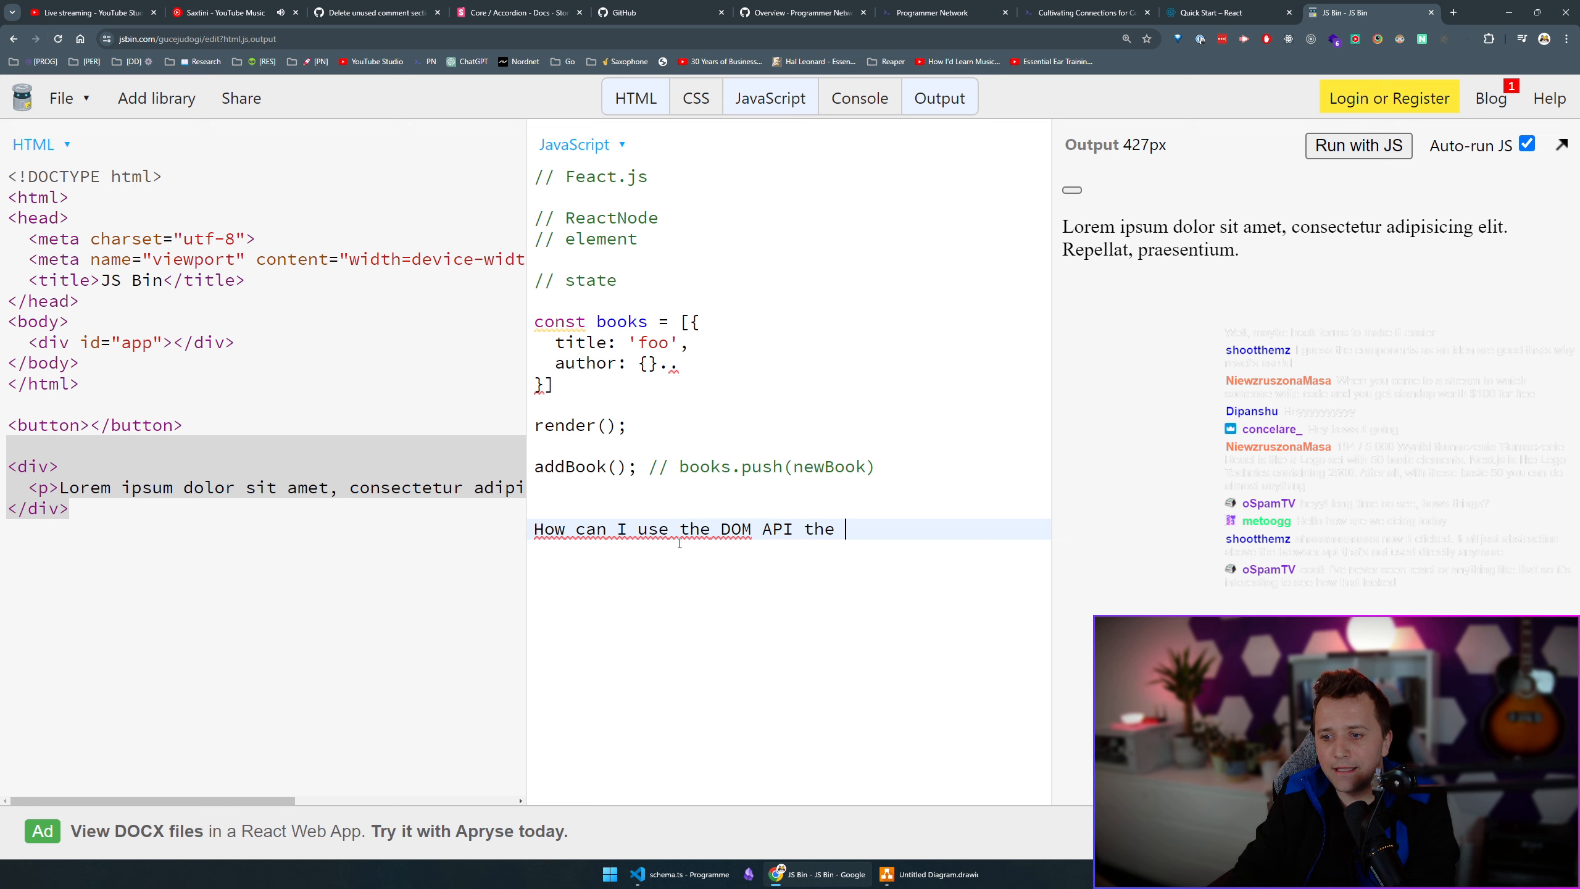
{"action": "type", "text": "least?"}
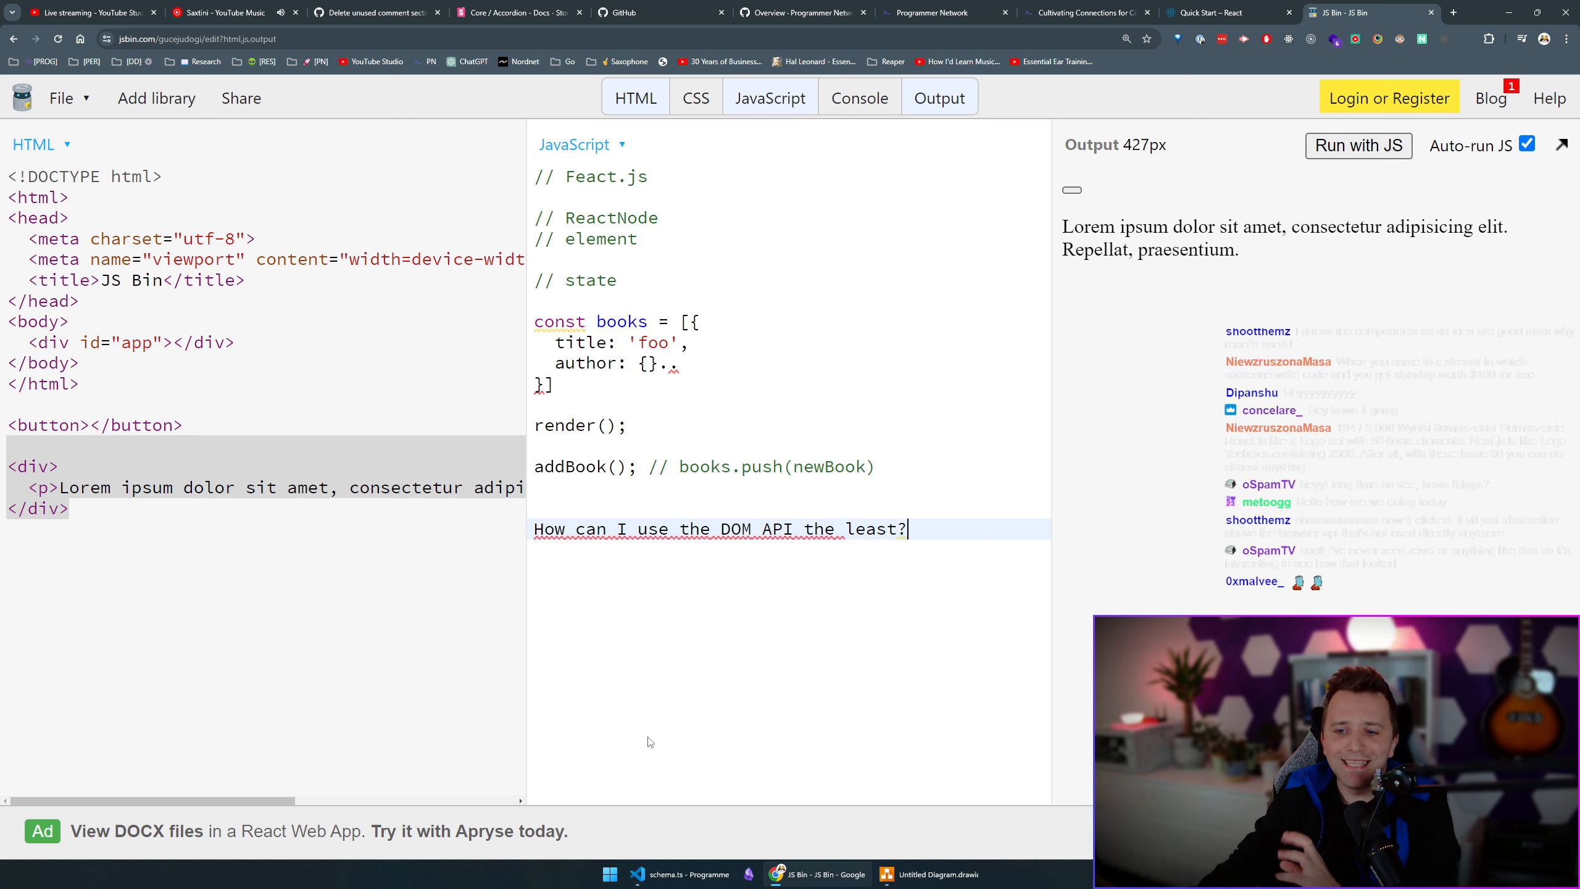
{"action": "type", "text": "//"}
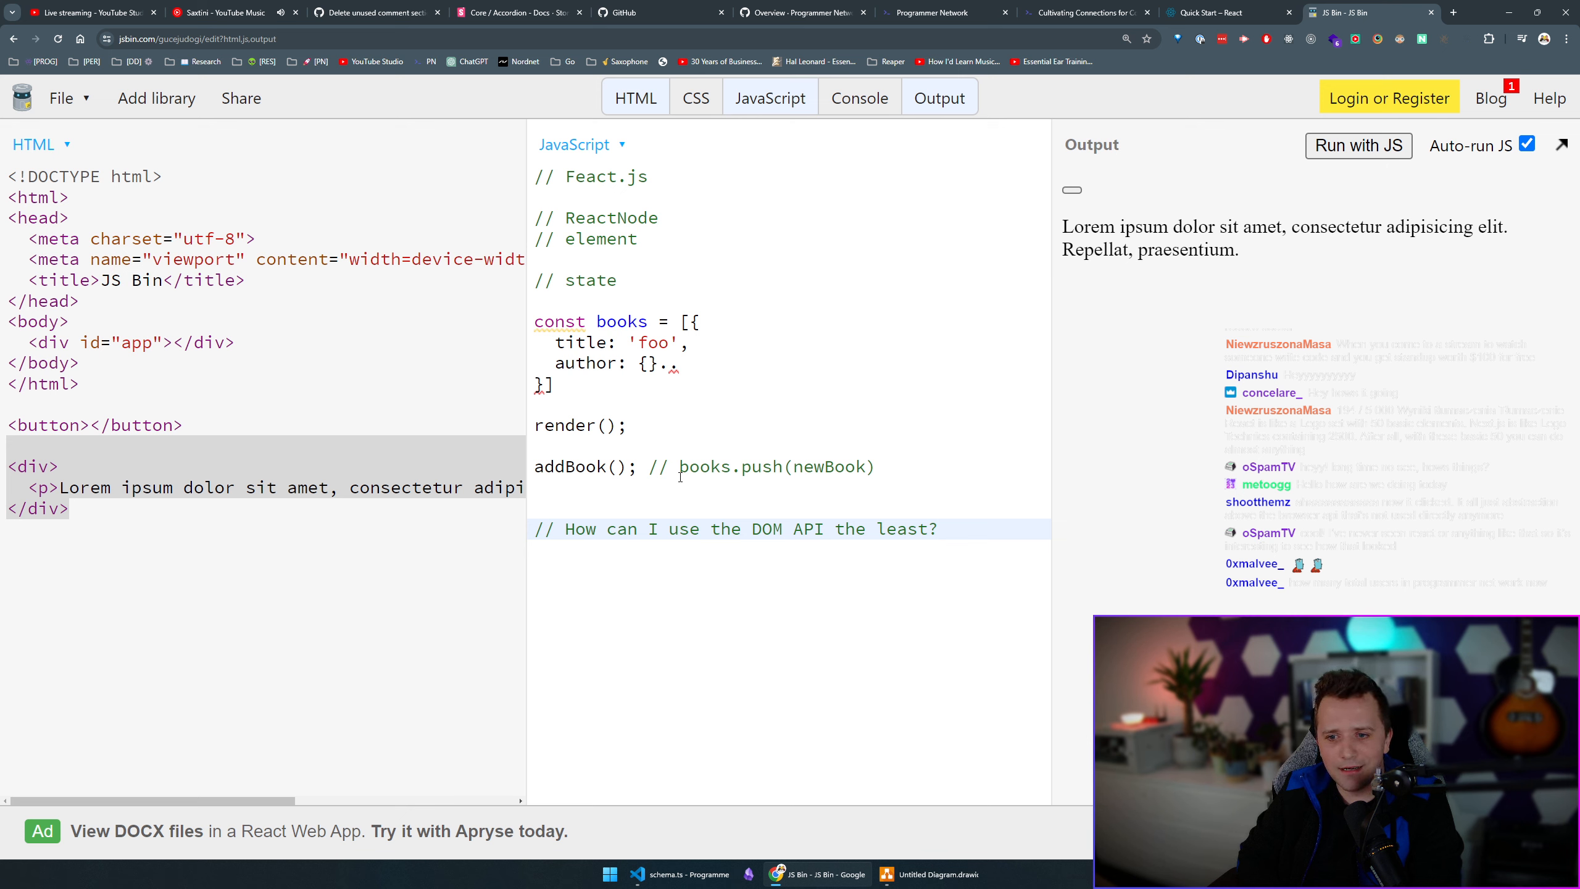
Open the MDN History API page and scroll through its Concepts and usage section.
{"action": "left_click", "coordinate": [936, 529]}
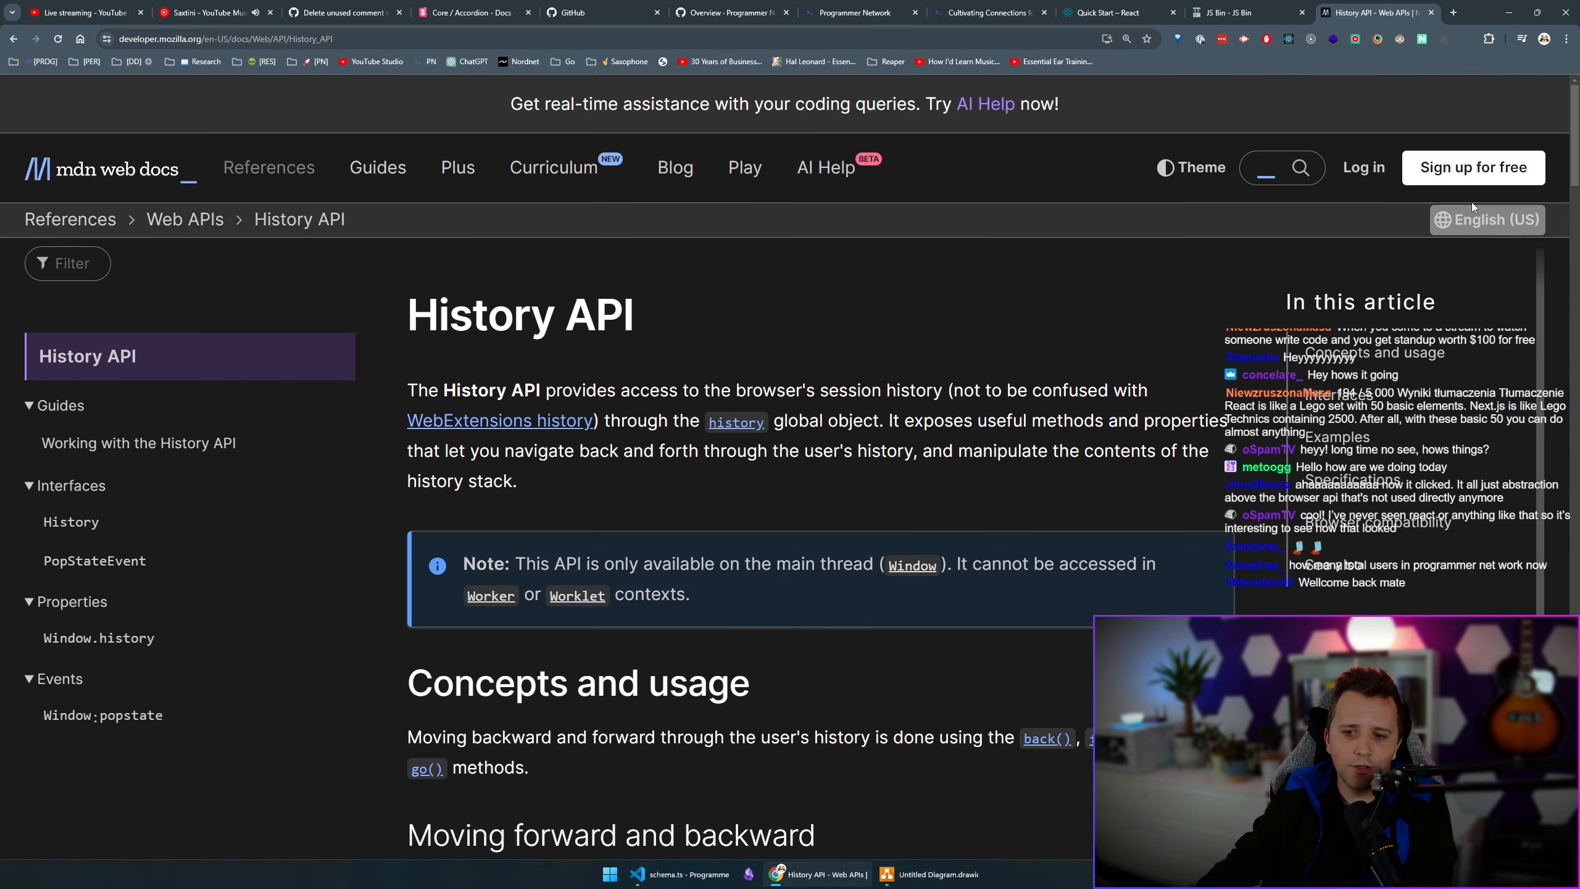
{"action": "scroll", "scroll_direction": "down", "scroll_amount": 3}
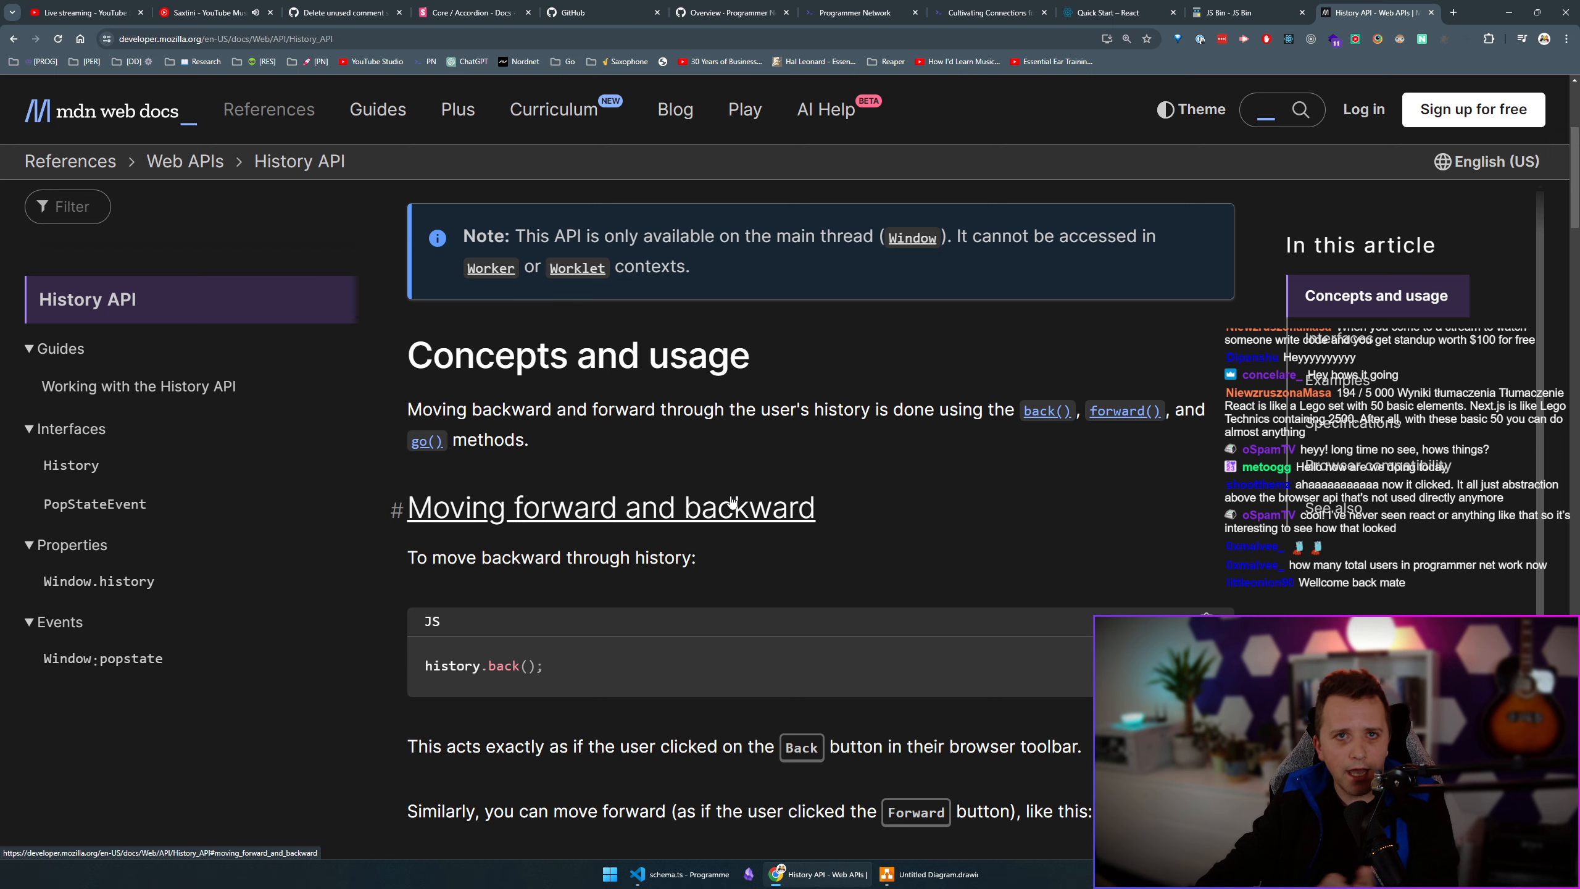
{"action": "scroll", "scroll_direction": "down", "scroll_amount": 3}
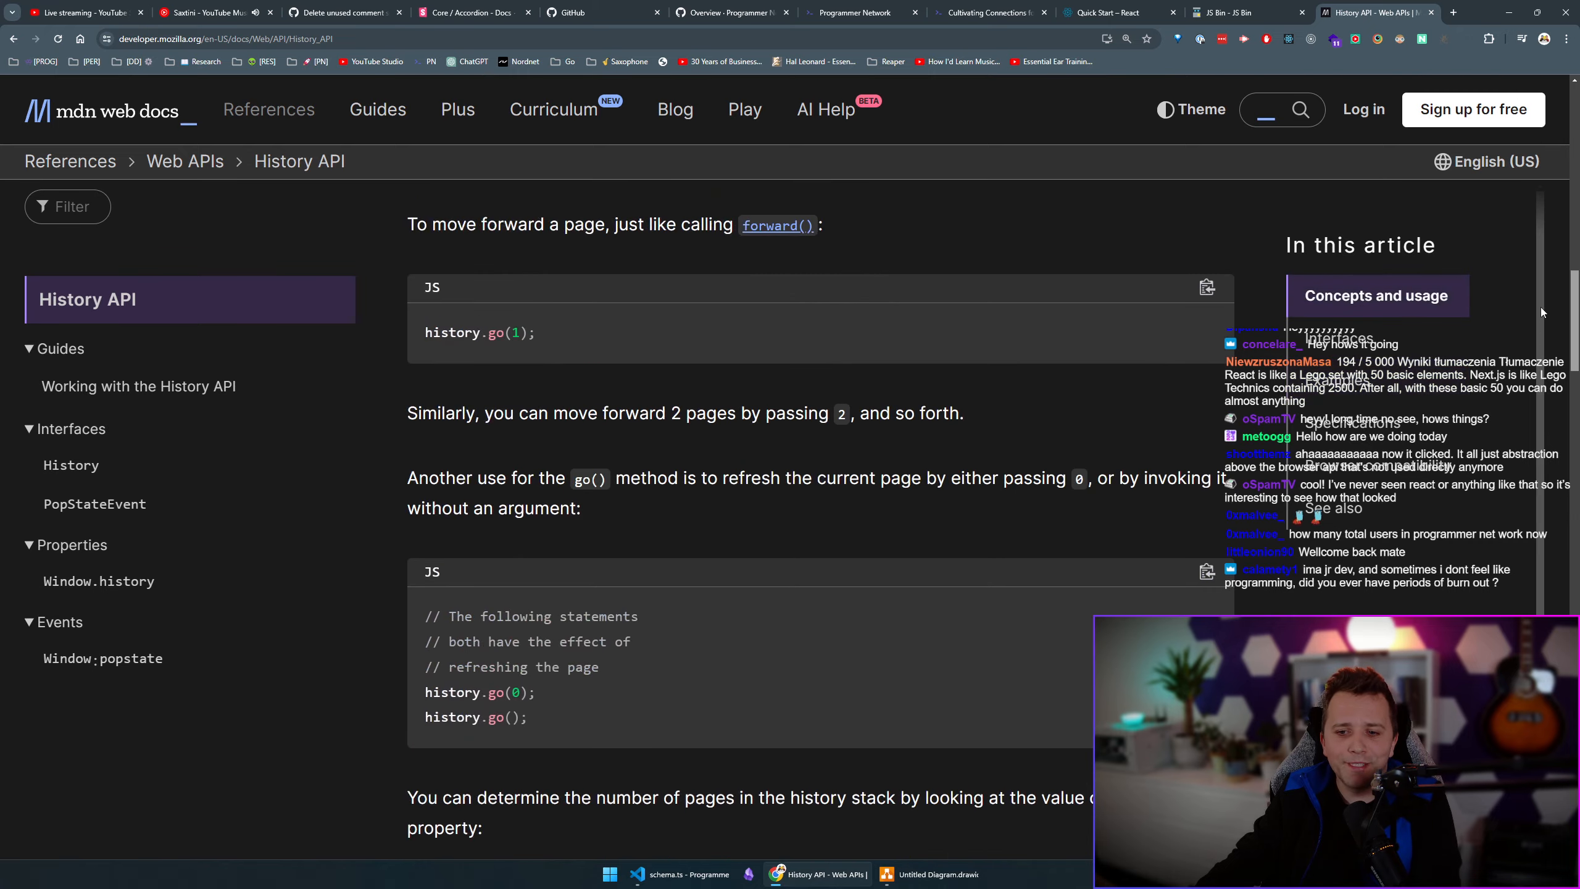
{"action": "scroll", "scroll_direction": "up", "scroll_amount": 3}
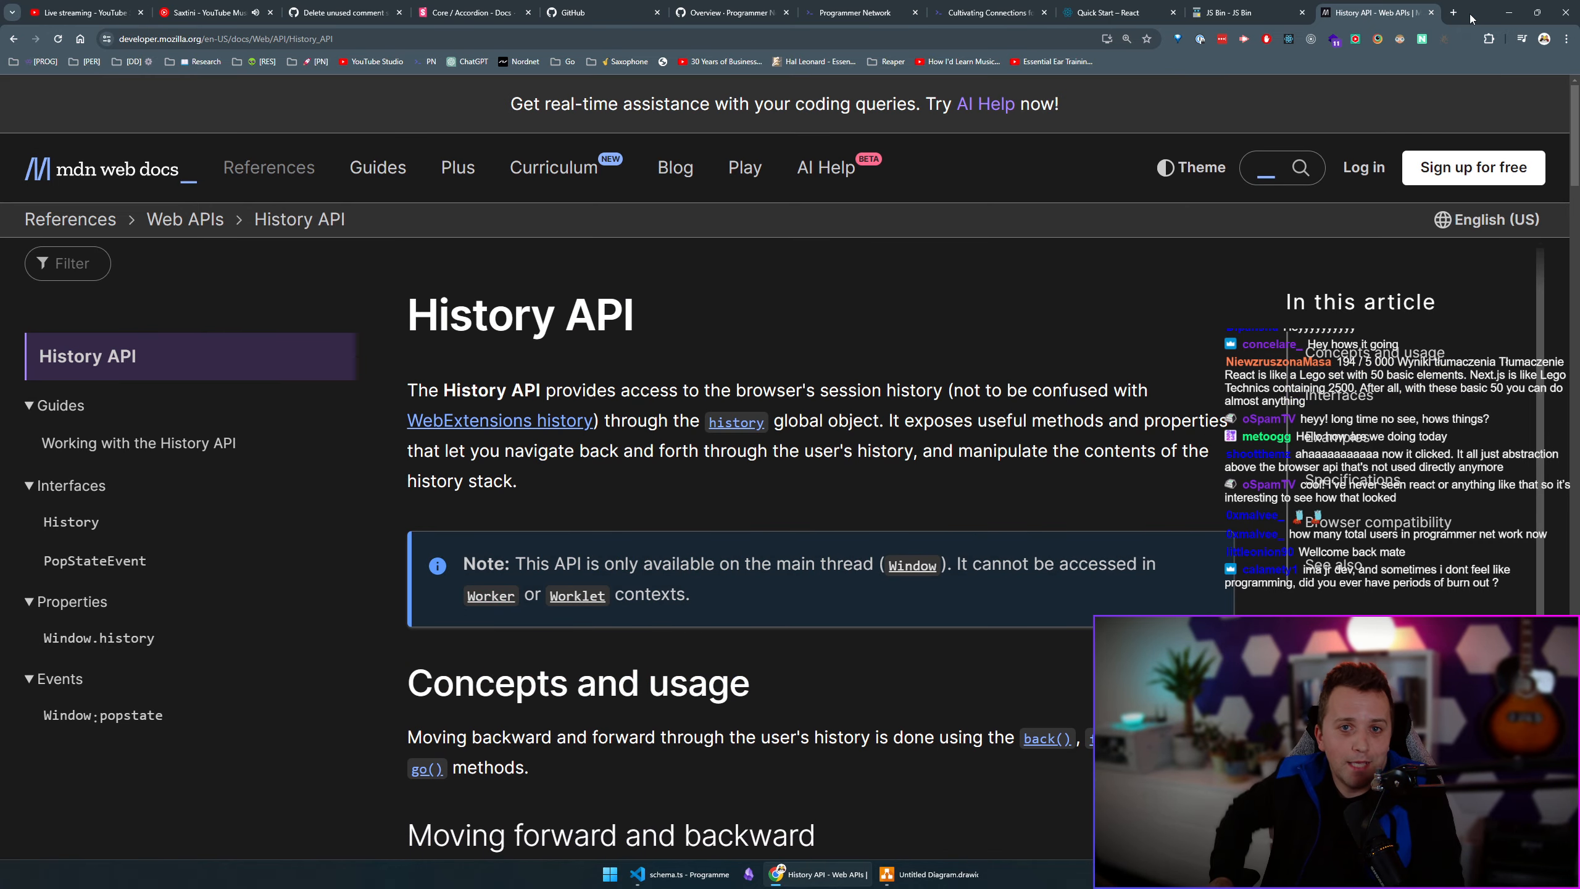